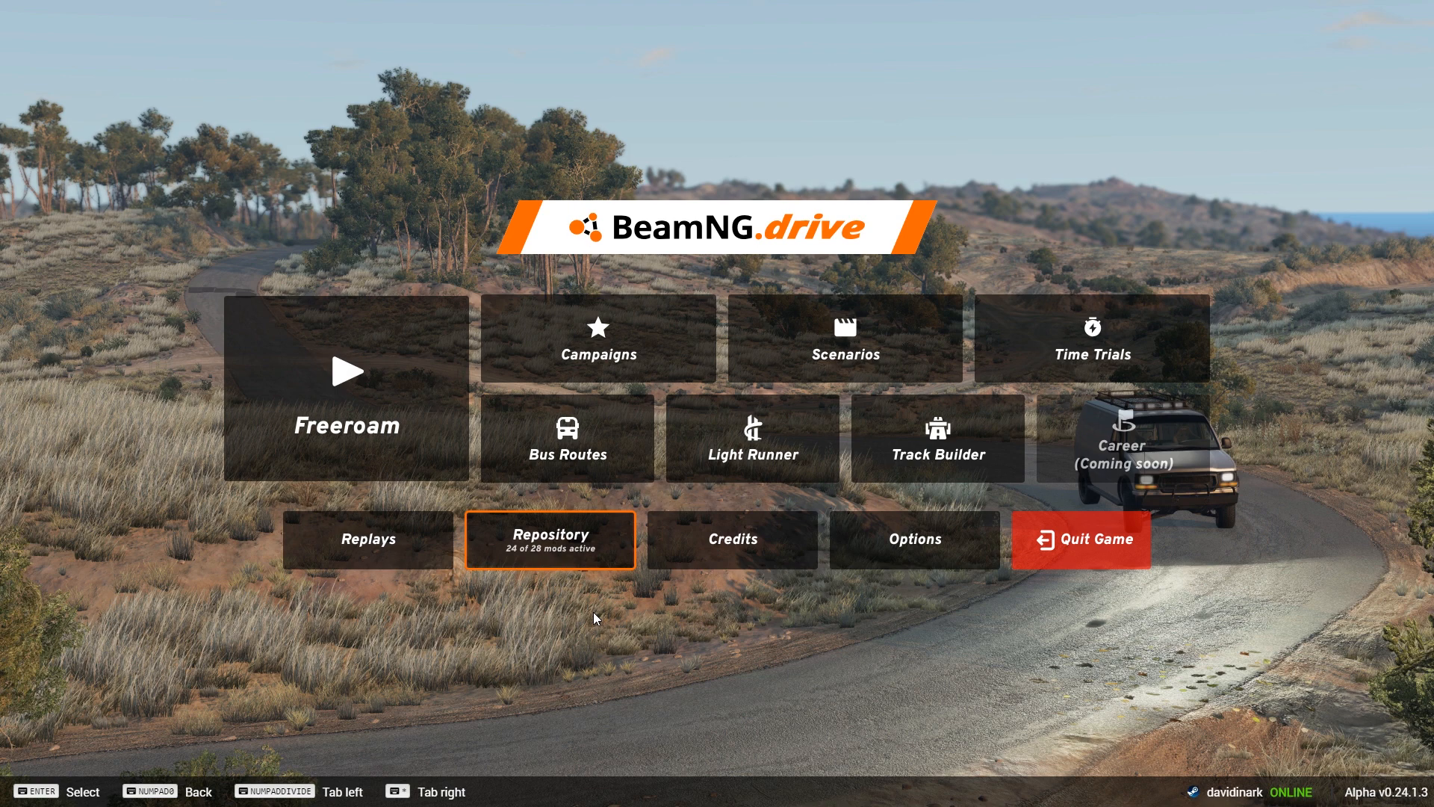
pyautogui.moveTo(453, 472)
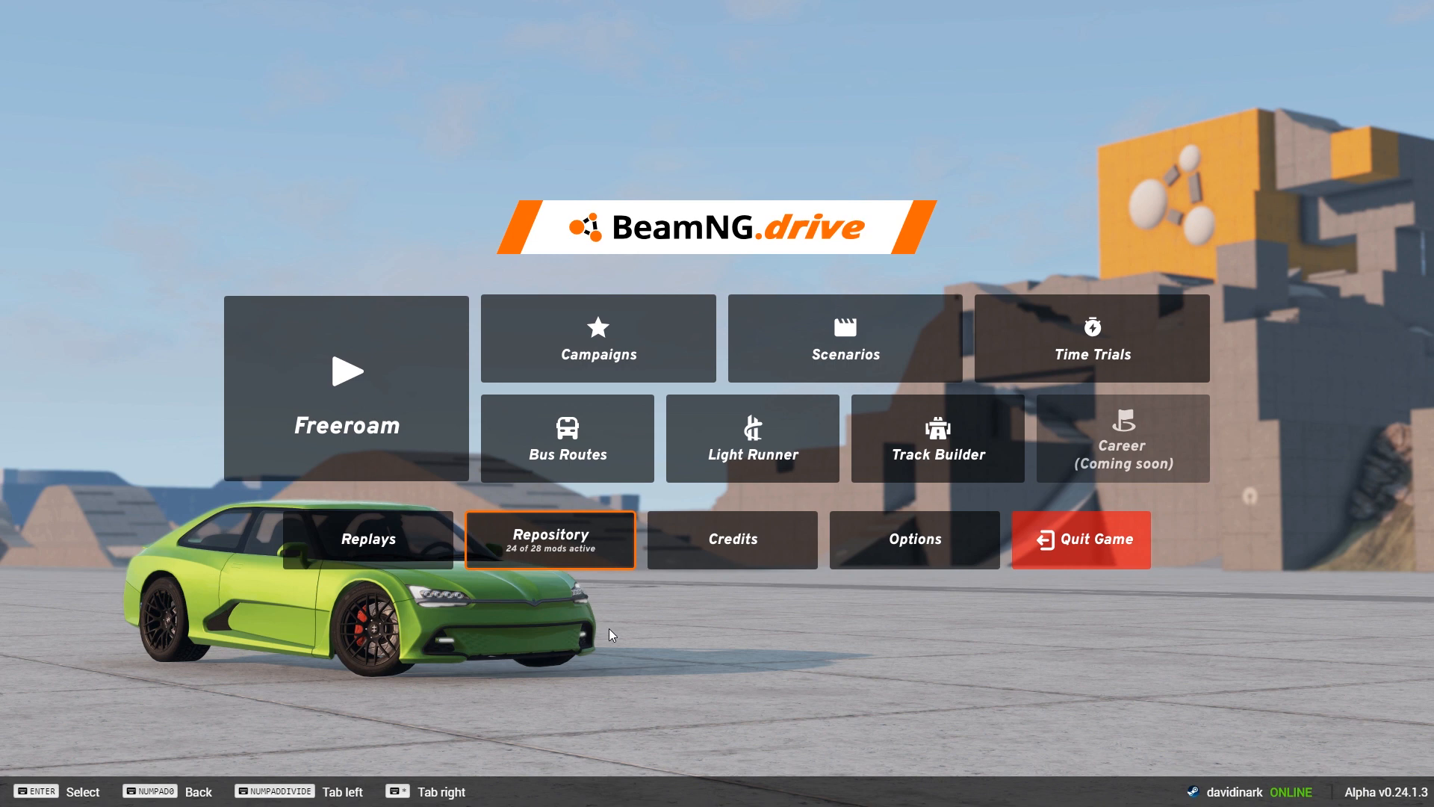
pyautogui.moveTo(569, 592)
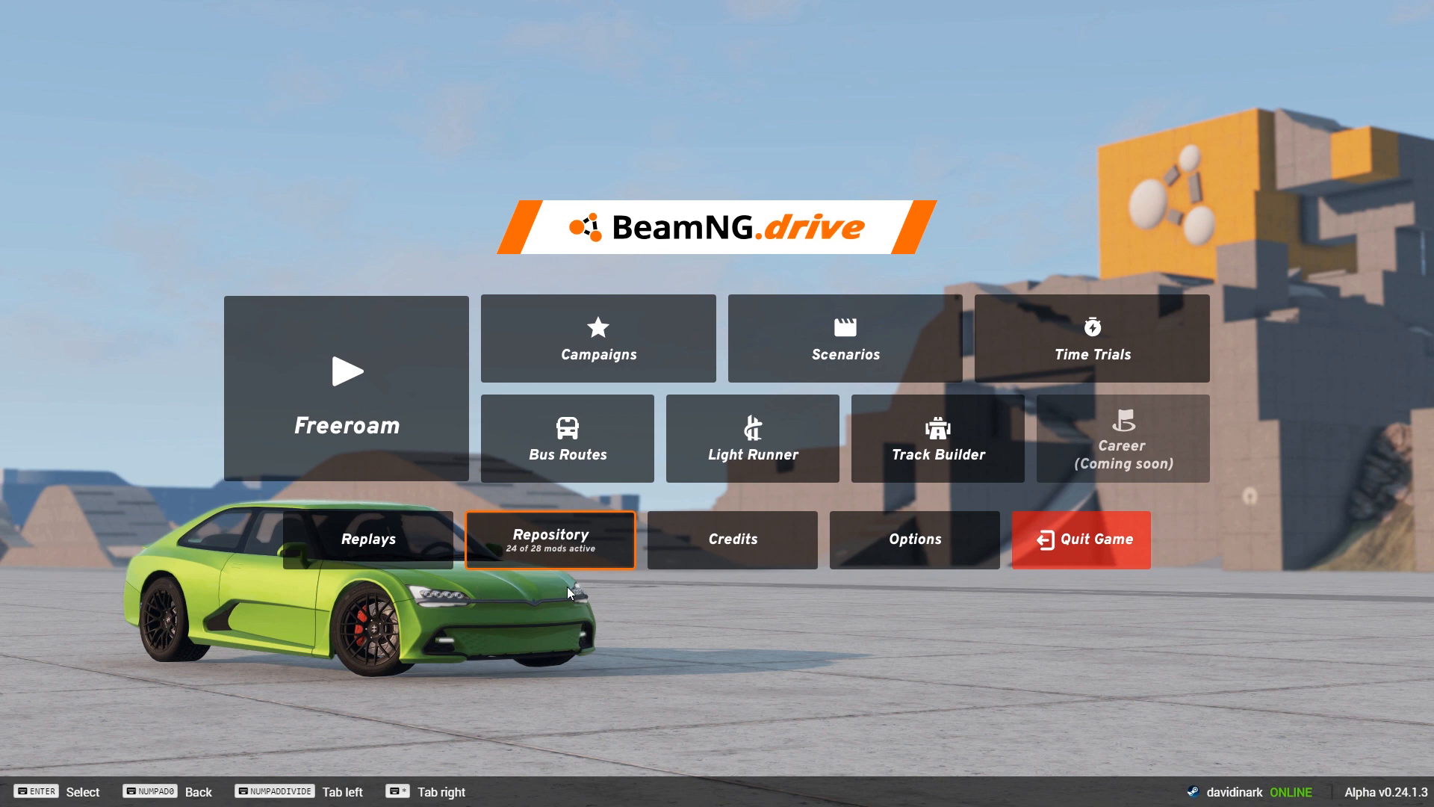
pyautogui.moveTo(581, 634)
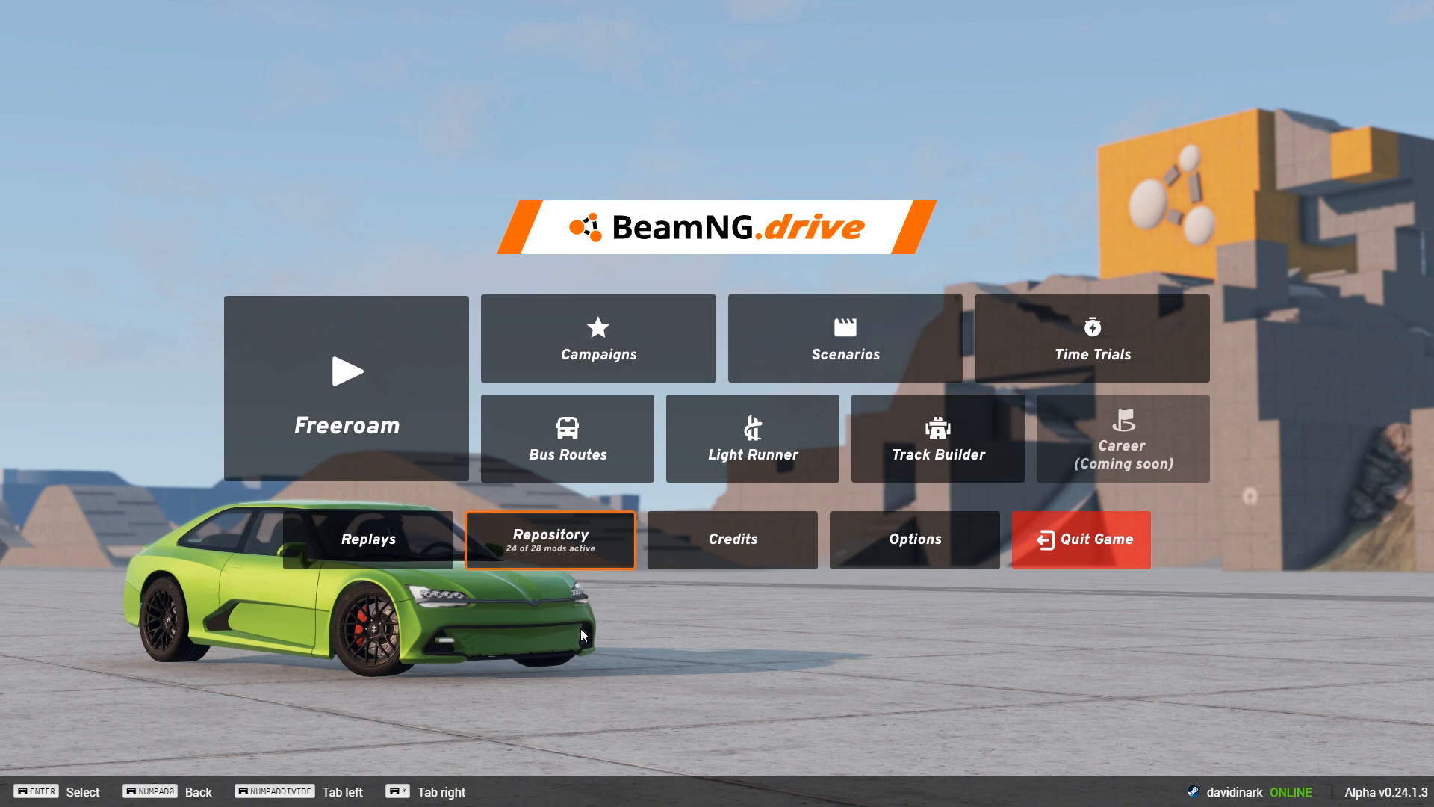
# Open the online mod repository from the BeamNG.drive main menu
pyautogui.click(550, 538)
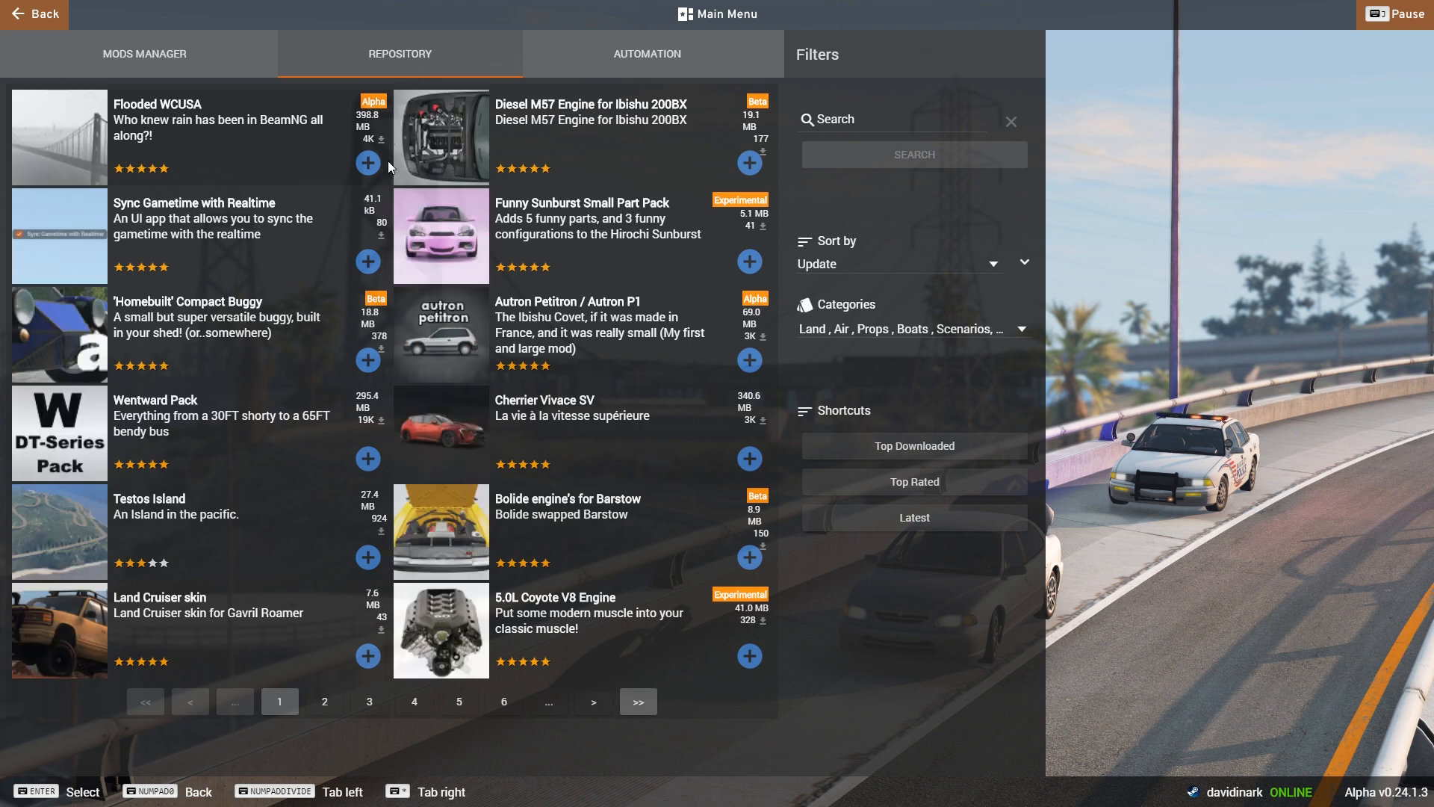
pyautogui.moveTo(516, 295)
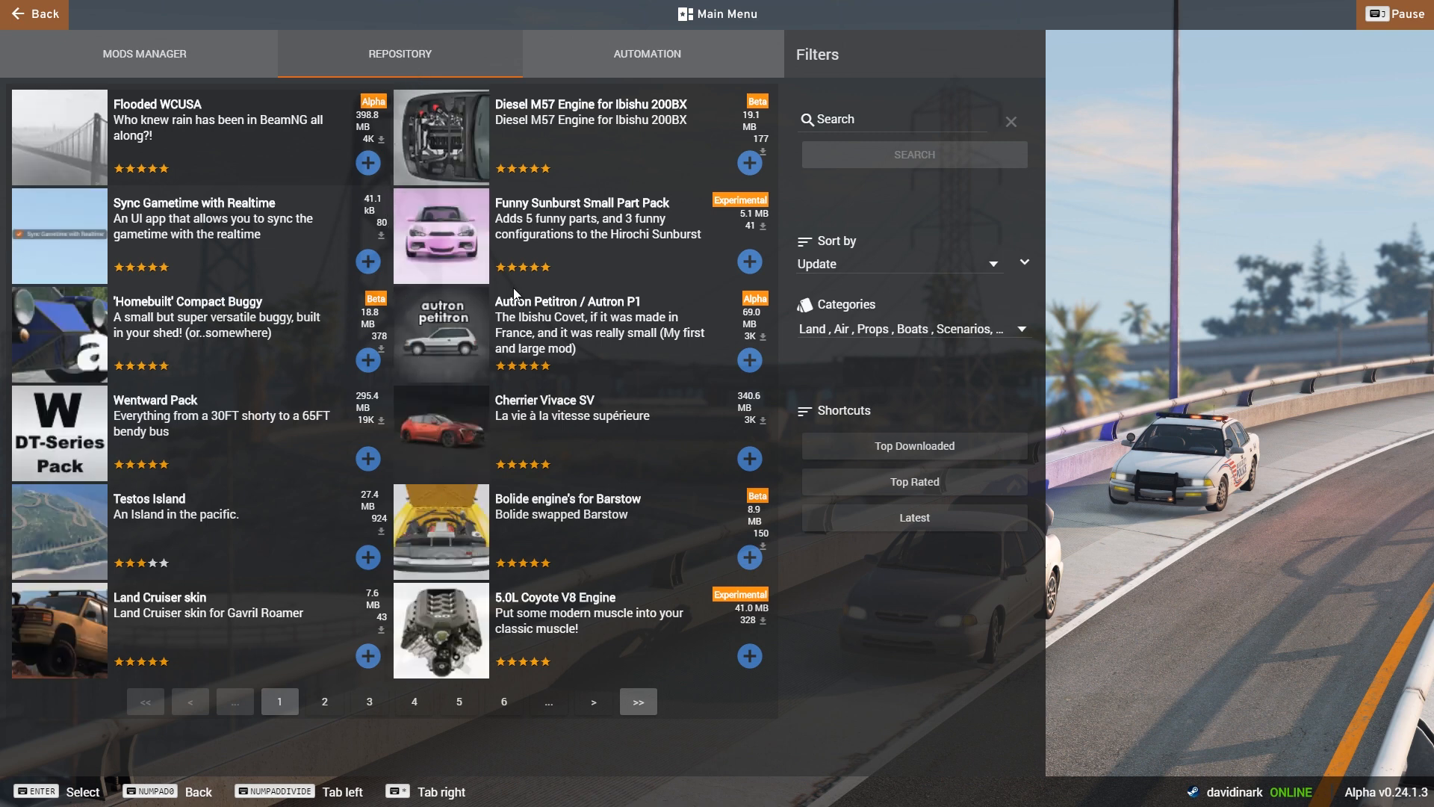
pyautogui.moveTo(387, 482)
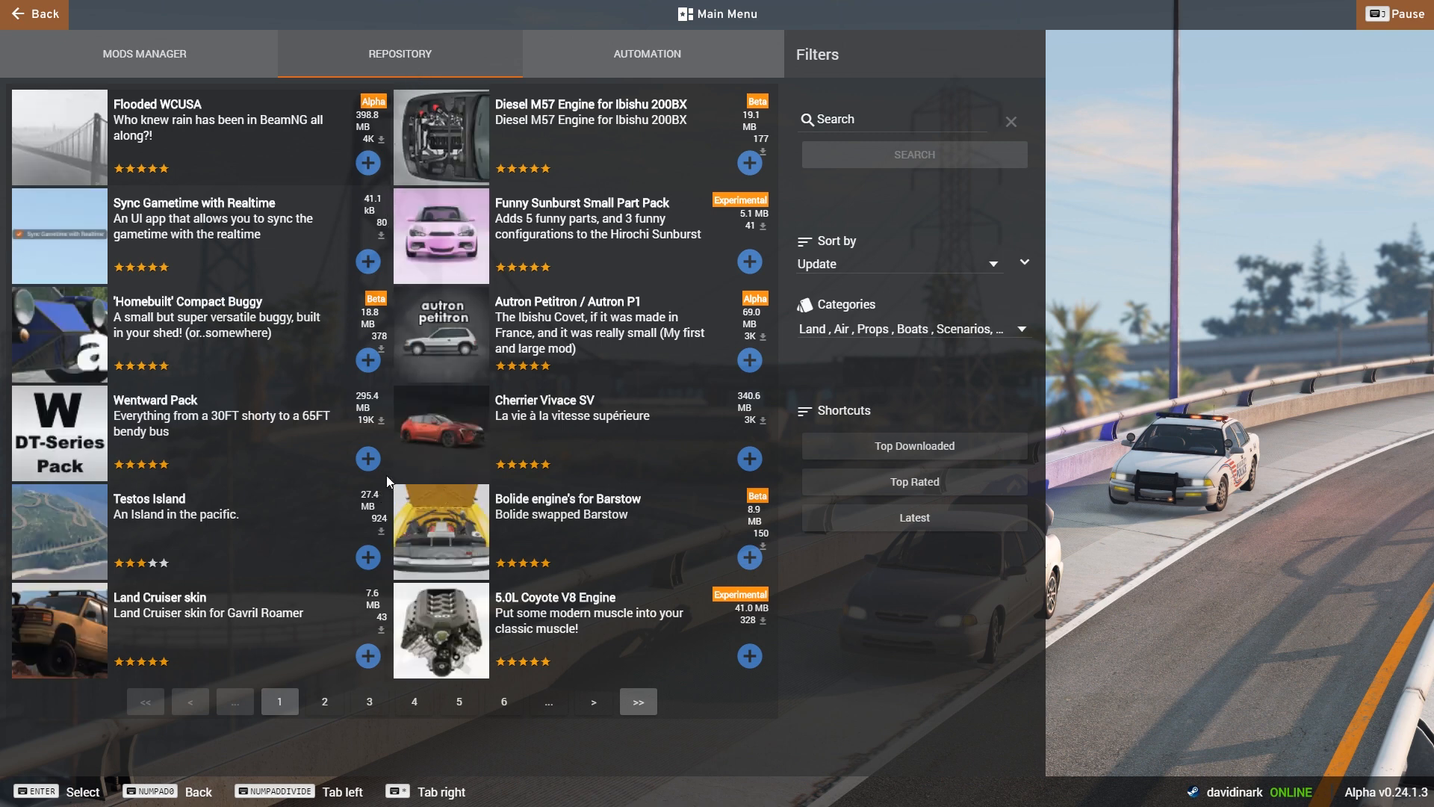
pyautogui.moveTo(292, 603)
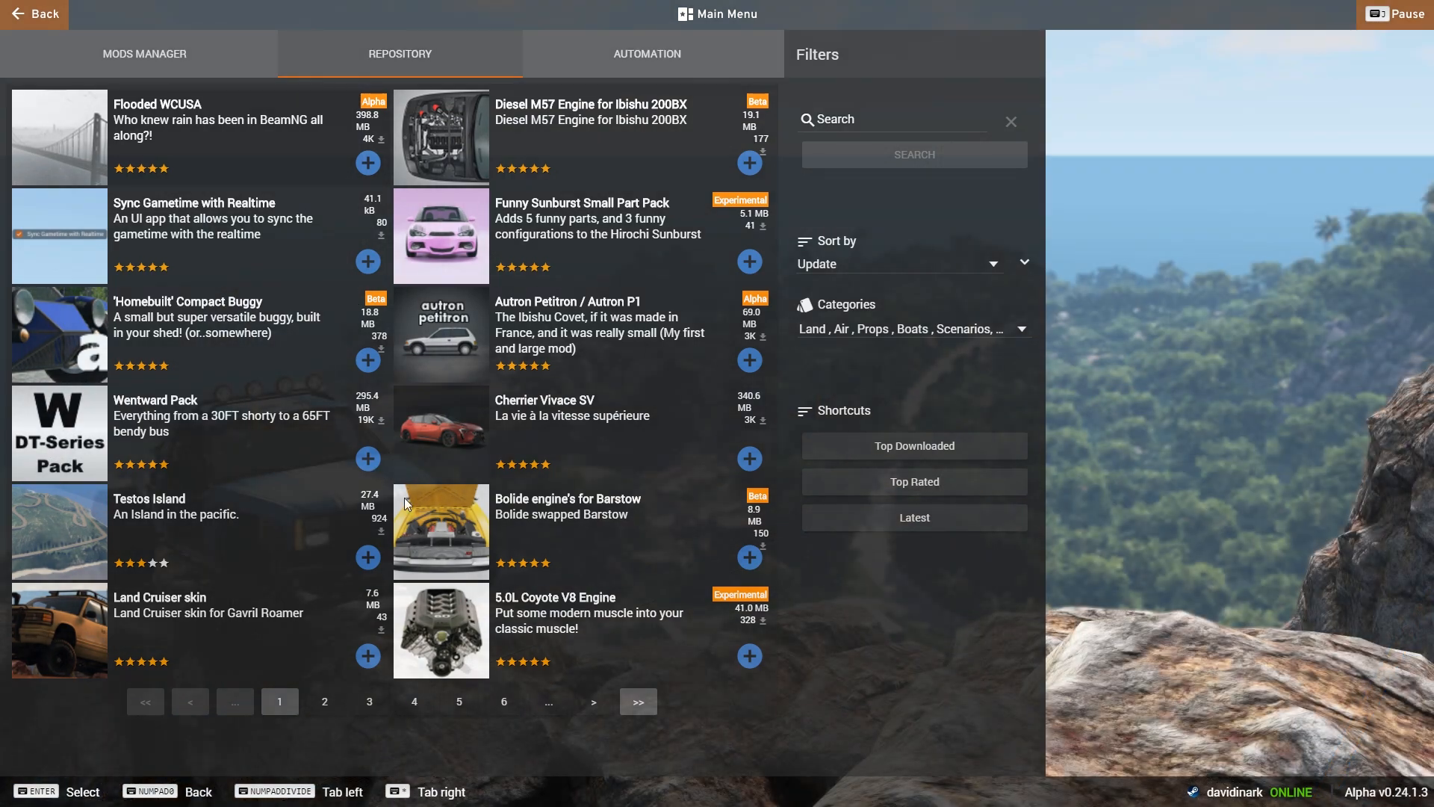
pyautogui.moveTo(347, 207)
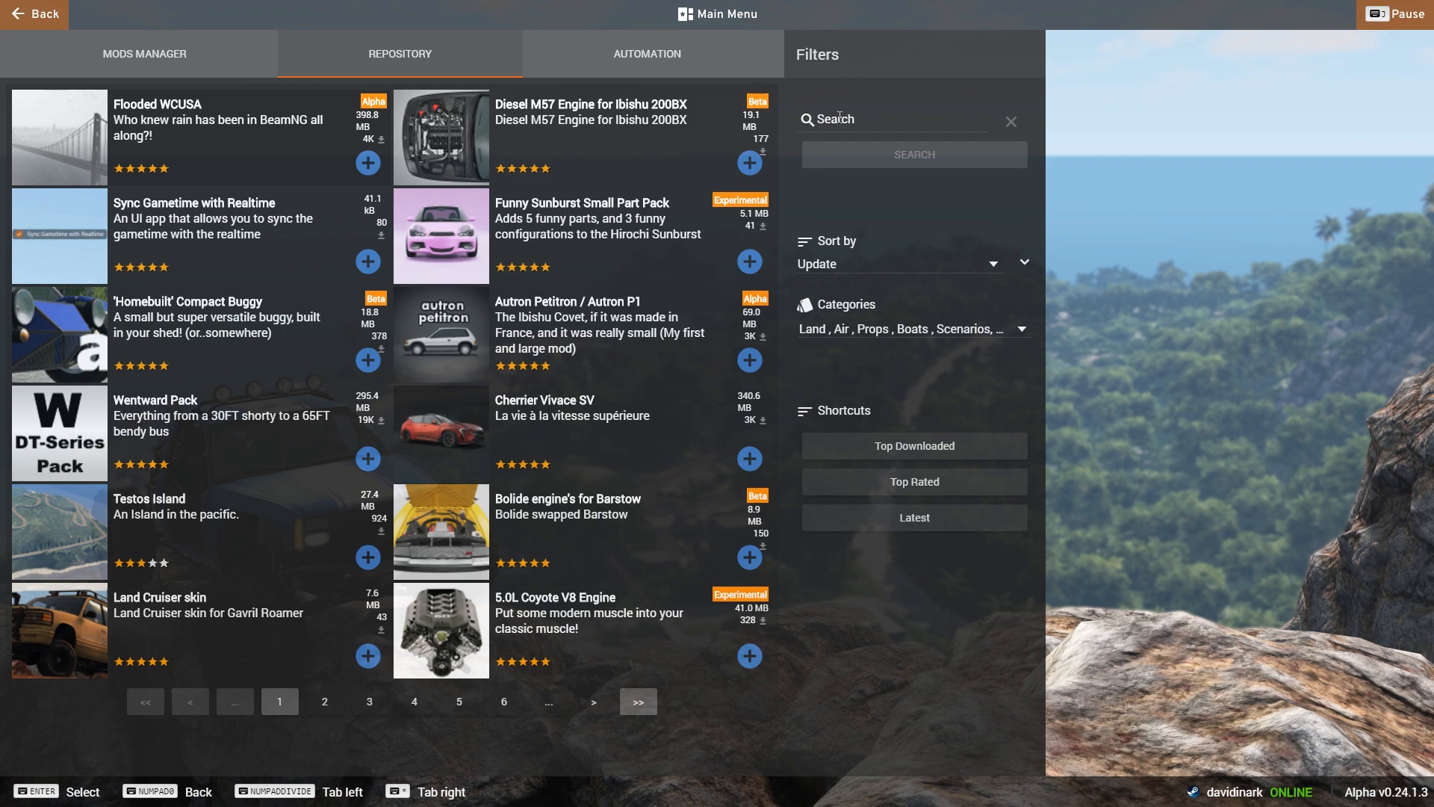
# Search the repository for "convertible" mods
pyautogui.click(891, 119)
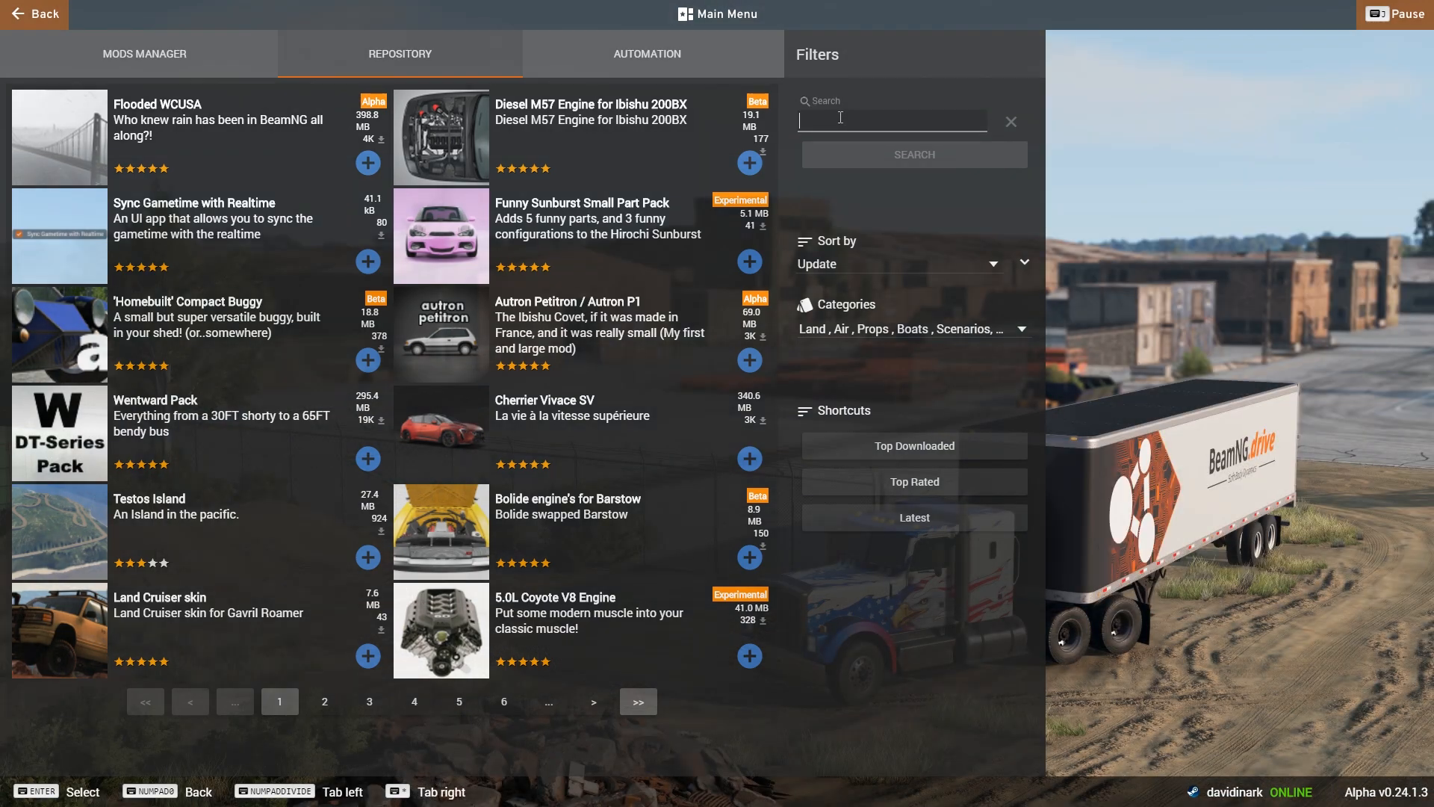
pyautogui.write('convertible')
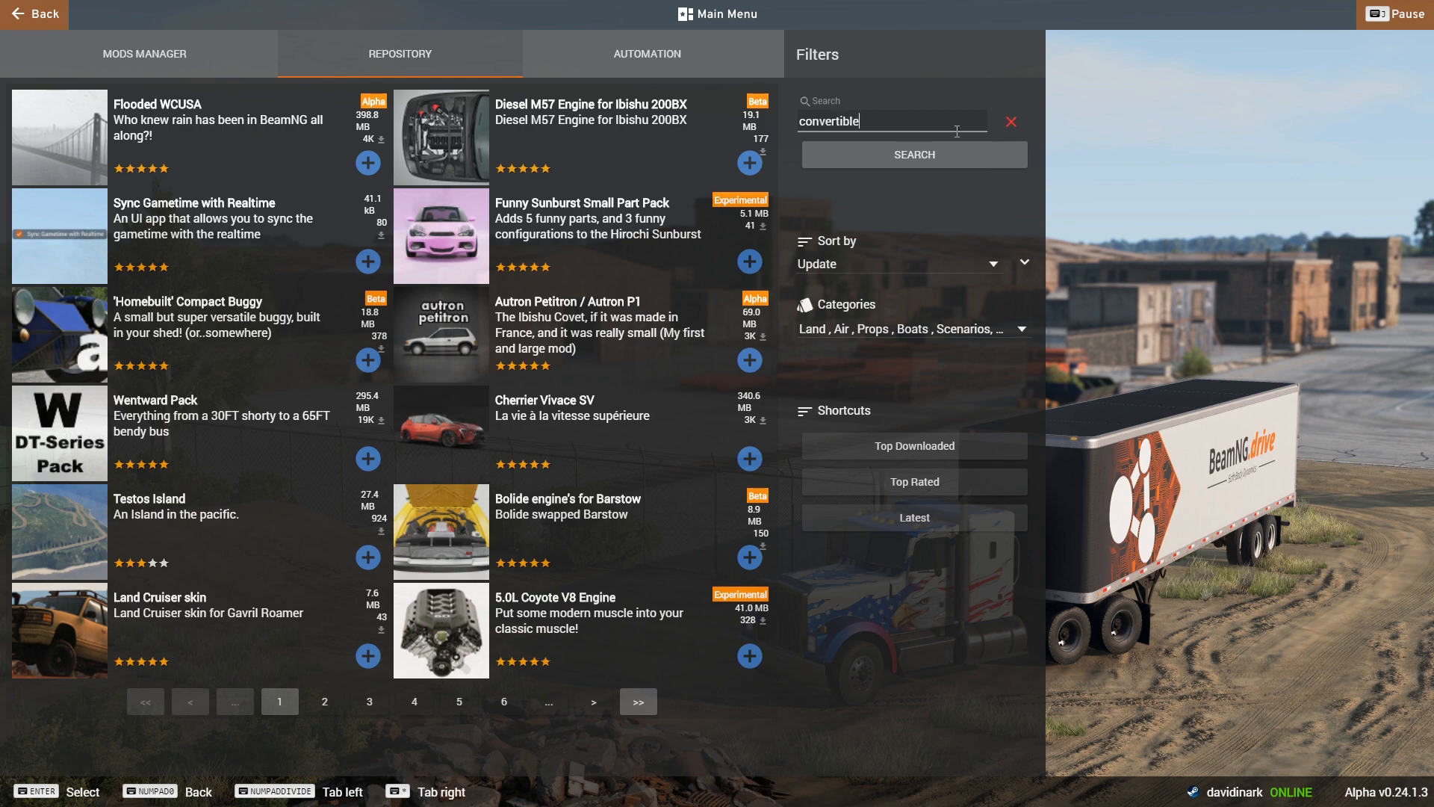
pyautogui.click(913, 155)
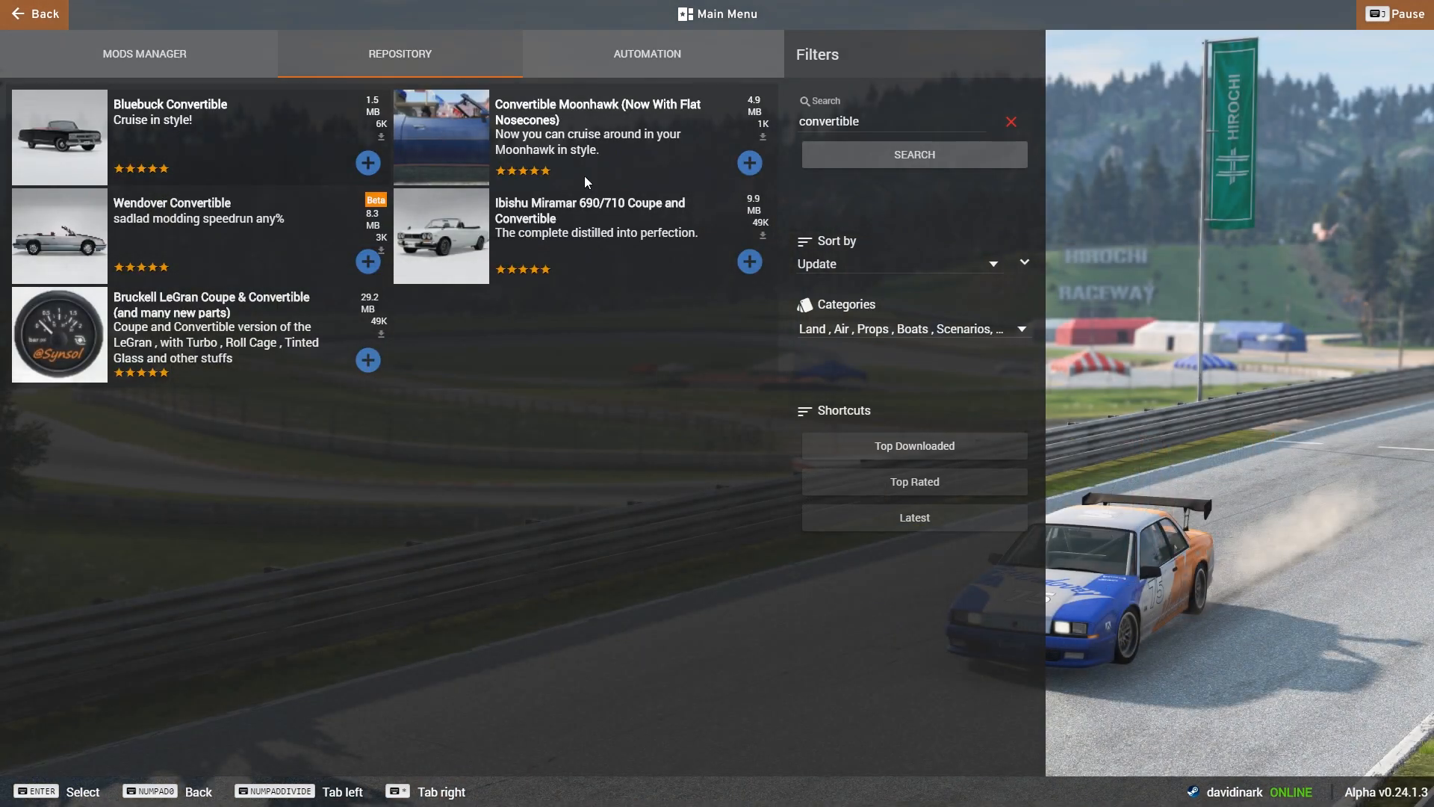
pyautogui.moveTo(320, 294)
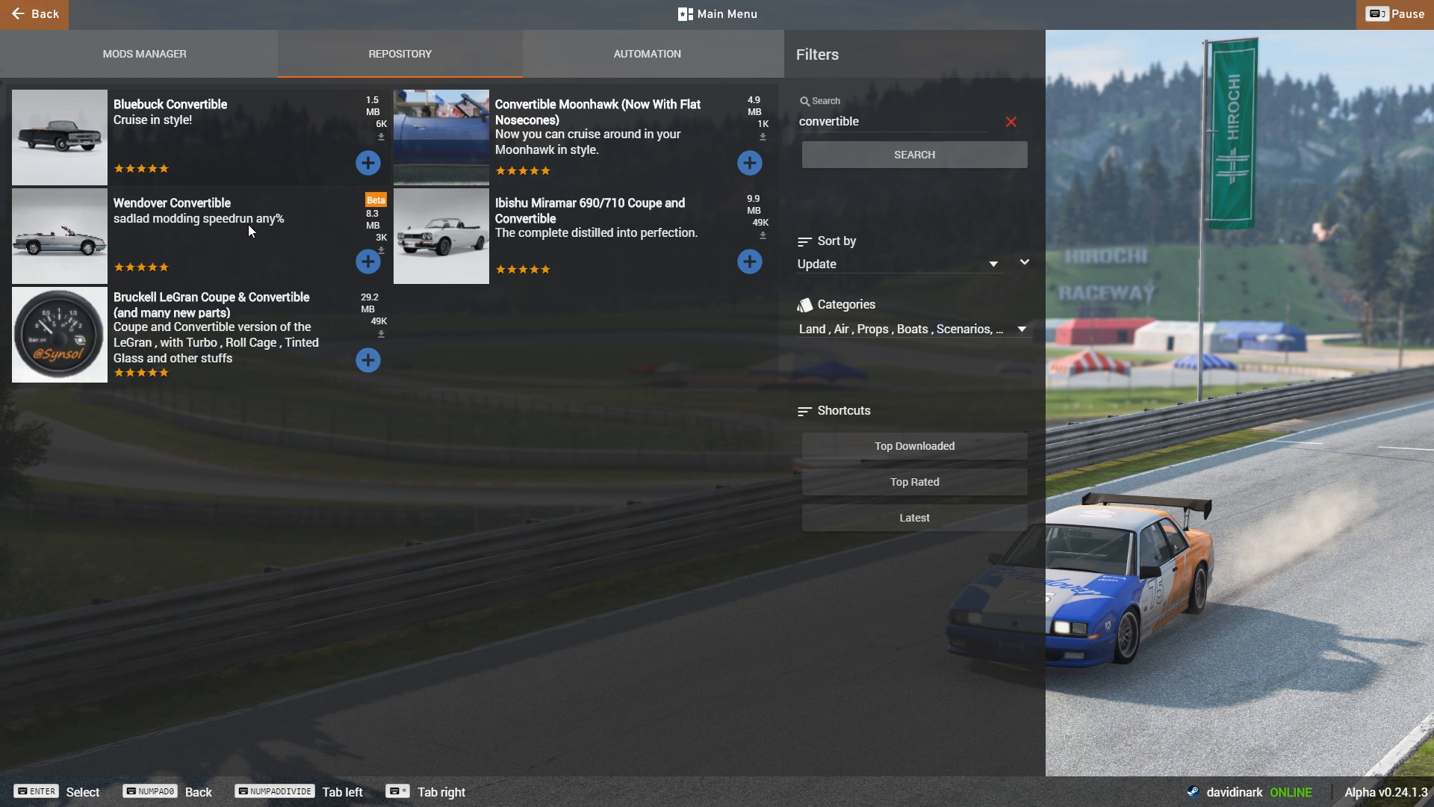
pyautogui.moveTo(190, 142)
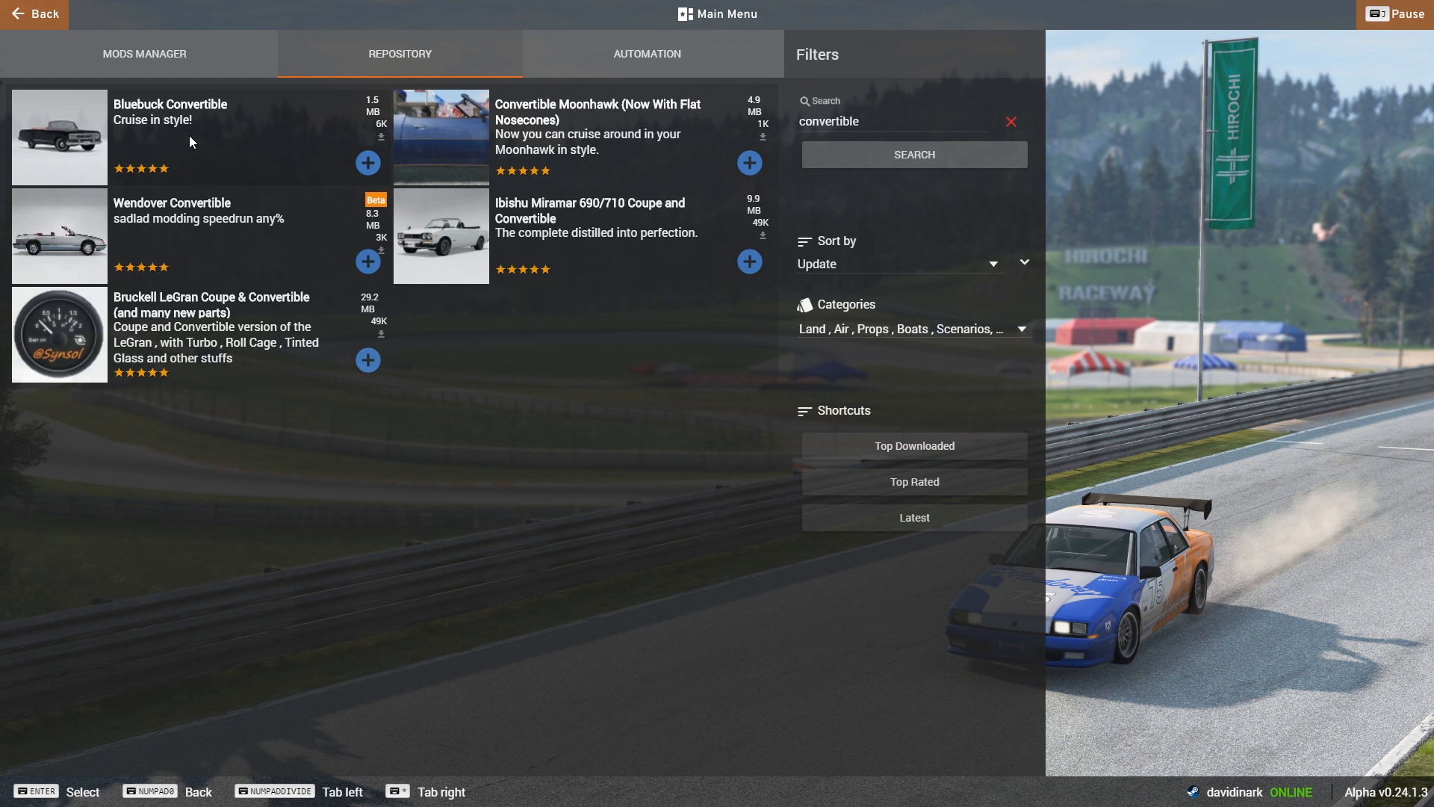
pyautogui.moveTo(368, 163)
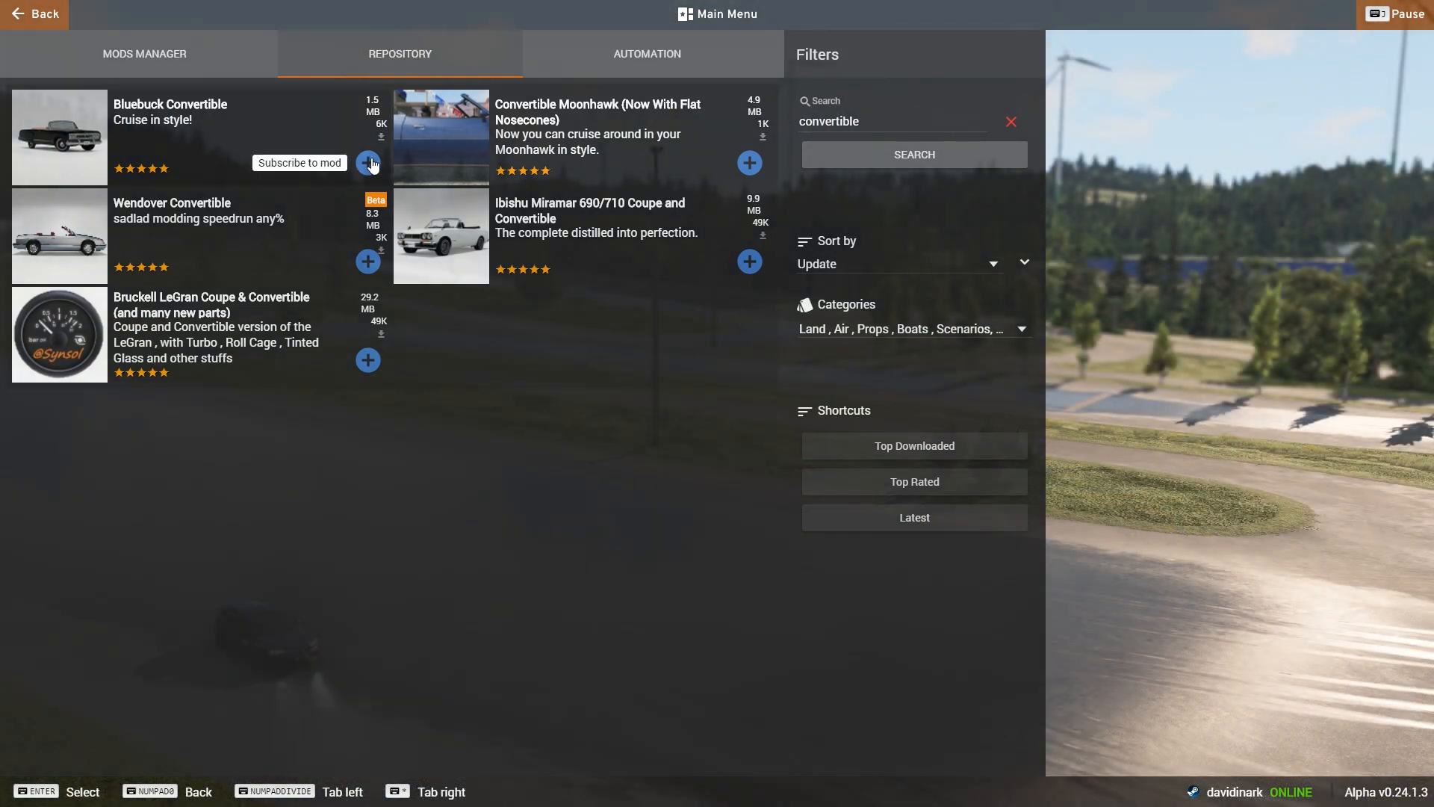
# Subscribe to Bluebuck Convertible and confirm it in the installed mods list
pyautogui.click(368, 163)
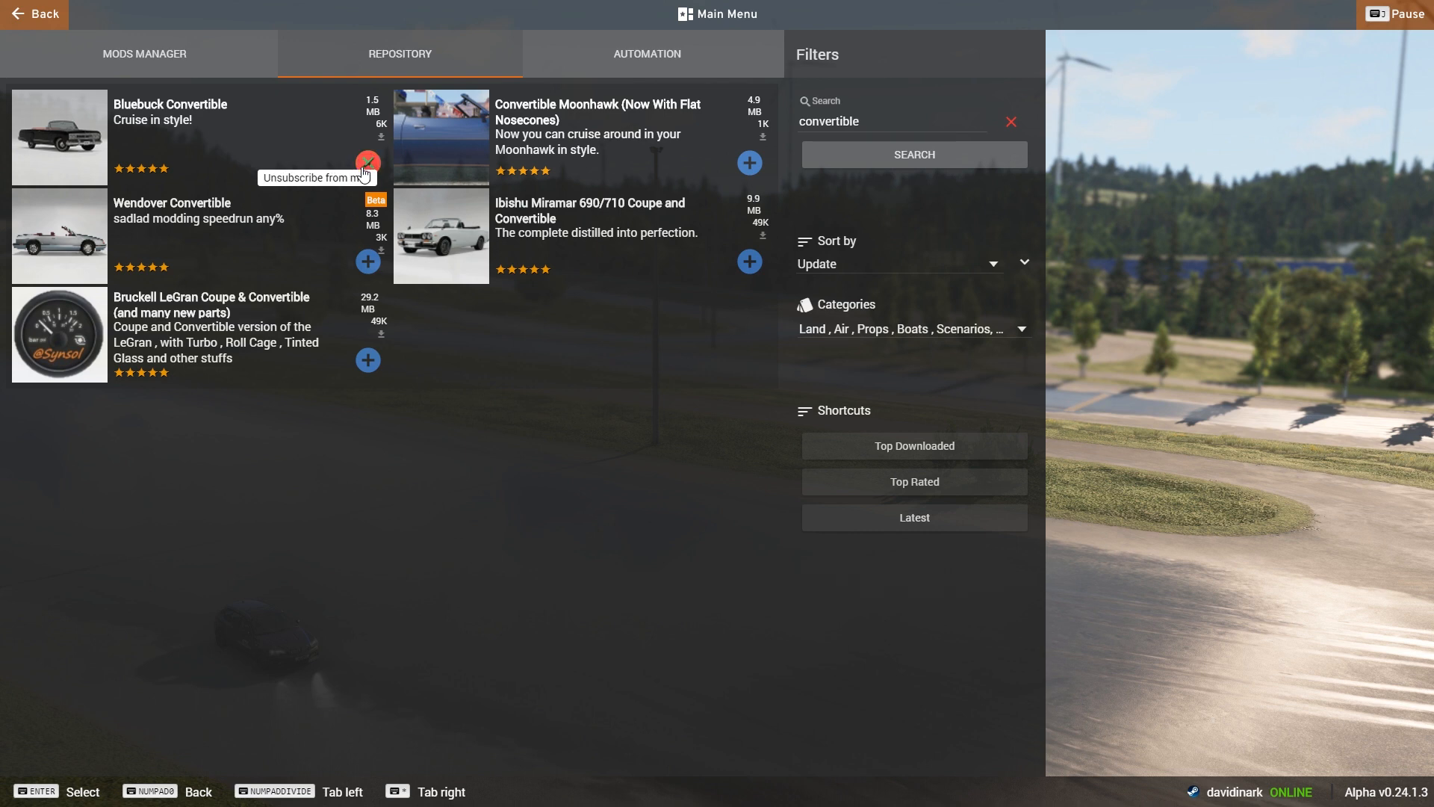
pyautogui.click(368, 163)
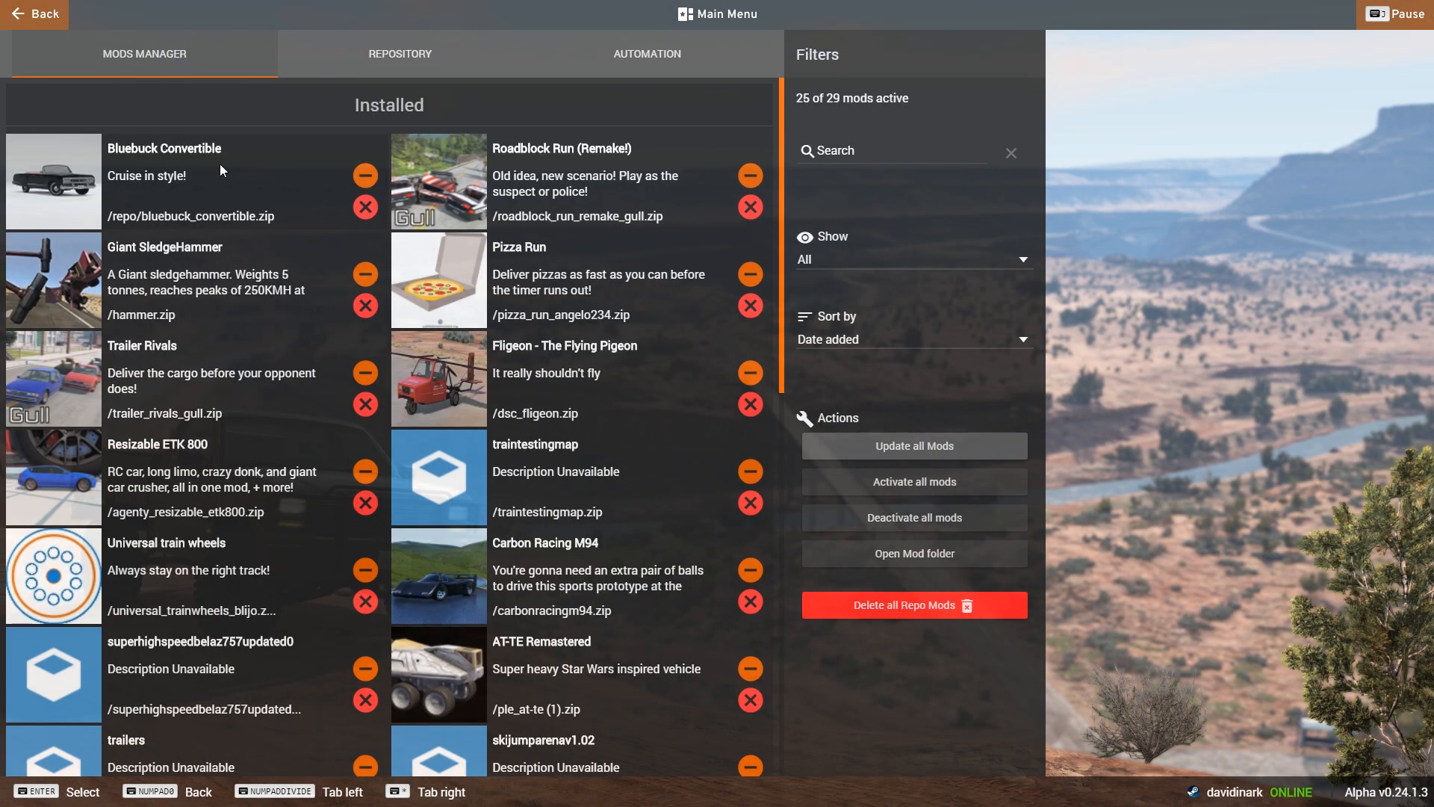
pyautogui.moveTo(175, 175)
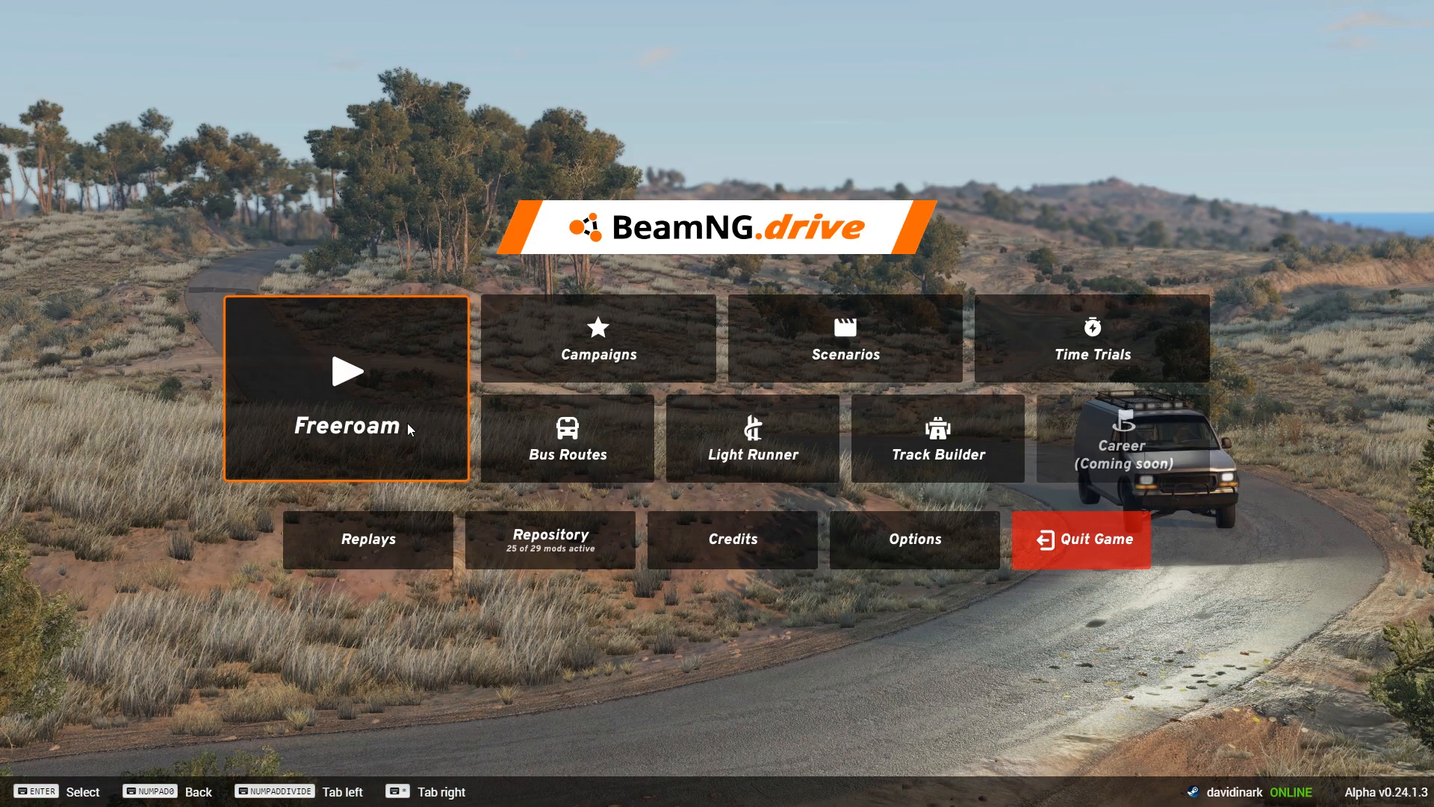
# Start Freeroam on the Grid, Small, Pure map at the default spawn point
pyautogui.click(346, 391)
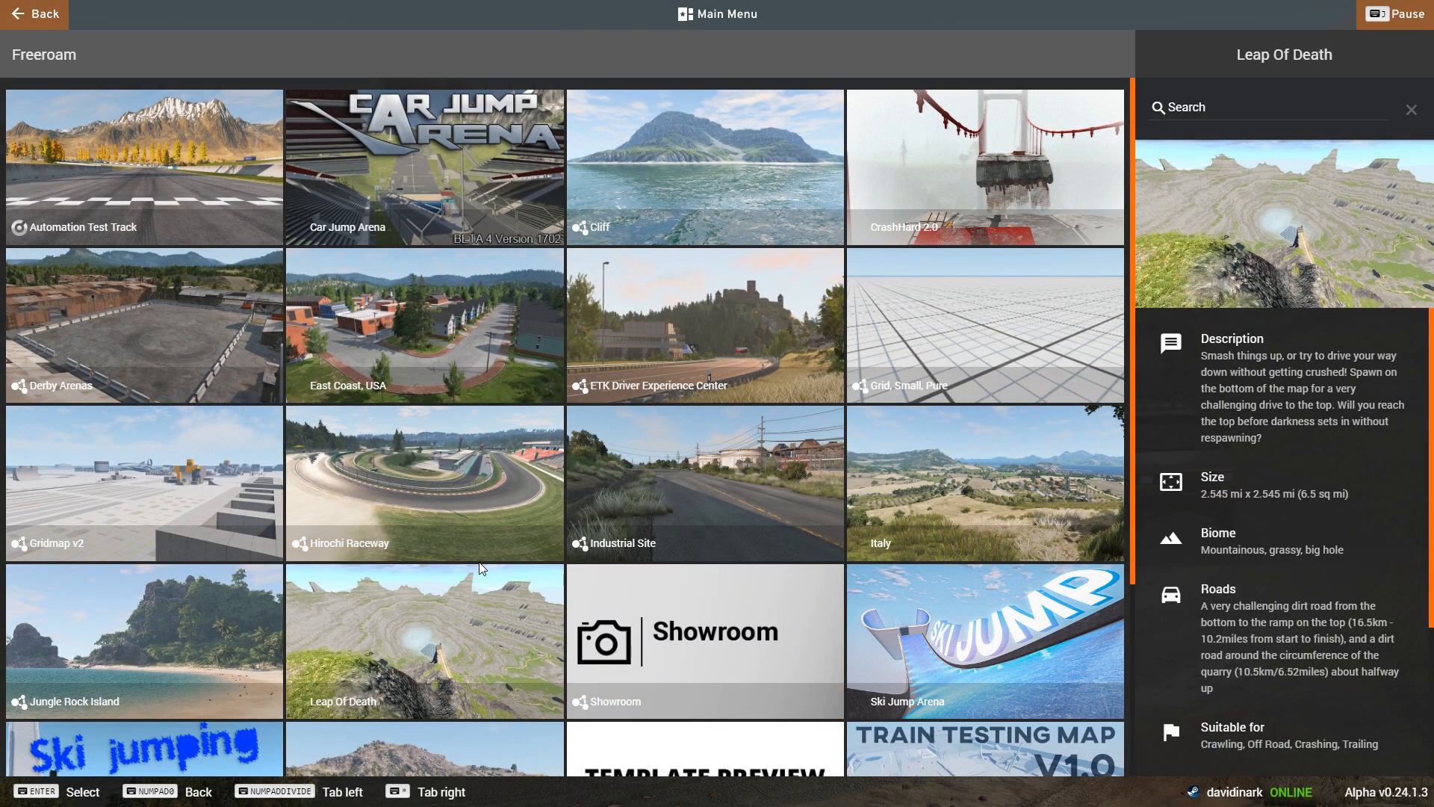
pyautogui.click(984, 324)
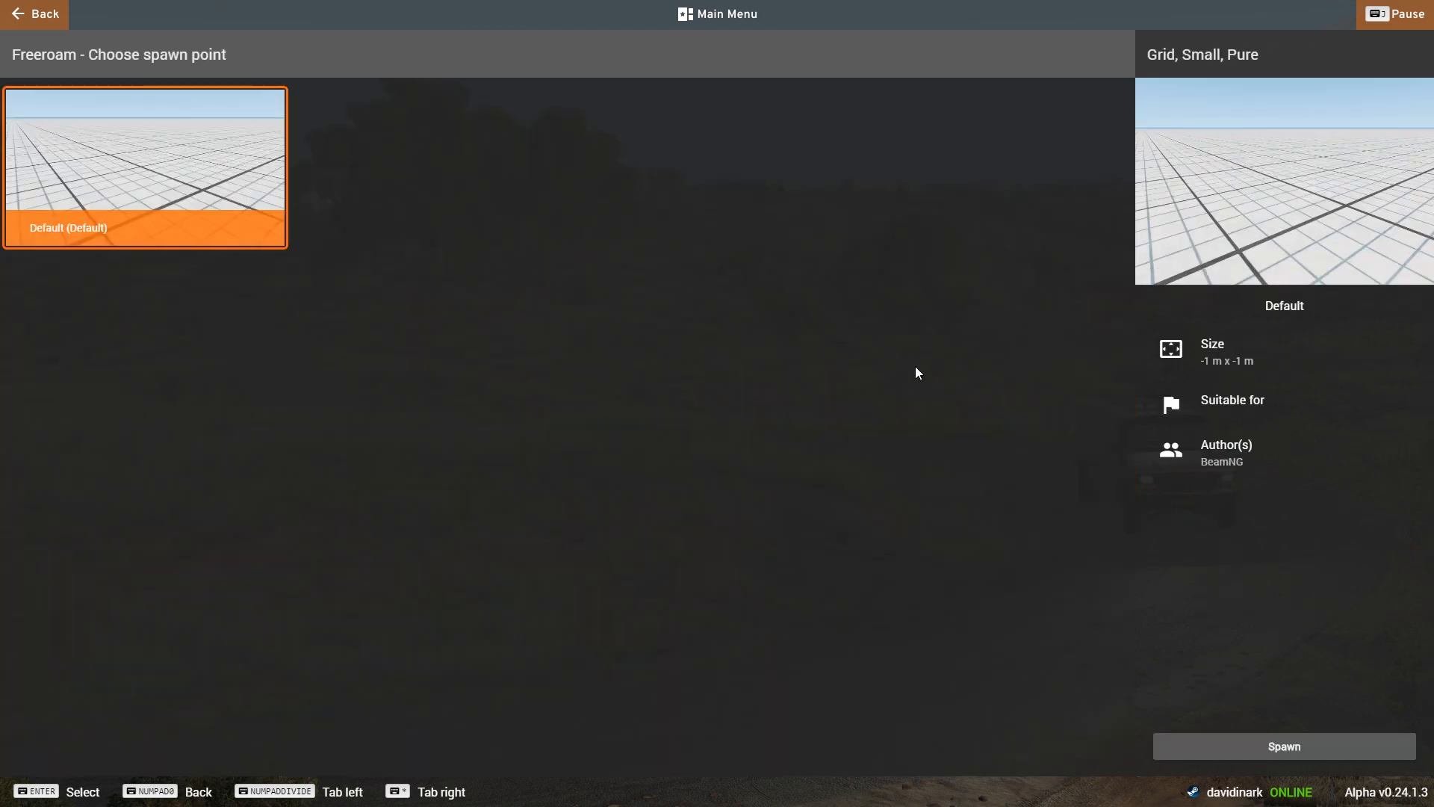
pyautogui.click(1282, 745)
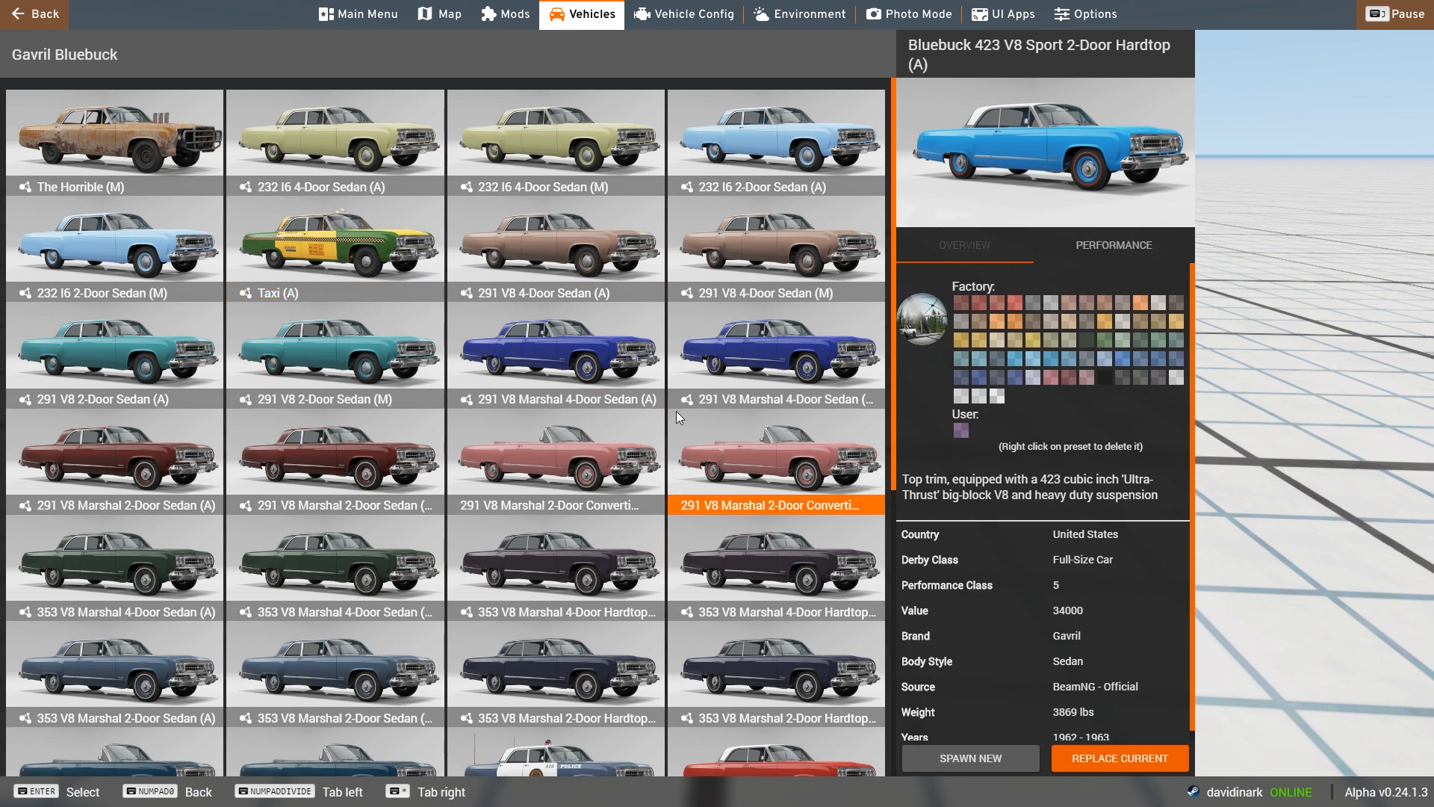
pyautogui.moveTo(774, 442)
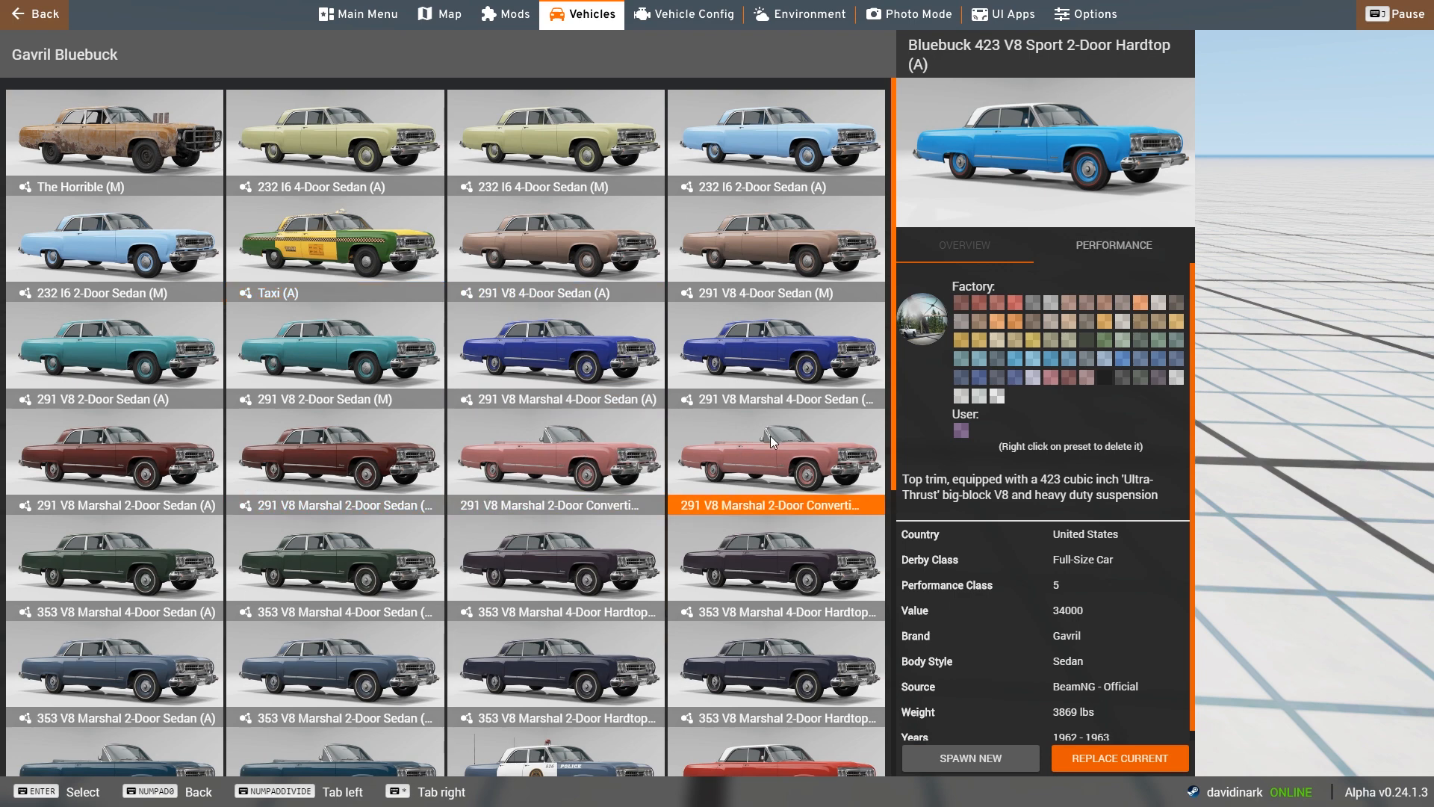
# Spawn the Gavril Bluebuck 4-Door Convertible (M)
pyautogui.scroll(-3)
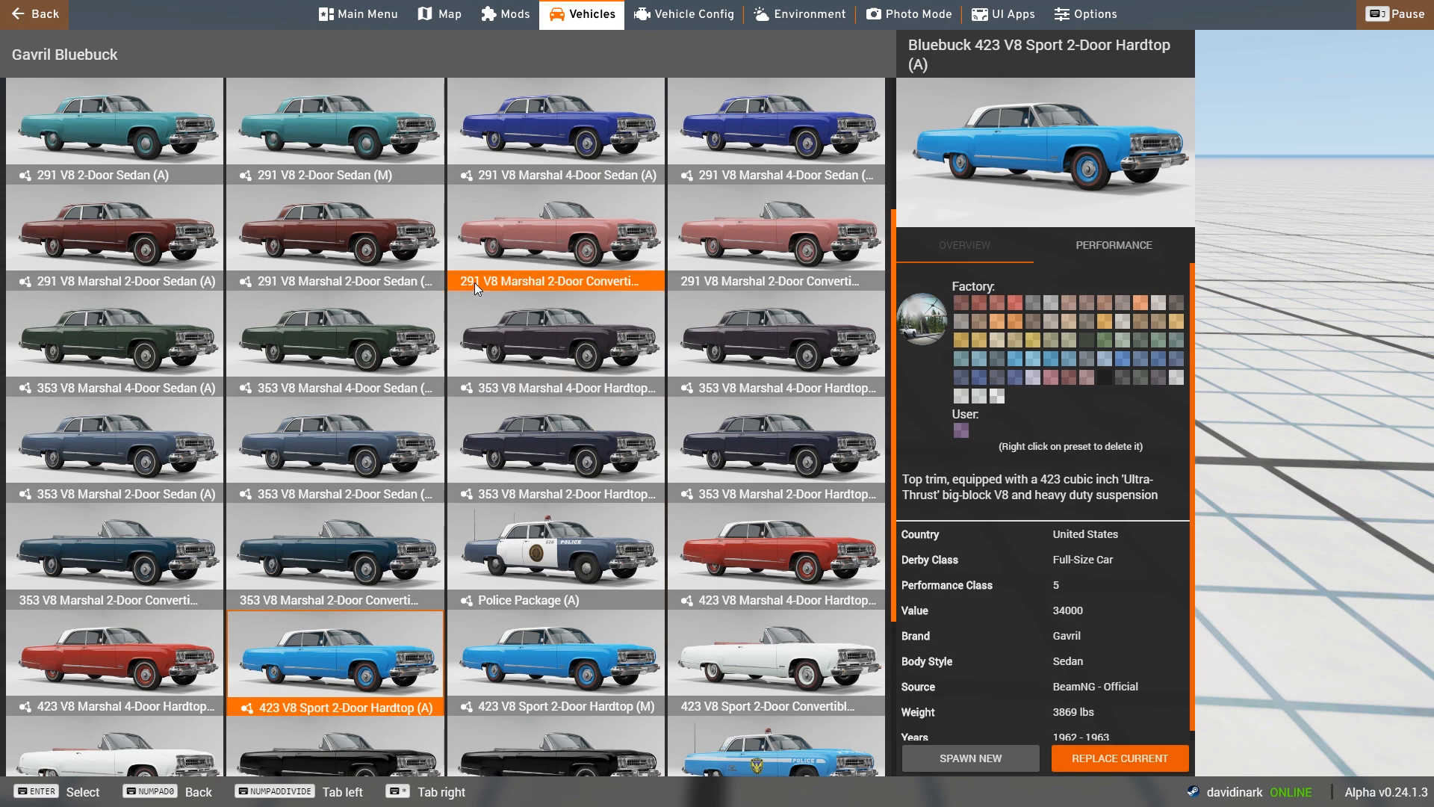
pyautogui.moveTo(585, 289)
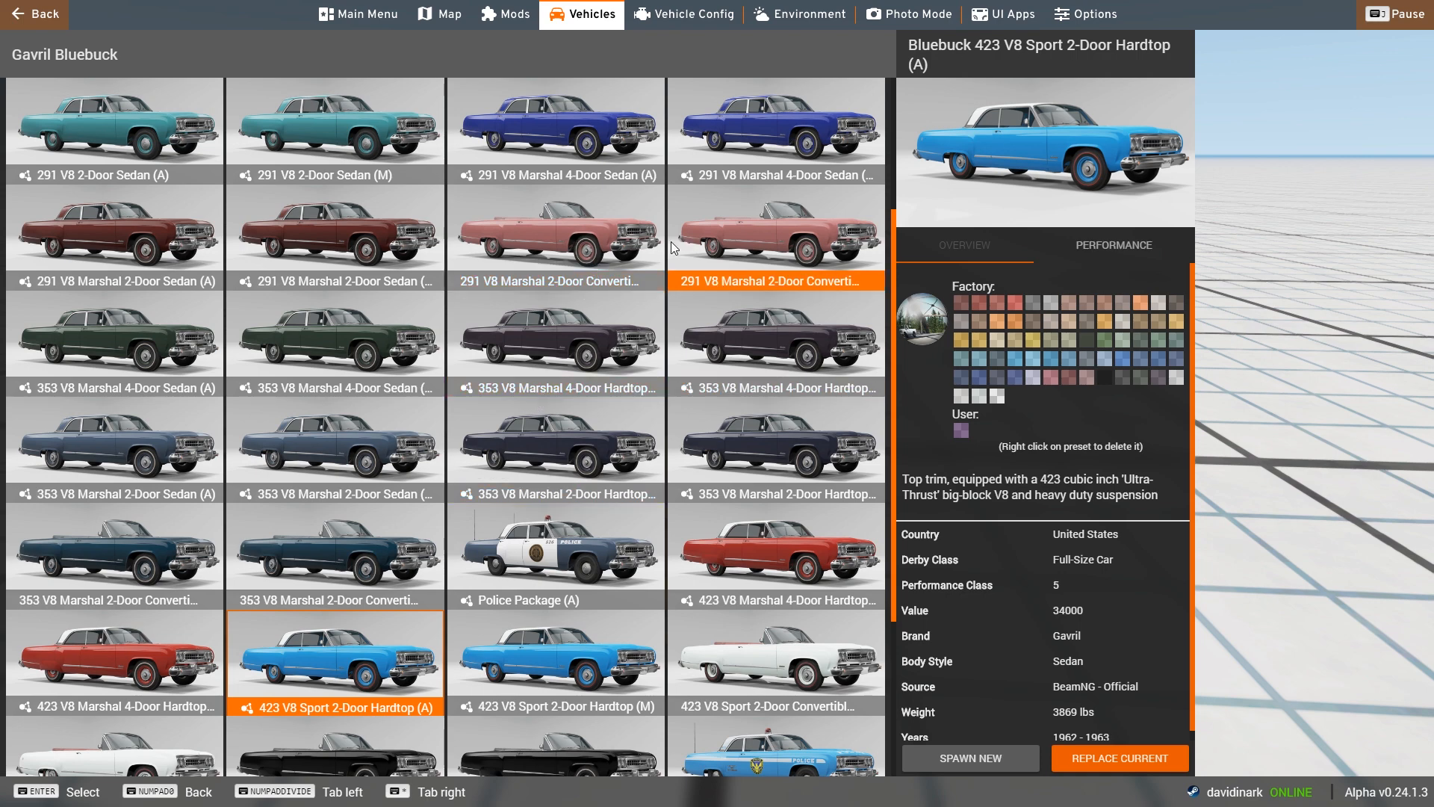
pyautogui.scroll(-3)
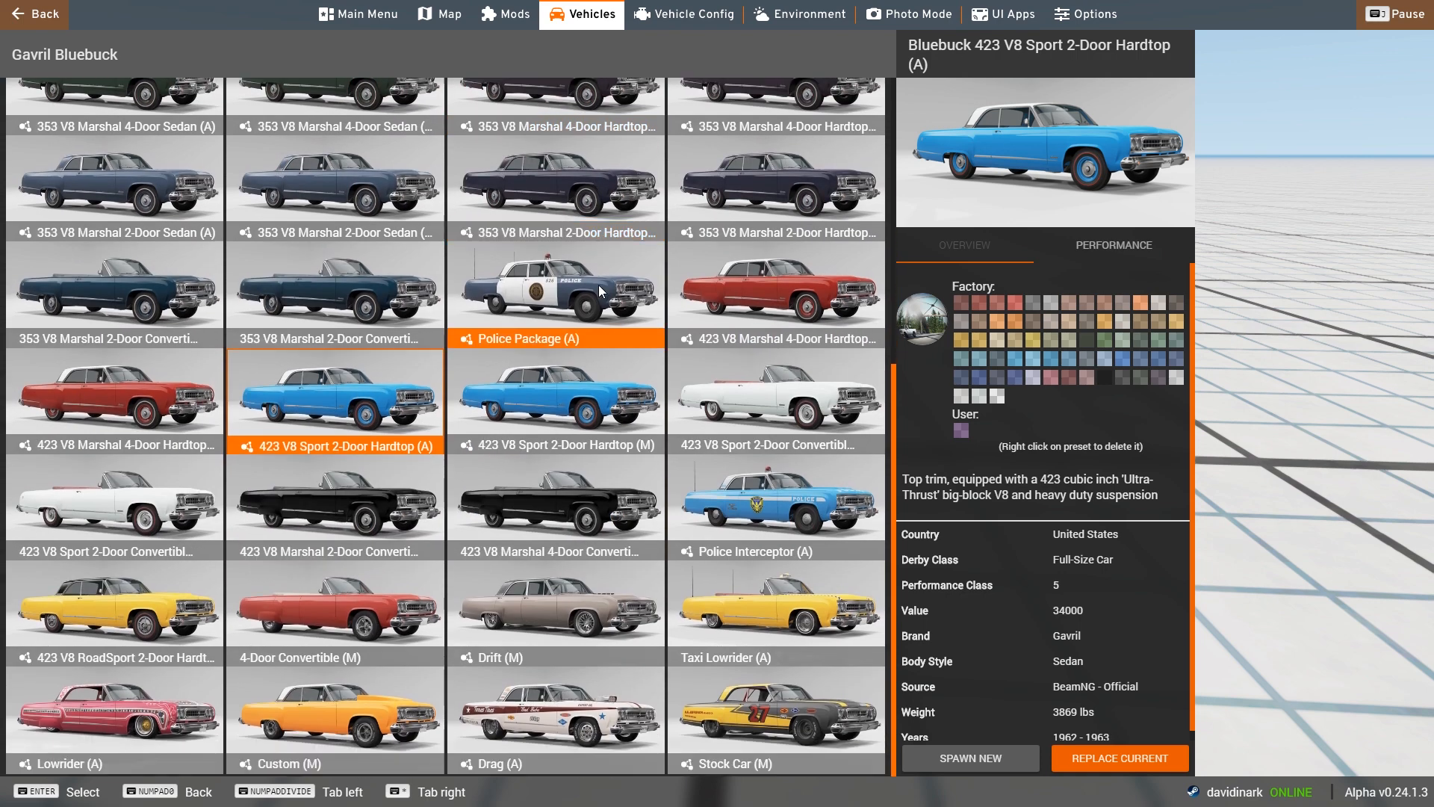
pyautogui.moveTo(583, 631)
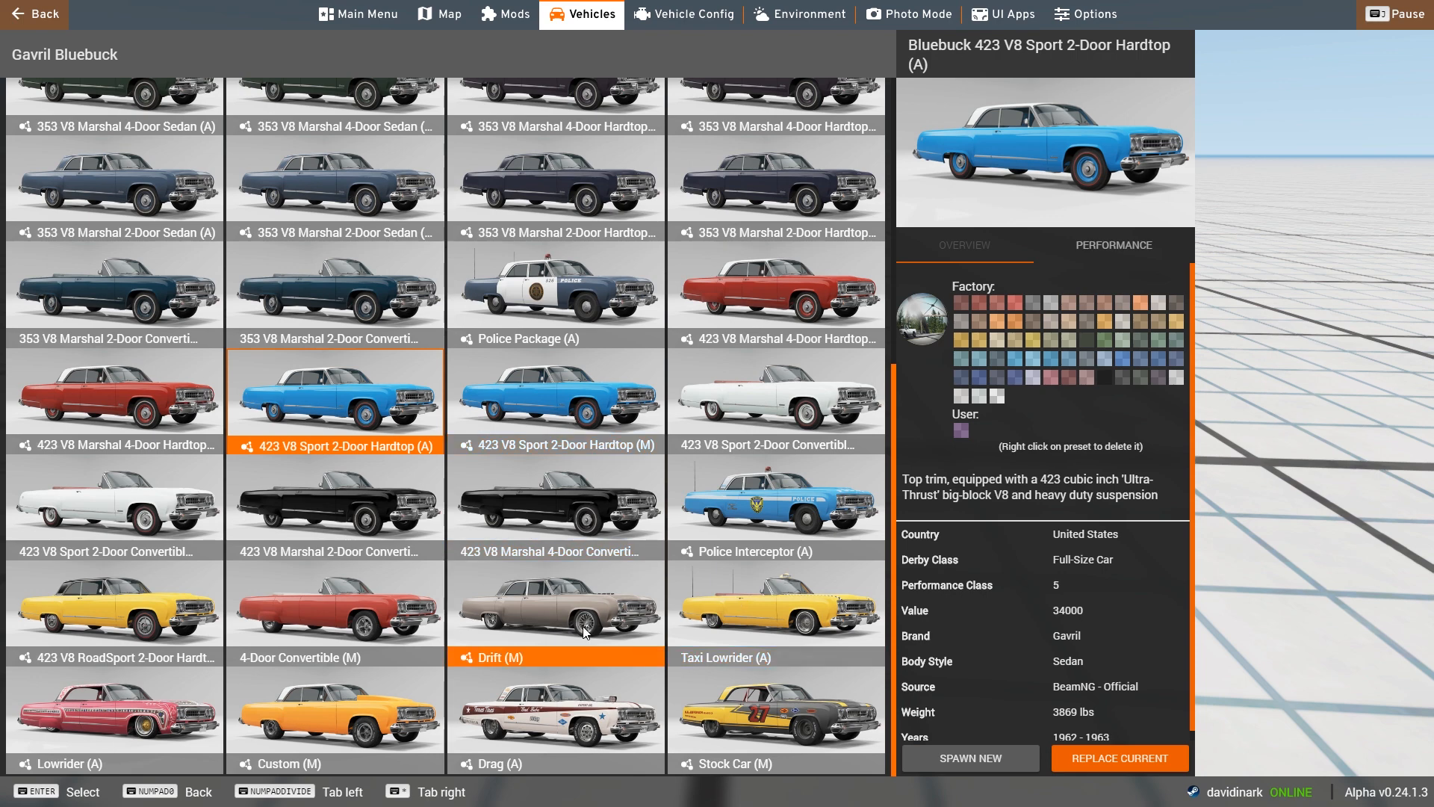
pyautogui.moveTo(334, 612)
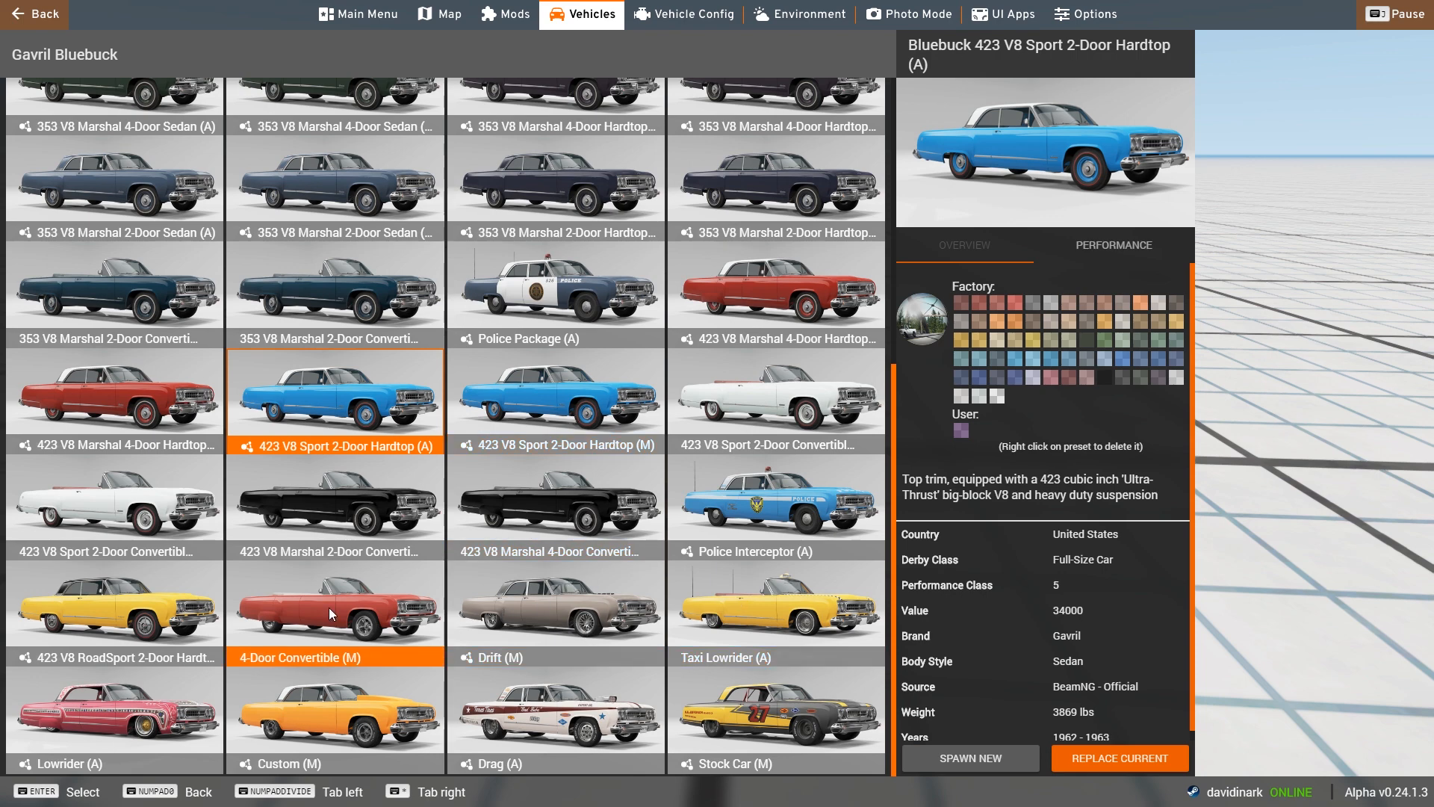
pyautogui.click(555, 500)
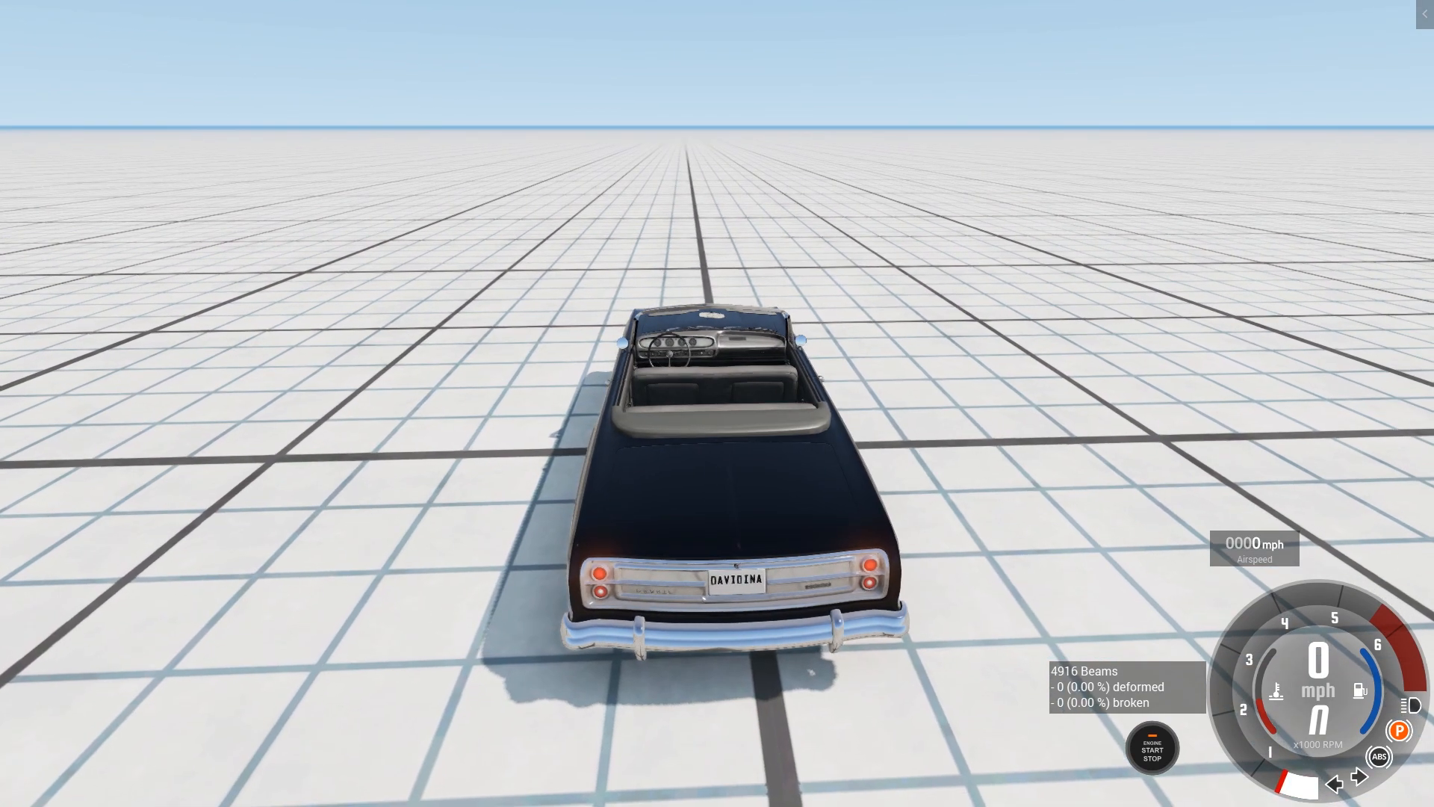
# Bring up the in-game radial menu with Escape
pyautogui.press('Escape')
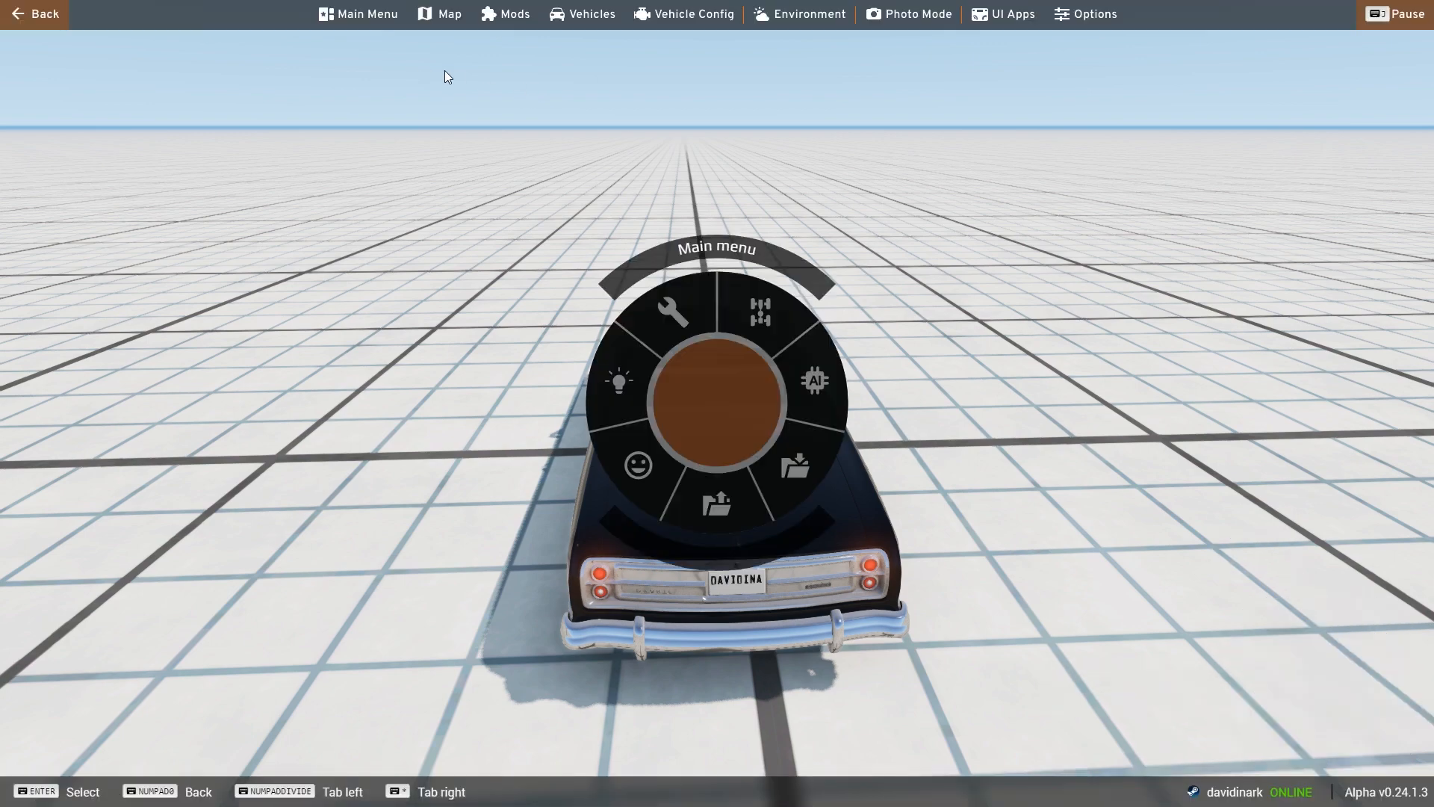
# Open the mod repository in-game and clear the 'convertible' search
pyautogui.click(358, 13)
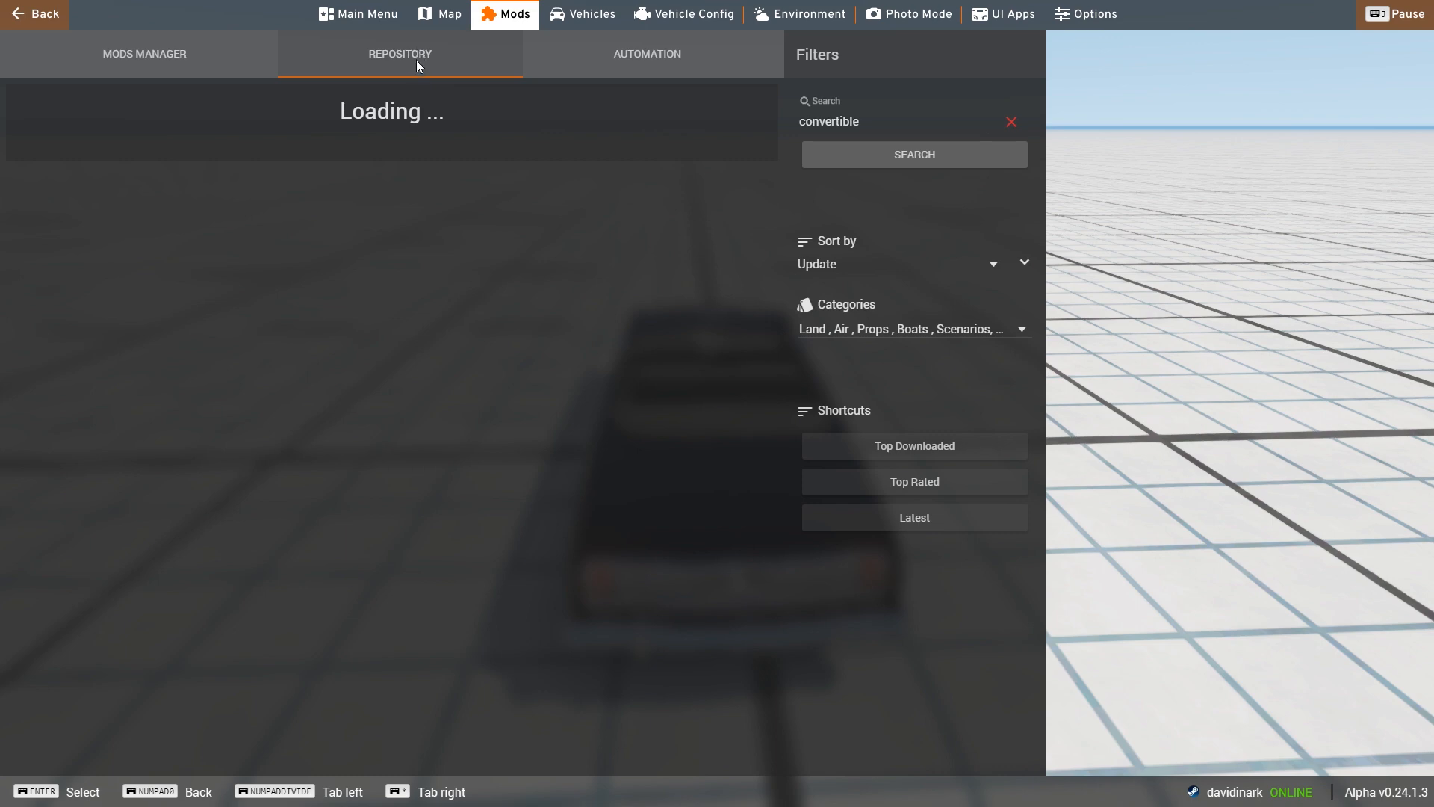
pyautogui.click(912, 154)
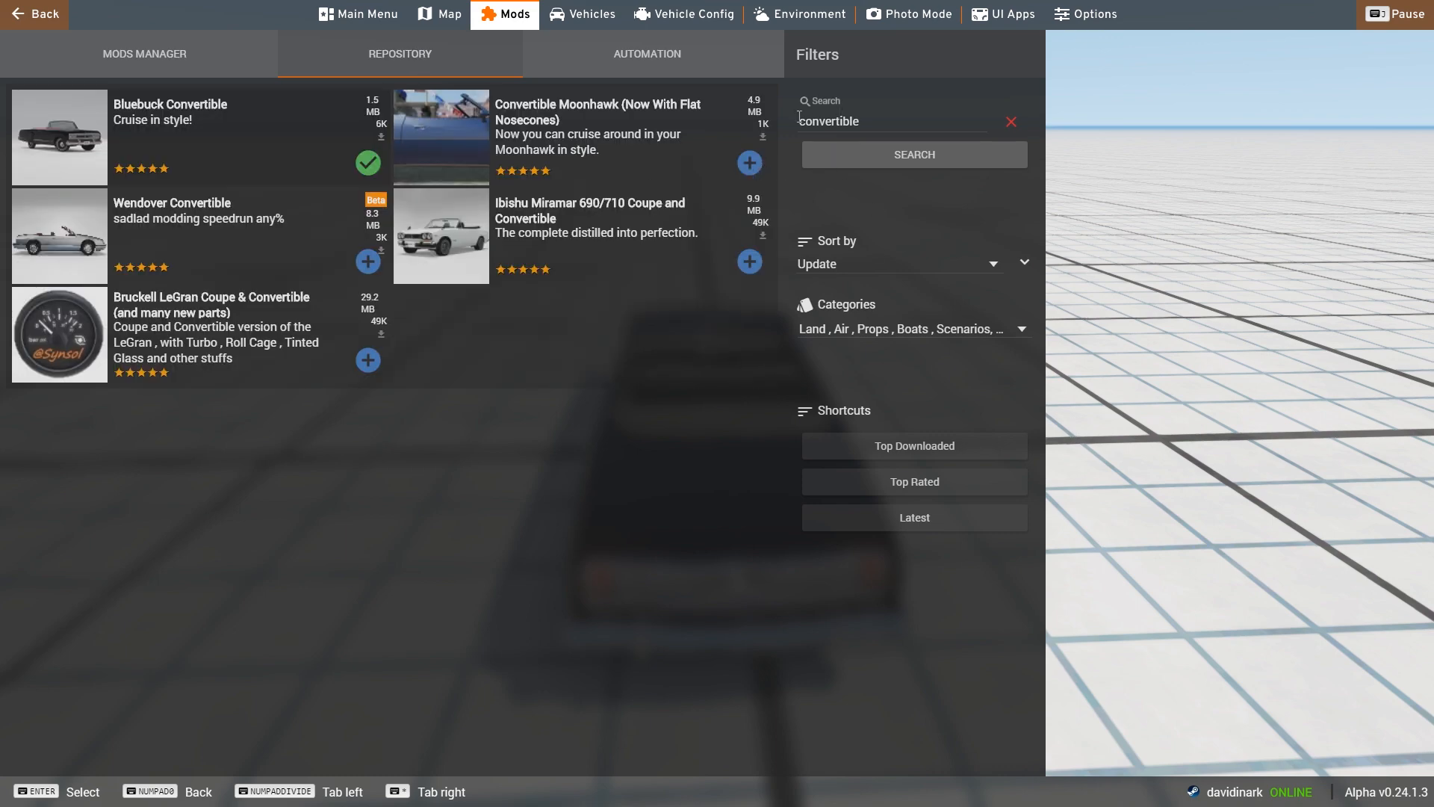
pyautogui.moveTo(1010, 123)
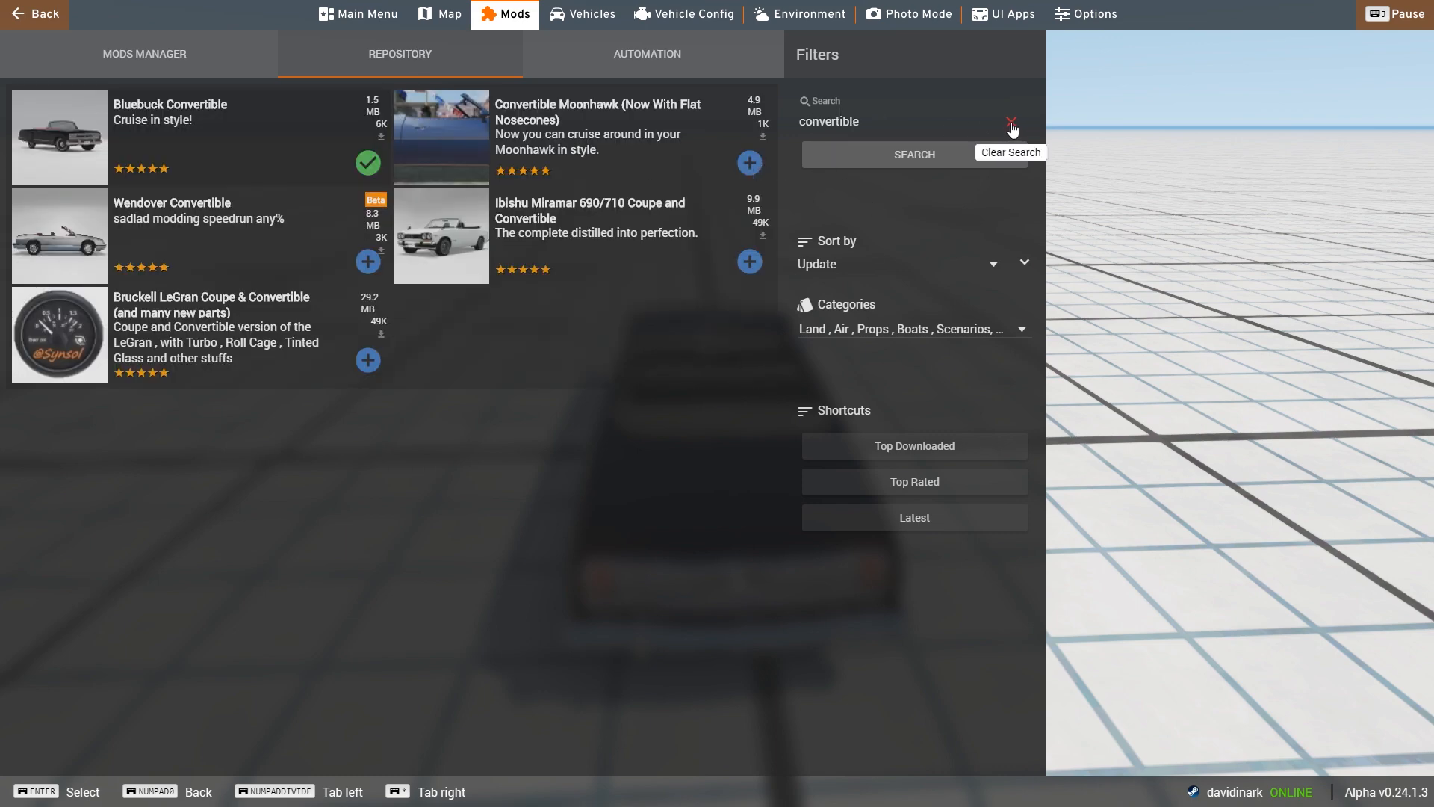
pyautogui.click(1011, 126)
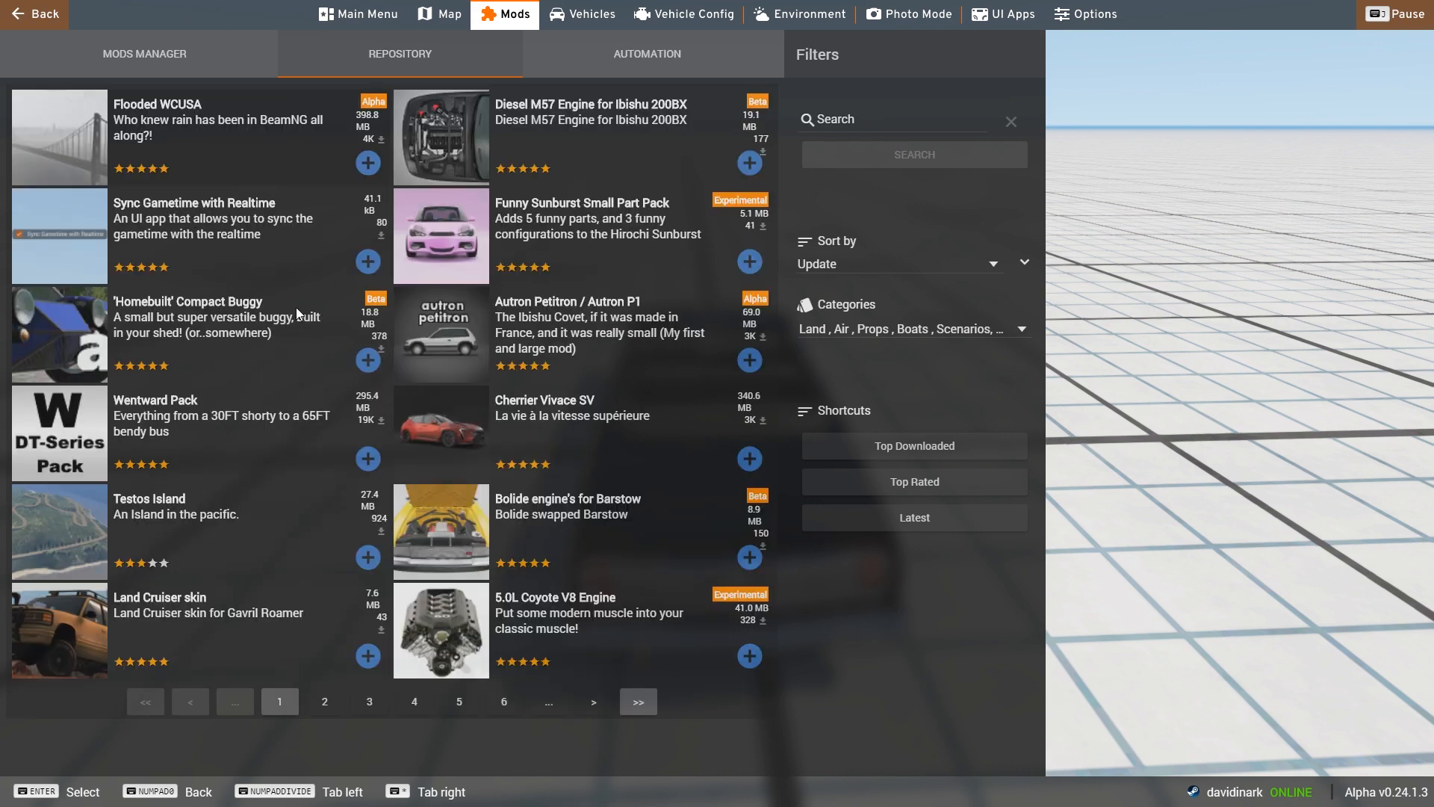
pyautogui.moveTo(611, 256)
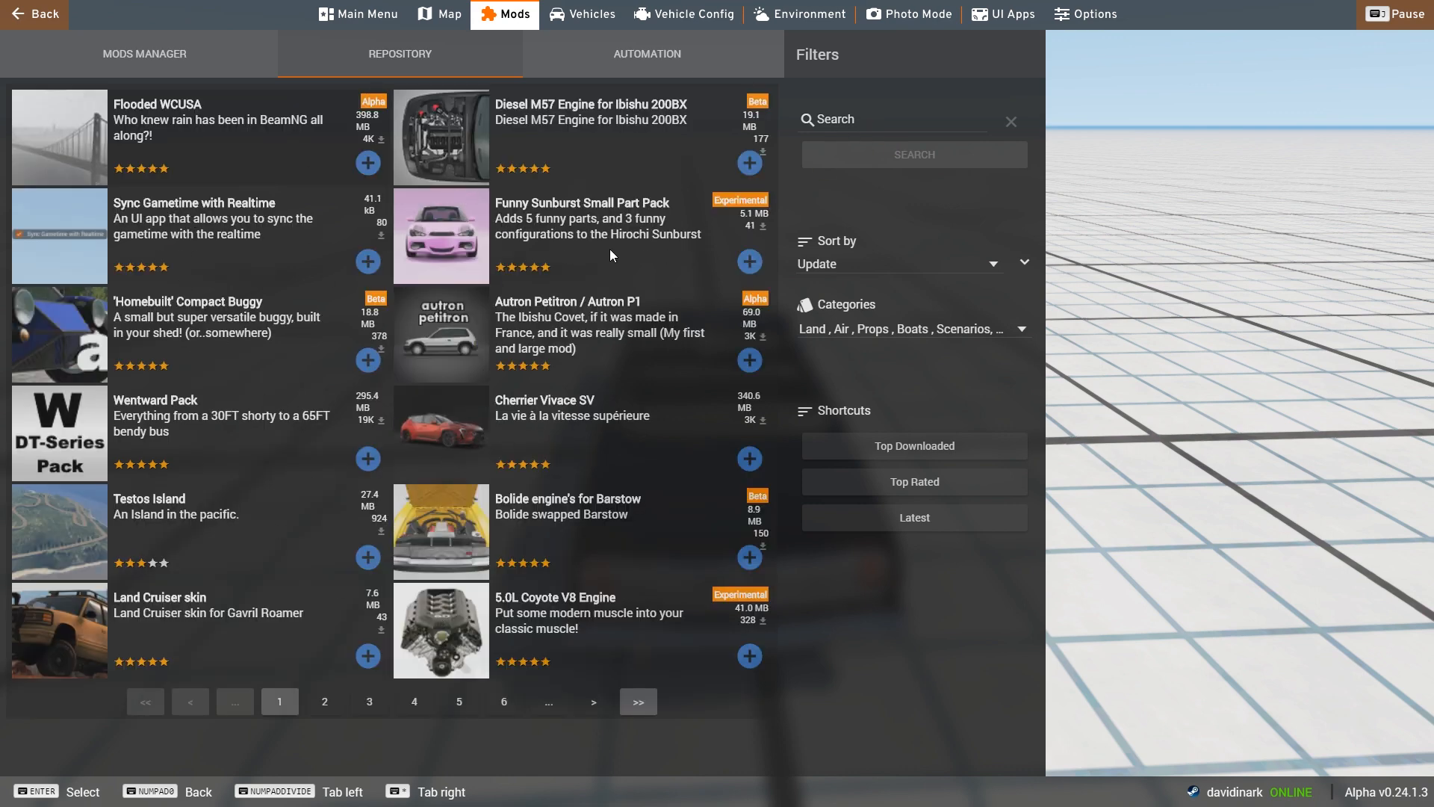
pyautogui.moveTo(679, 199)
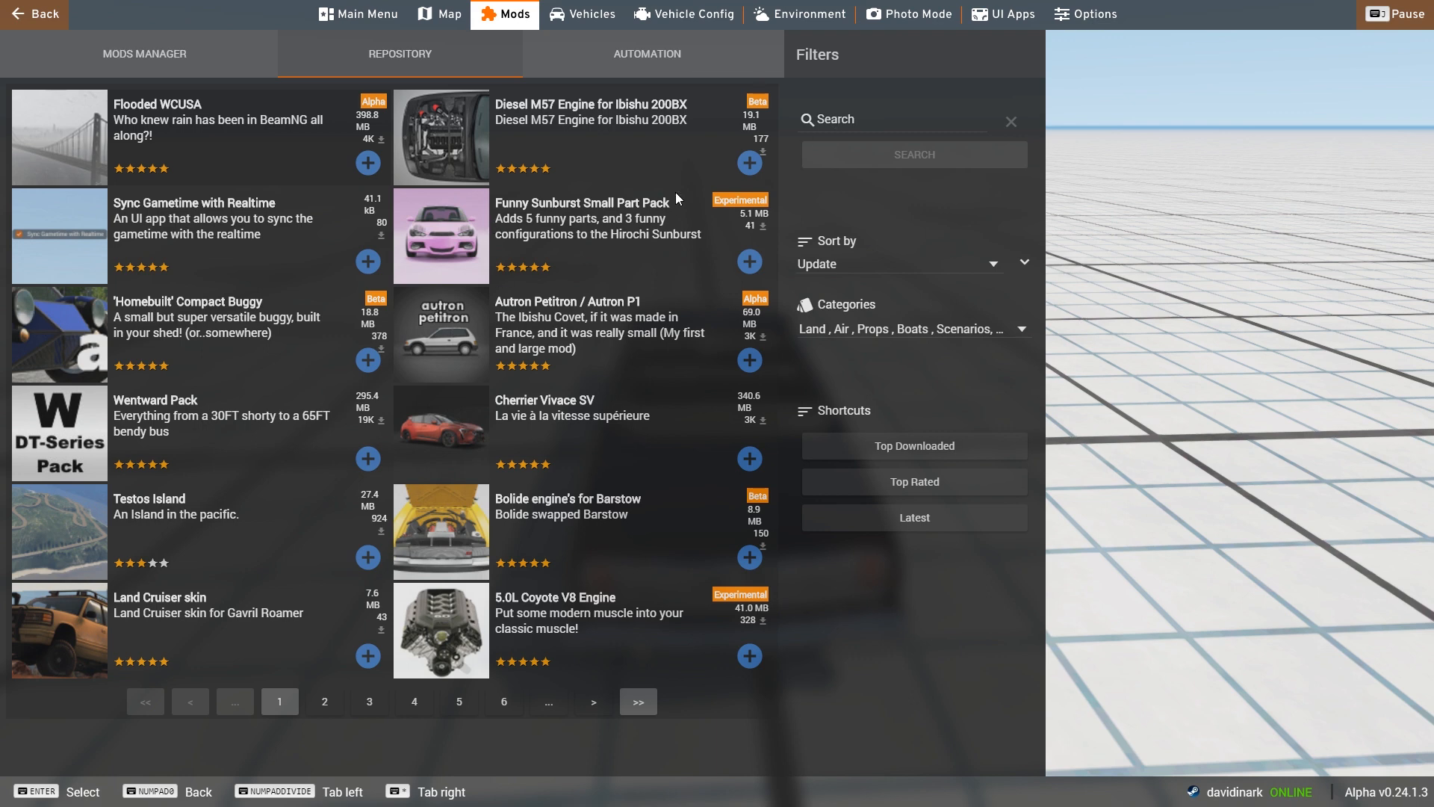
pyautogui.moveTo(929, 272)
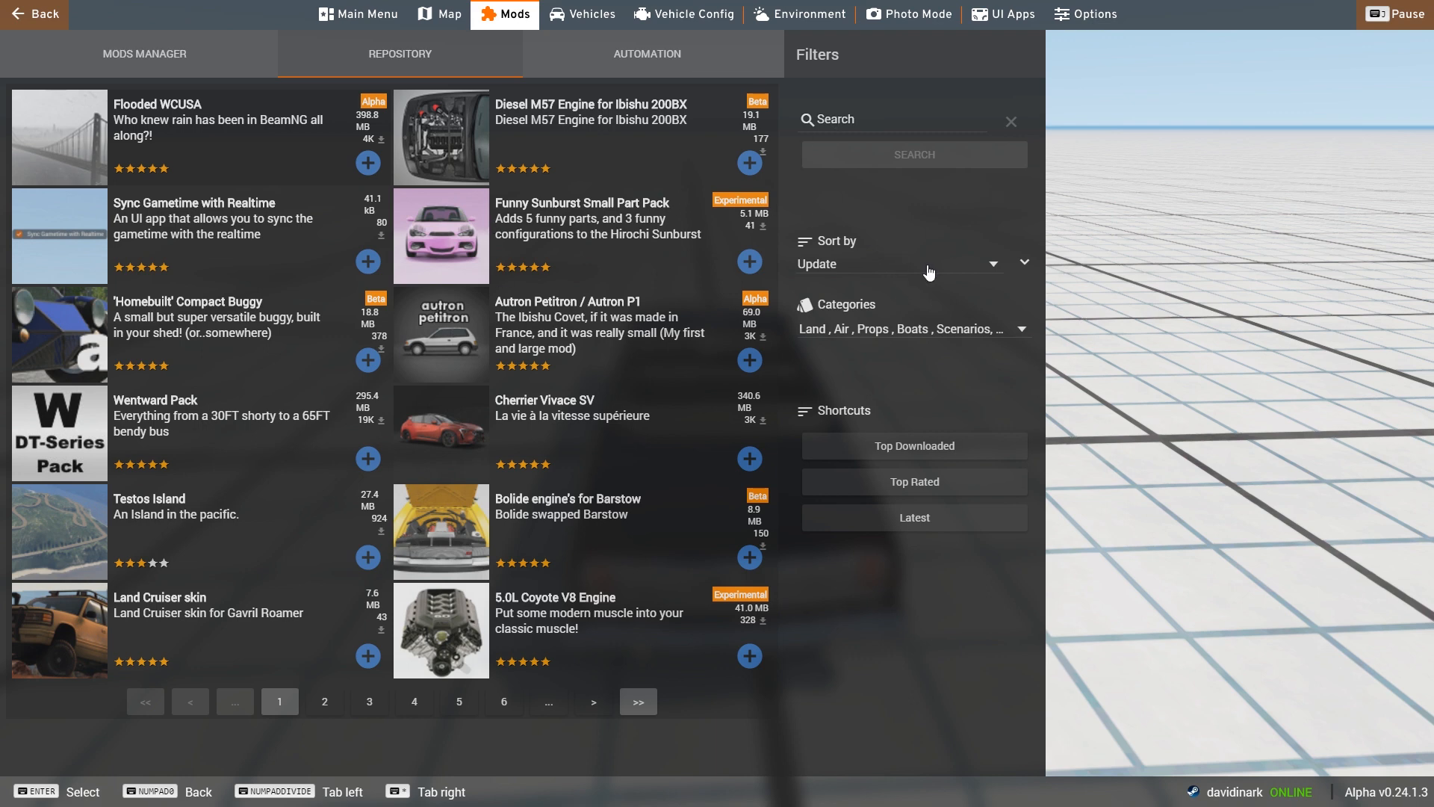
pyautogui.moveTo(941, 260)
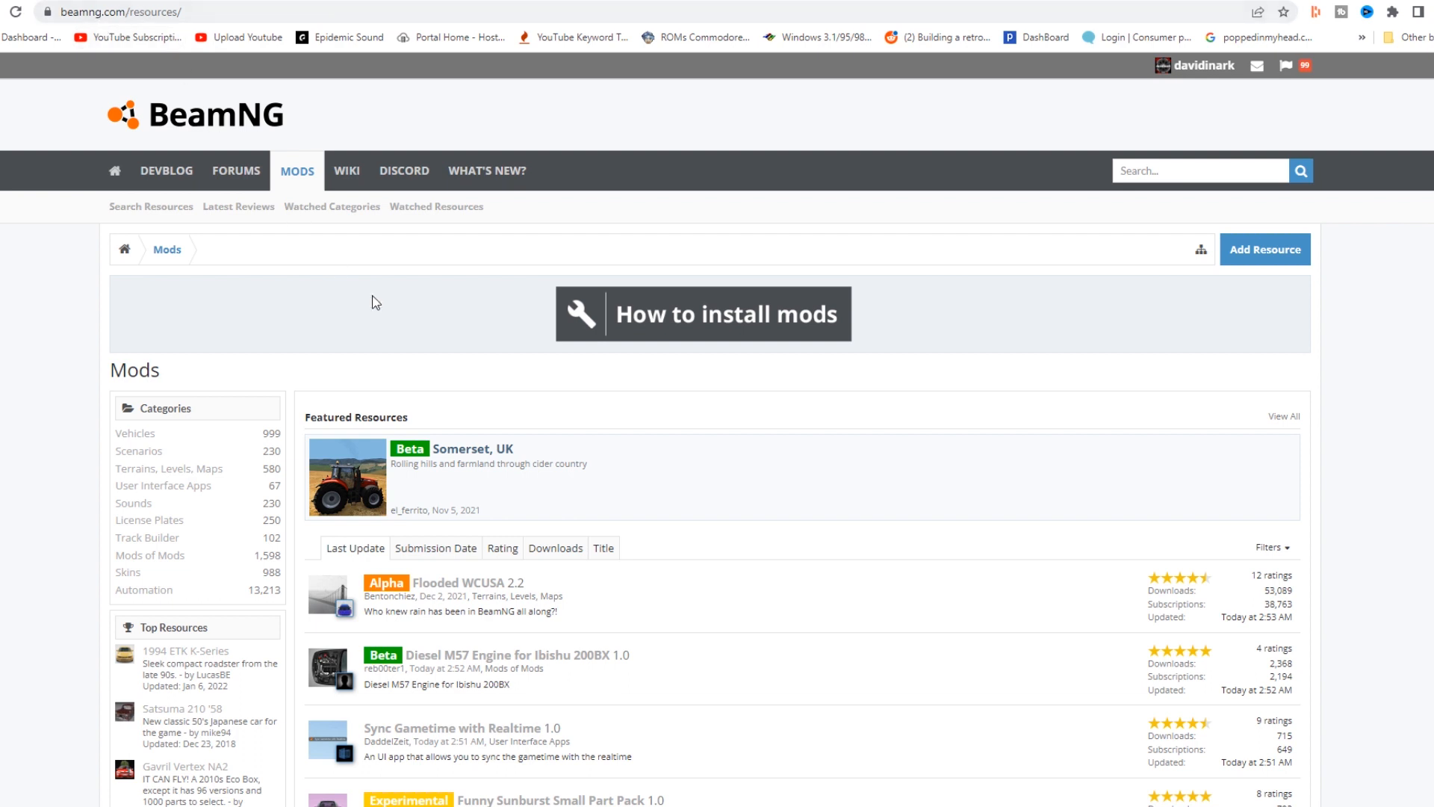
# Scroll down the beamng.com Mods list to the Soda skin entry
pyautogui.scroll(-3)
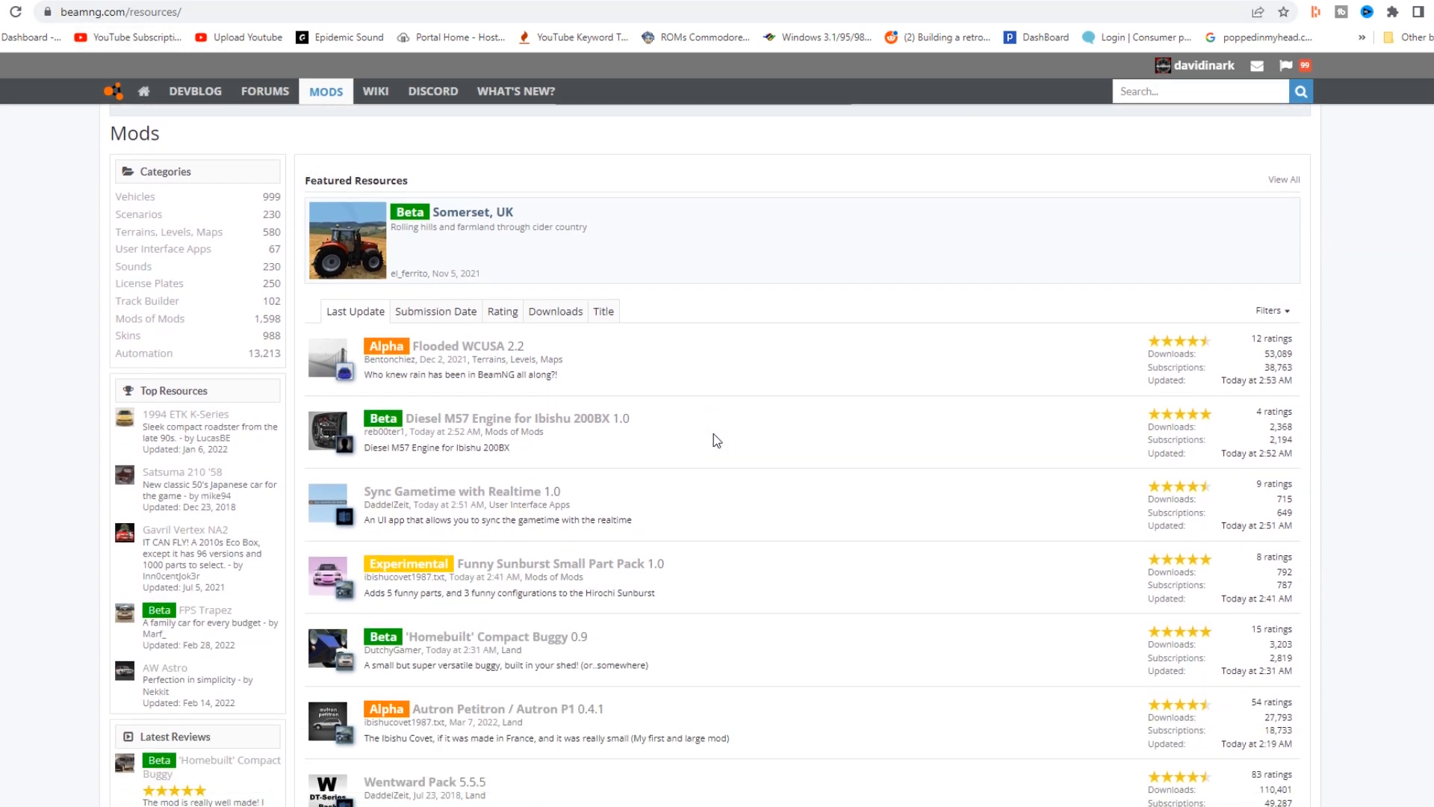
pyautogui.scroll(-3)
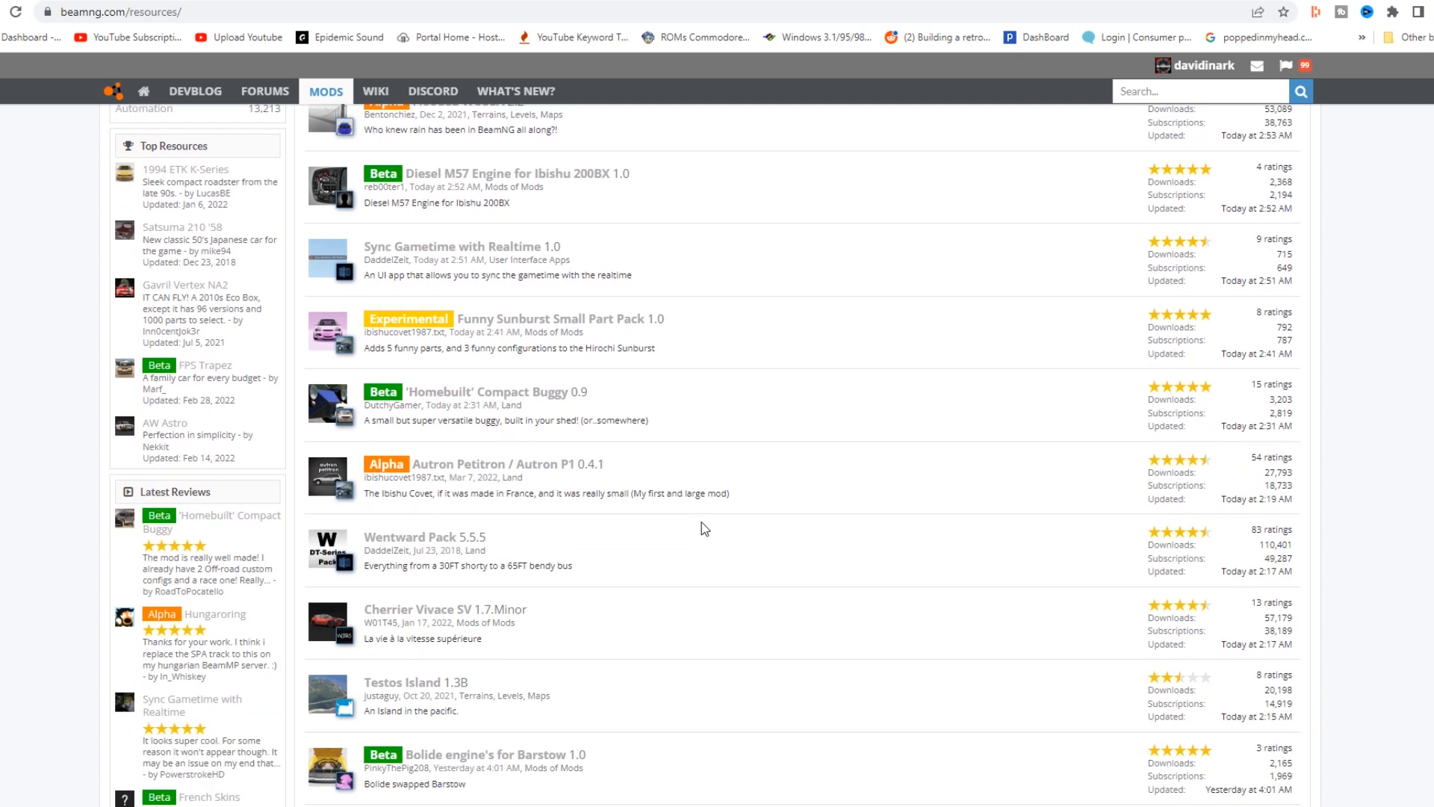
pyautogui.moveTo(713, 569)
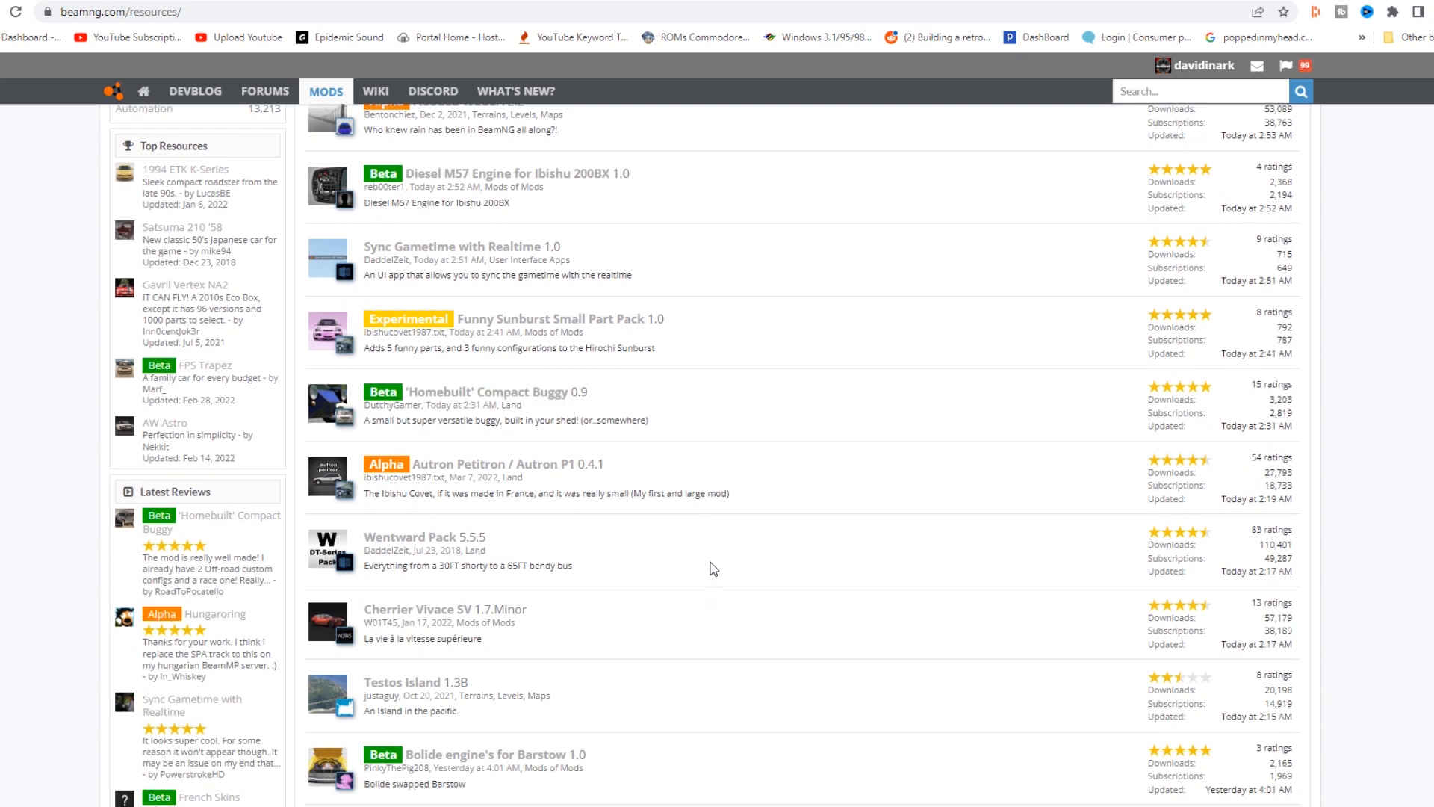
pyautogui.moveTo(714, 539)
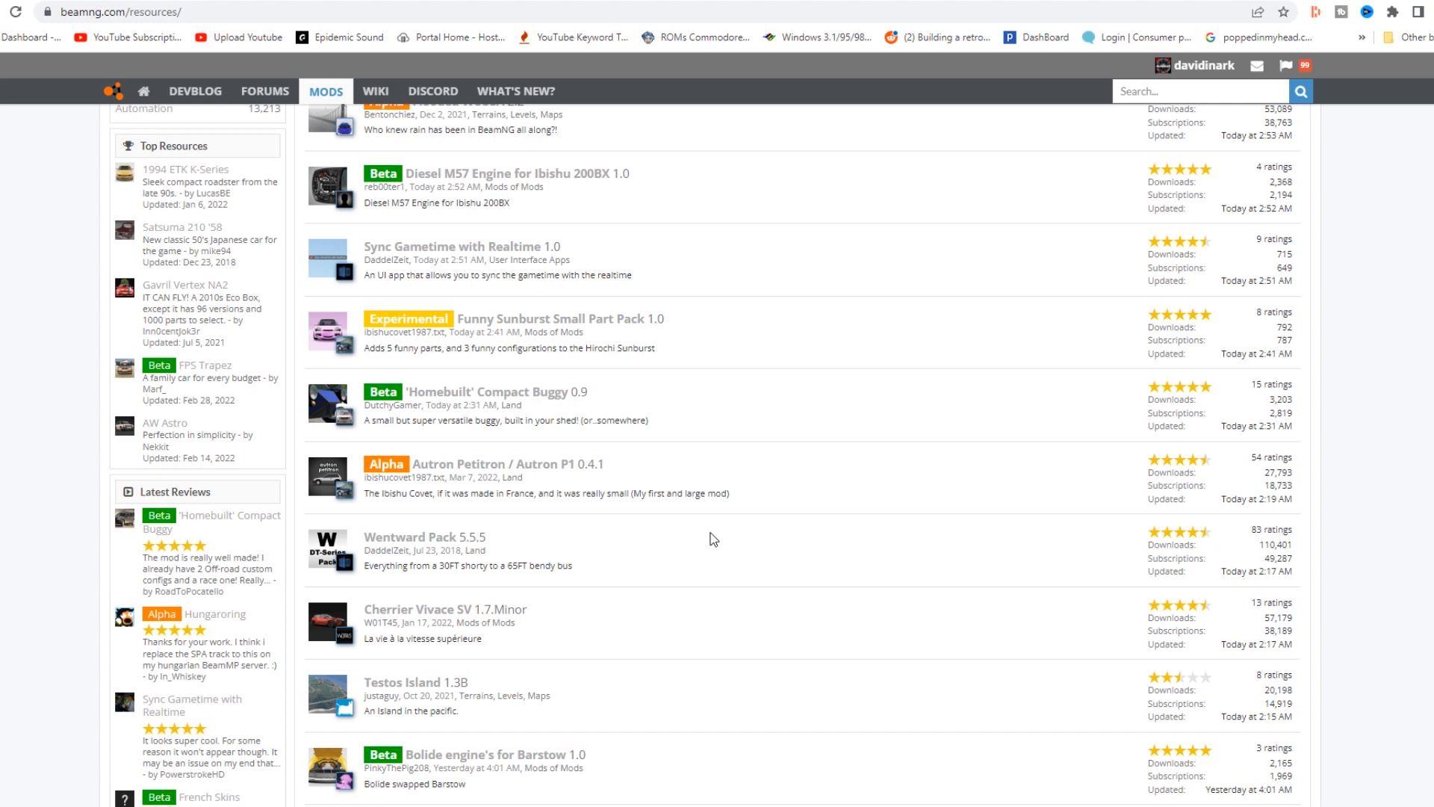
pyautogui.scroll(-3)
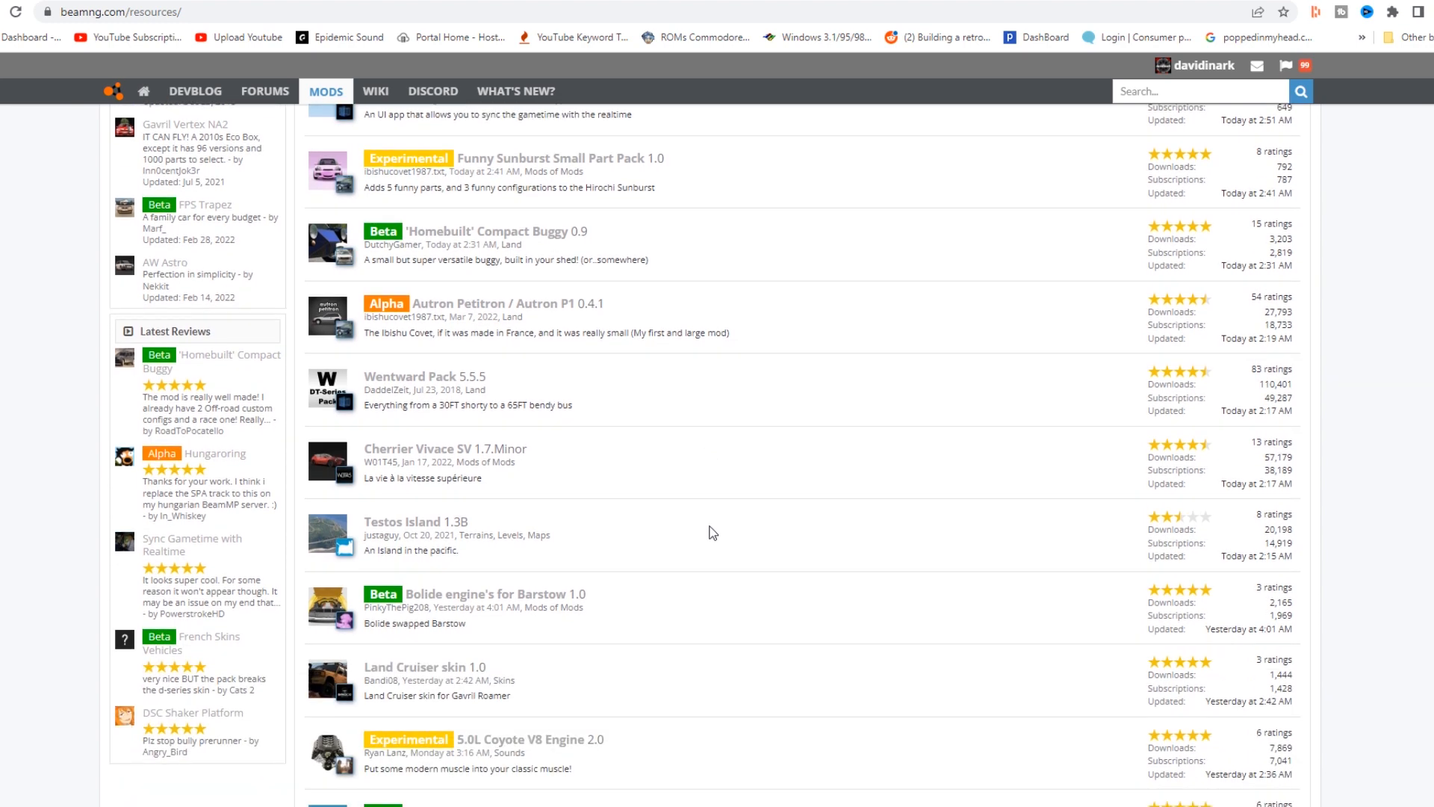
pyautogui.scroll(-3)
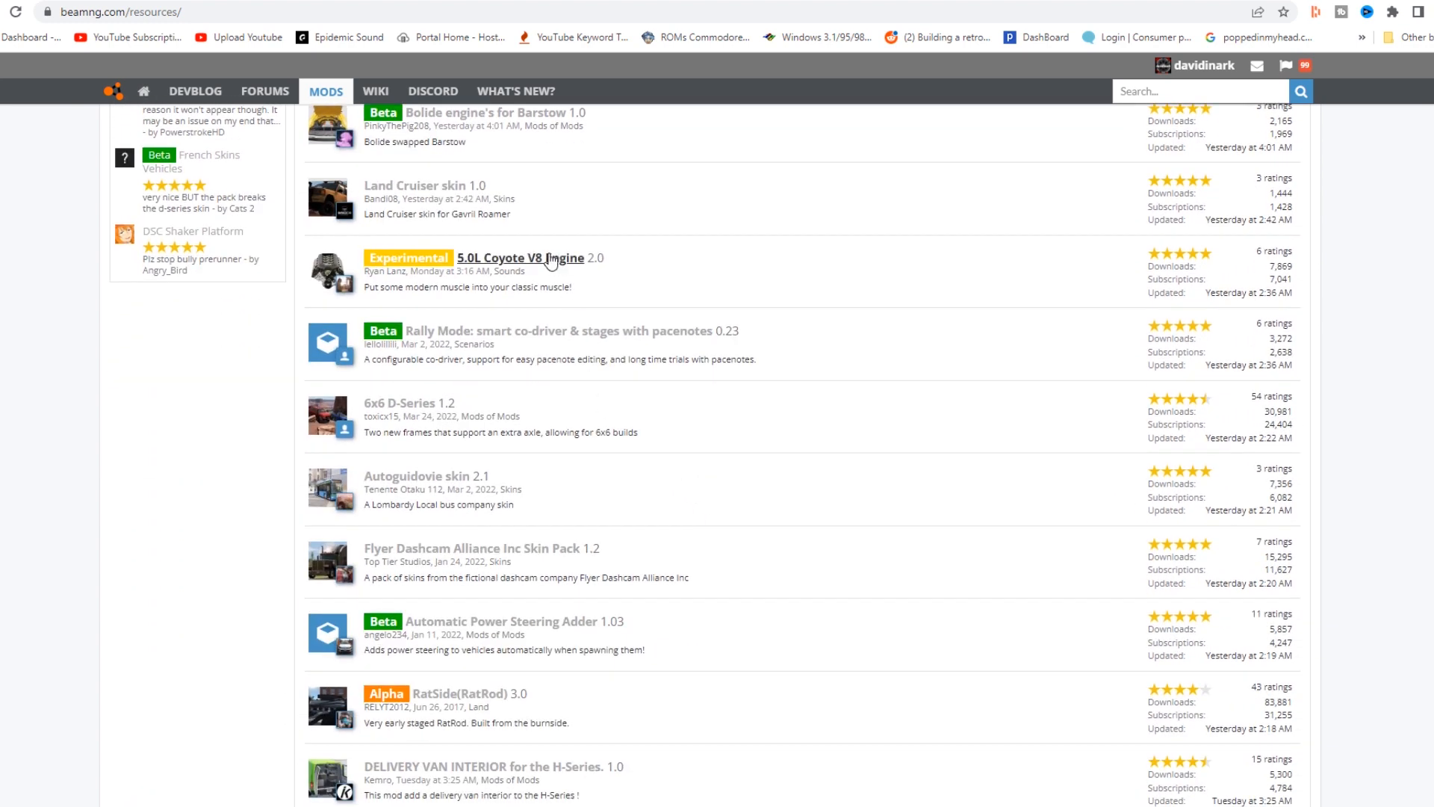
pyautogui.scroll(-3)
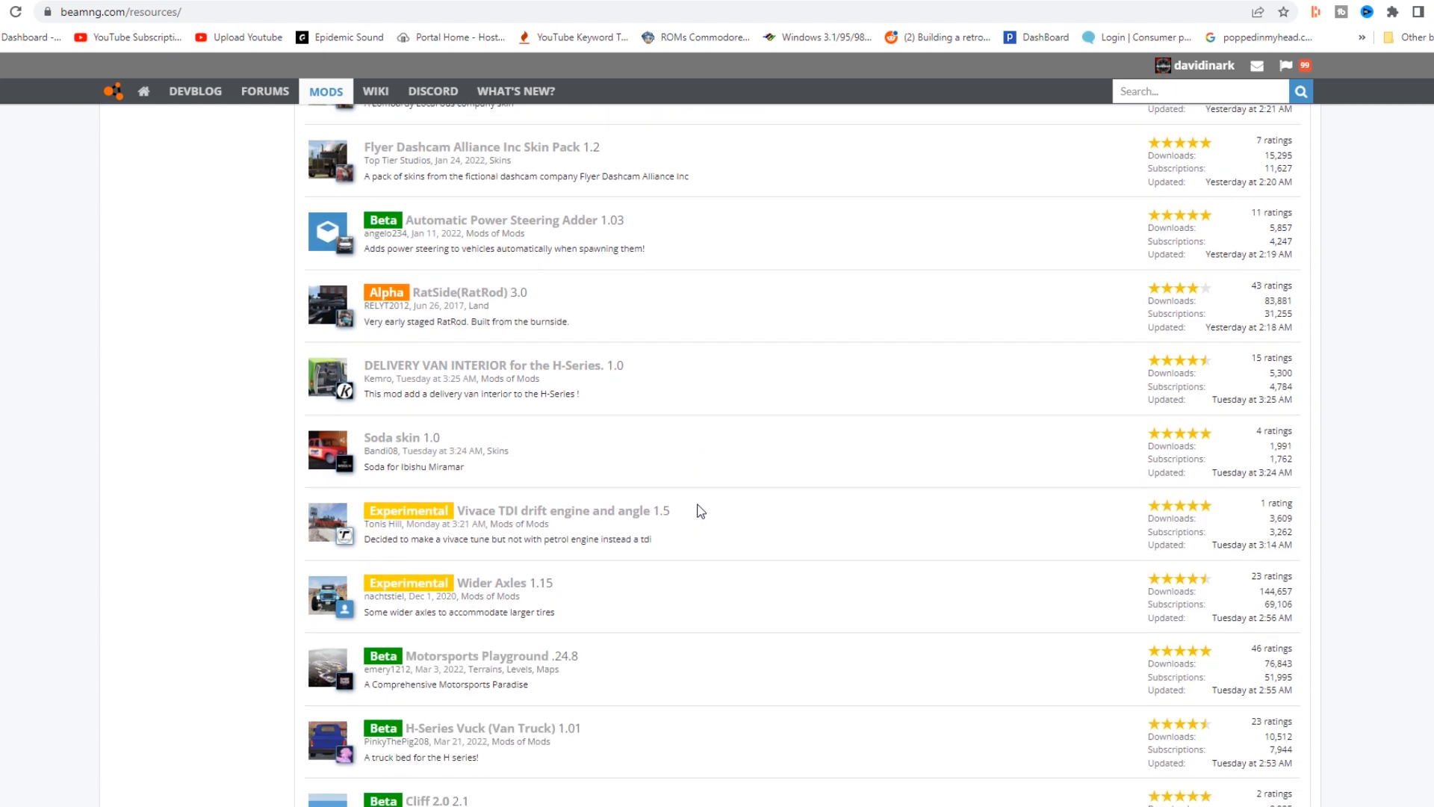
pyautogui.scroll(-3)
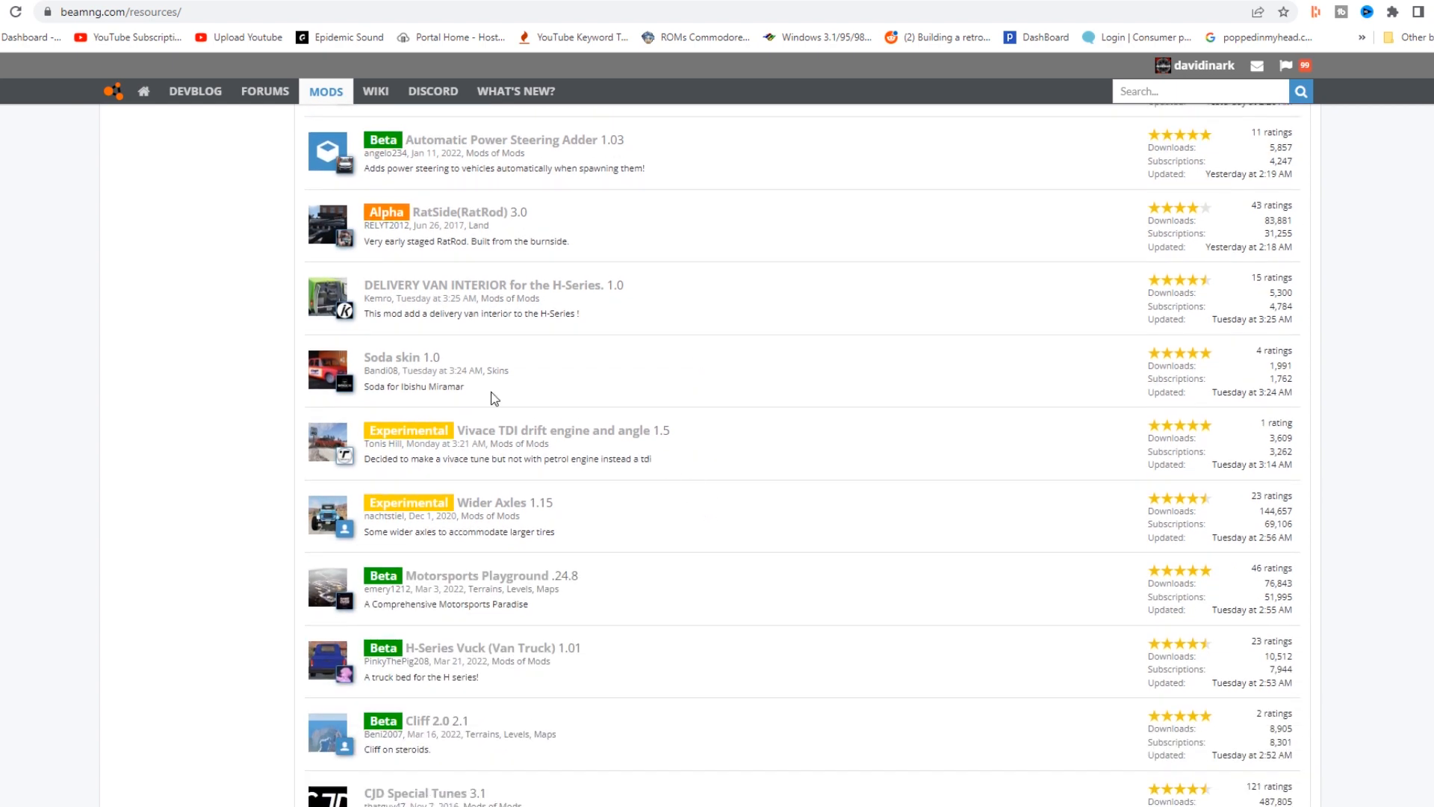
pyautogui.moveTo(392, 357)
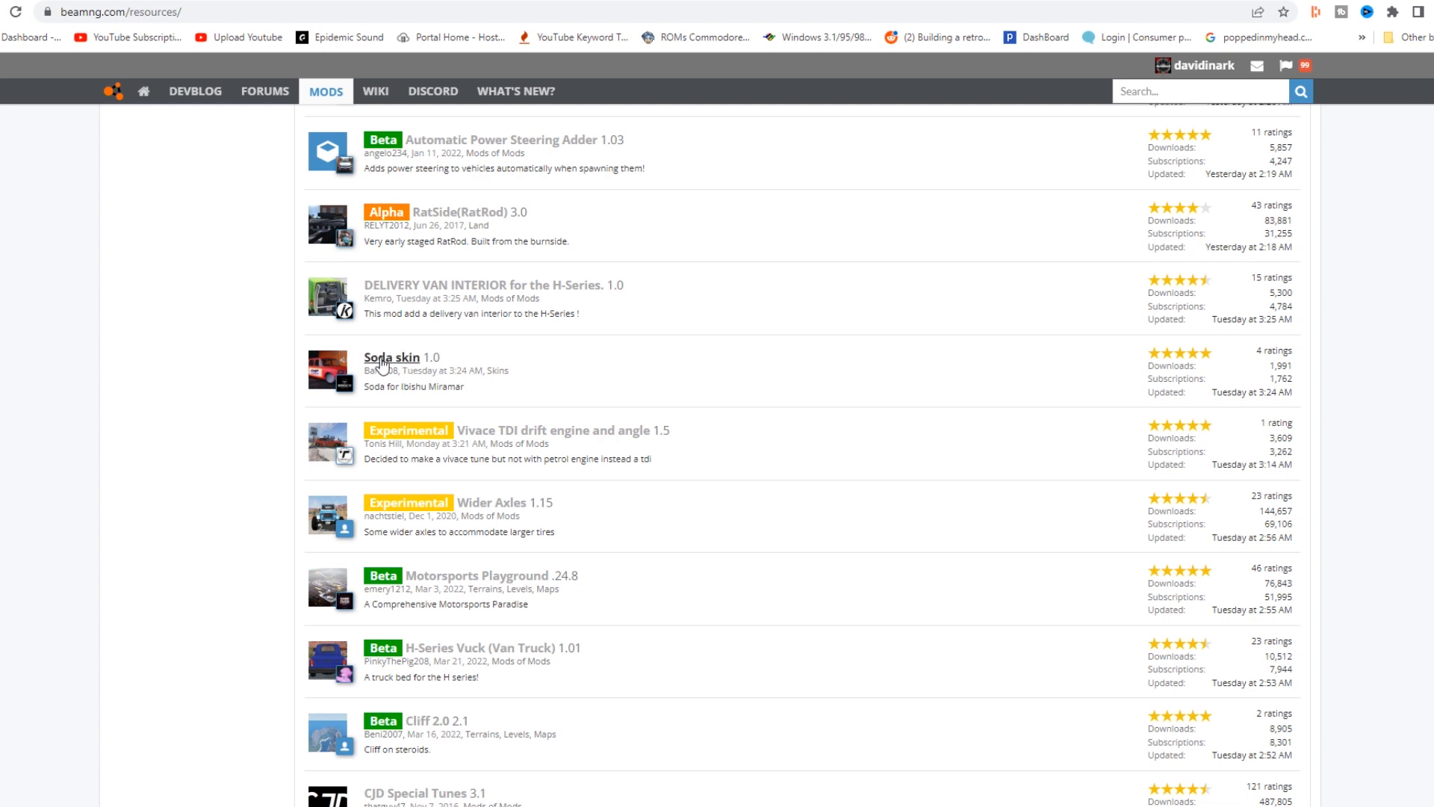
pyautogui.moveTo(448, 402)
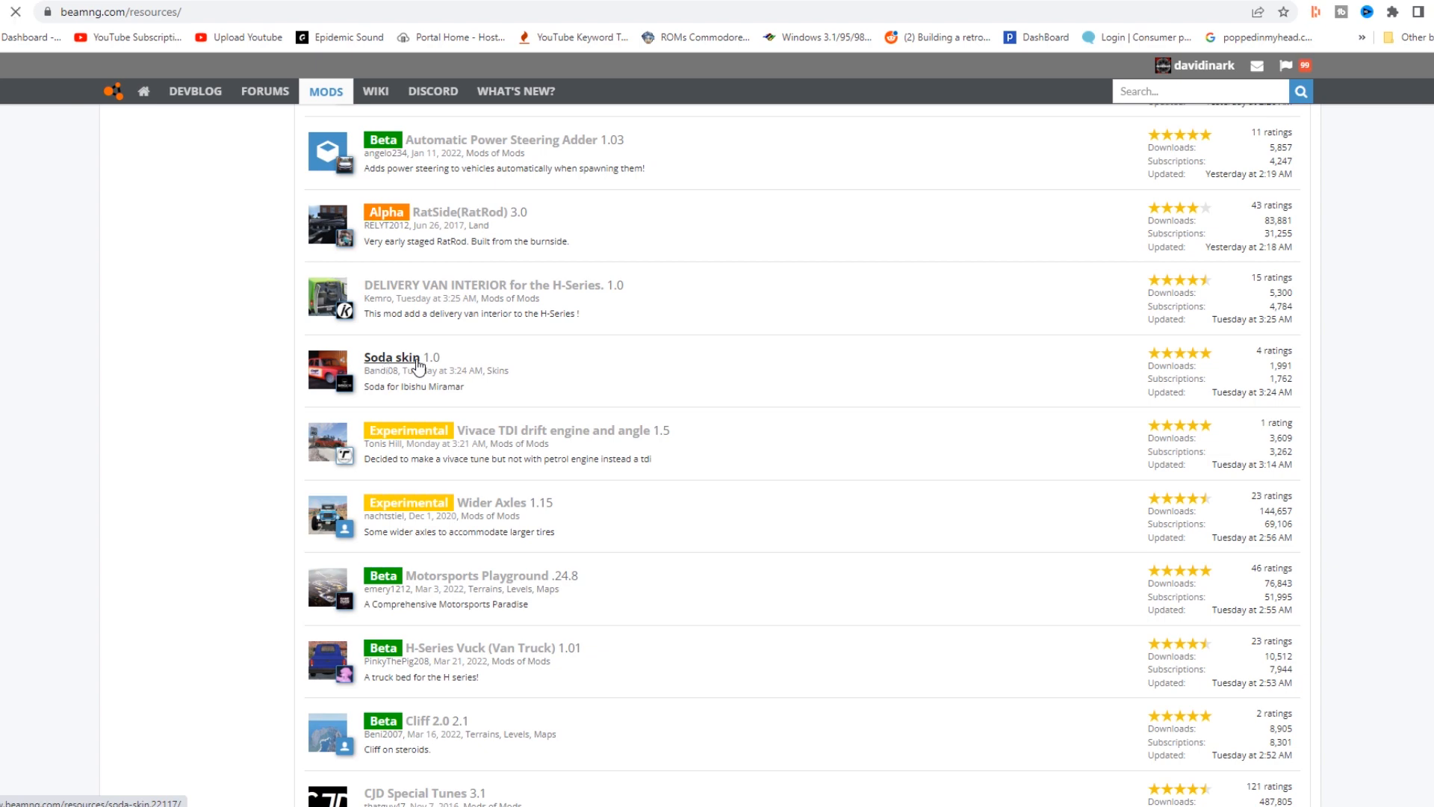
# Open the Soda skin page and start downloading Soda.zip
pyautogui.click(391, 357)
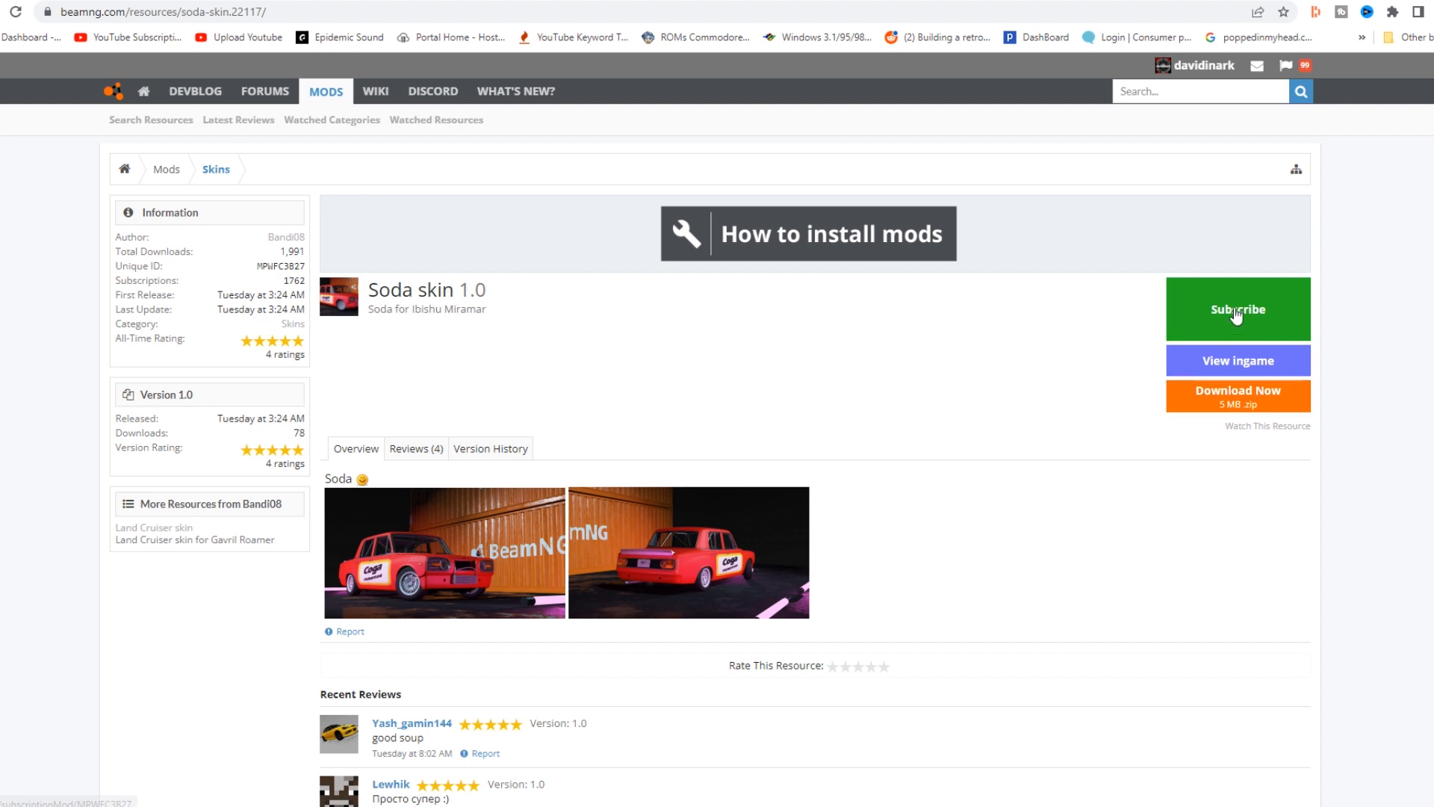
pyautogui.moveTo(1103, 355)
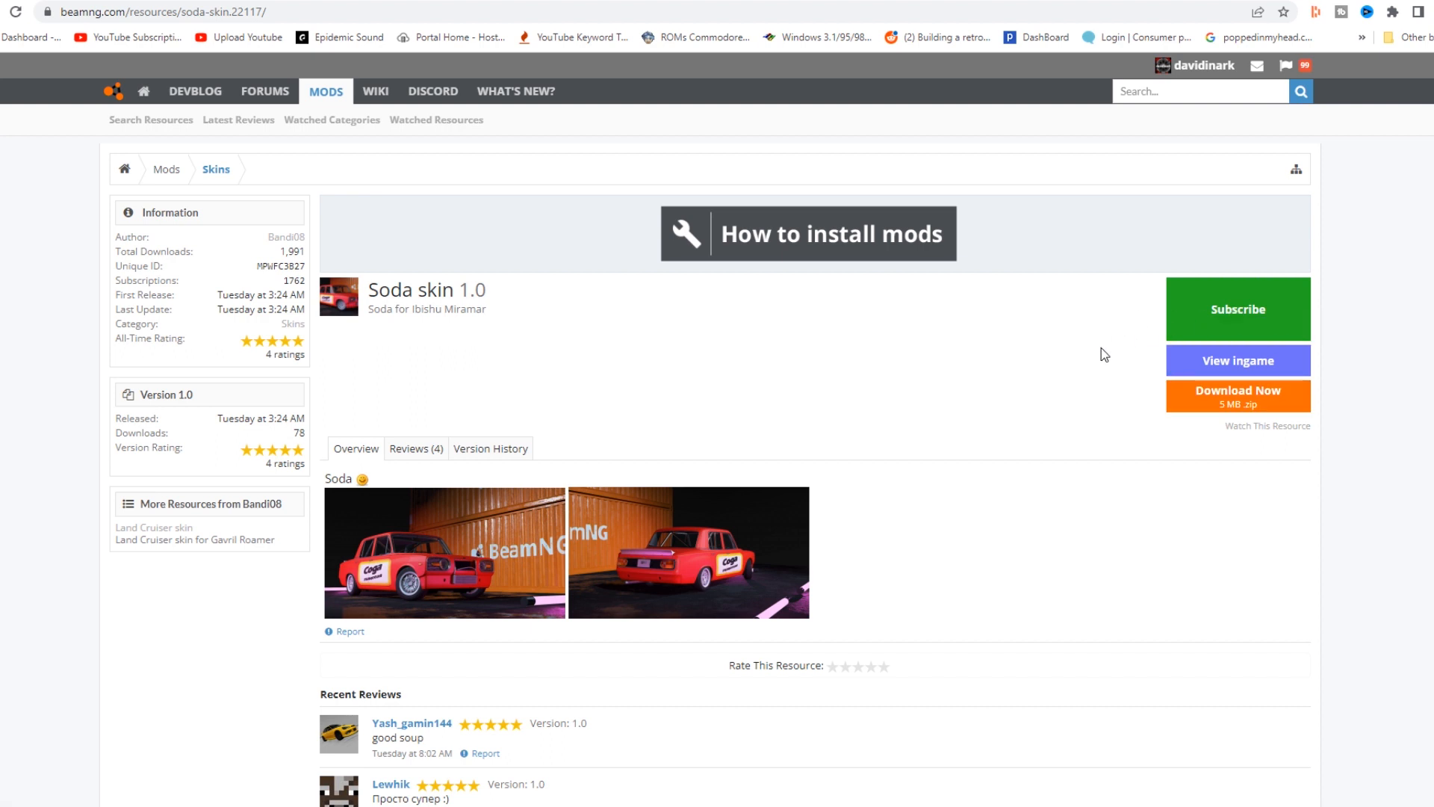
pyautogui.moveTo(1109, 351)
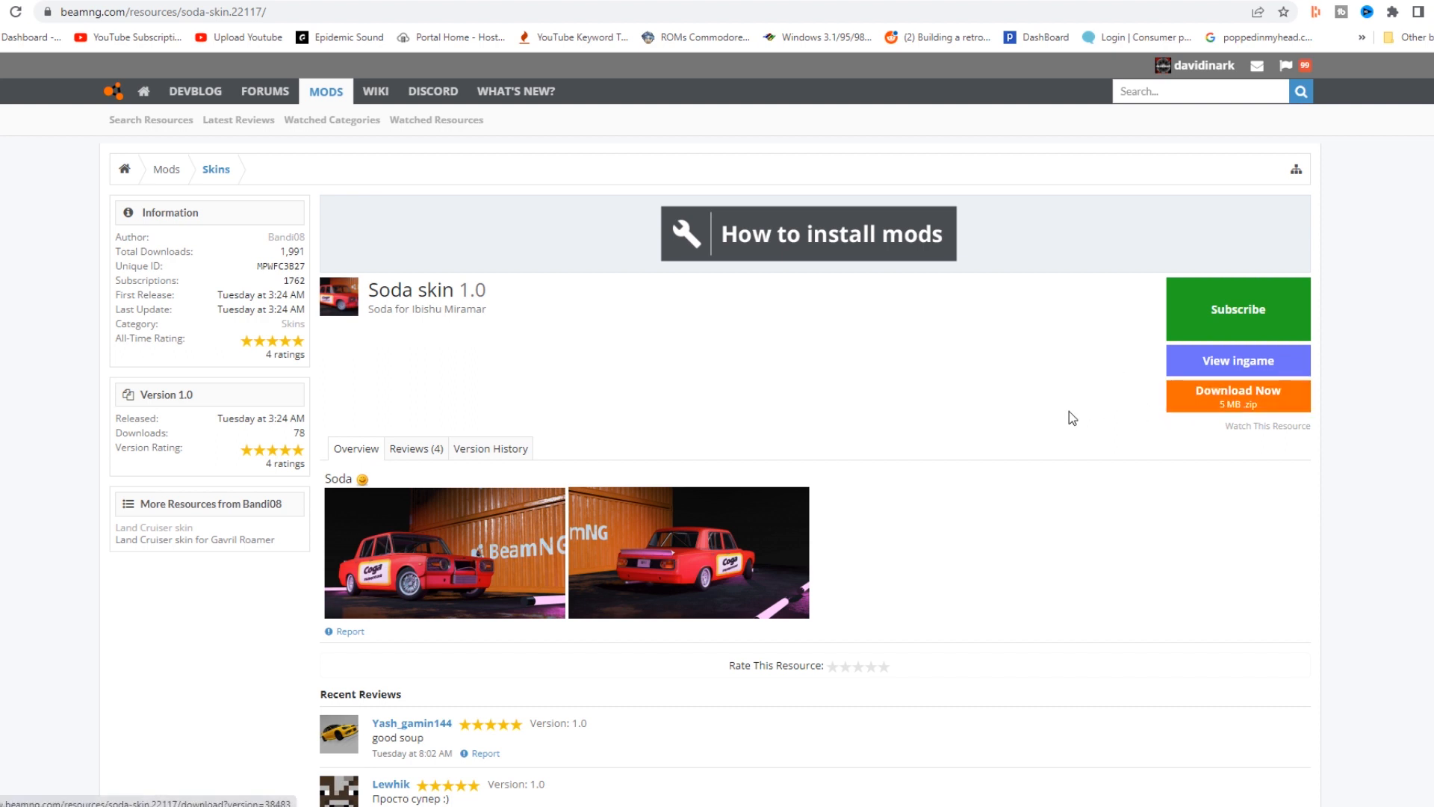
pyautogui.click(1237, 397)
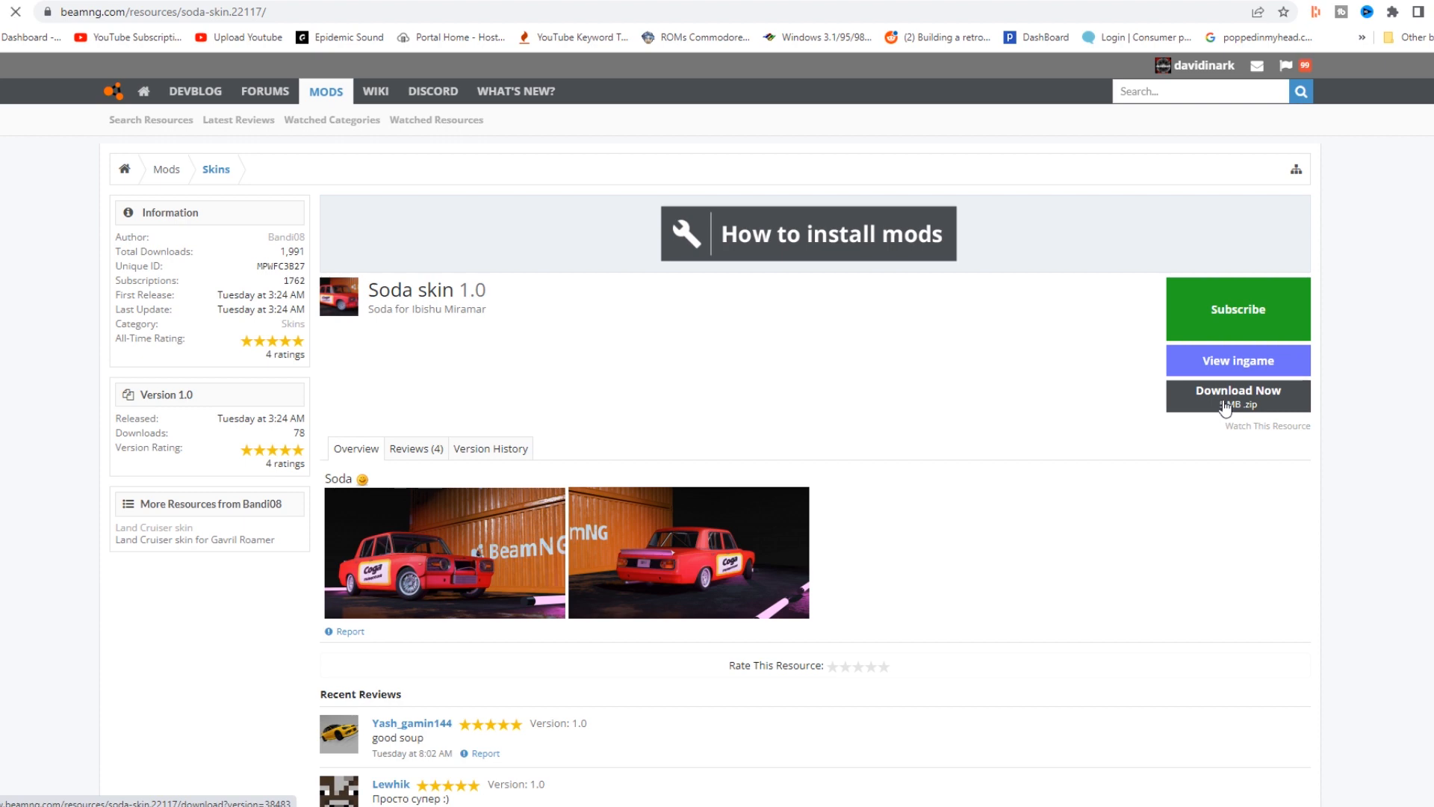
pyautogui.click(1237, 396)
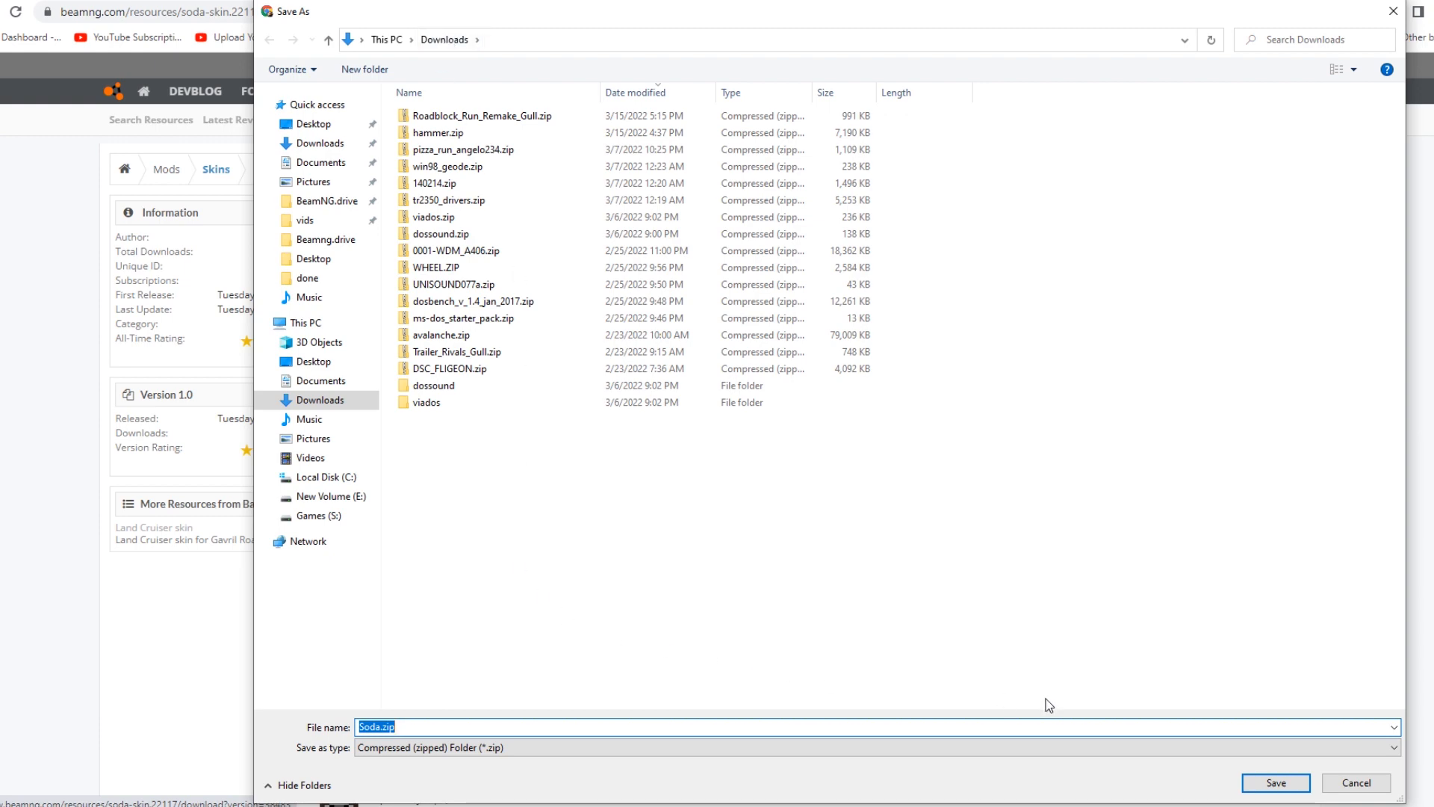
# Save Soda.zip to Downloads, show it in File Explorer, and copy it
pyautogui.click(1274, 782)
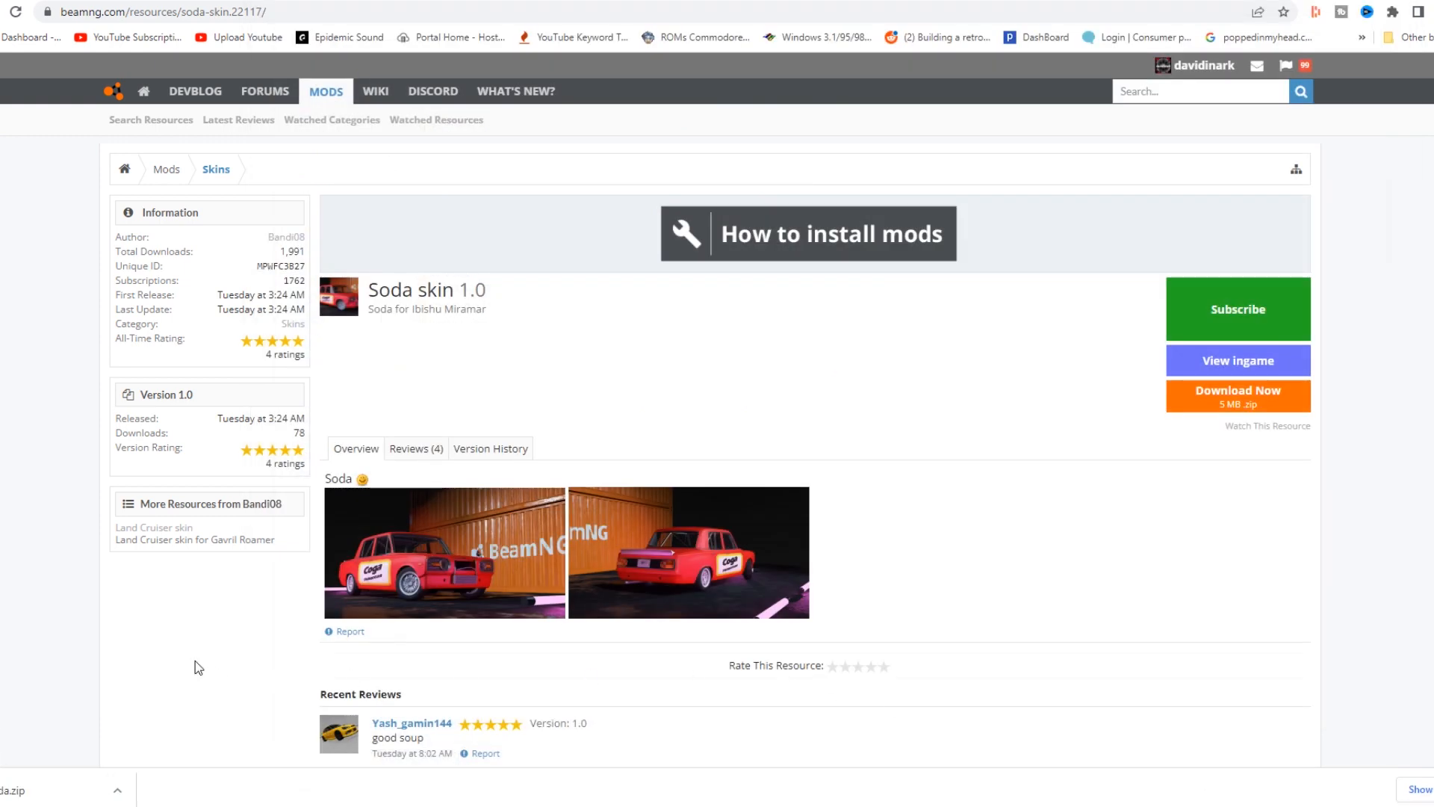
pyautogui.click(116, 789)
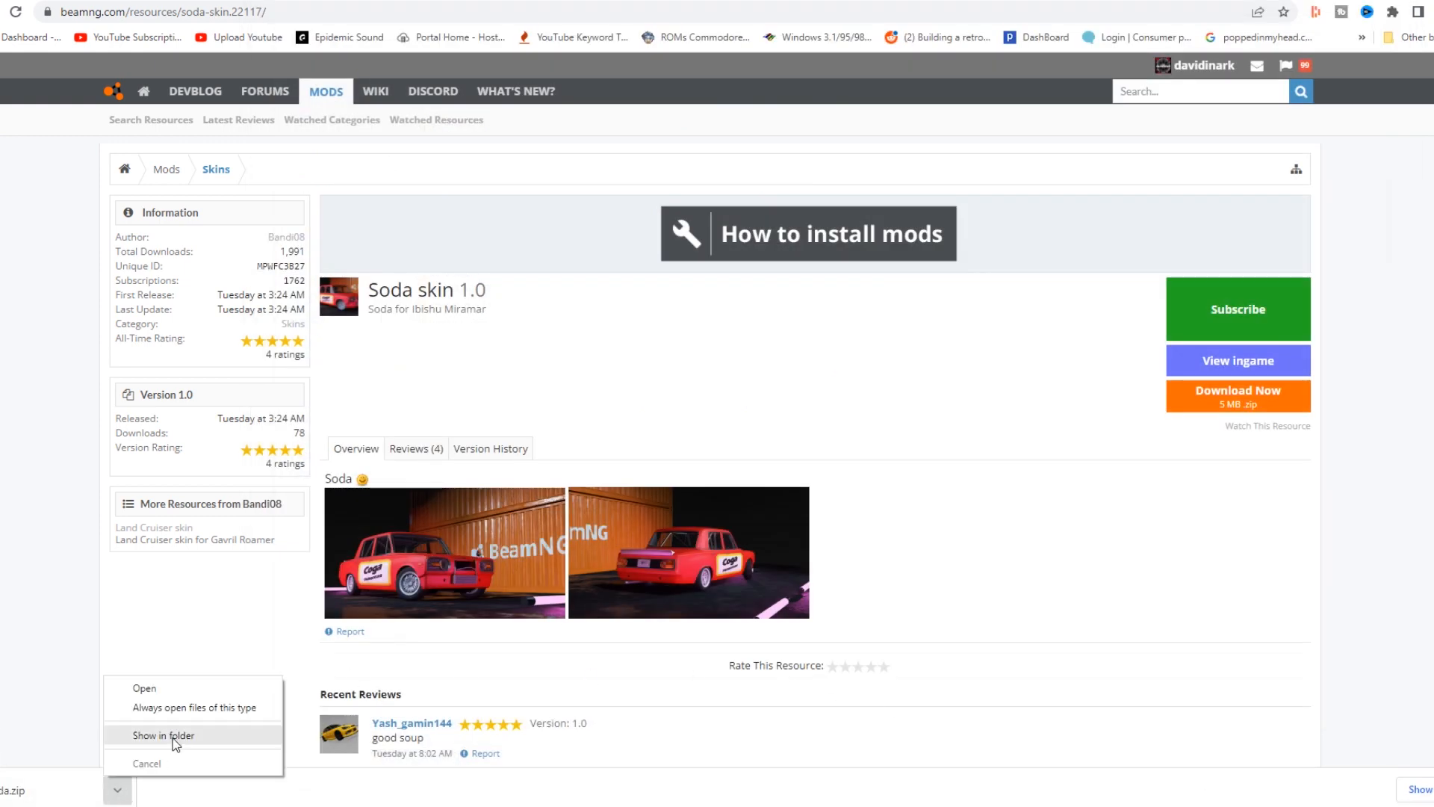
pyautogui.click(163, 734)
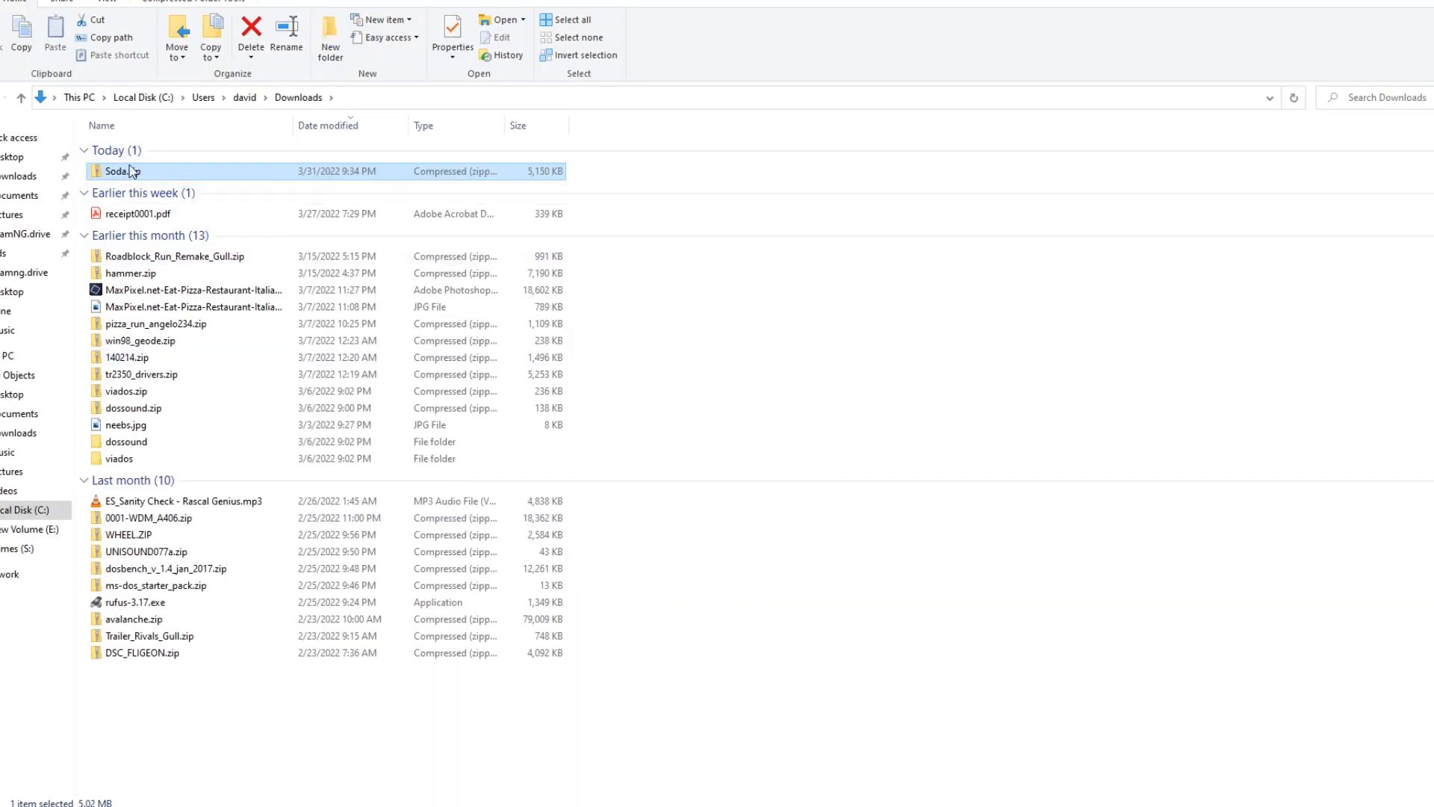
pyautogui.rightClick(117, 171)
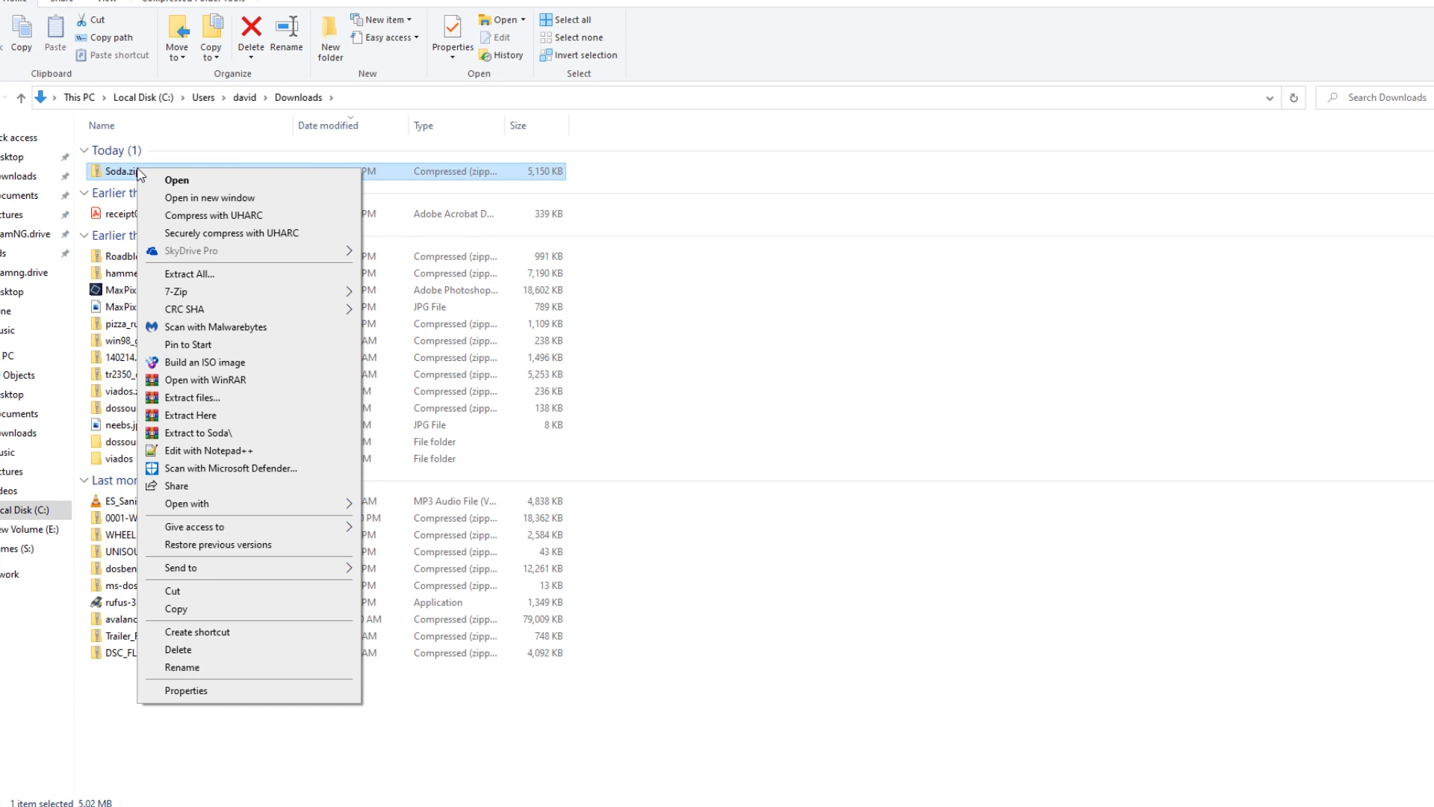
pyautogui.moveTo(188, 609)
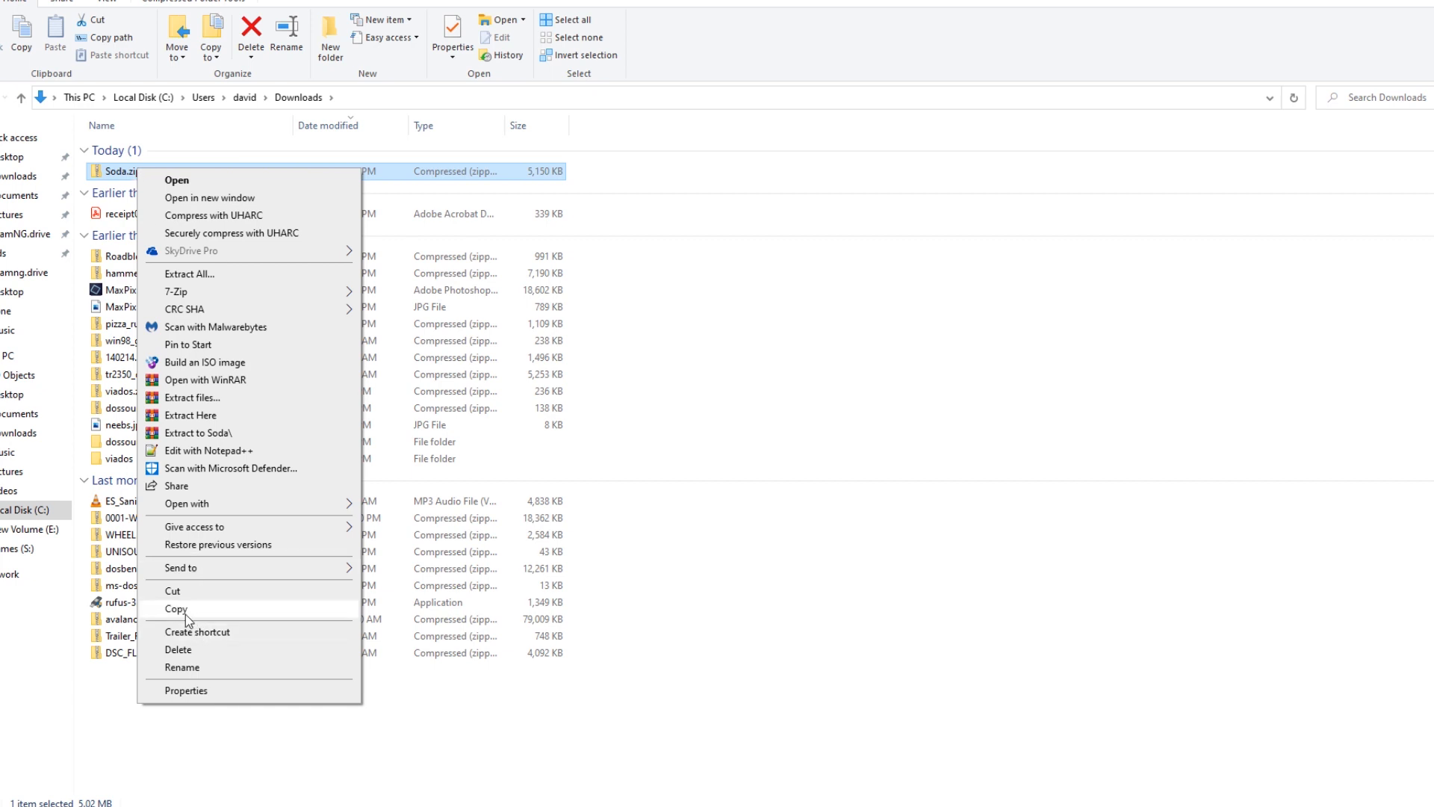
pyautogui.click(134, 619)
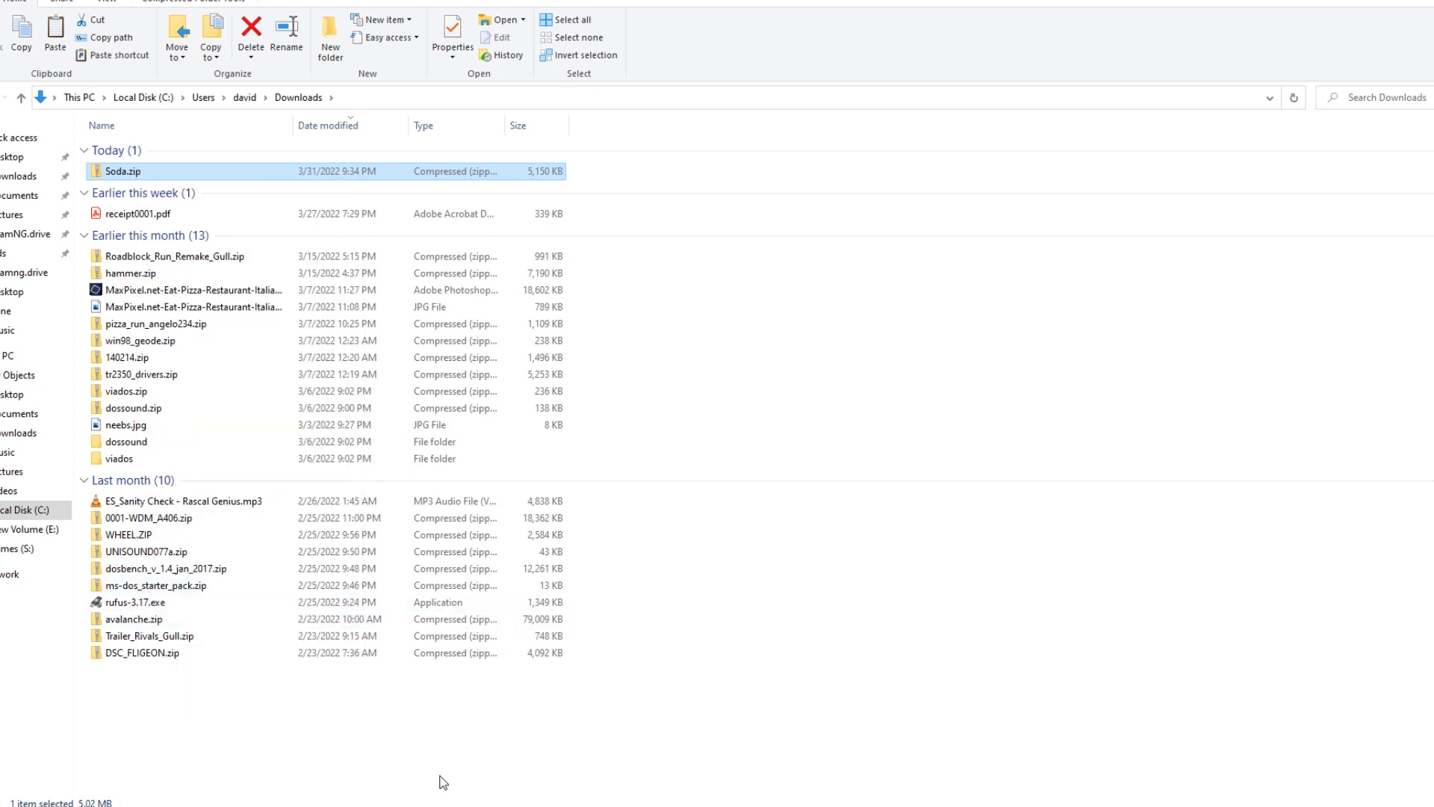
pyautogui.moveTo(707, 350)
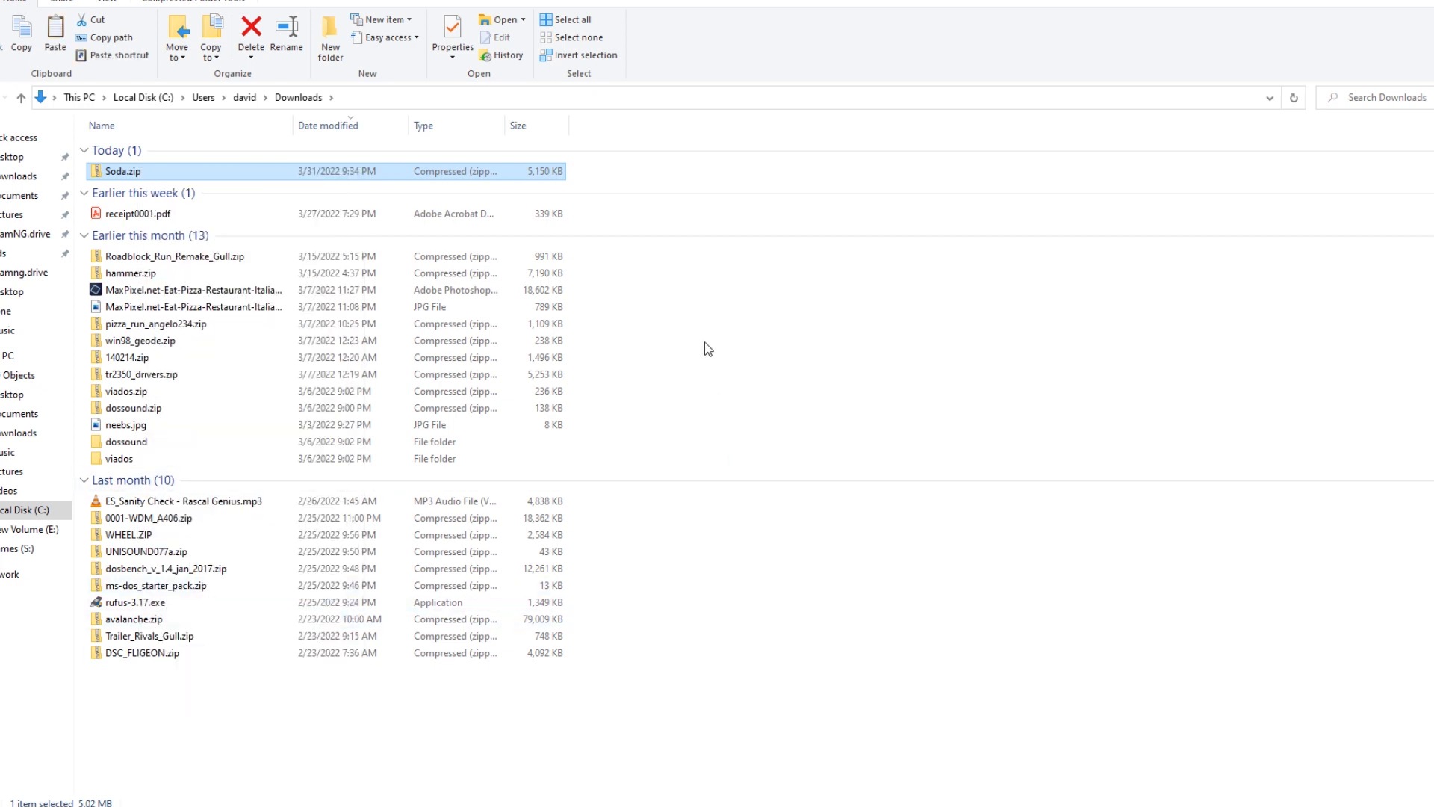
pyautogui.moveTo(1297, 734)
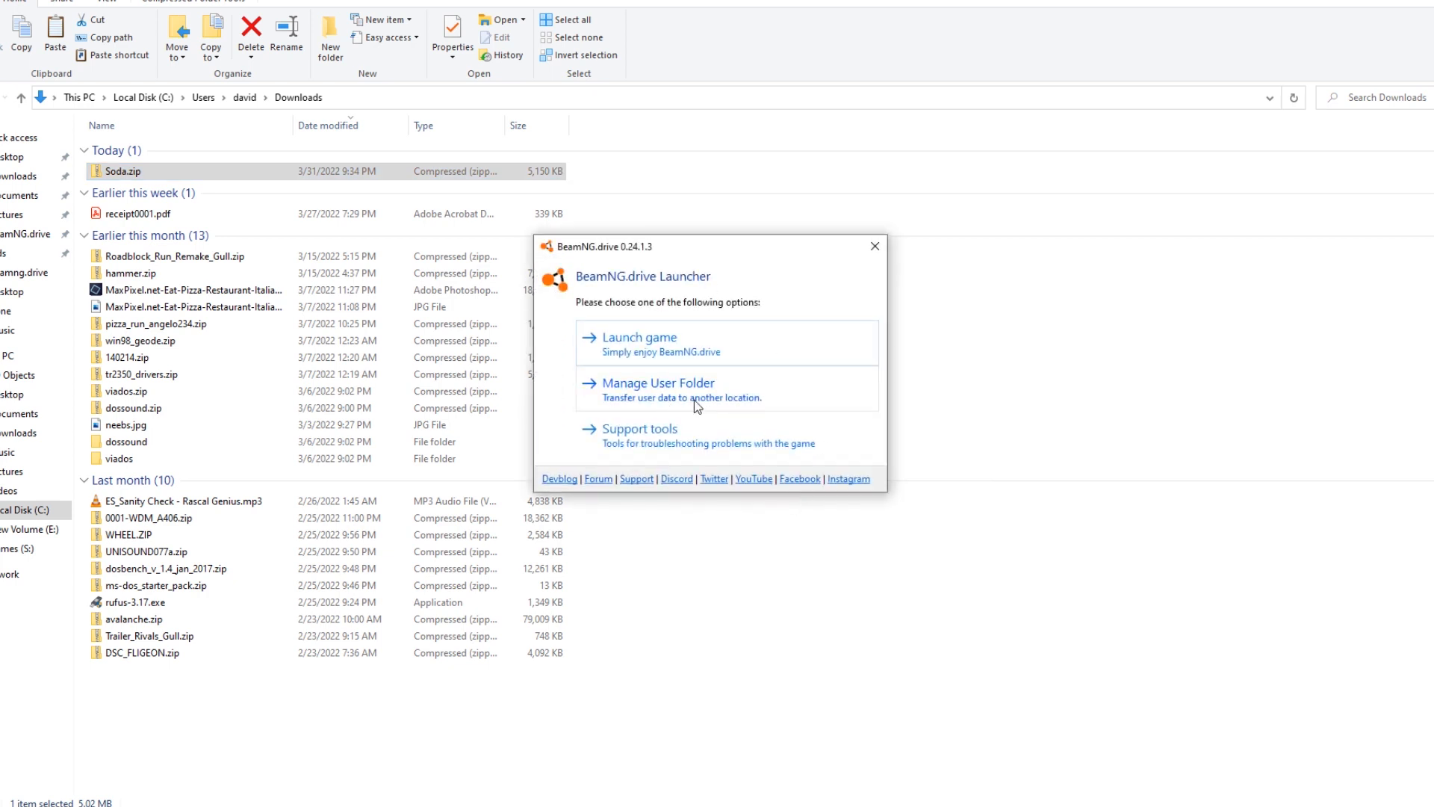
# Open the BeamNG.drive 0.24 user folder in Explorer and enter its mods folder to find Soda.zip
pyautogui.click(655, 383)
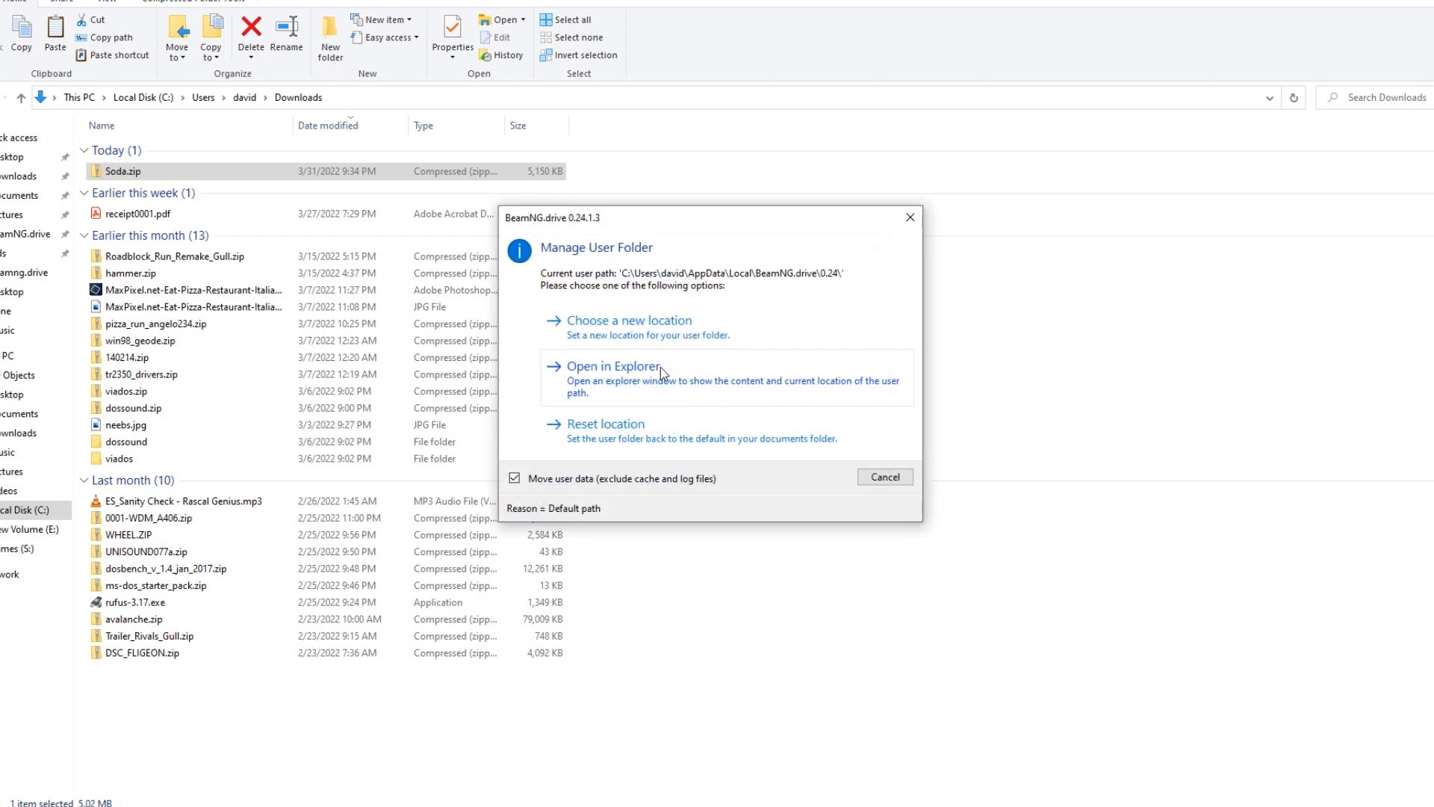
pyautogui.click(614, 366)
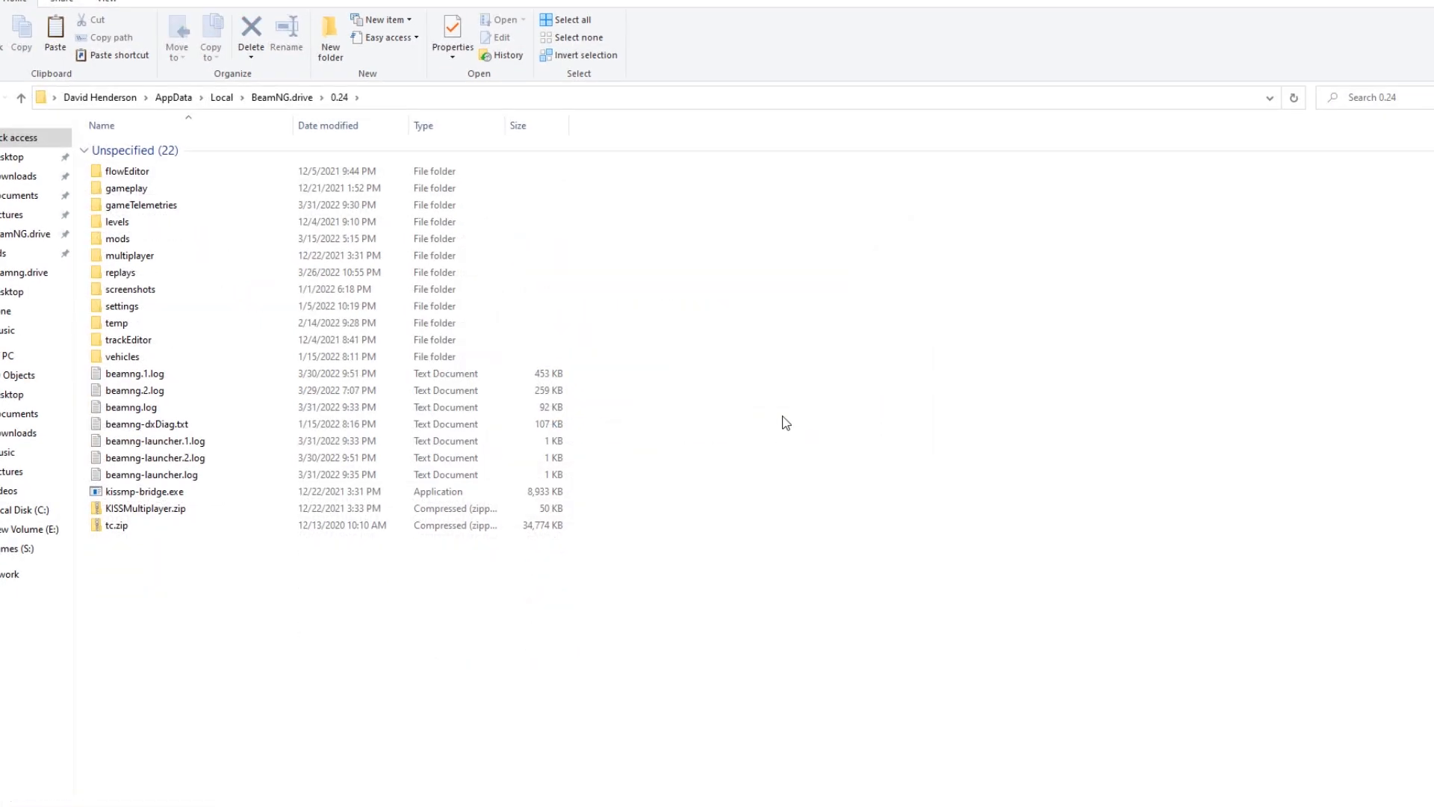
pyautogui.click(119, 272)
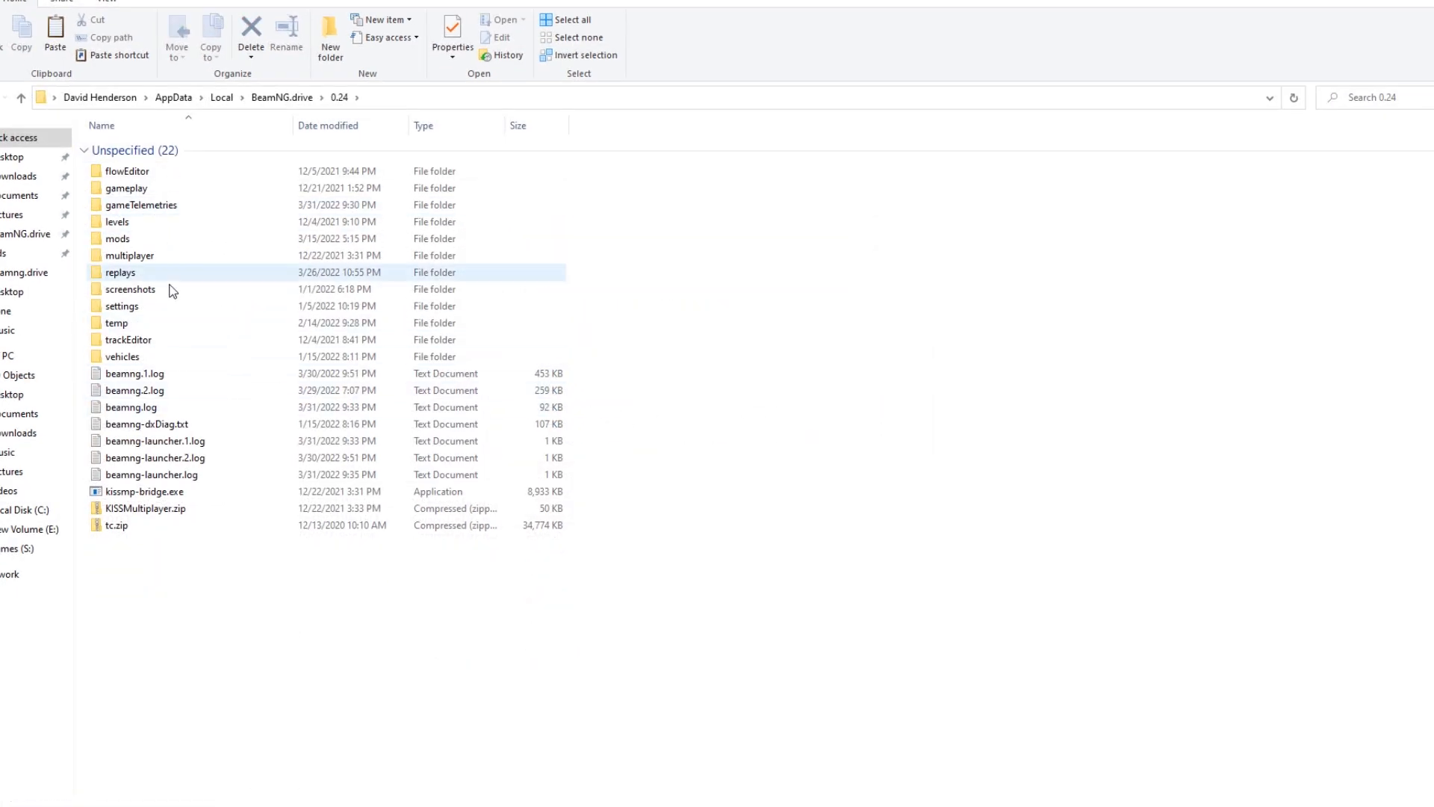
pyautogui.moveTo(117, 239)
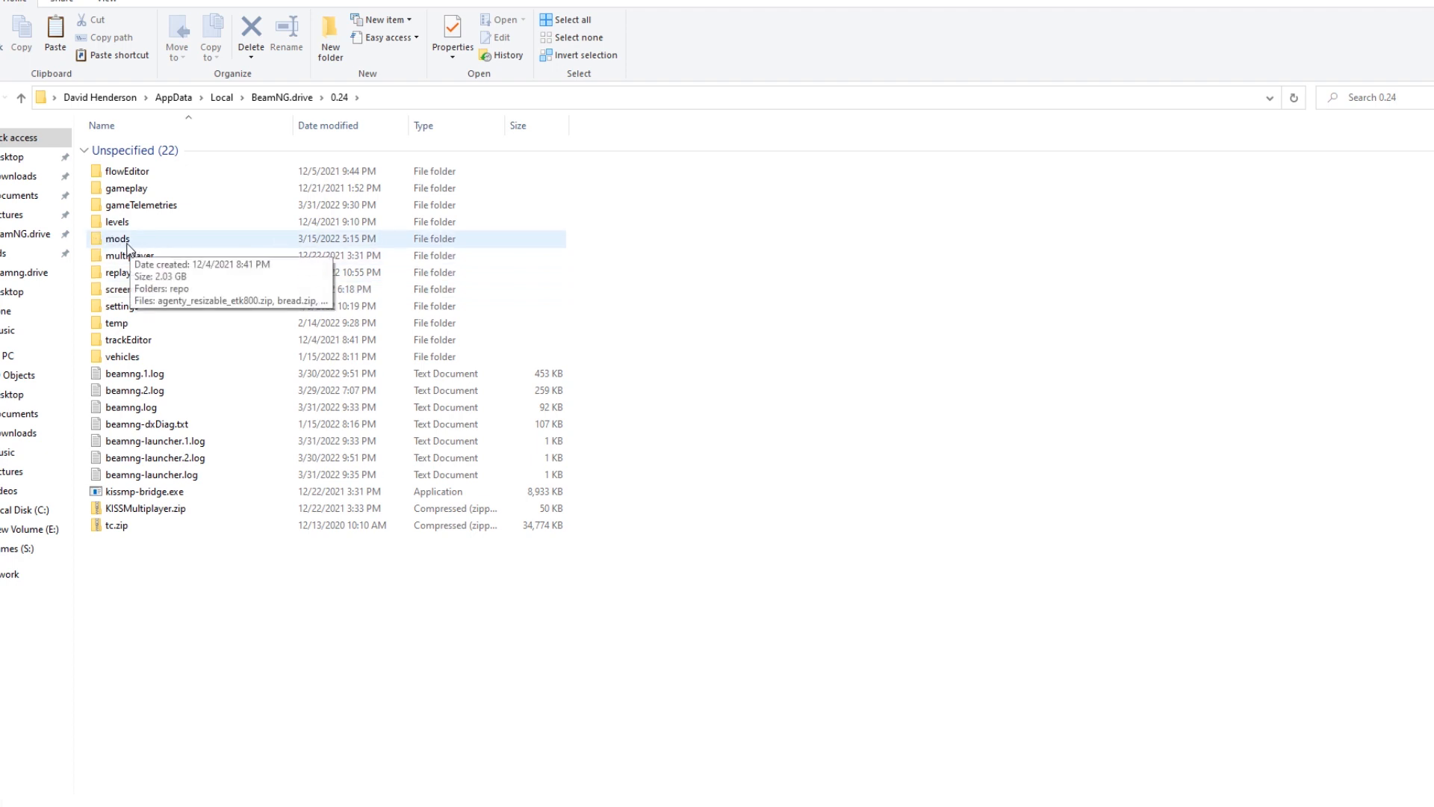
pyautogui.moveTo(130, 247)
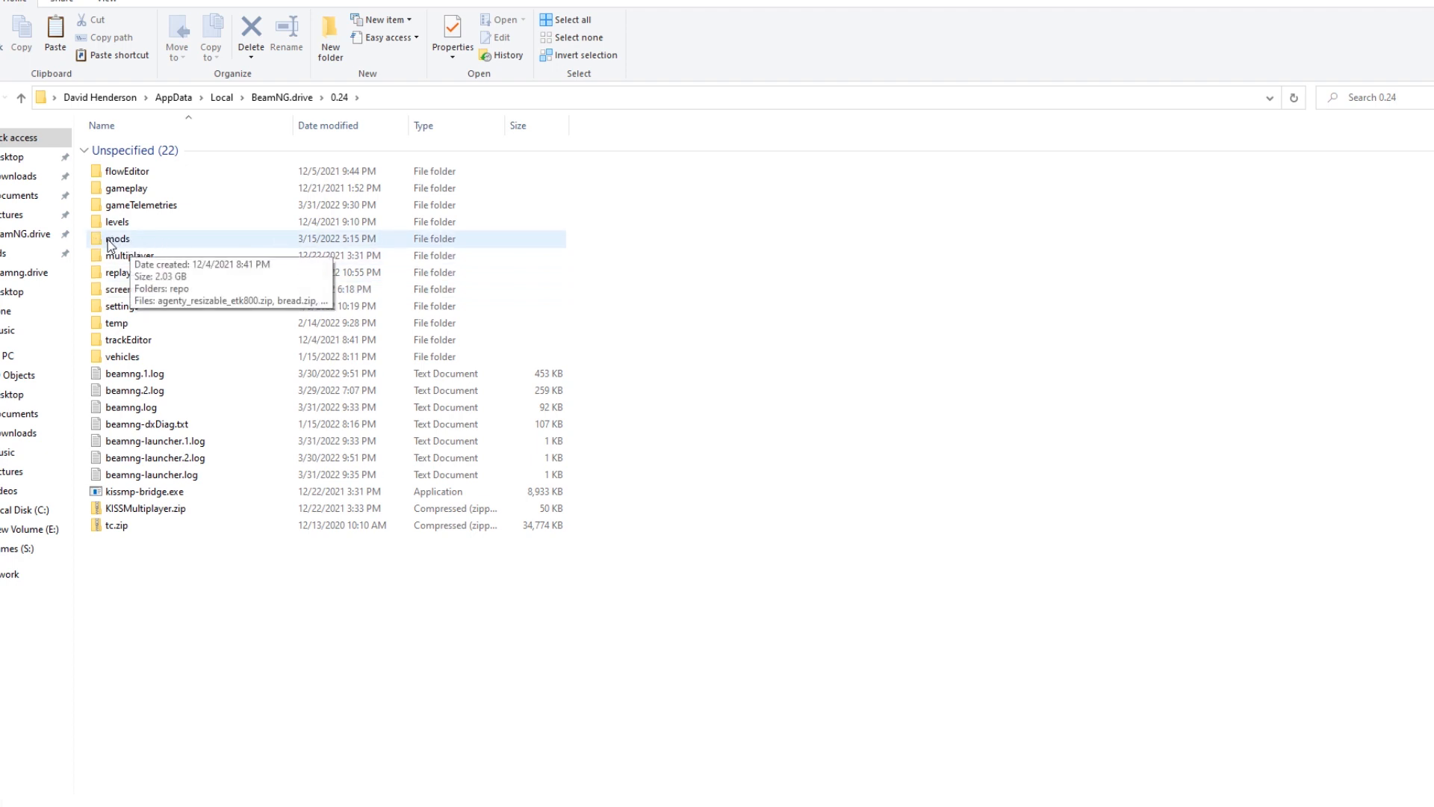
pyautogui.doubleClick(118, 239)
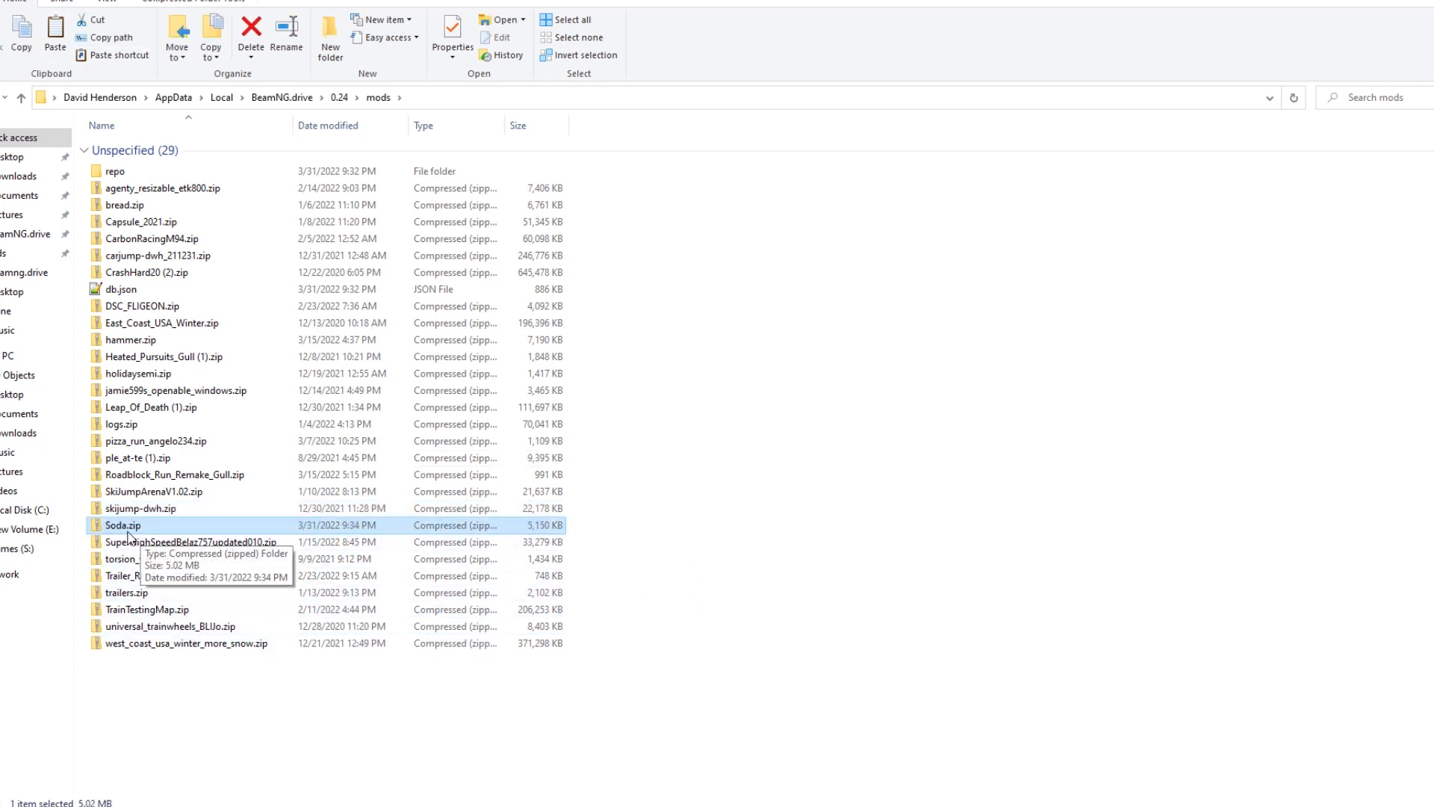
pyautogui.moveTo(612, 737)
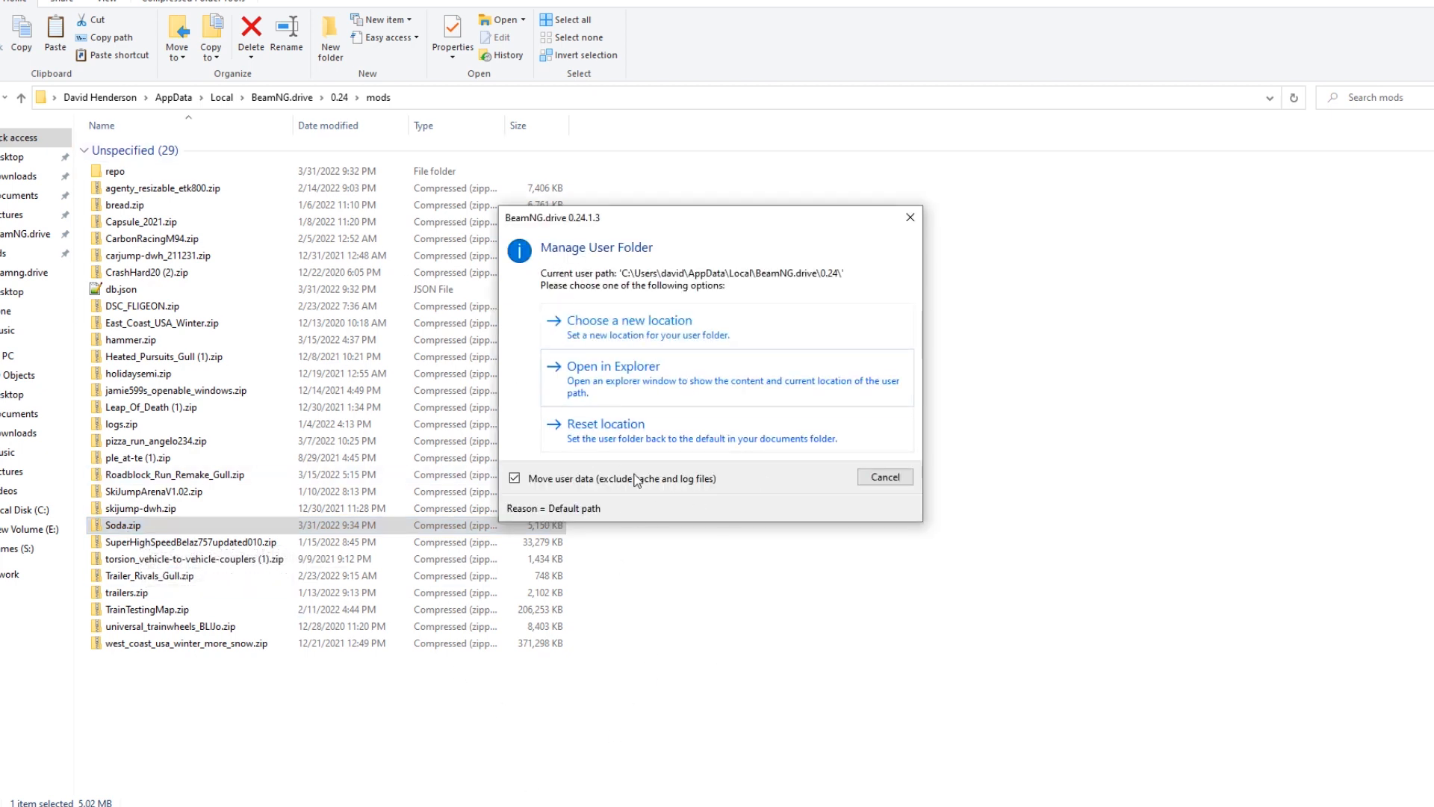
# Dismiss the user folder dialog to start the game and begin a free-roam session
pyautogui.click(883, 476)
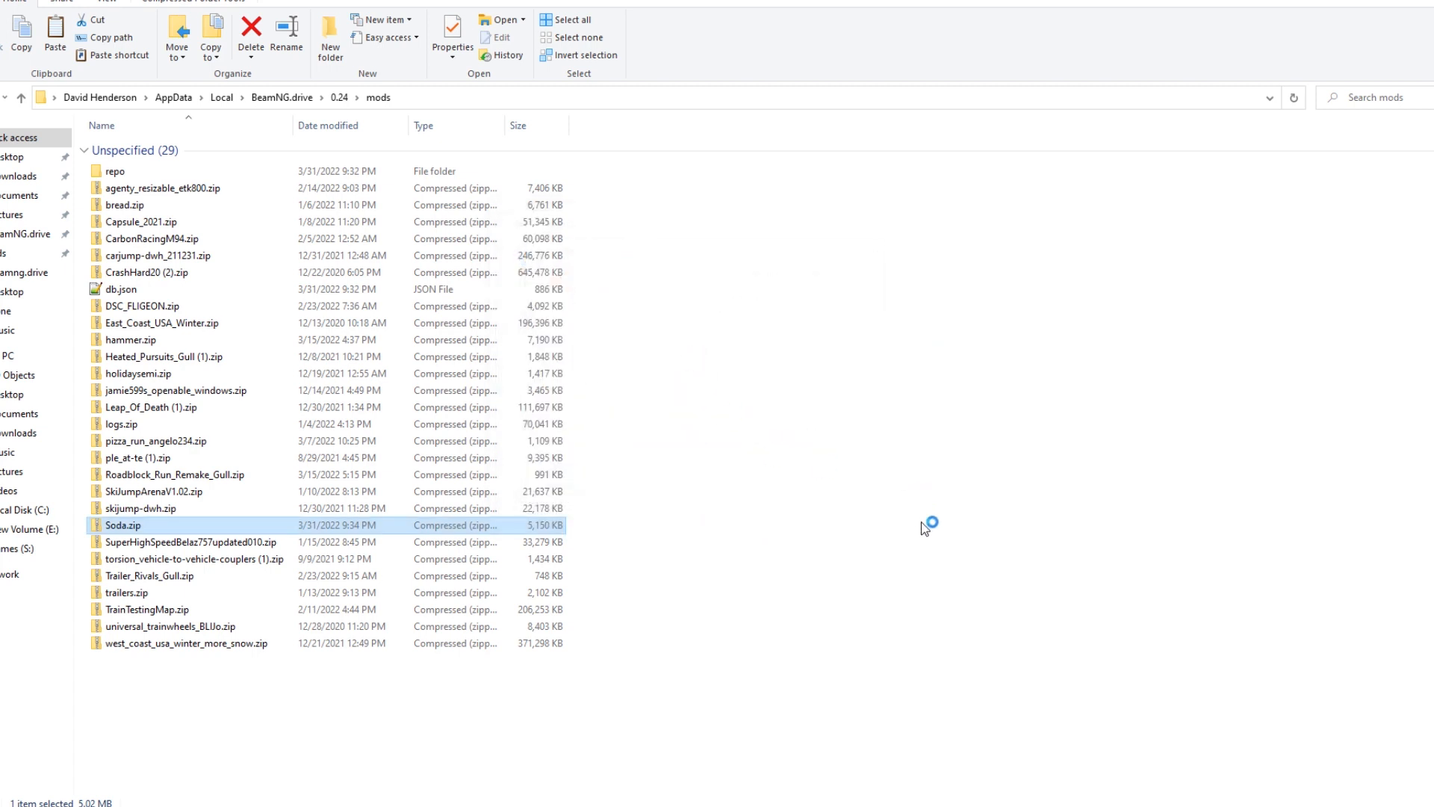
pyautogui.moveTo(904, 520)
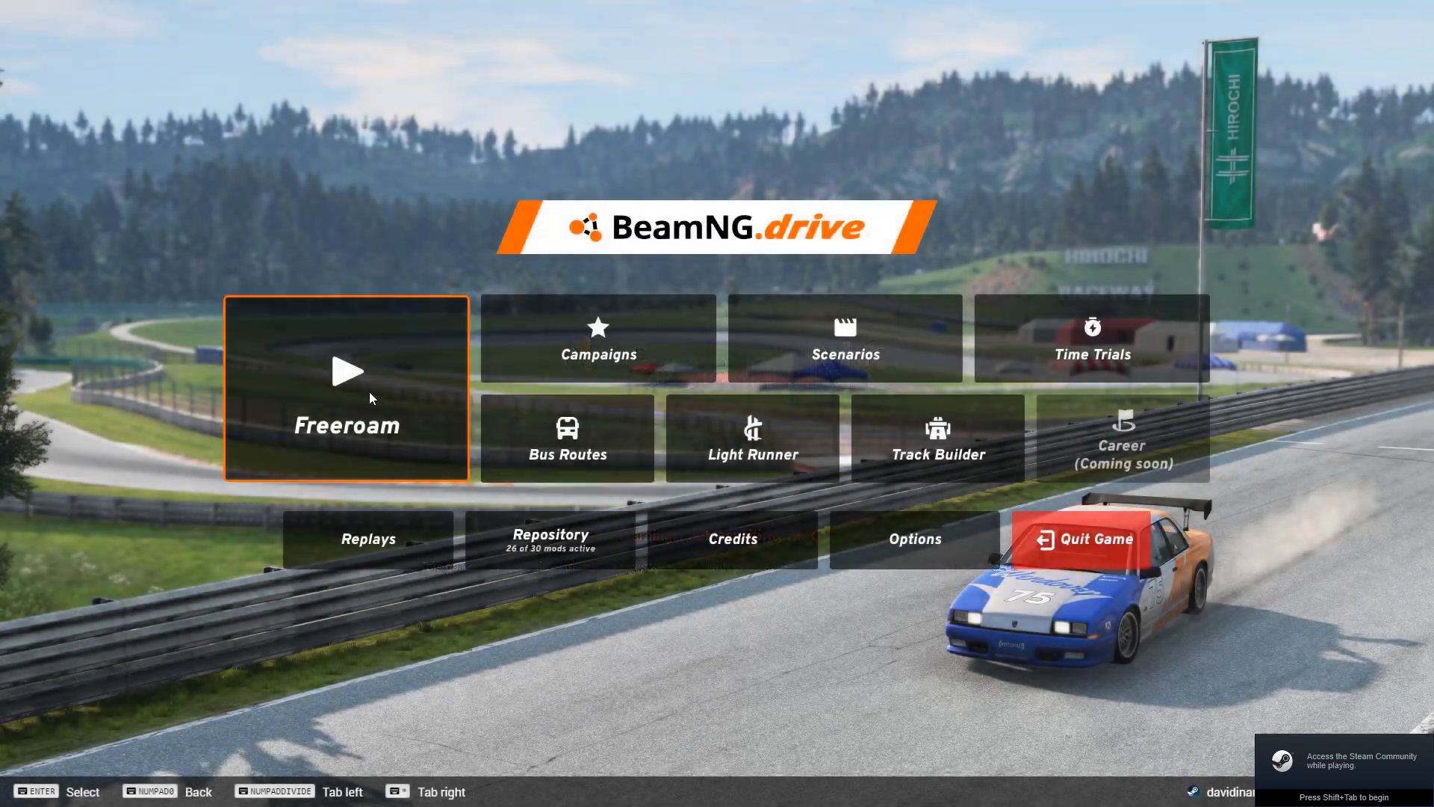
pyautogui.click(346, 384)
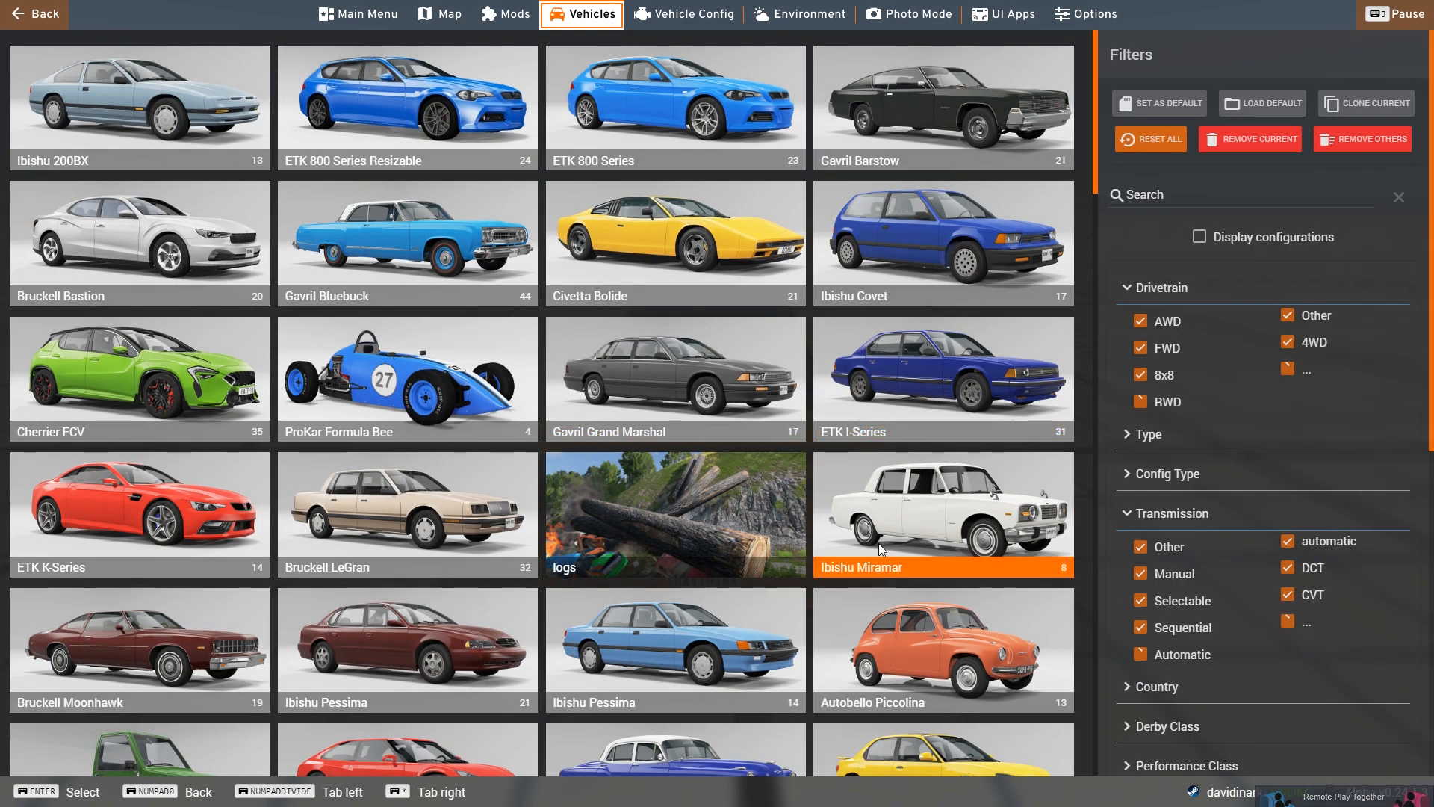
# Swap the current car for the Ibishu Miramar in its Base (M) configuration
pyautogui.click(942, 513)
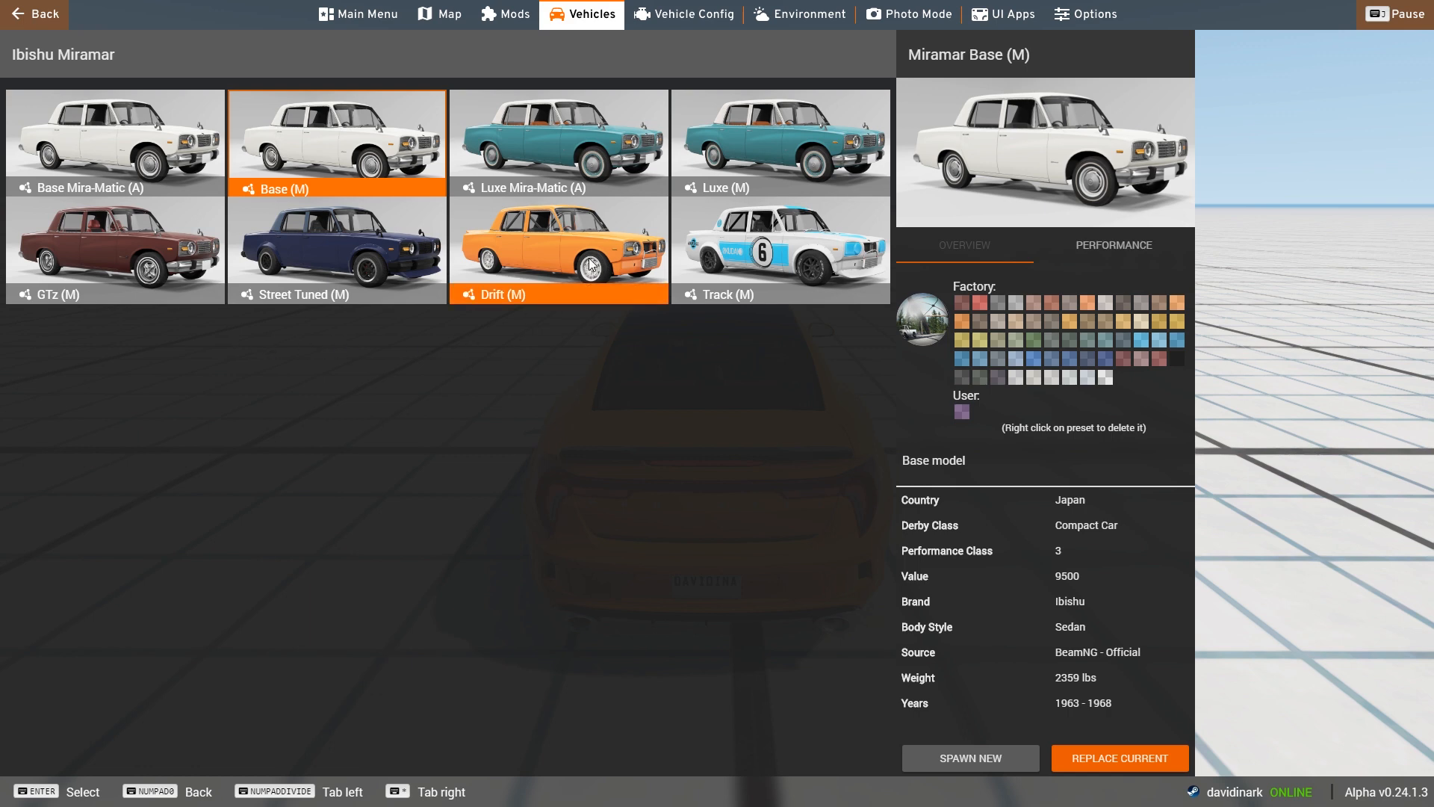
pyautogui.moveTo(400, 289)
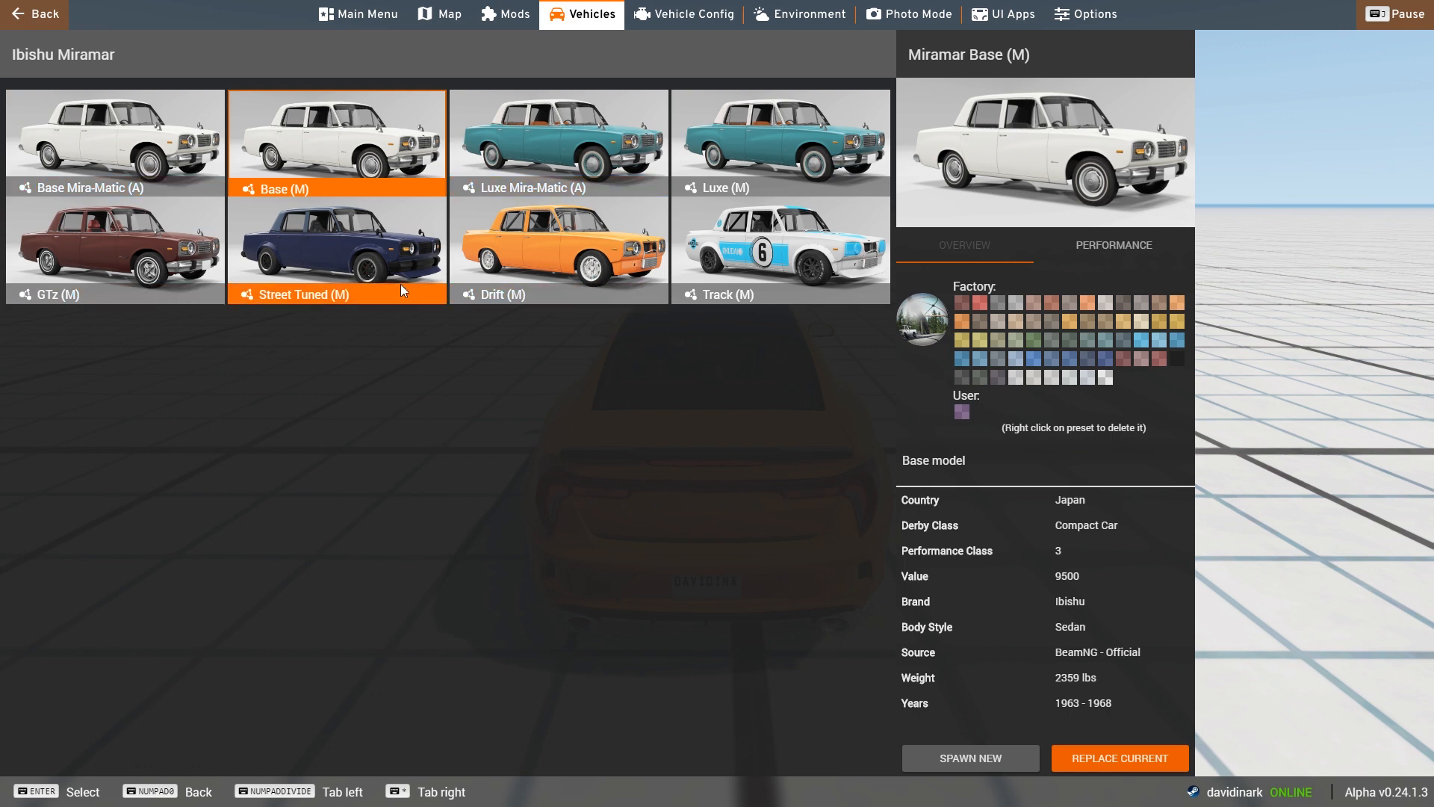
pyautogui.moveTo(932, 636)
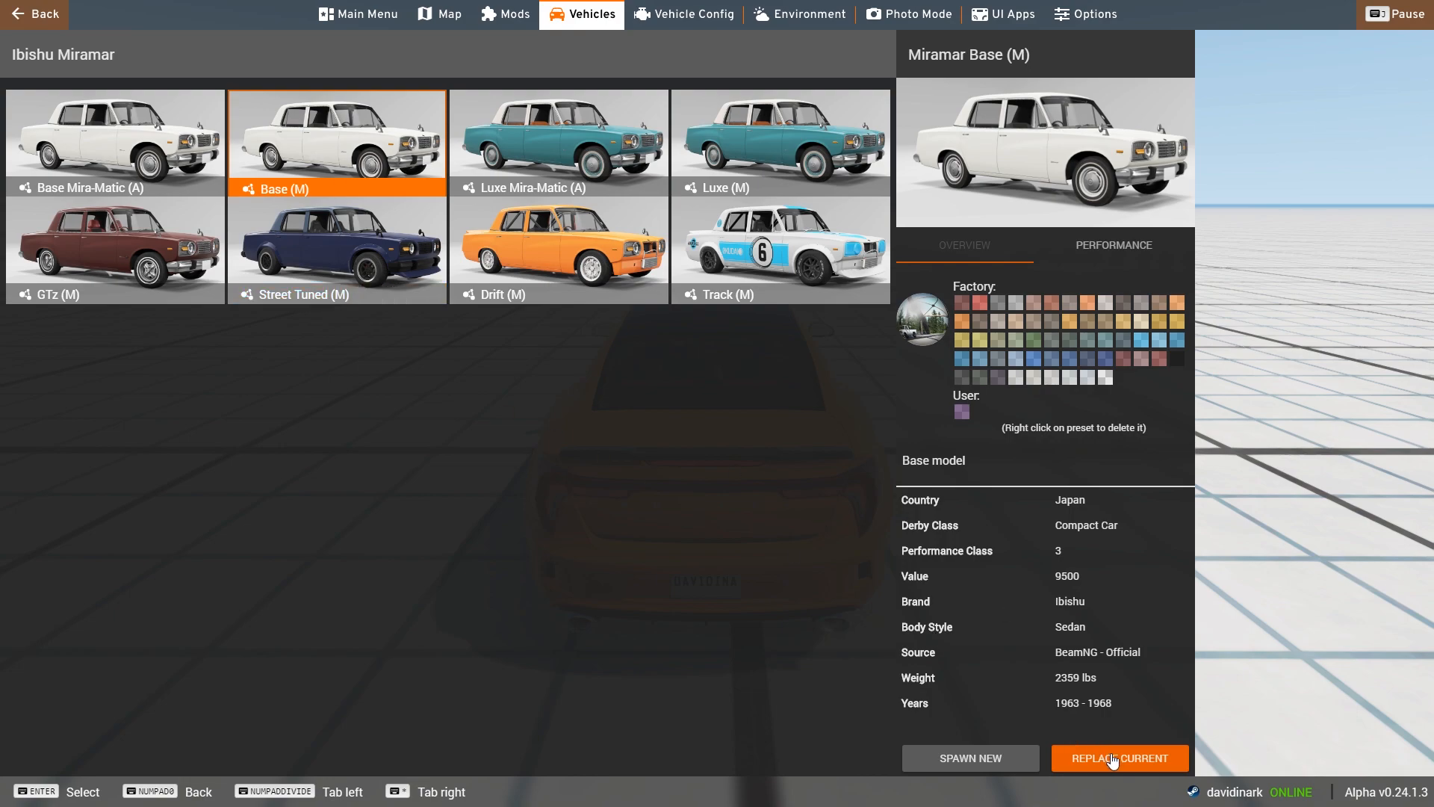
pyautogui.click(1119, 757)
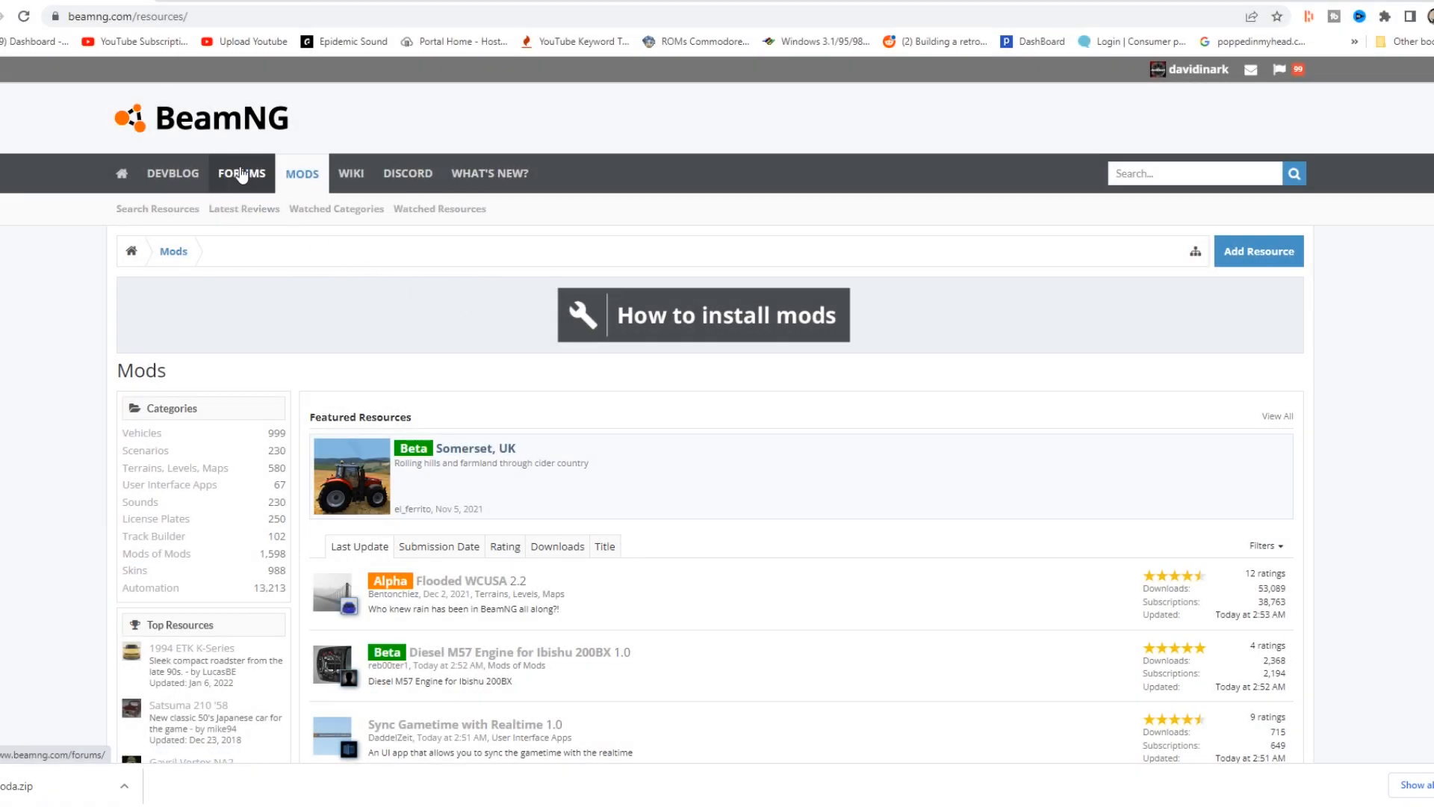
# Open the beamng.com forums and scroll down to the Mods > Vehicles > Land section
pyautogui.click(242, 172)
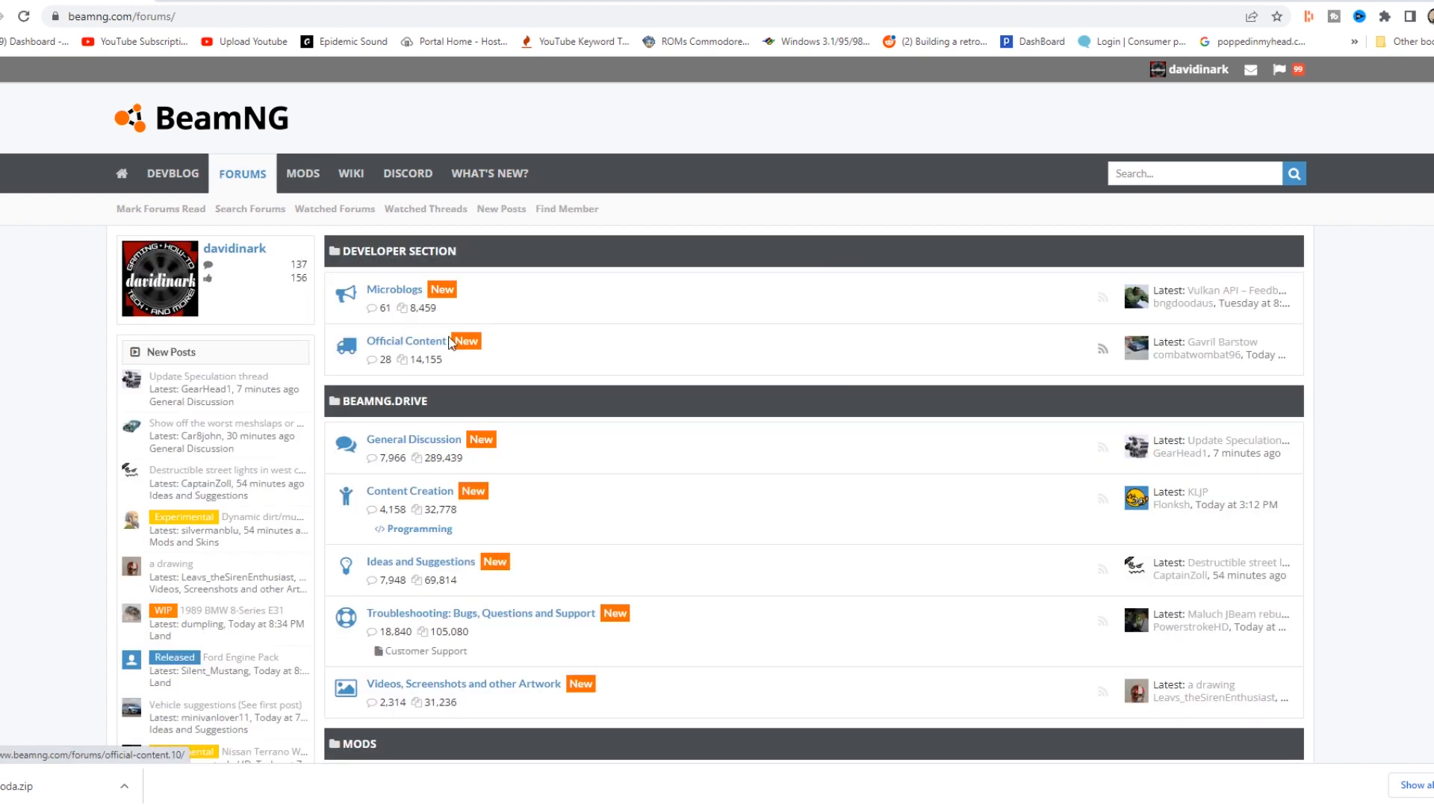
pyautogui.moveTo(302, 173)
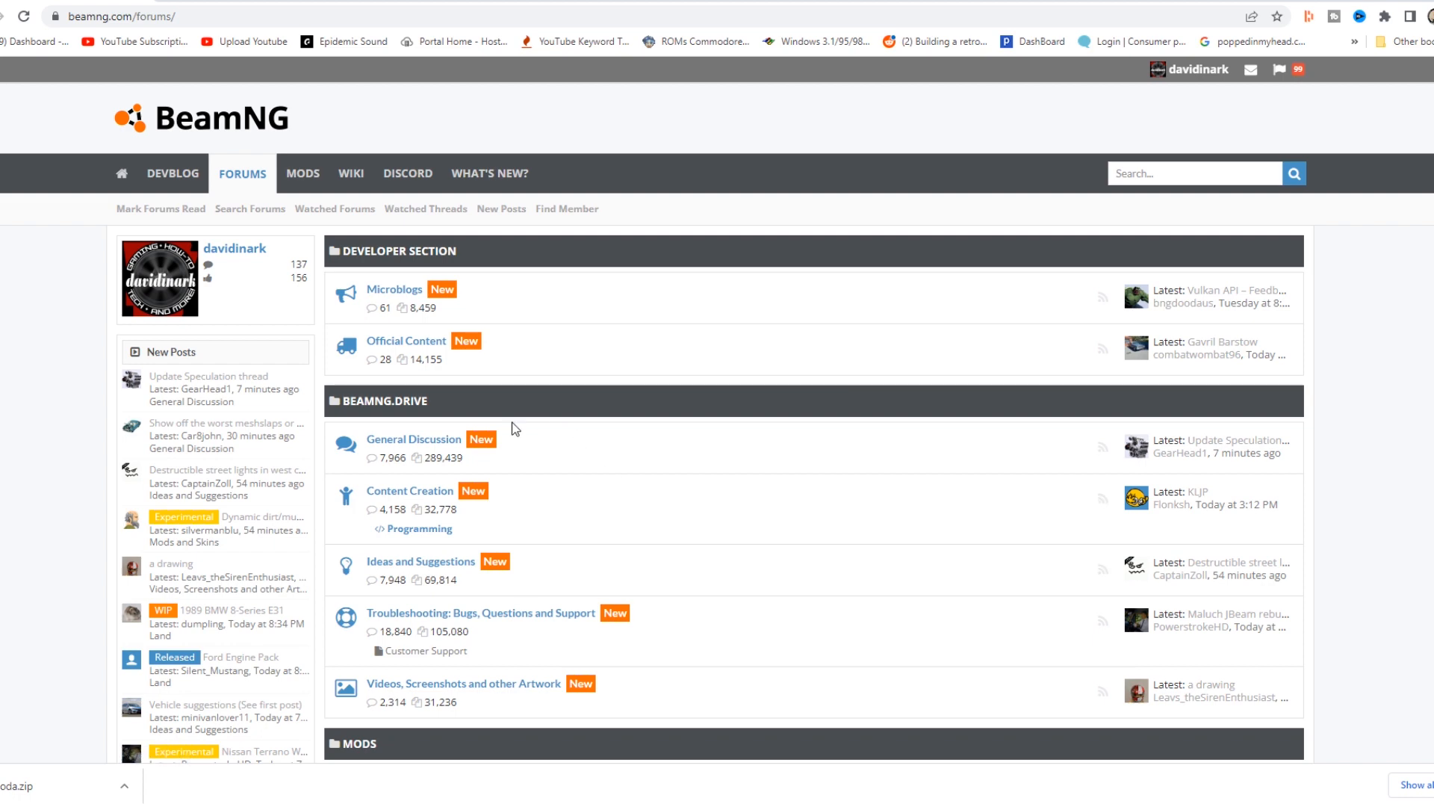
pyautogui.scroll(-3)
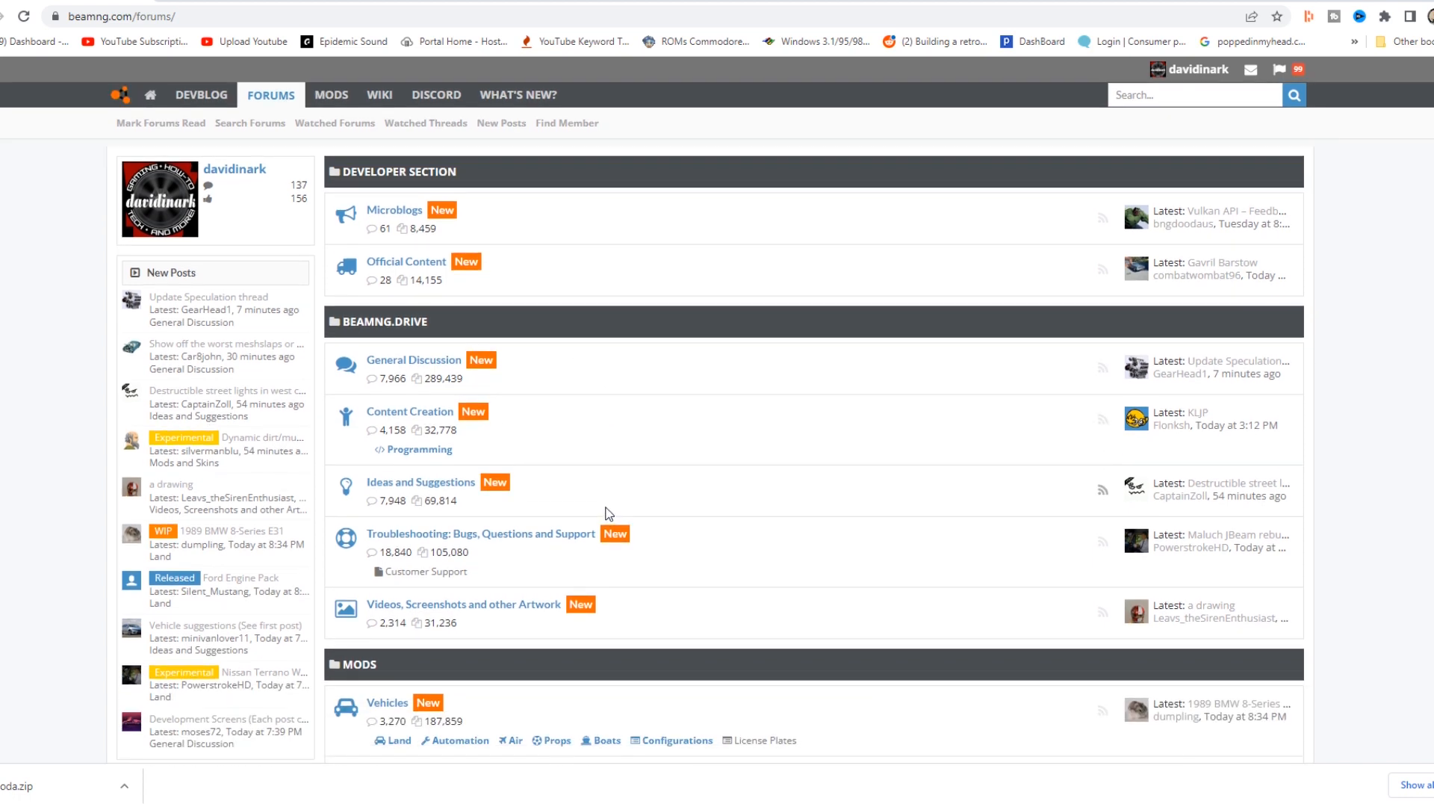
pyautogui.scroll(-3)
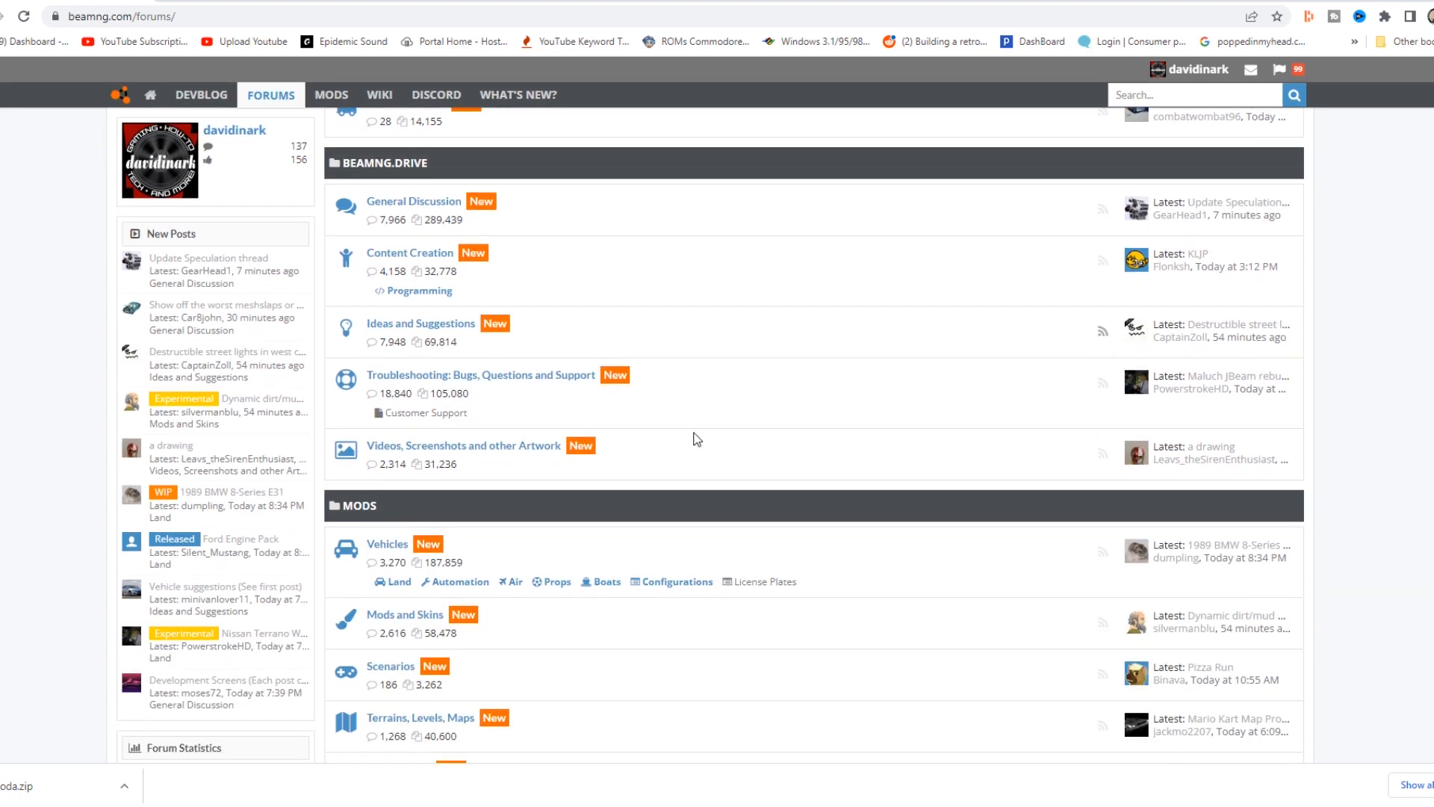
pyautogui.scroll(-3)
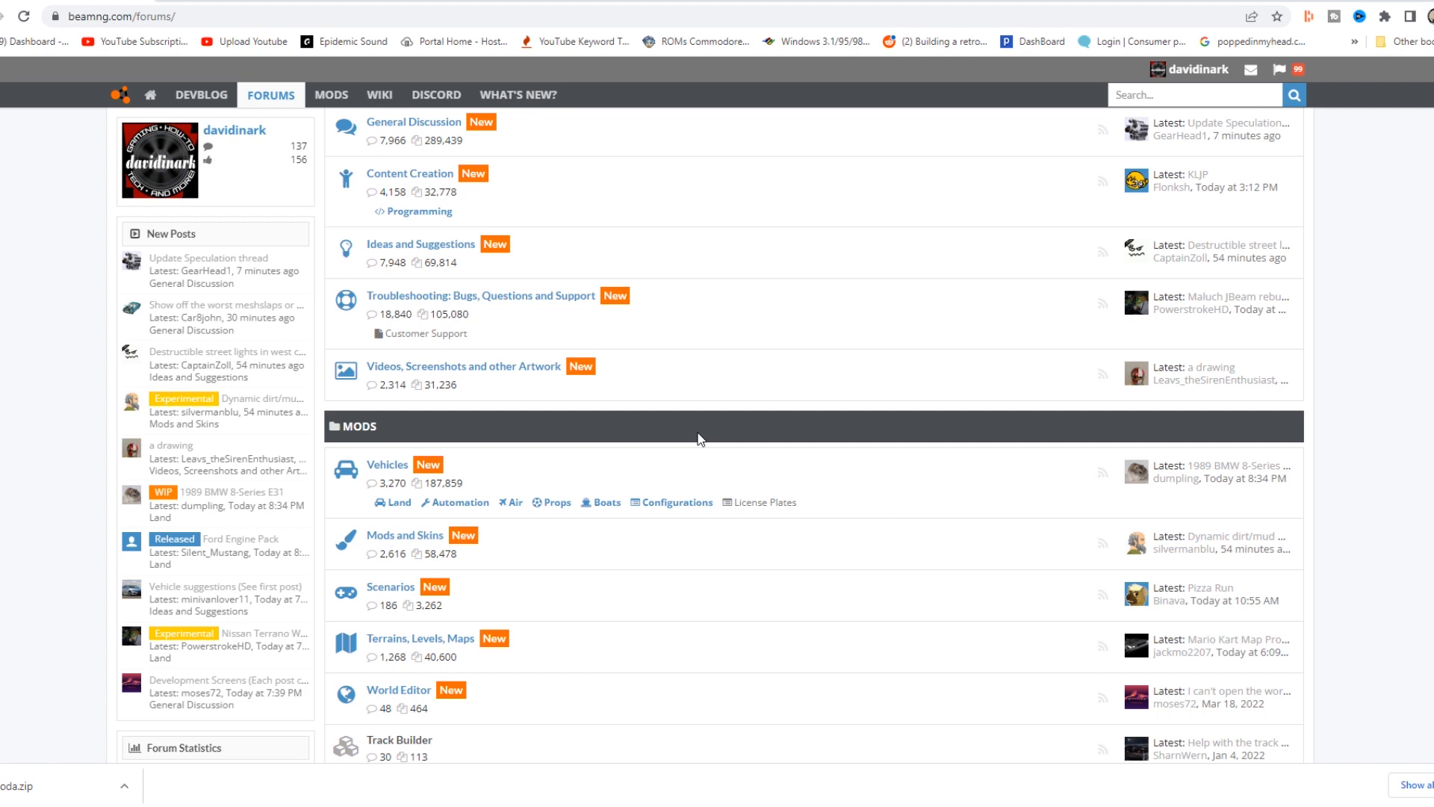
pyautogui.scroll(-3)
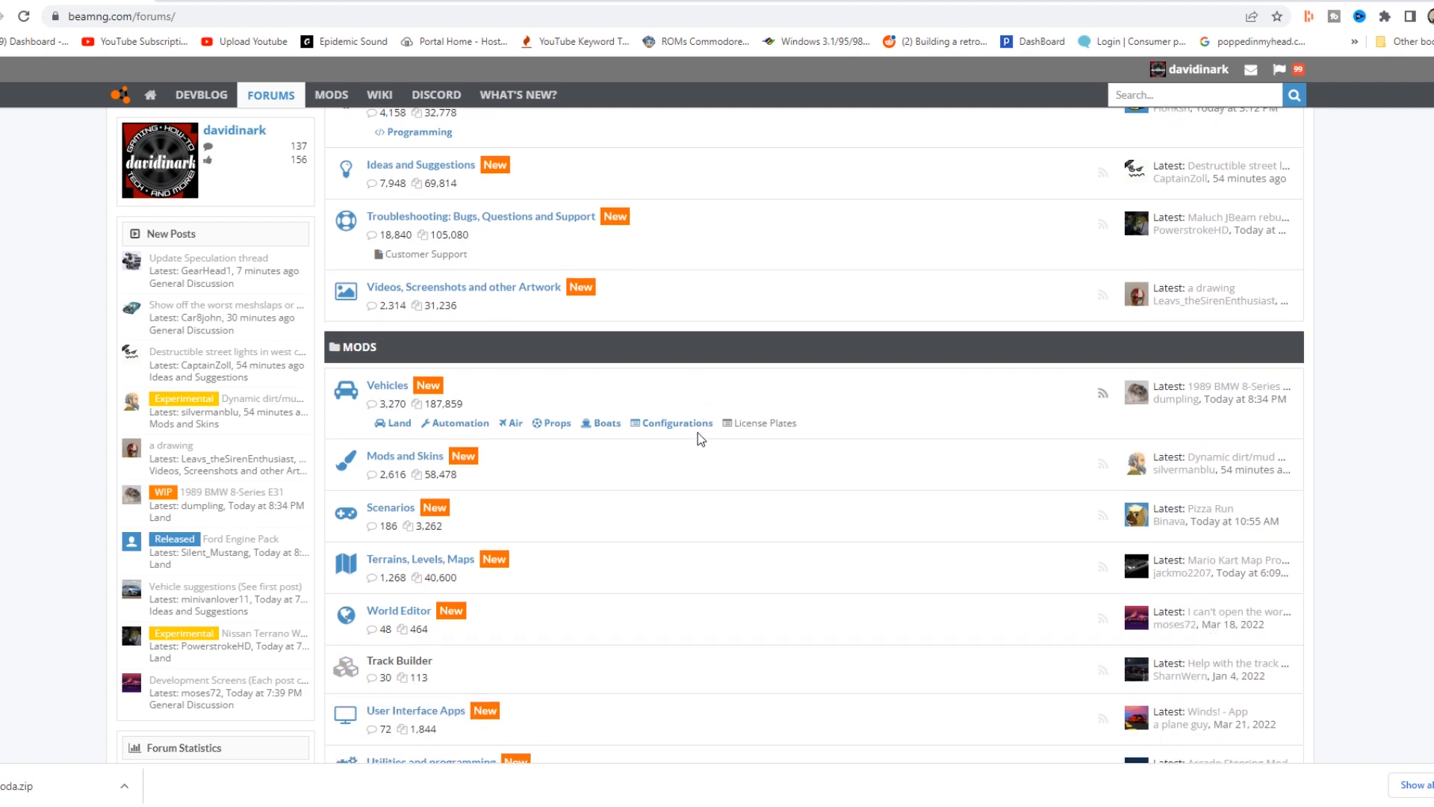
pyautogui.moveTo(676, 423)
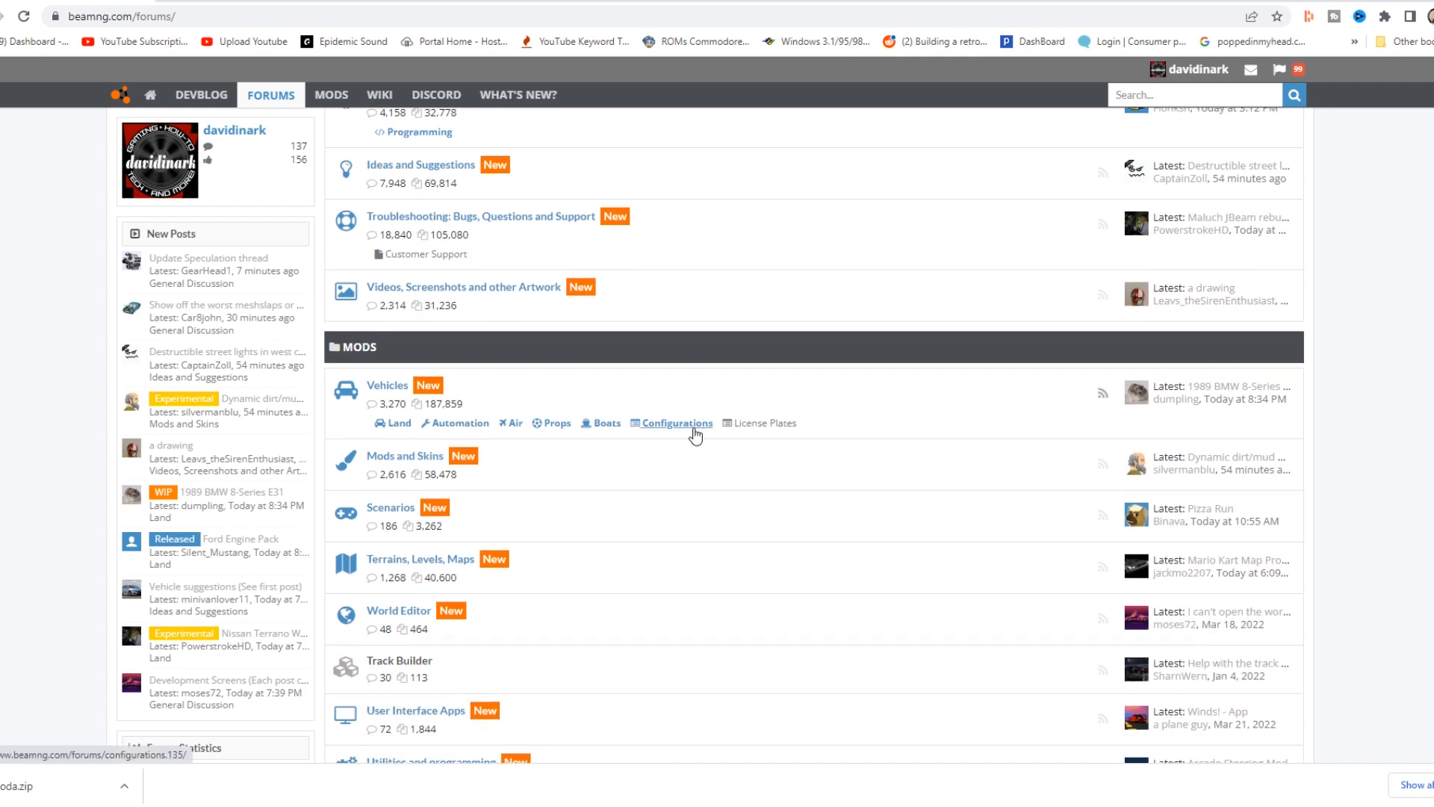
pyautogui.scroll(-3)
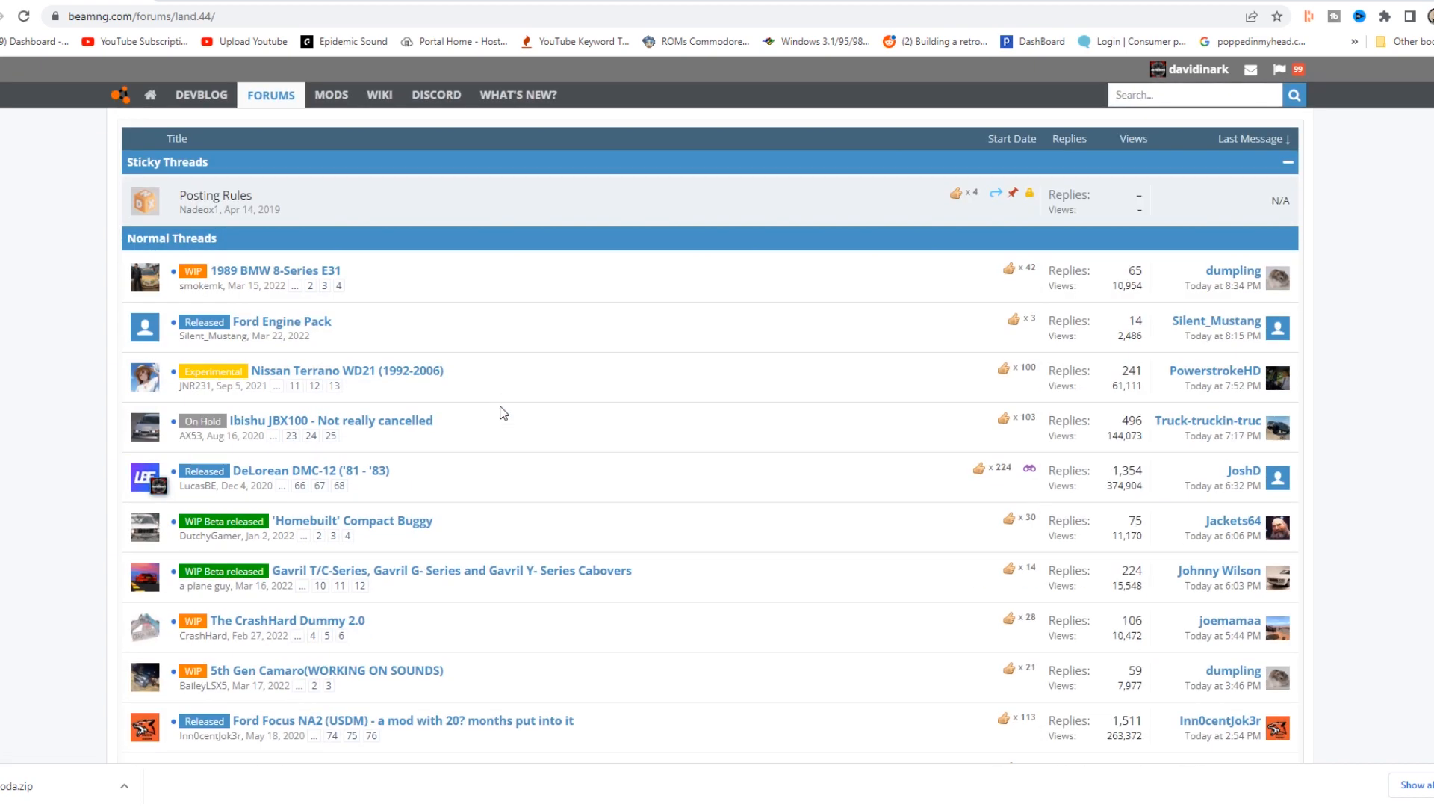
pyautogui.scroll(-3)
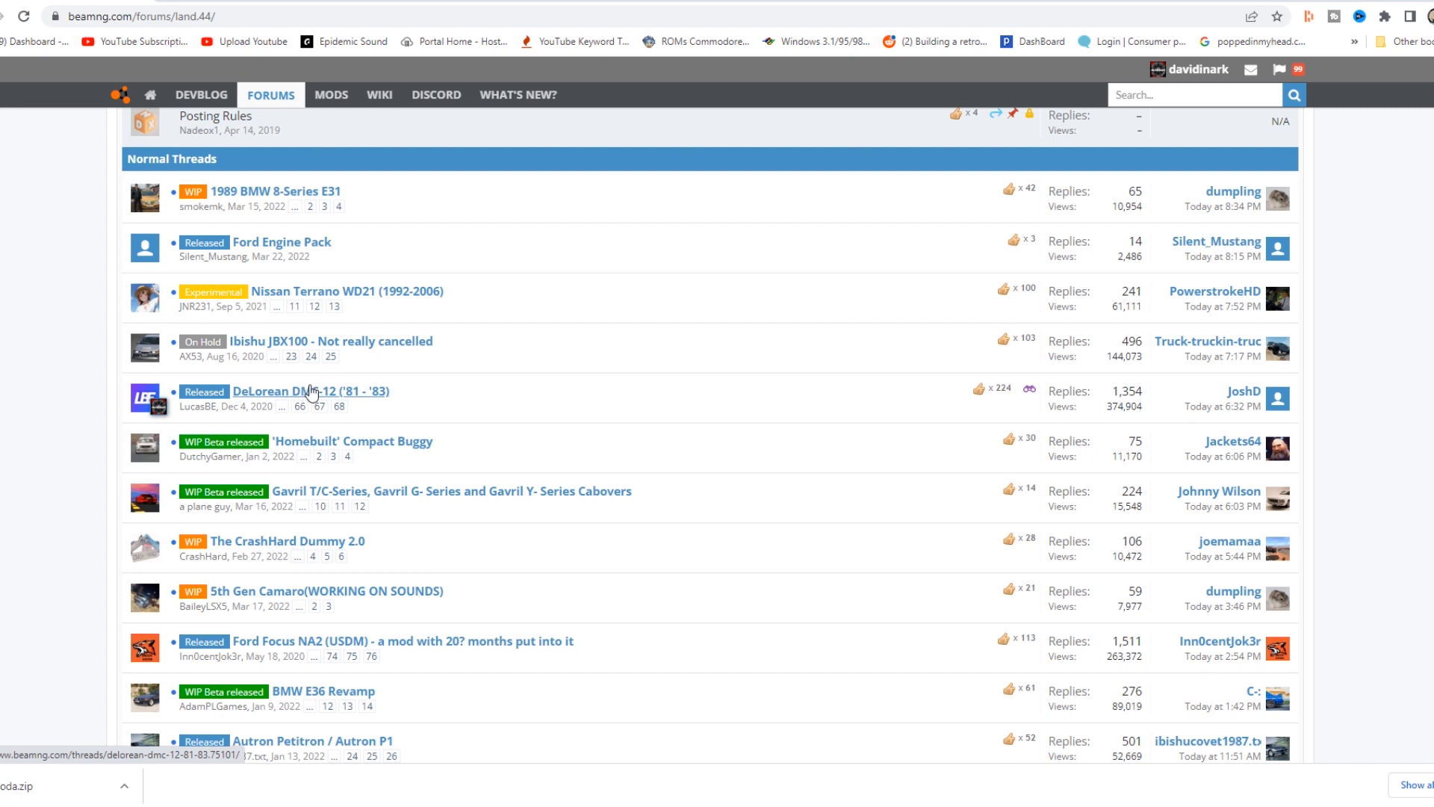
pyautogui.moveTo(301, 357)
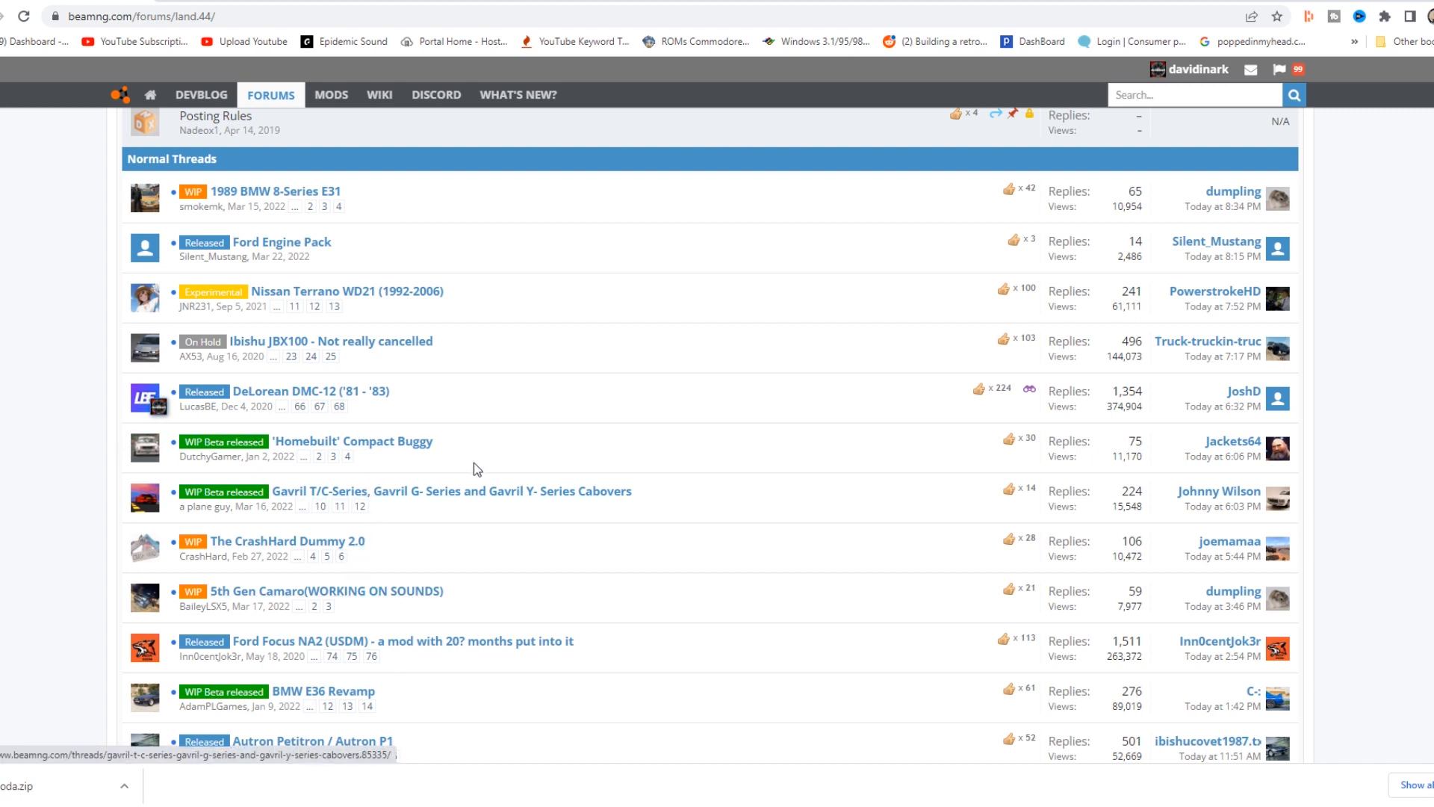
pyautogui.moveTo(464, 433)
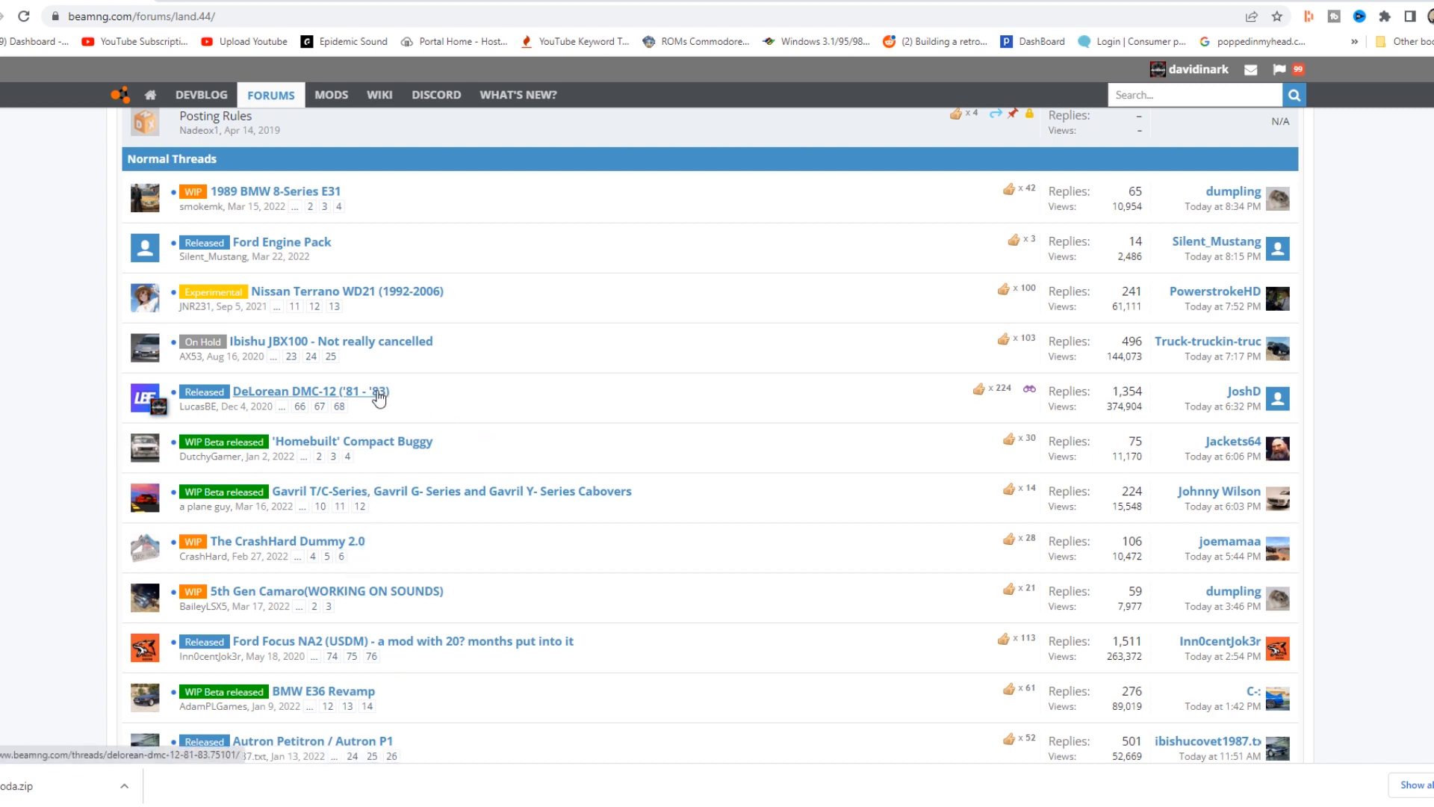
# Open the DeLorean DMC-12 thread and scroll past Credits to the attached dmc_lucasbe.zip
pyautogui.click(310, 391)
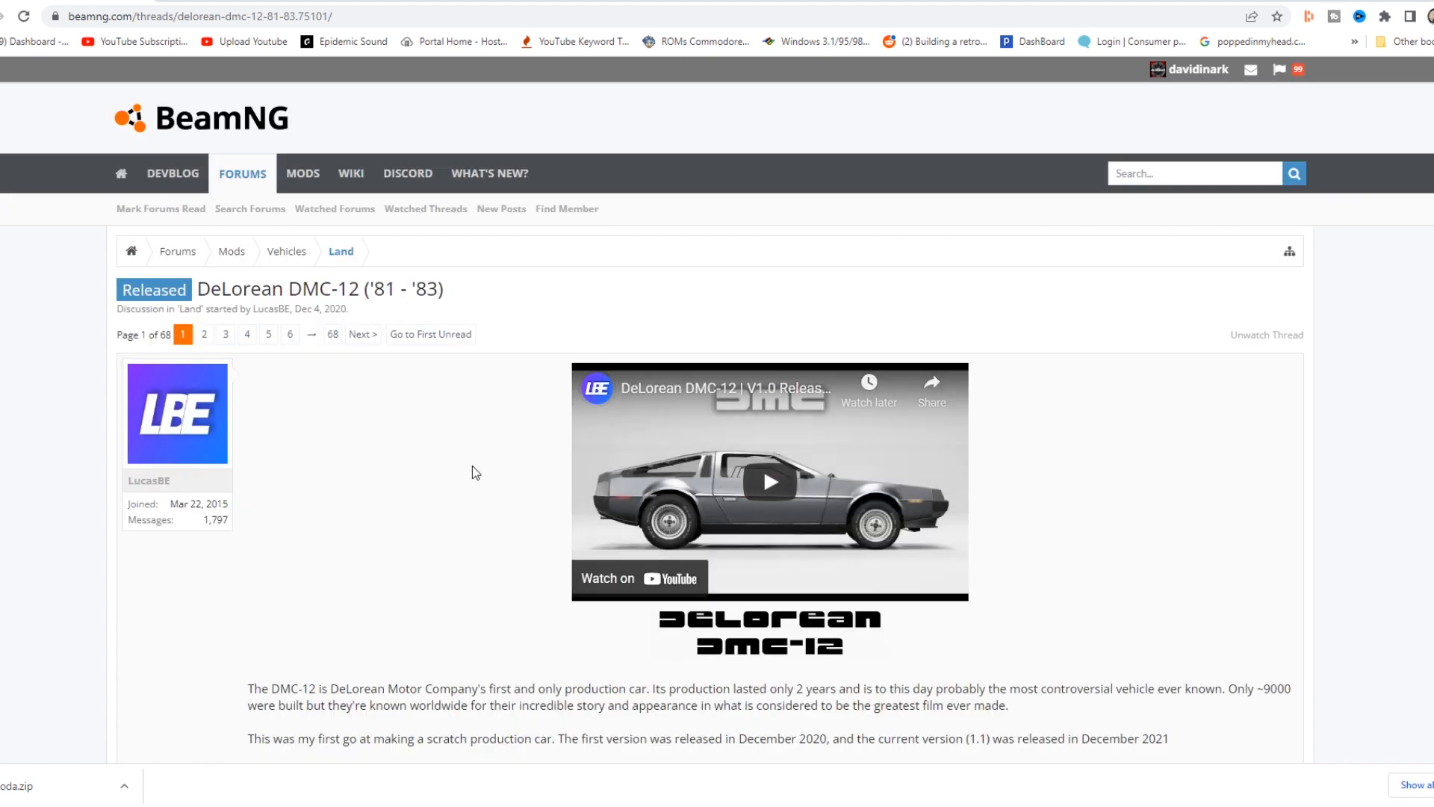
pyautogui.moveTo(490, 457)
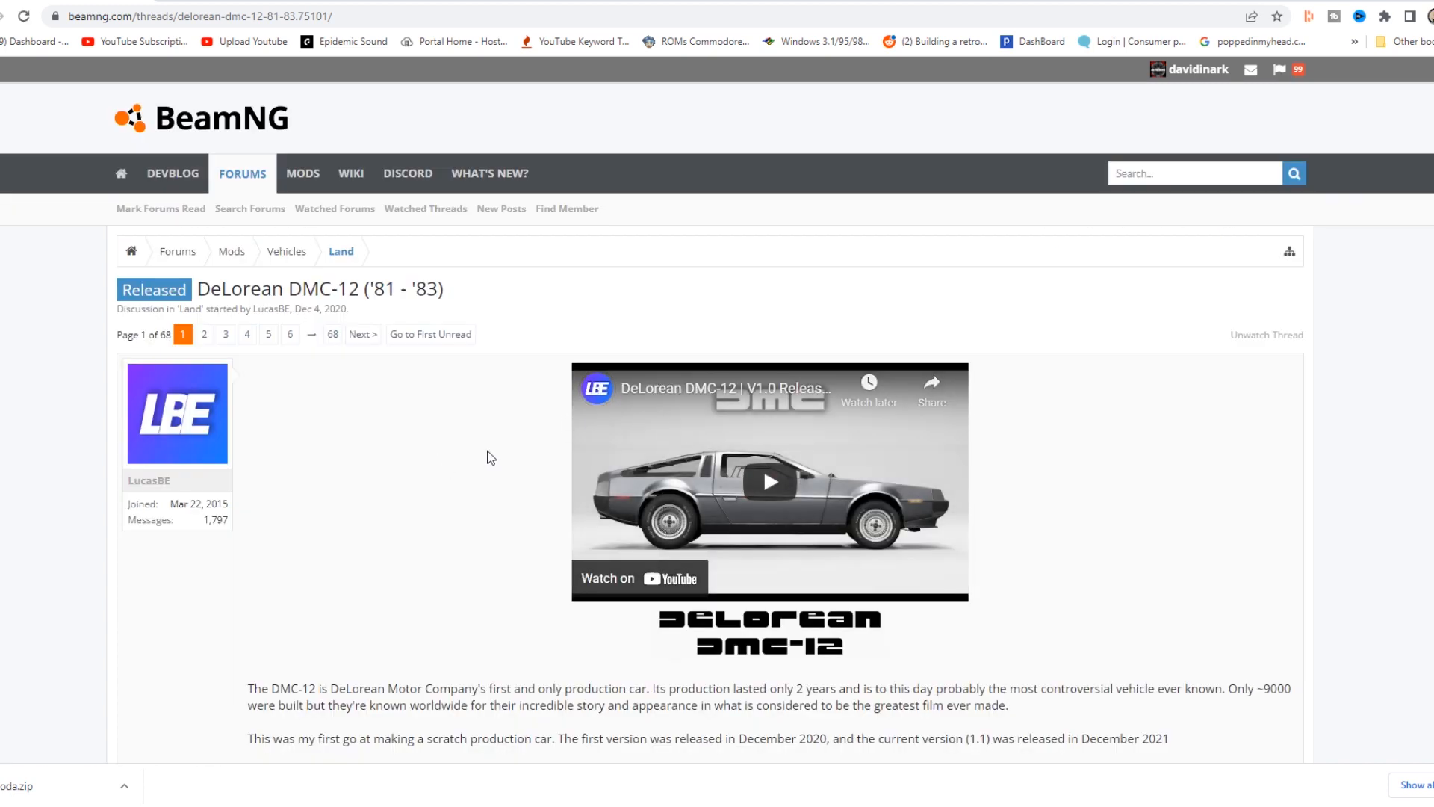
pyautogui.scroll(-3)
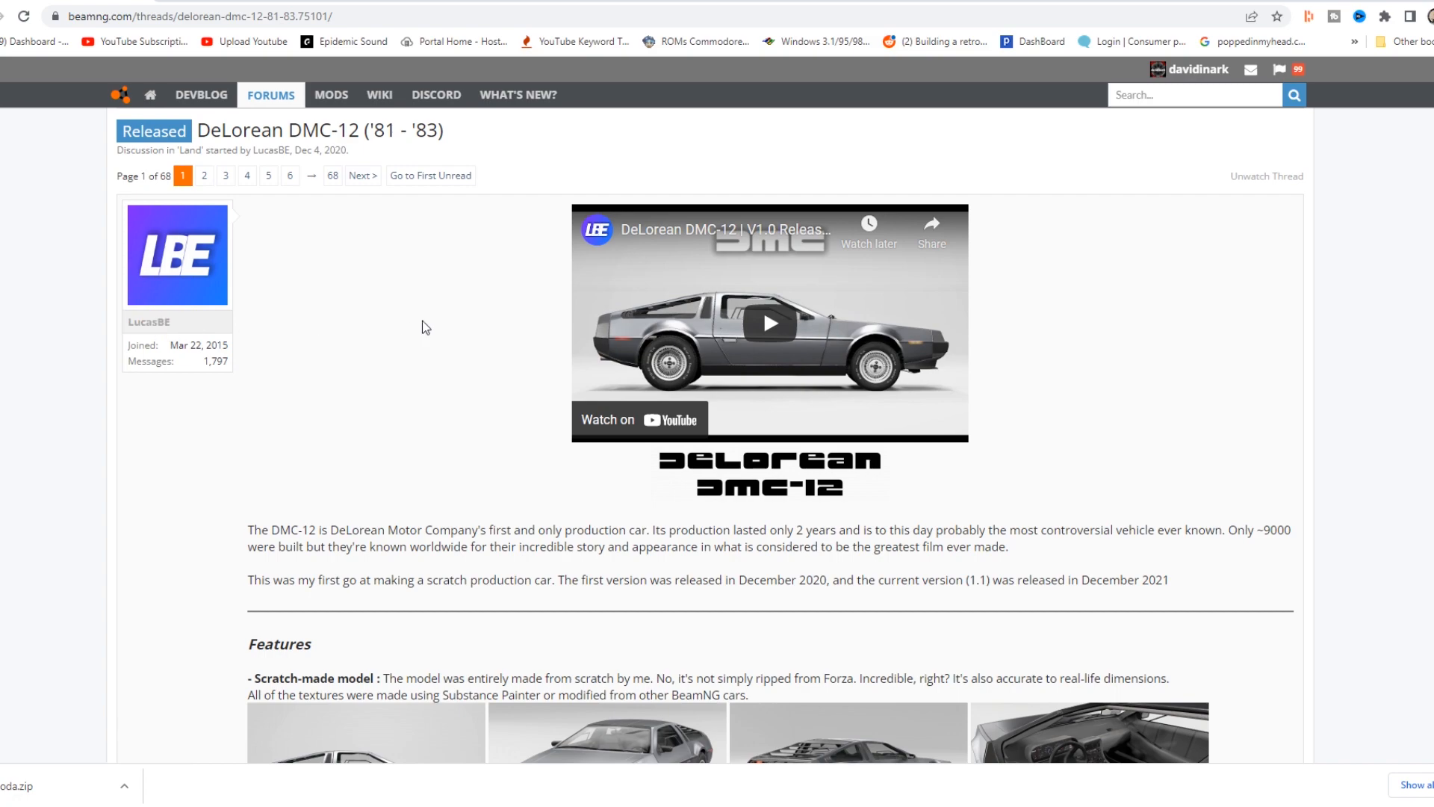
pyautogui.scroll(-3)
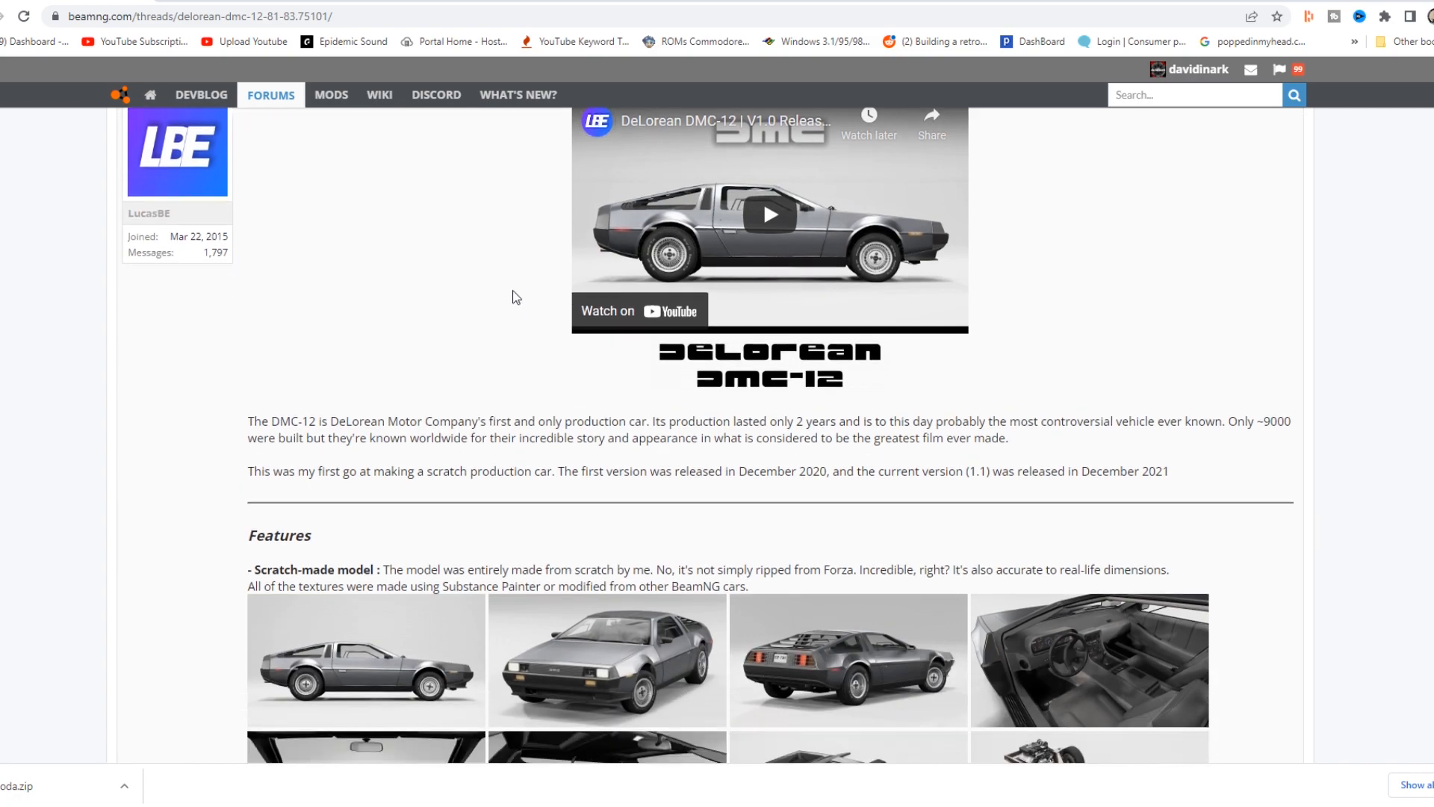
pyautogui.scroll(-3)
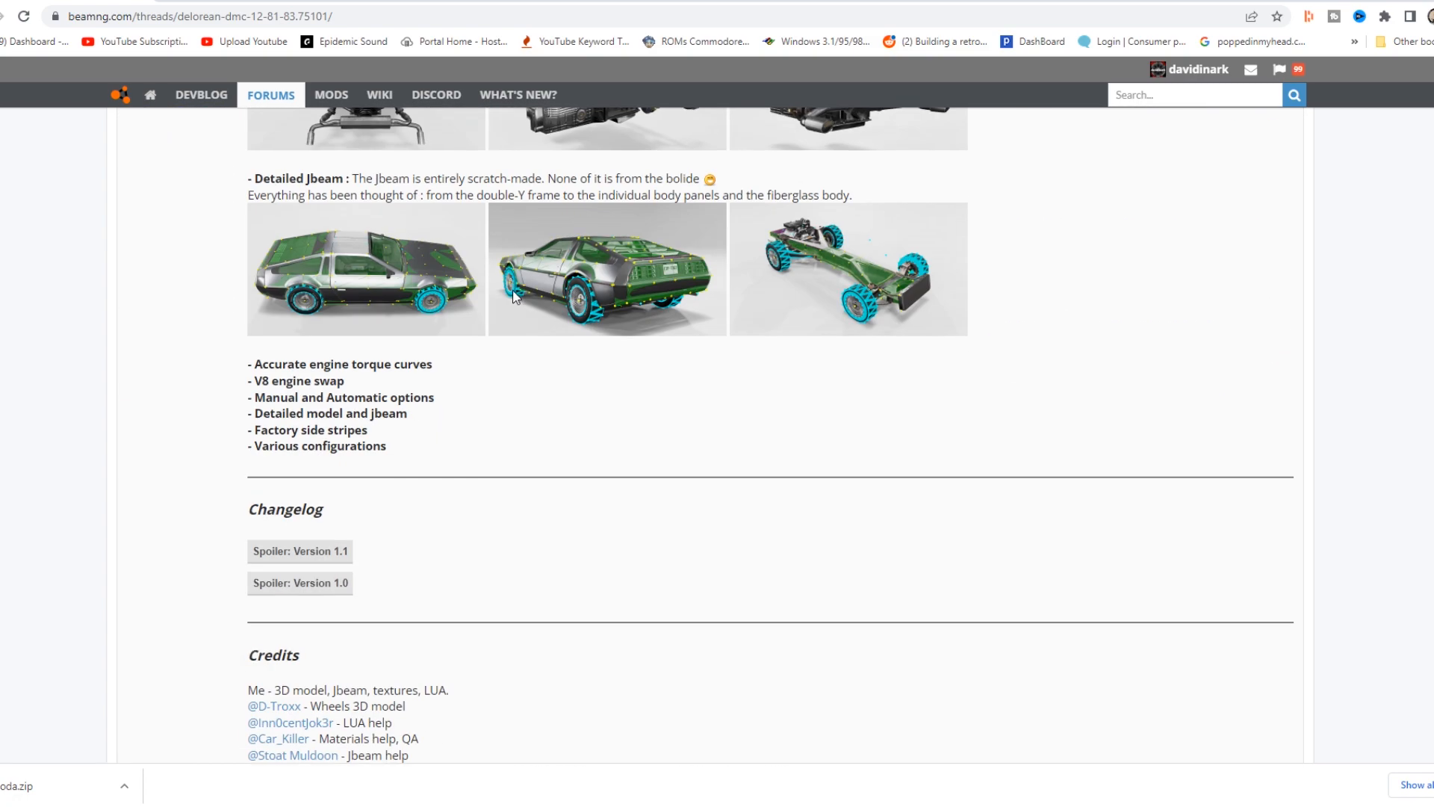
pyautogui.scroll(-3)
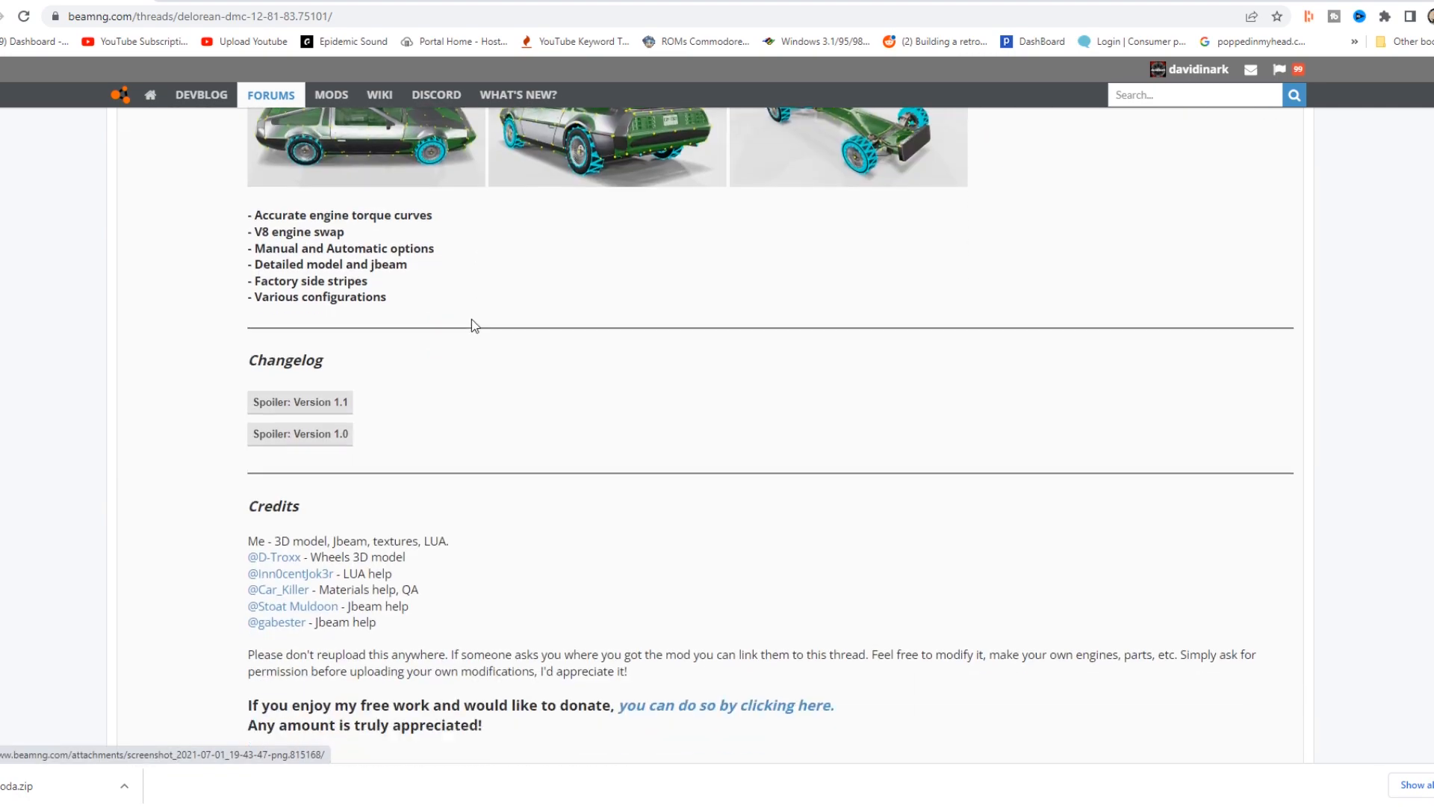
pyautogui.scroll(-3)
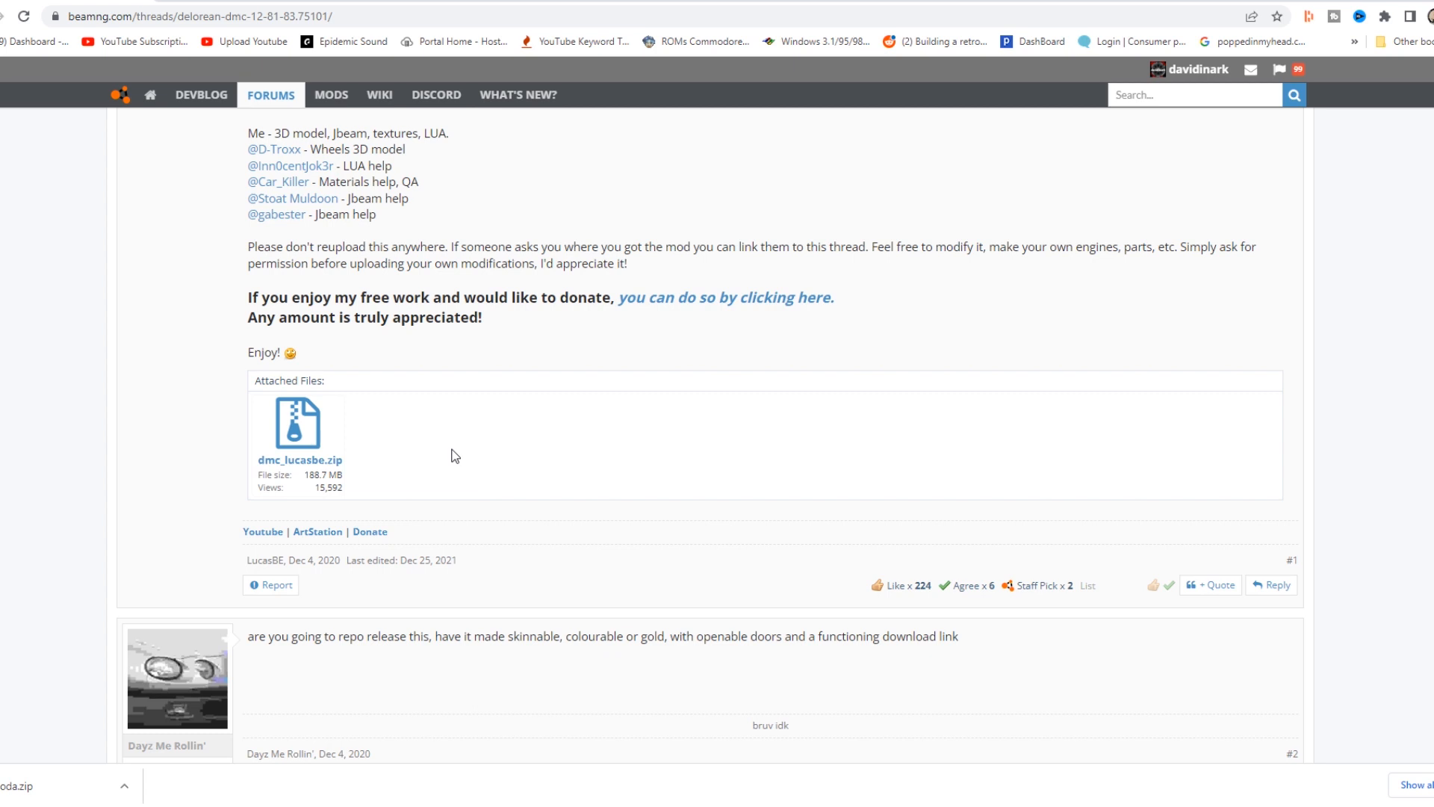
pyautogui.moveTo(553, 452)
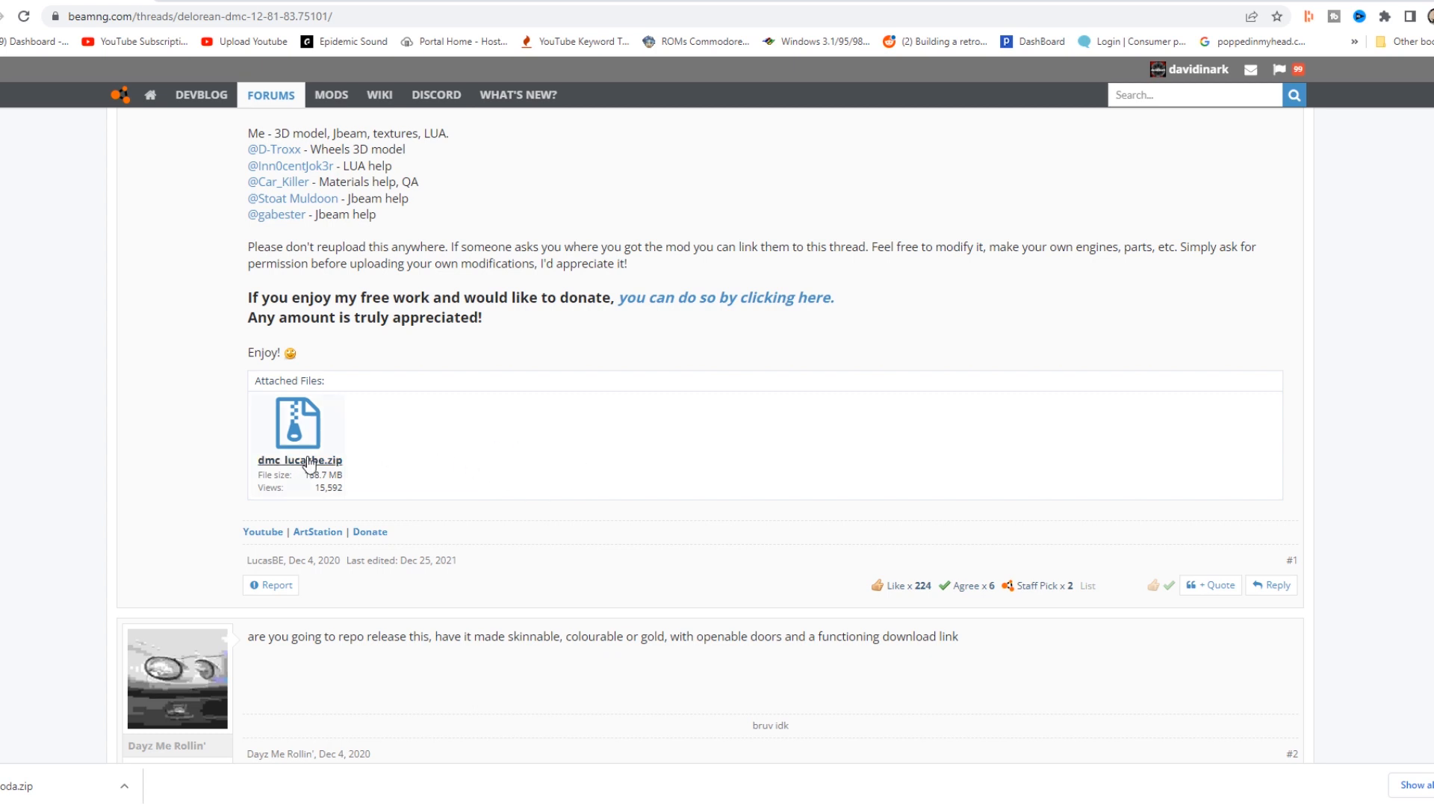
pyautogui.scroll(3)
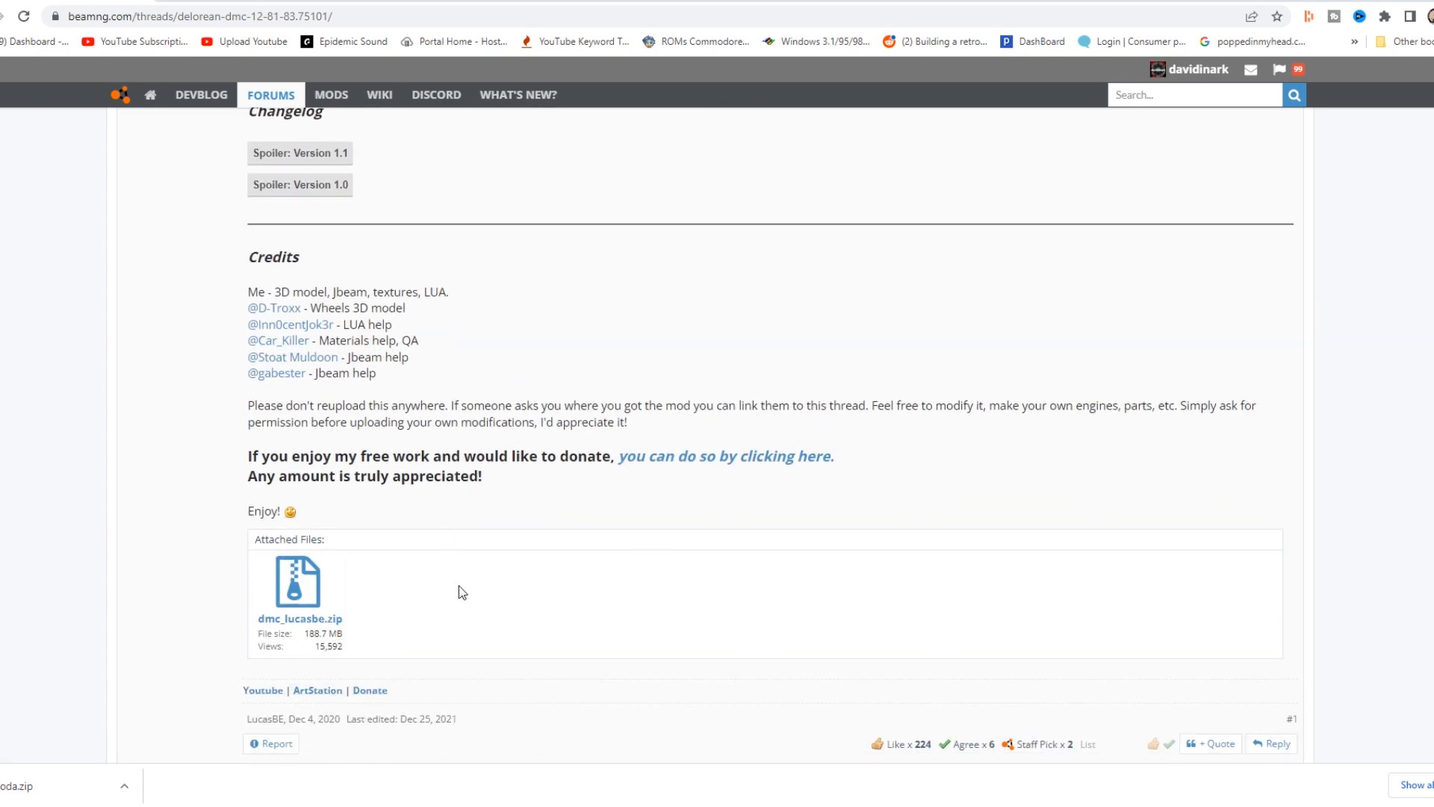
pyautogui.moveTo(475, 576)
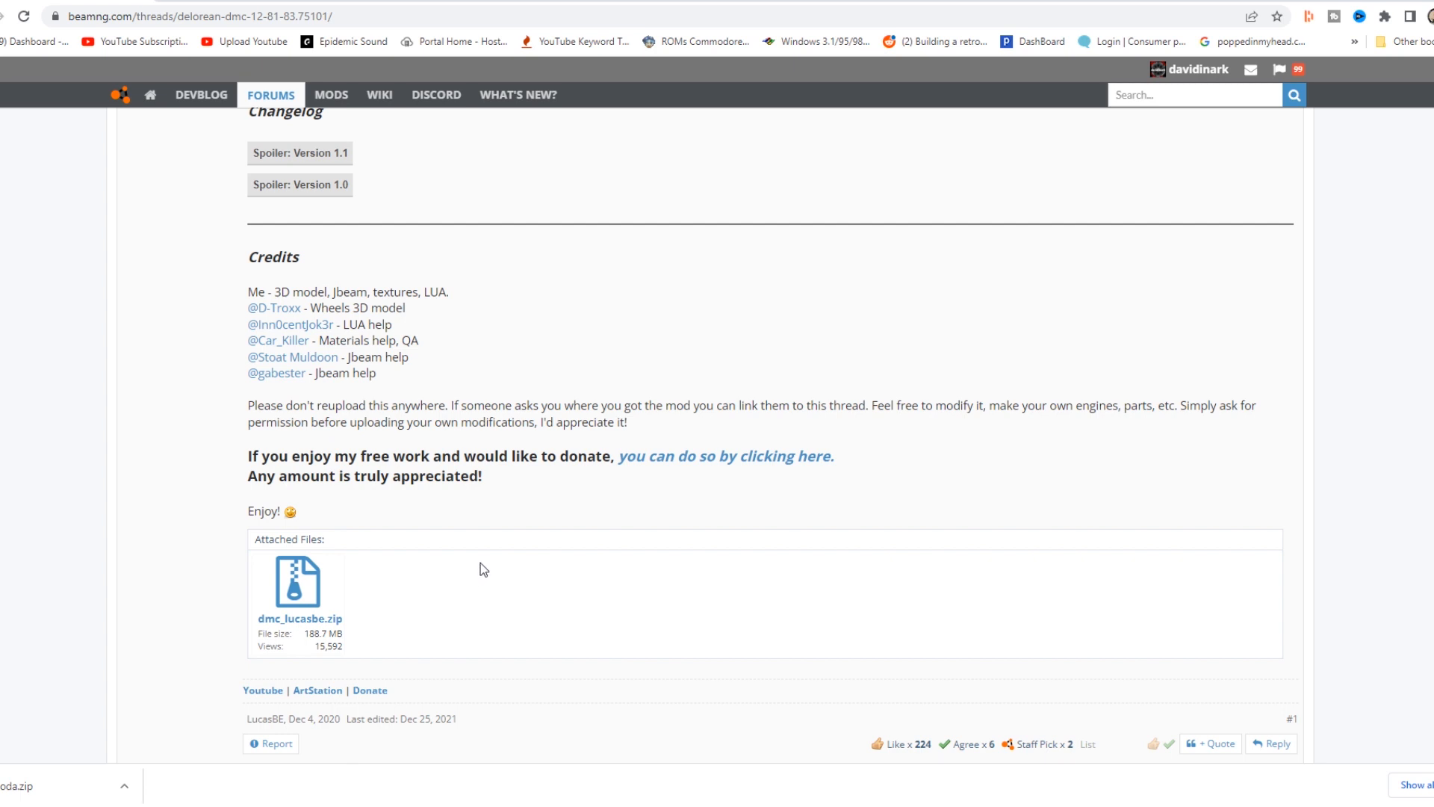
pyautogui.moveTo(491, 556)
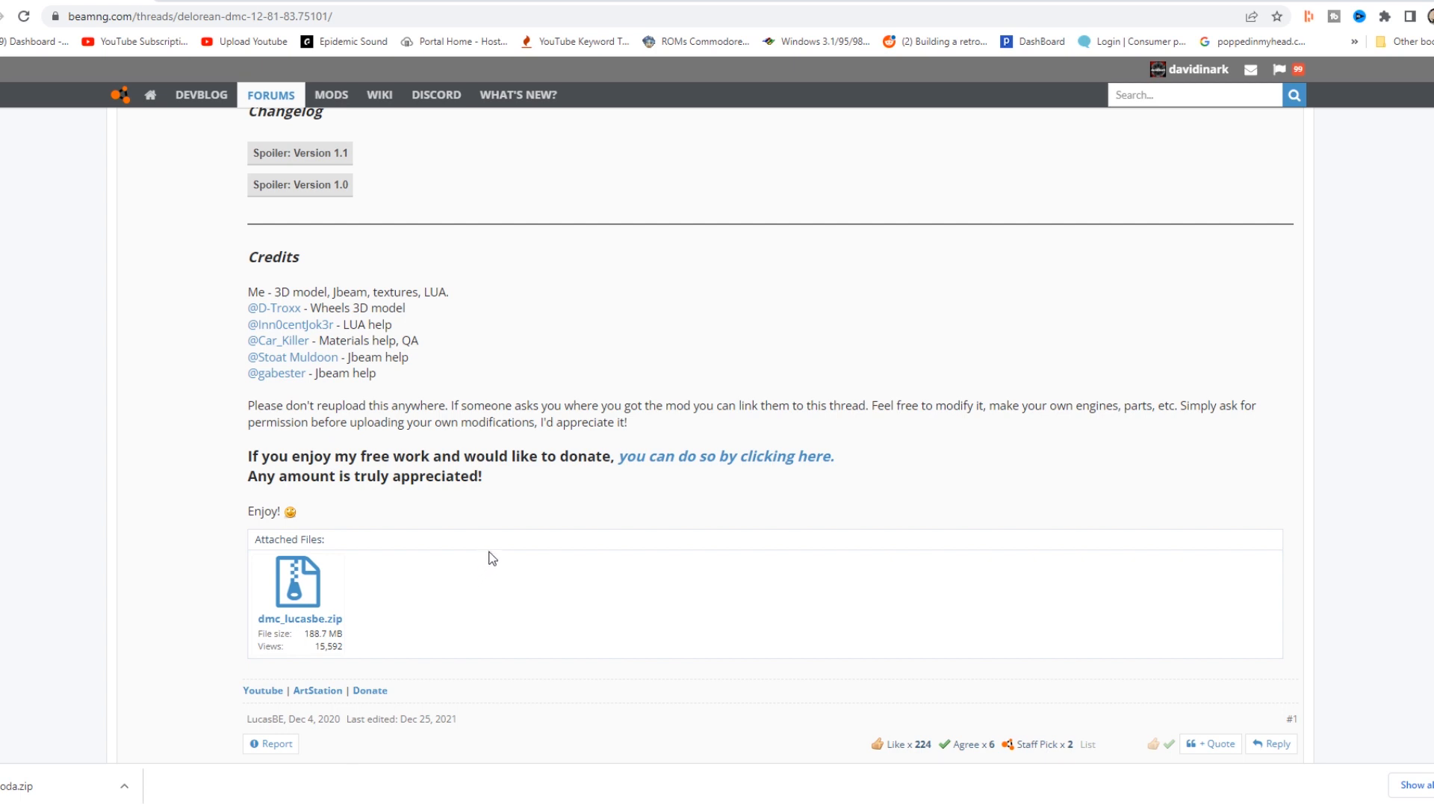
pyautogui.moveTo(550, 528)
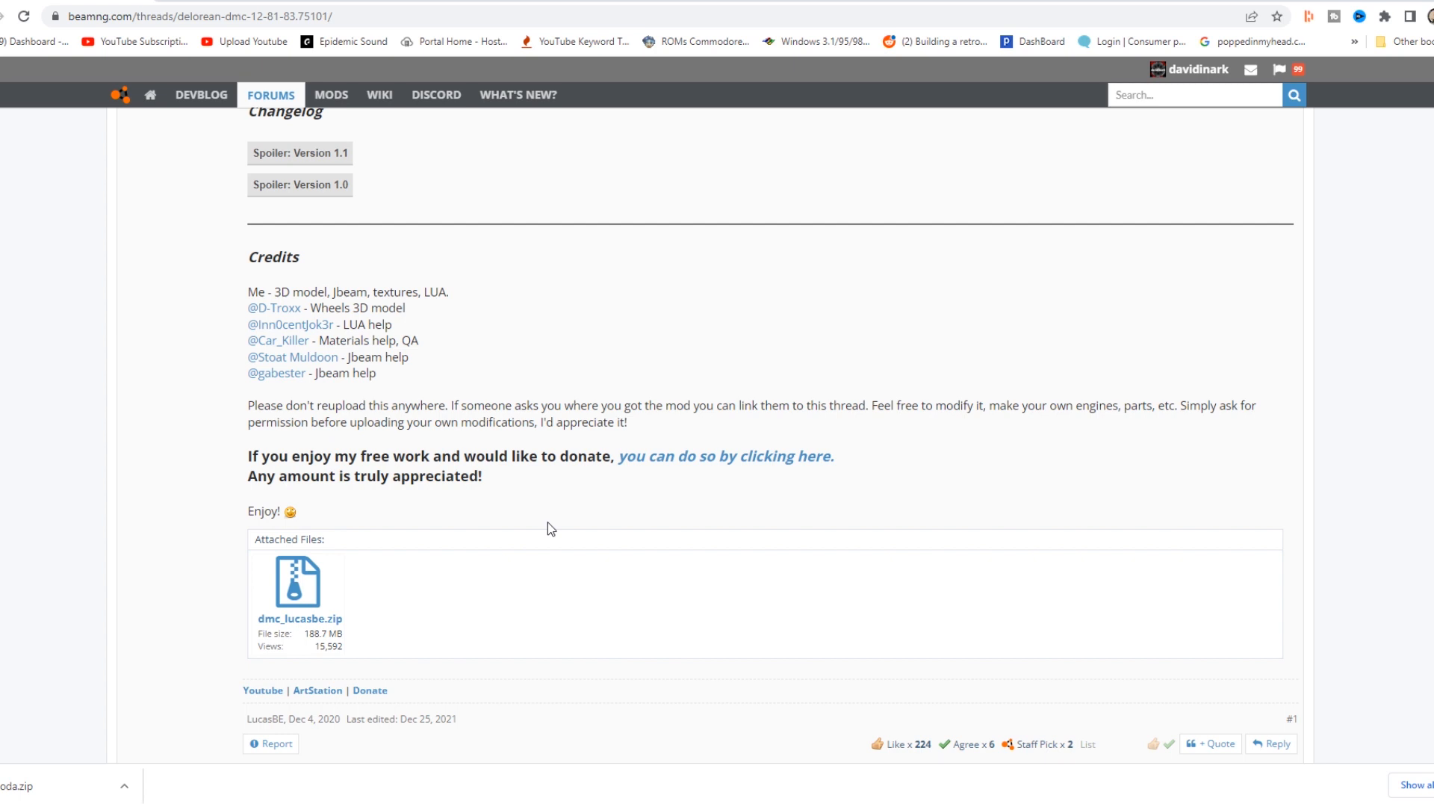
pyautogui.scroll(-3)
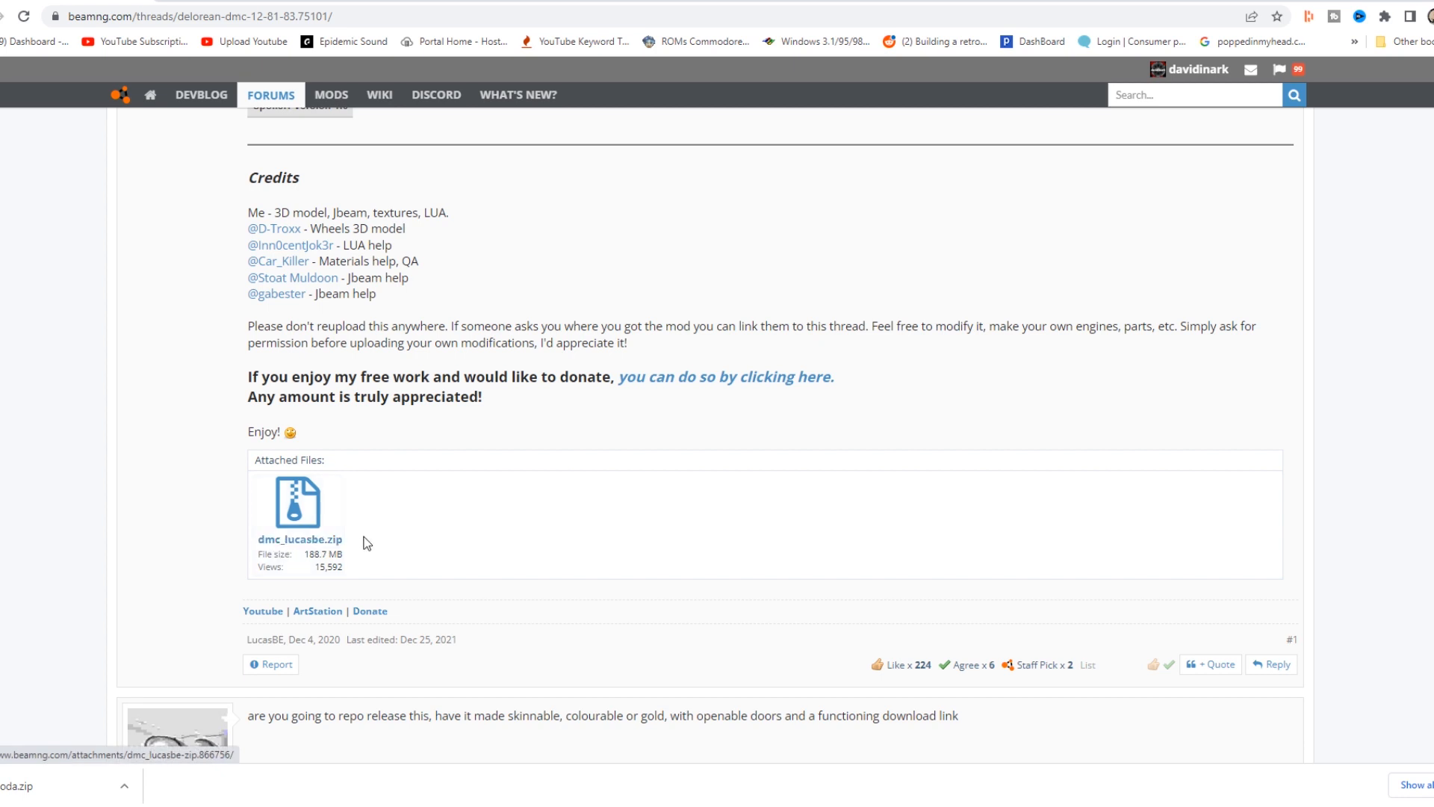
pyautogui.moveTo(299, 538)
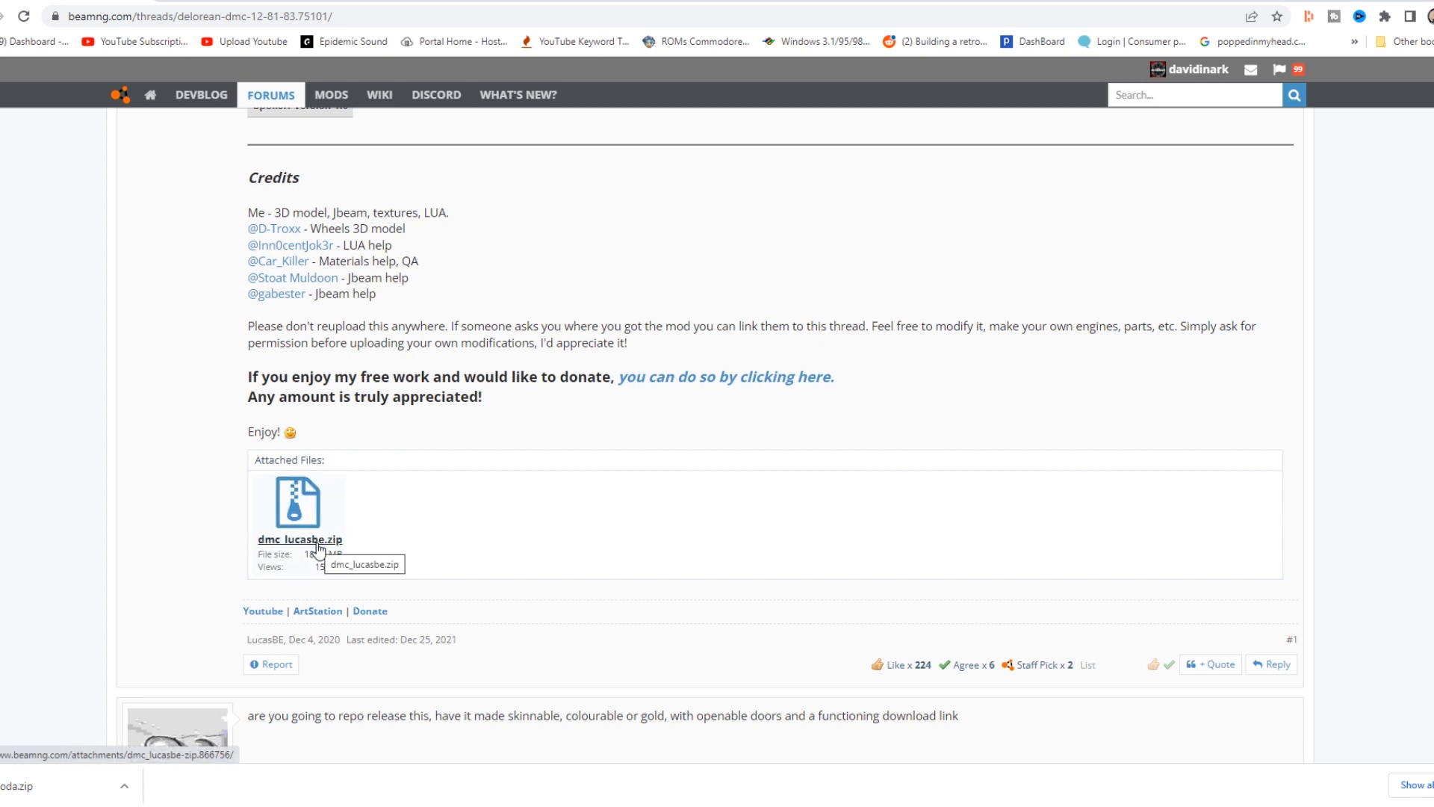
pyautogui.moveTo(380, 537)
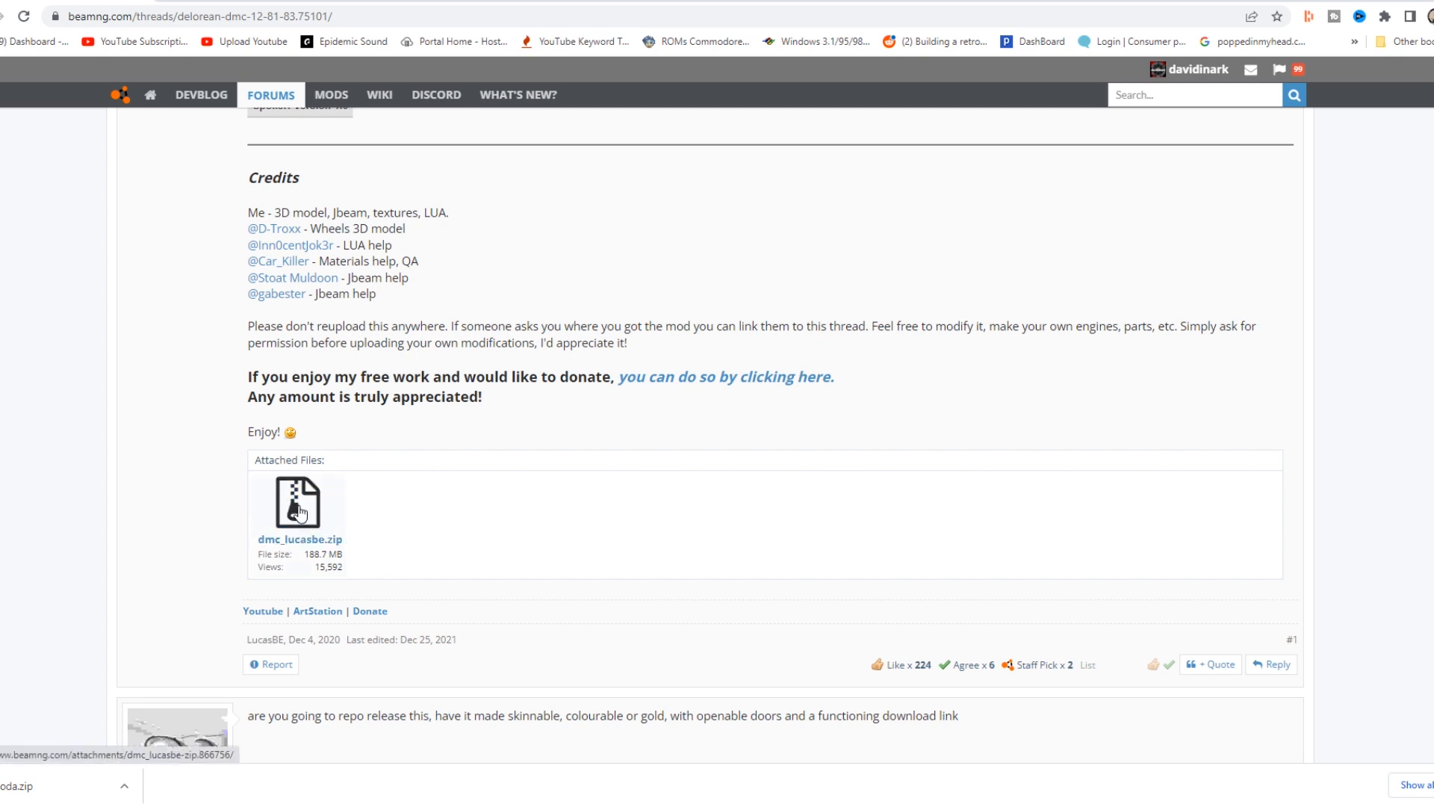
# Save the dmc_lucasbe.zip link into the Downloads folder
pyautogui.rightClick(298, 508)
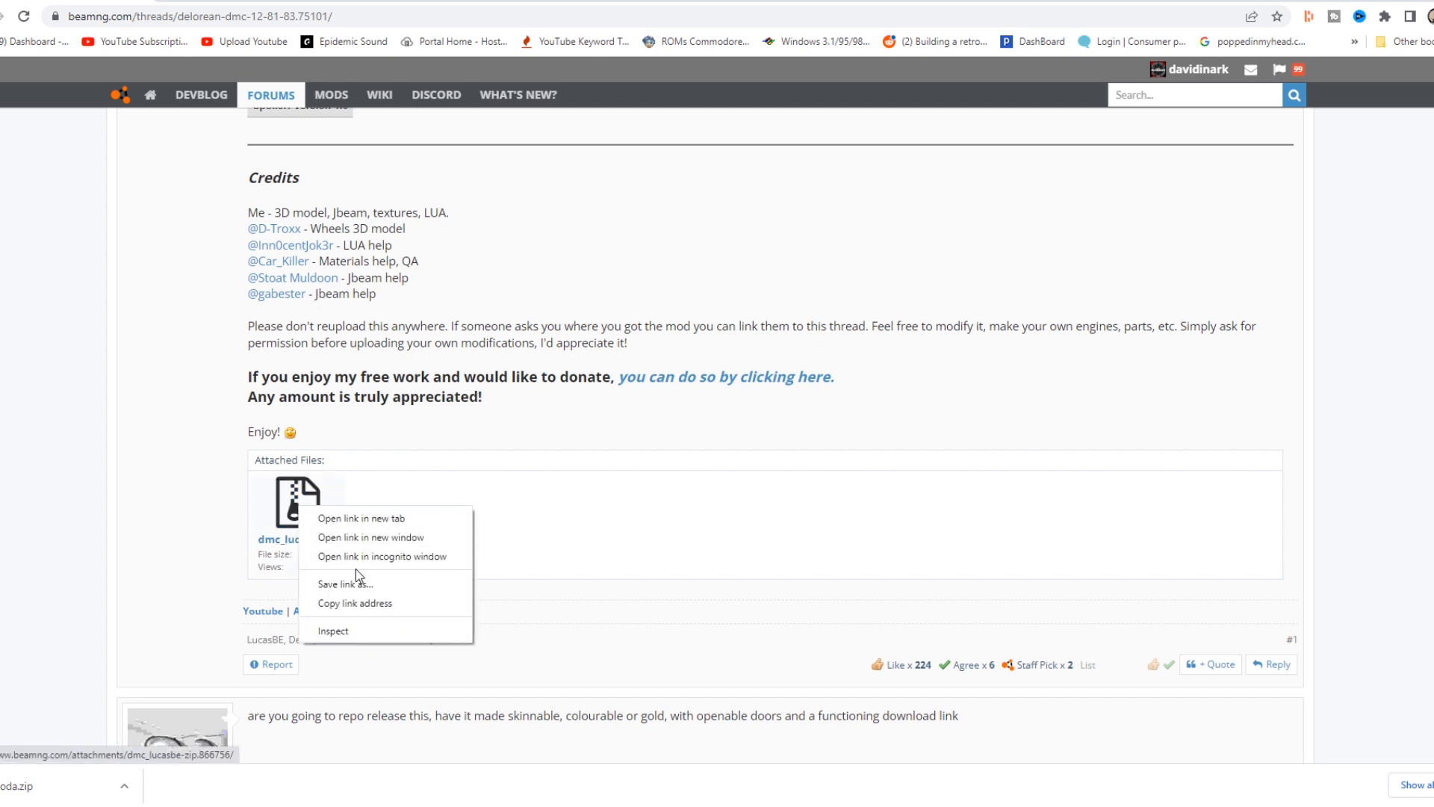
pyautogui.moveTo(380, 587)
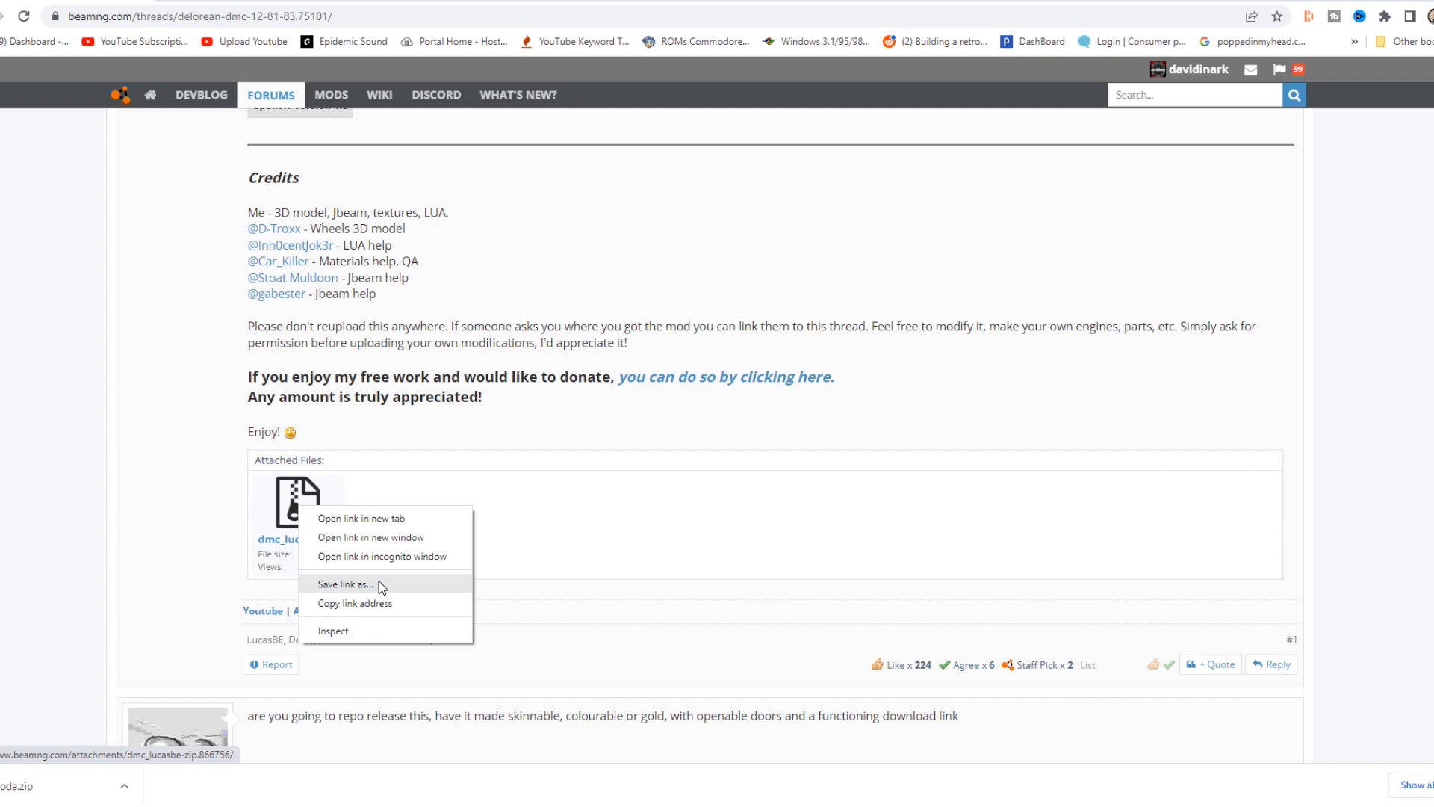
pyautogui.click(345, 583)
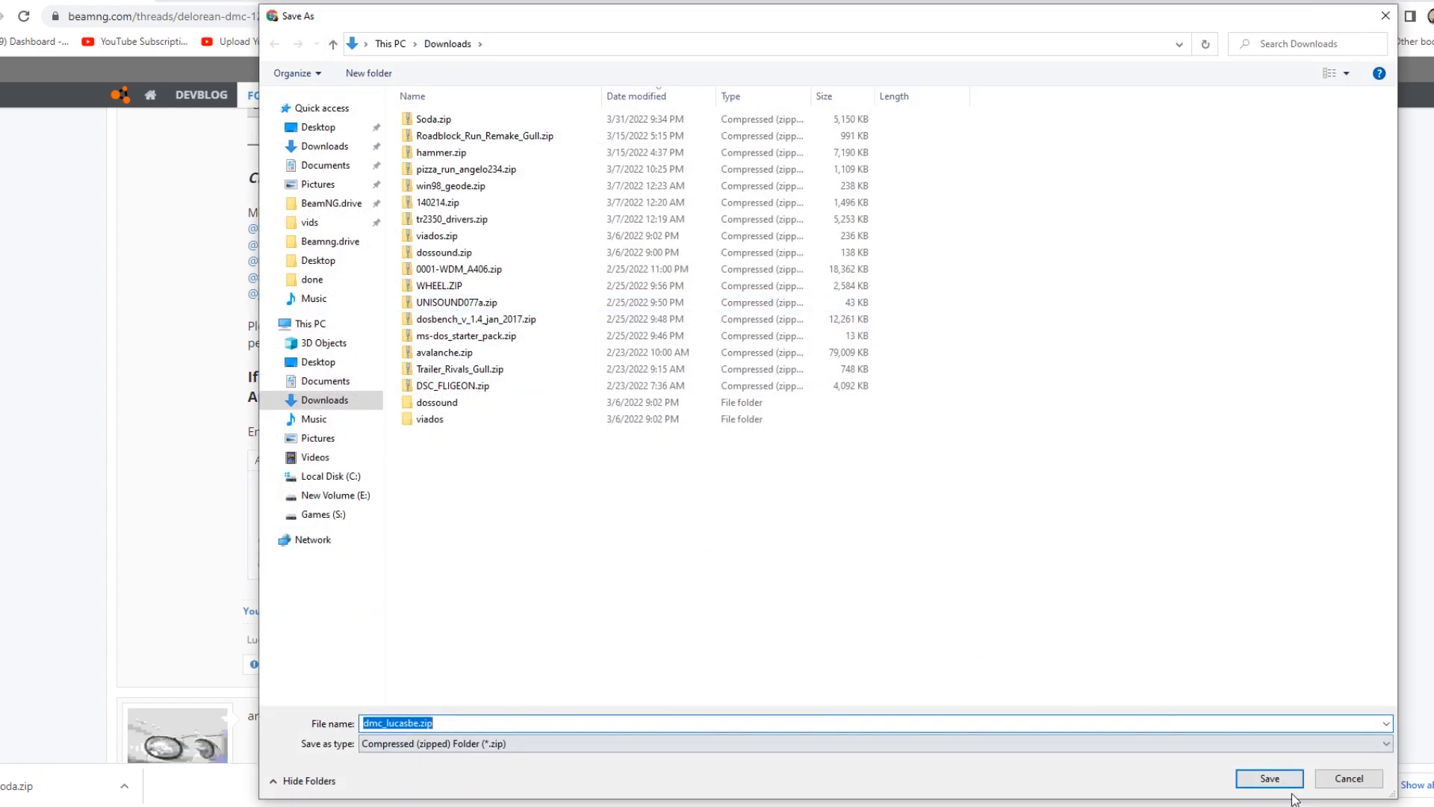
pyautogui.click(1268, 778)
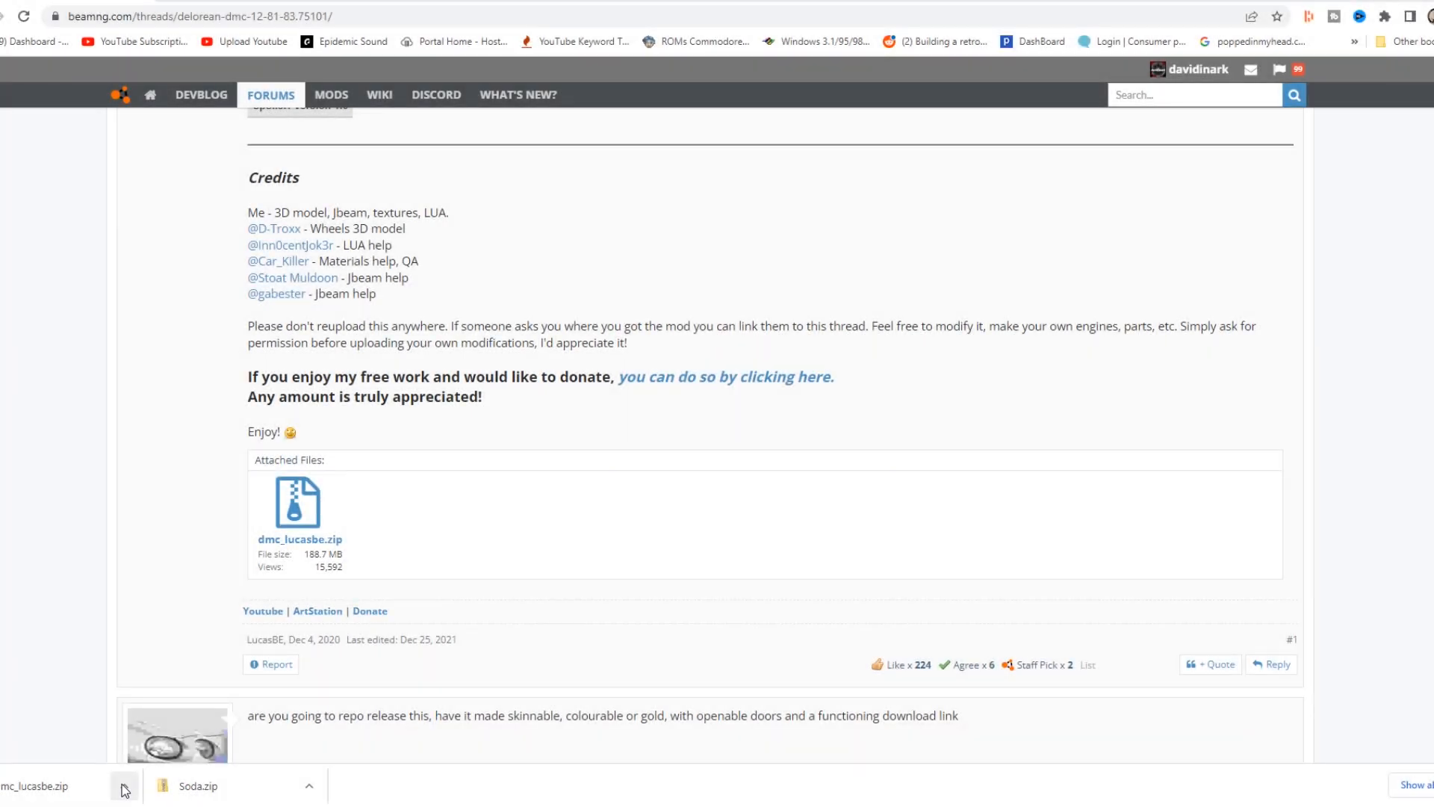
pyautogui.click(125, 790)
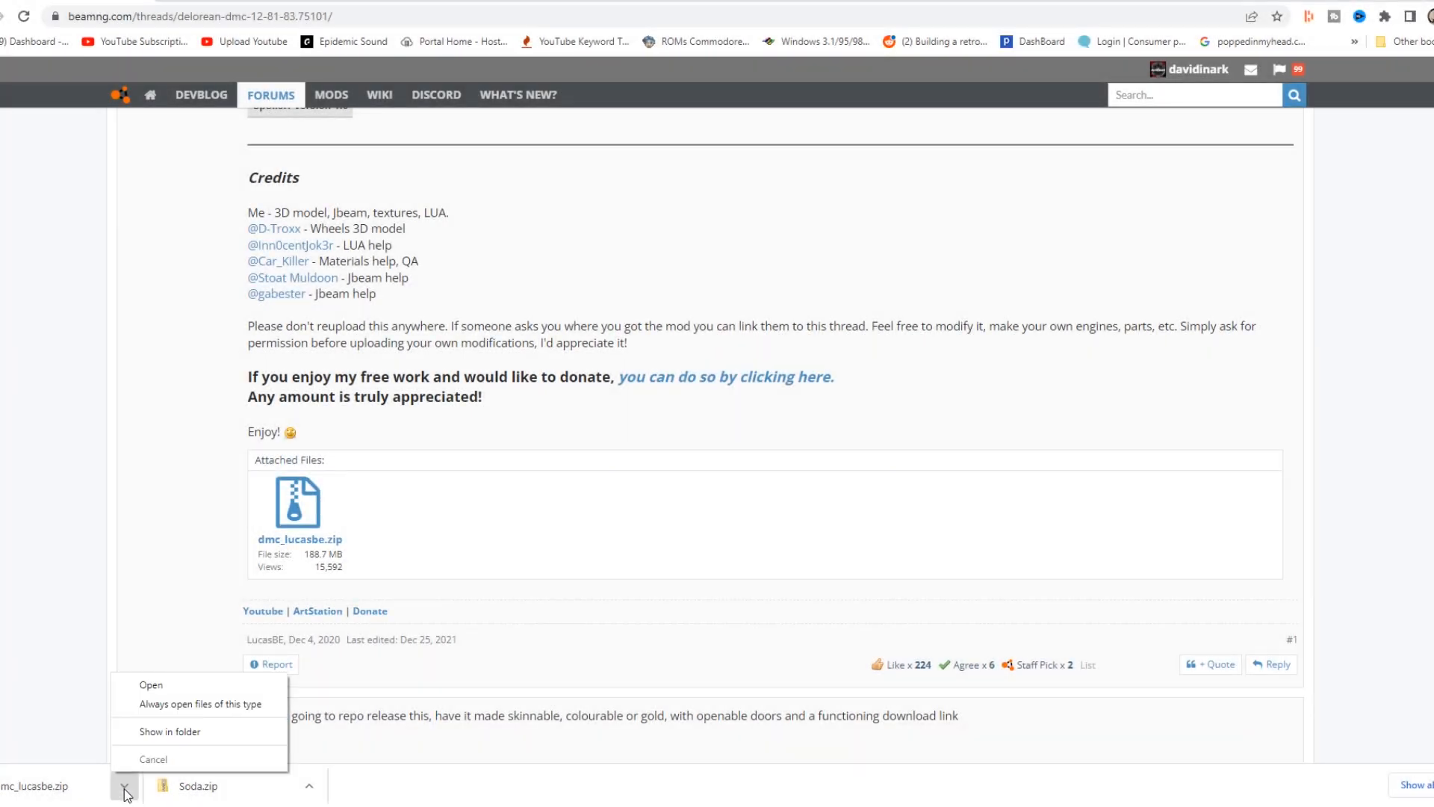
# Show dmc_lucasbe.zip in its Downloads folder and copy it
pyautogui.click(168, 730)
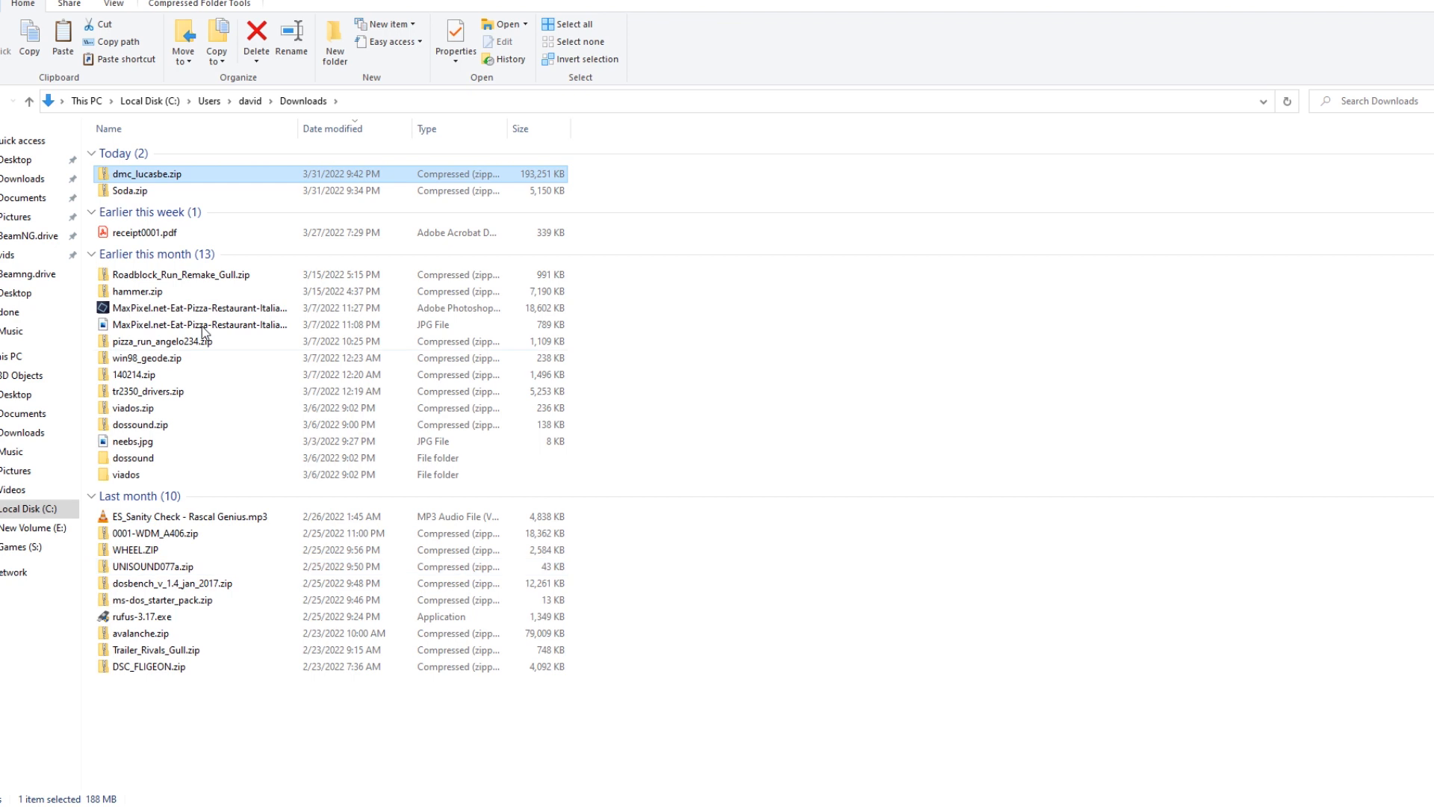
pyautogui.moveTo(163, 176)
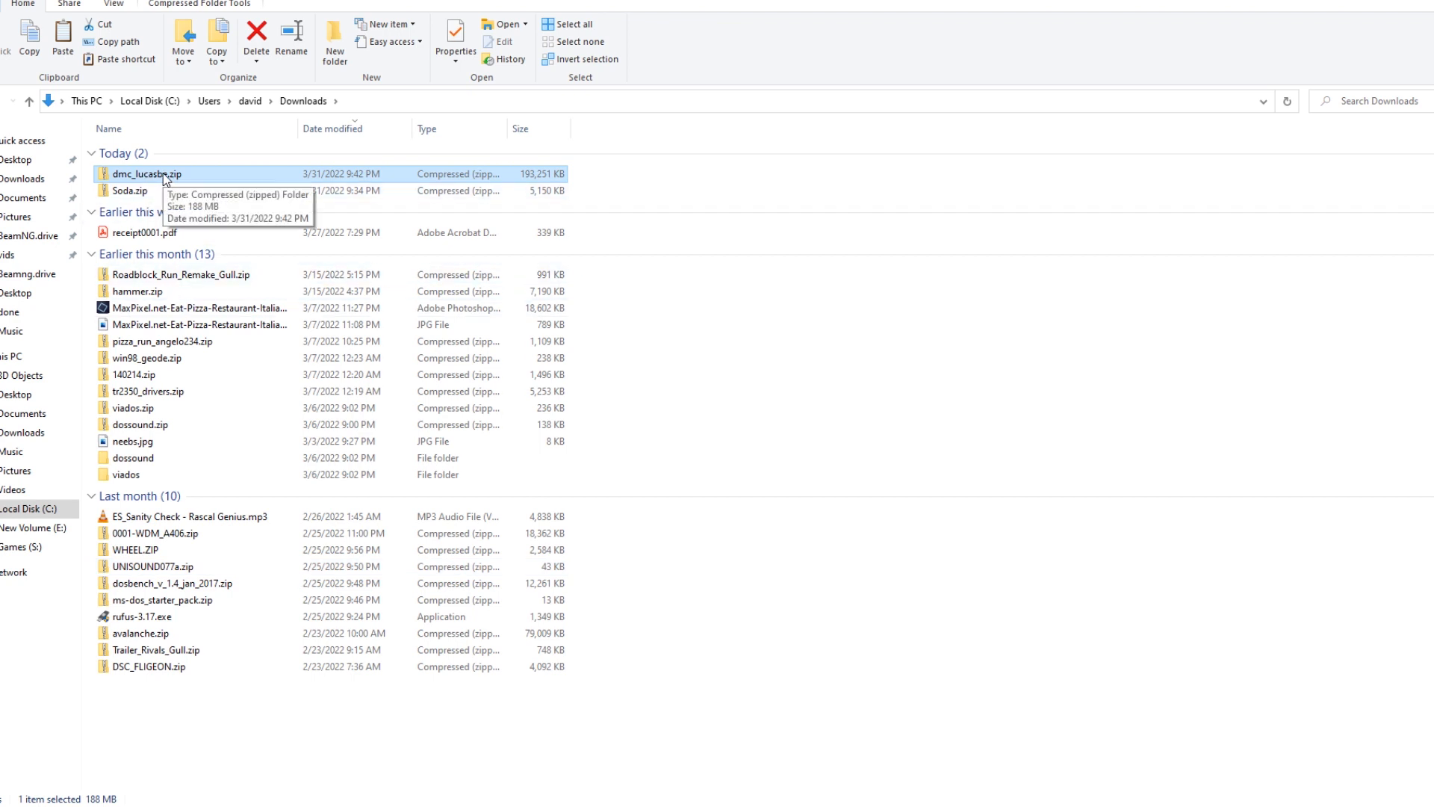
pyautogui.rightClick(147, 174)
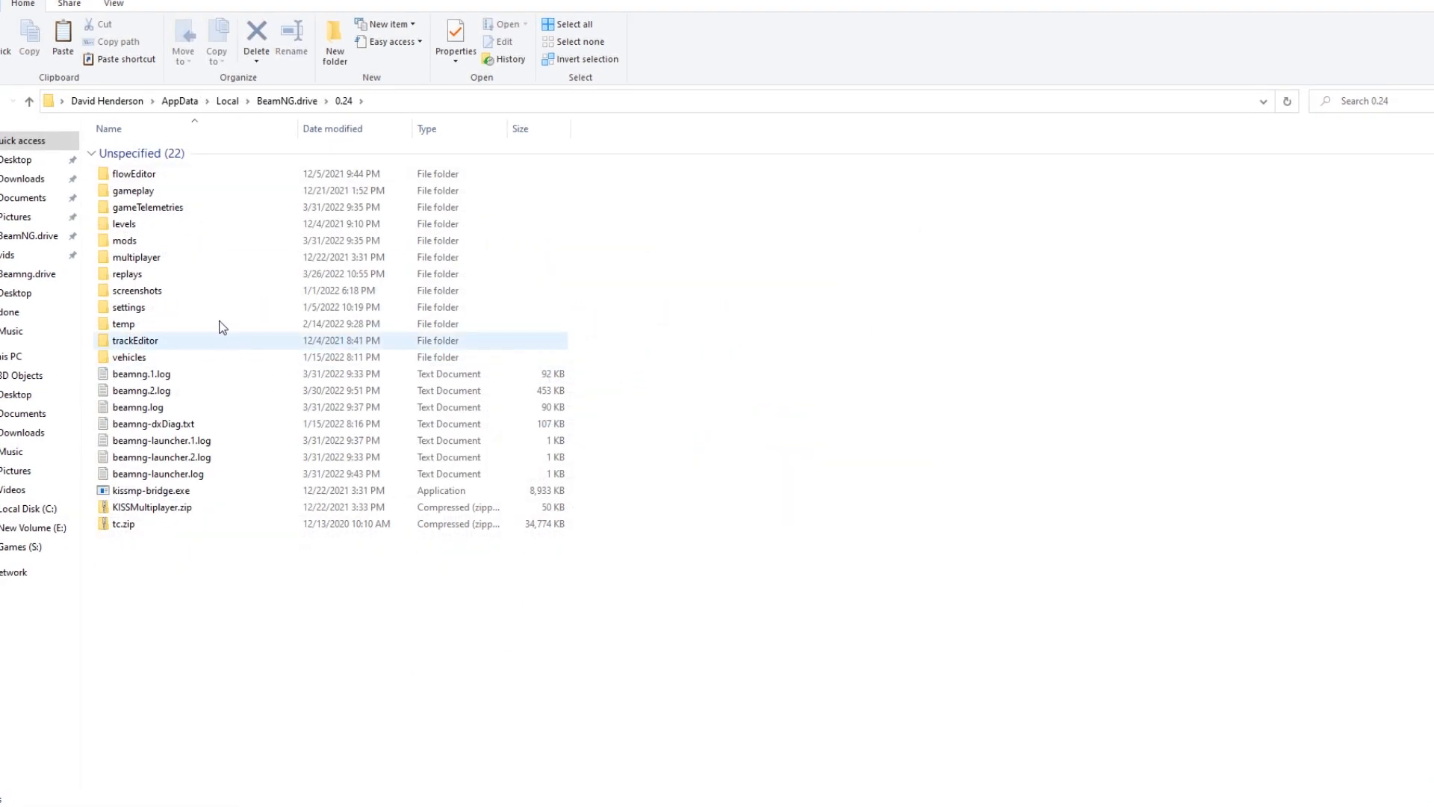
# Paste dmc_lucasbe.zip into the 0.24 mods folder and cancel the Manage User Folder dialog
pyautogui.doubleClick(124, 240)
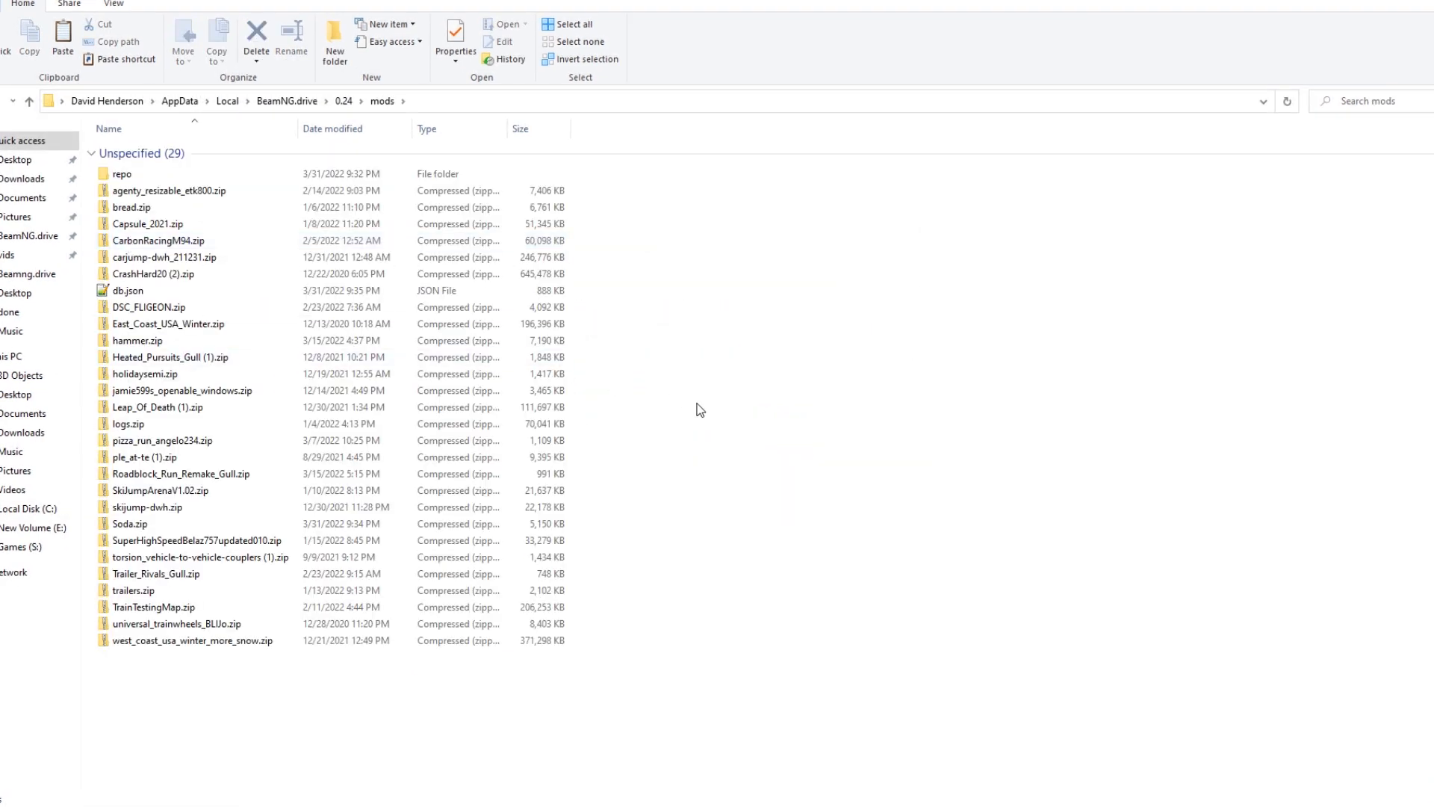
pyautogui.rightClick(700, 408)
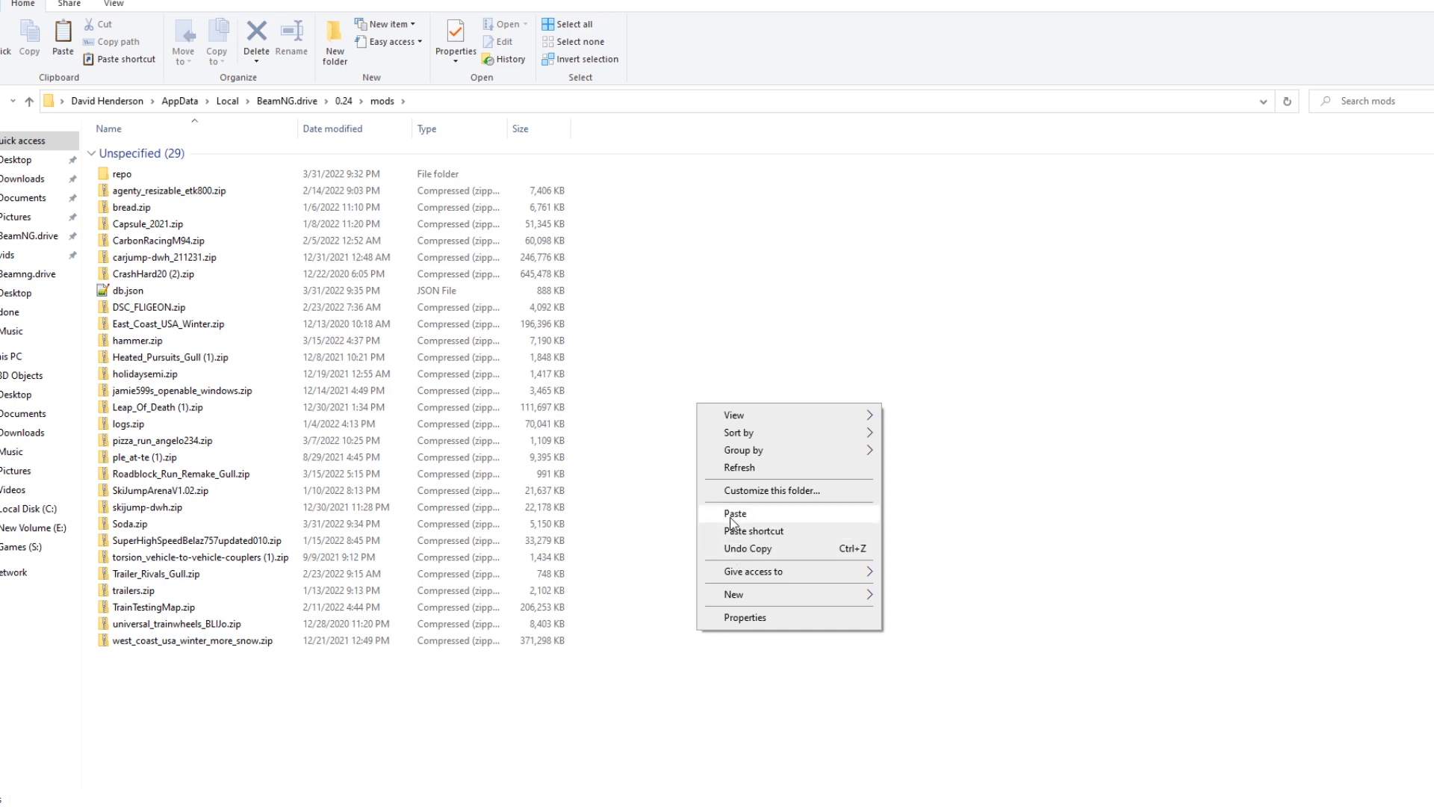
pyautogui.click(733, 514)
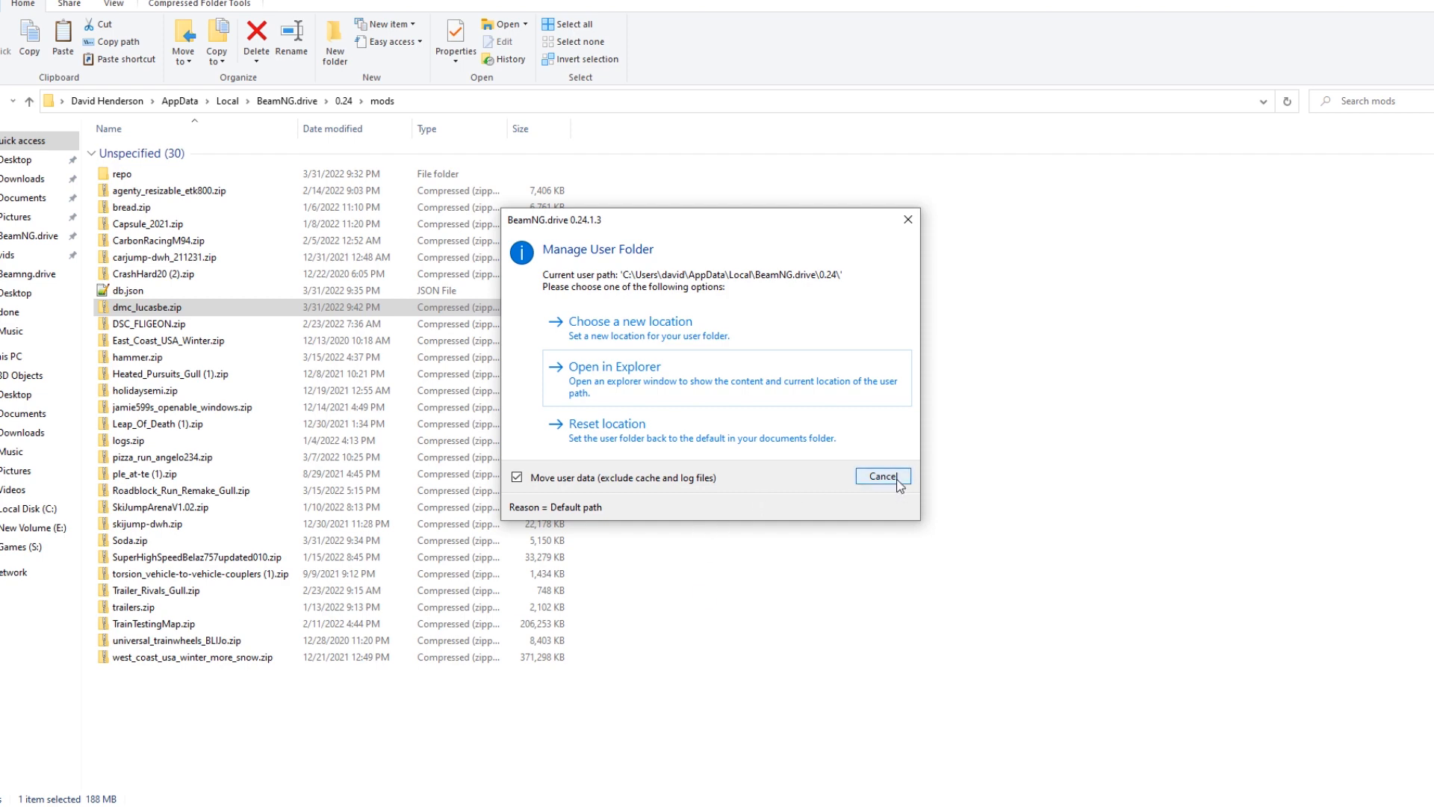
pyautogui.click(880, 476)
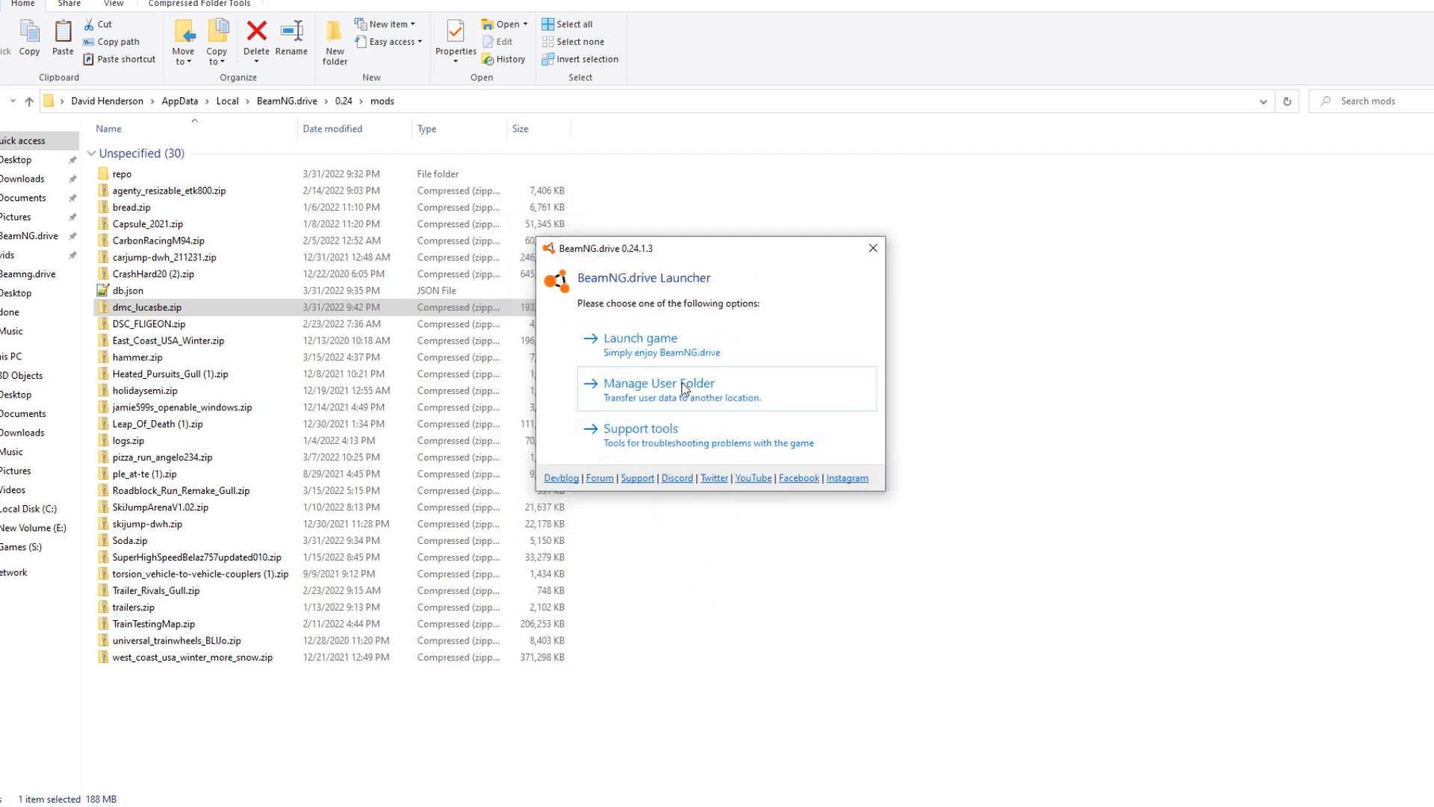
# Launch the game and replace the current car with the red DeLorean DMC-12 Painted (M)
pyautogui.click(645, 337)
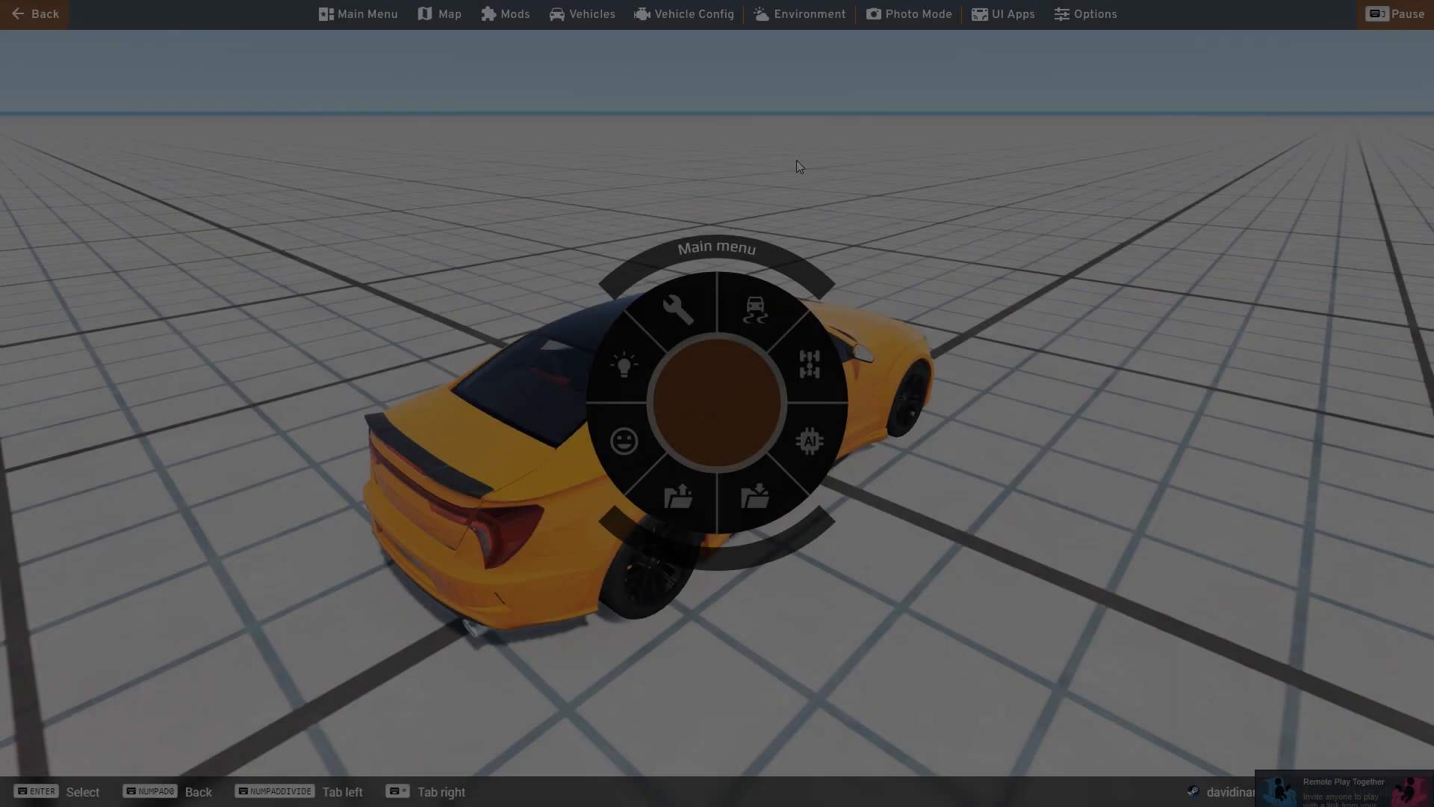
pyautogui.click(581, 13)
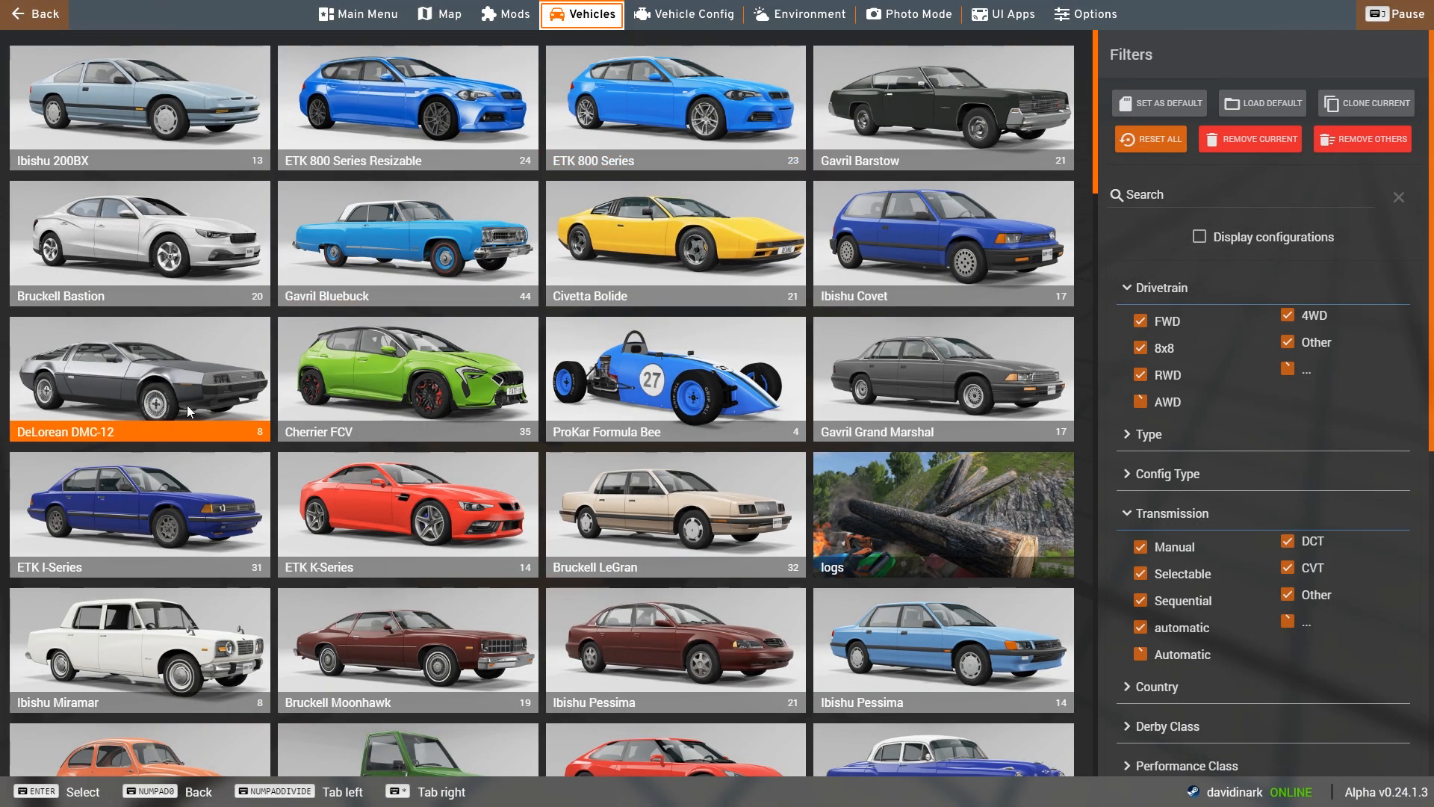
pyautogui.click(139, 378)
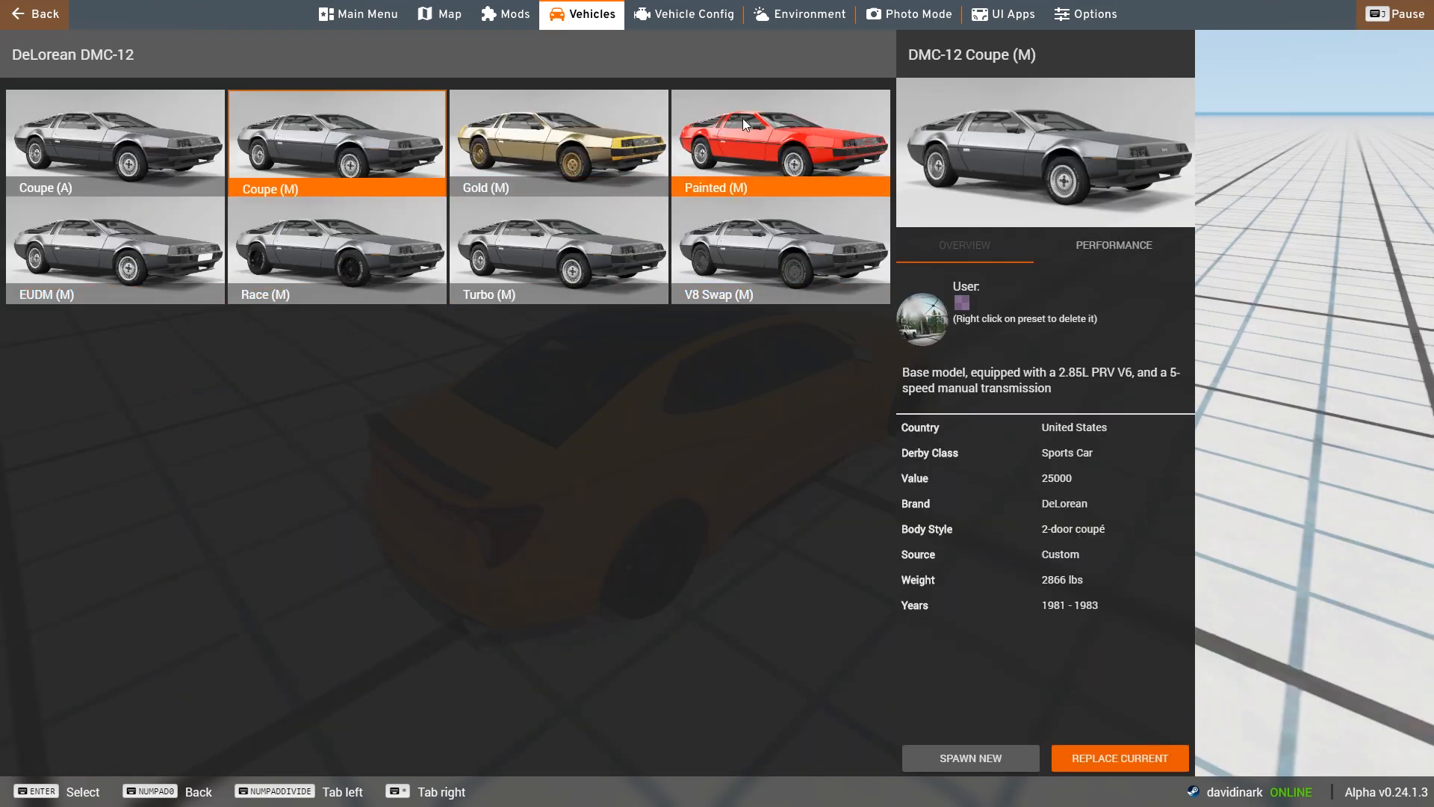
pyautogui.moveTo(768, 151)
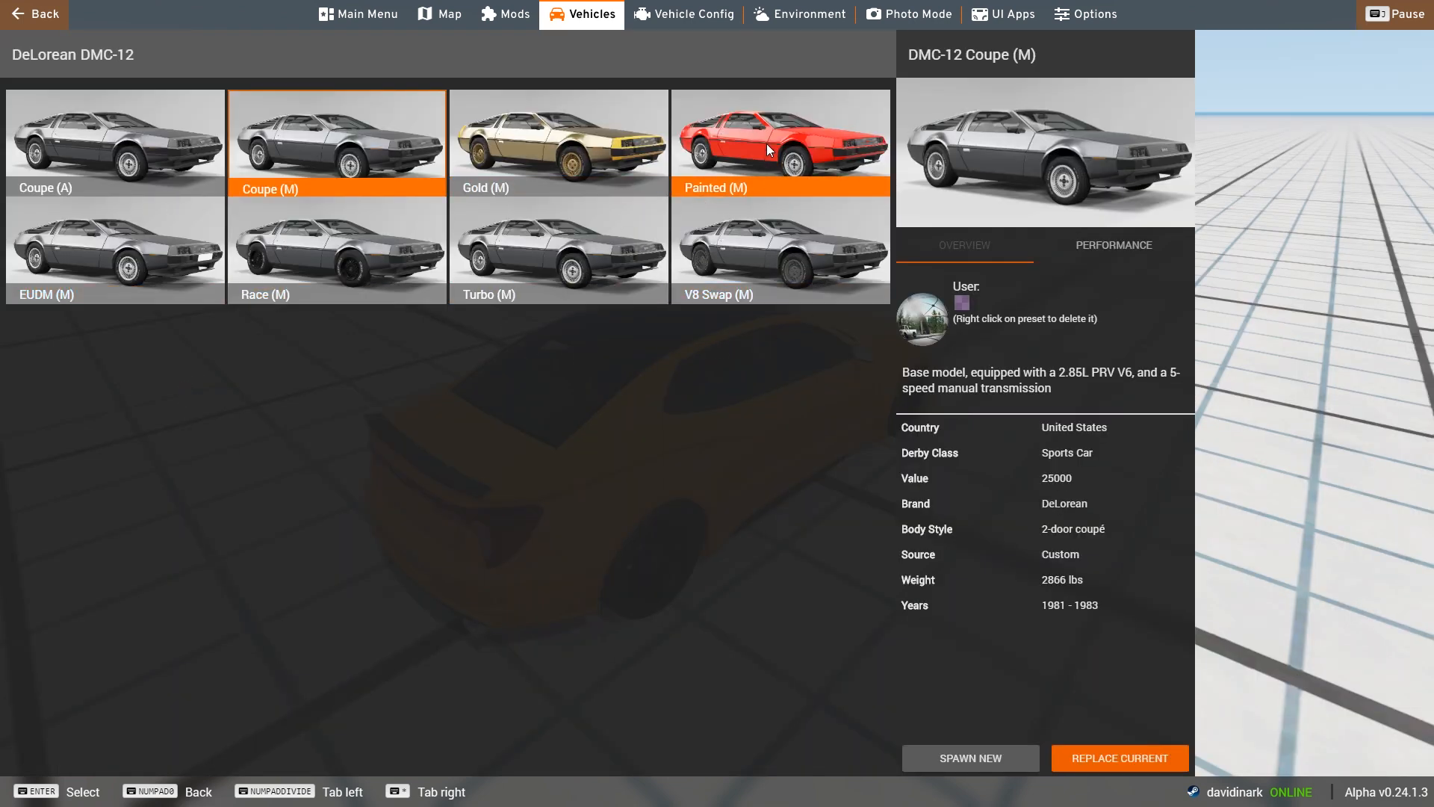
pyautogui.click(779, 139)
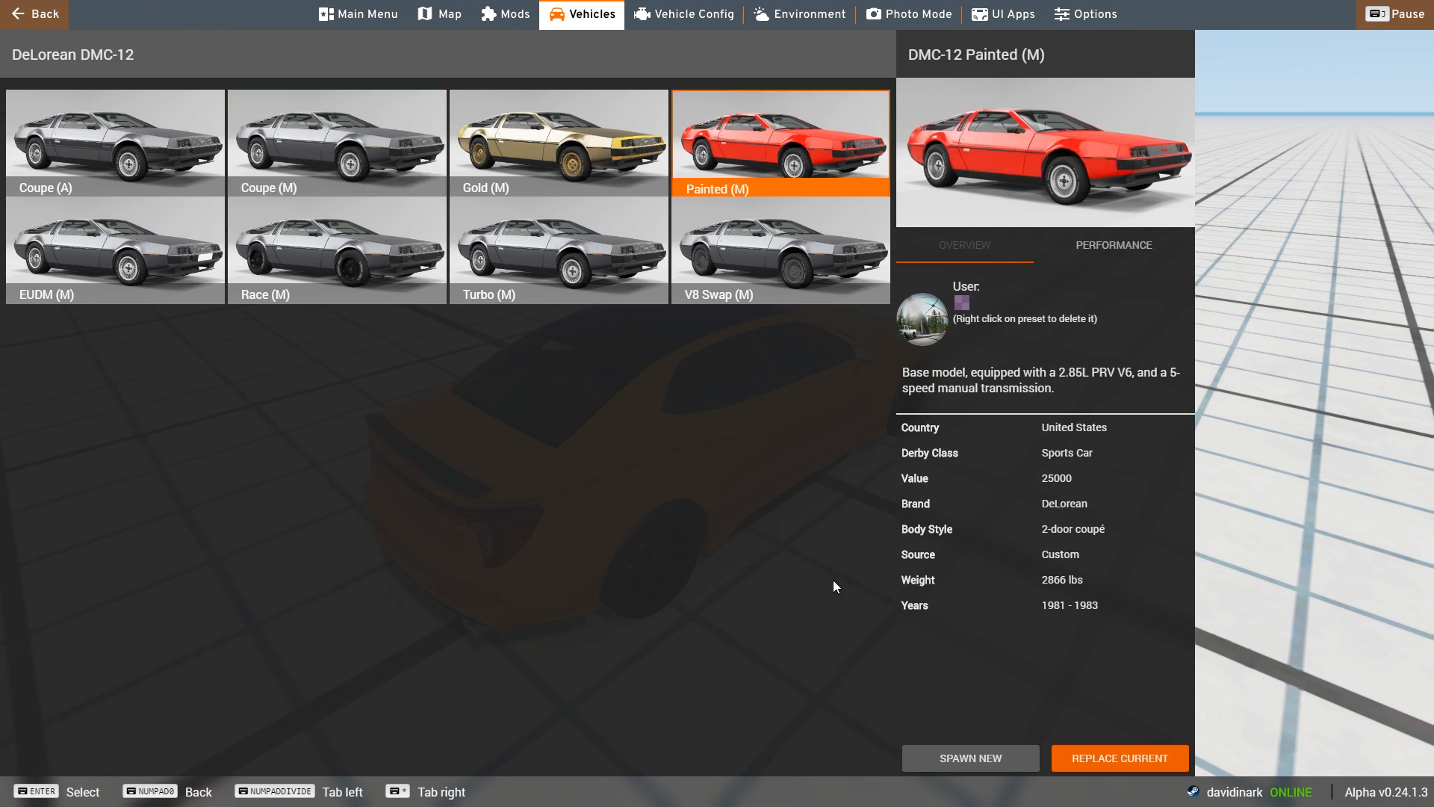
pyautogui.moveTo(1046, 722)
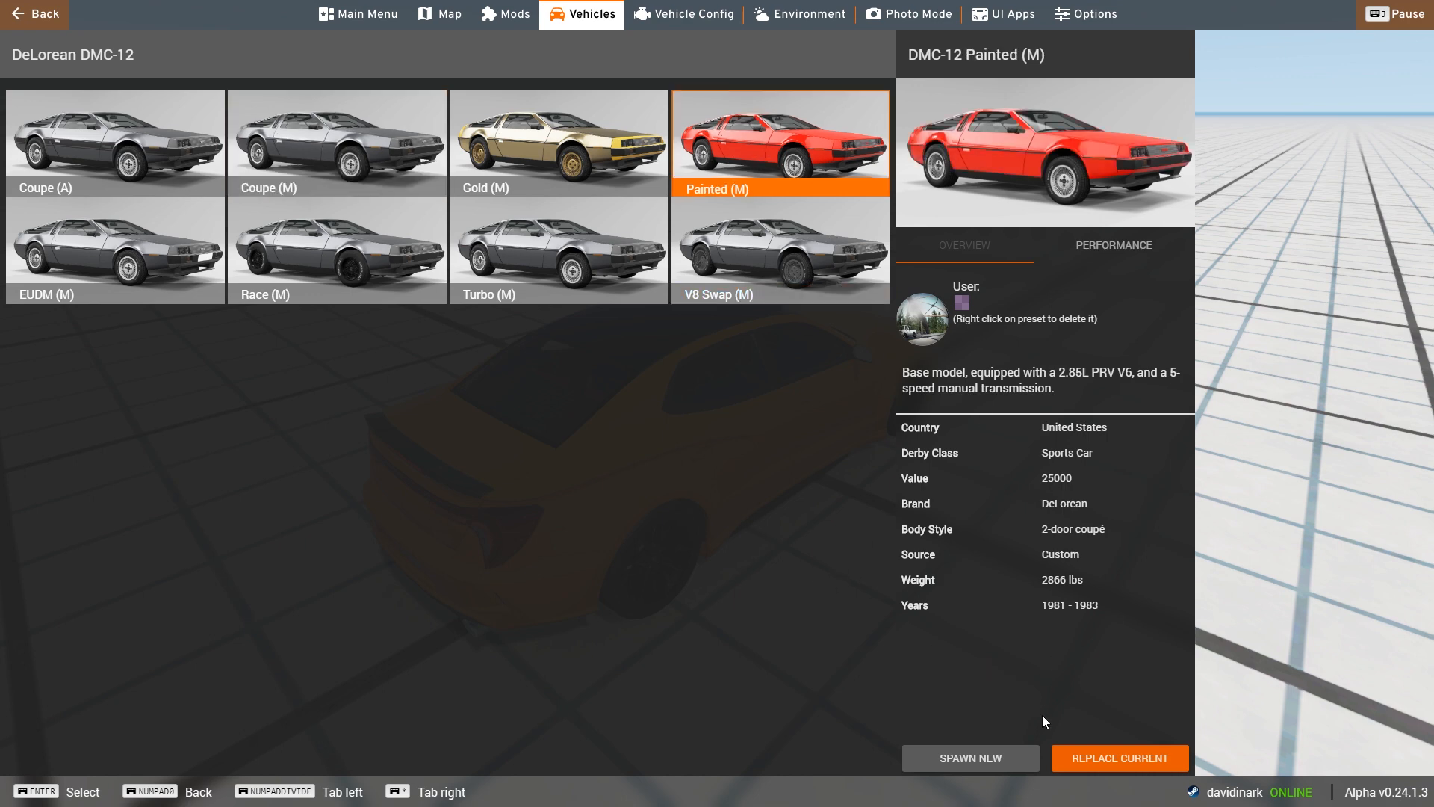
pyautogui.click(1118, 758)
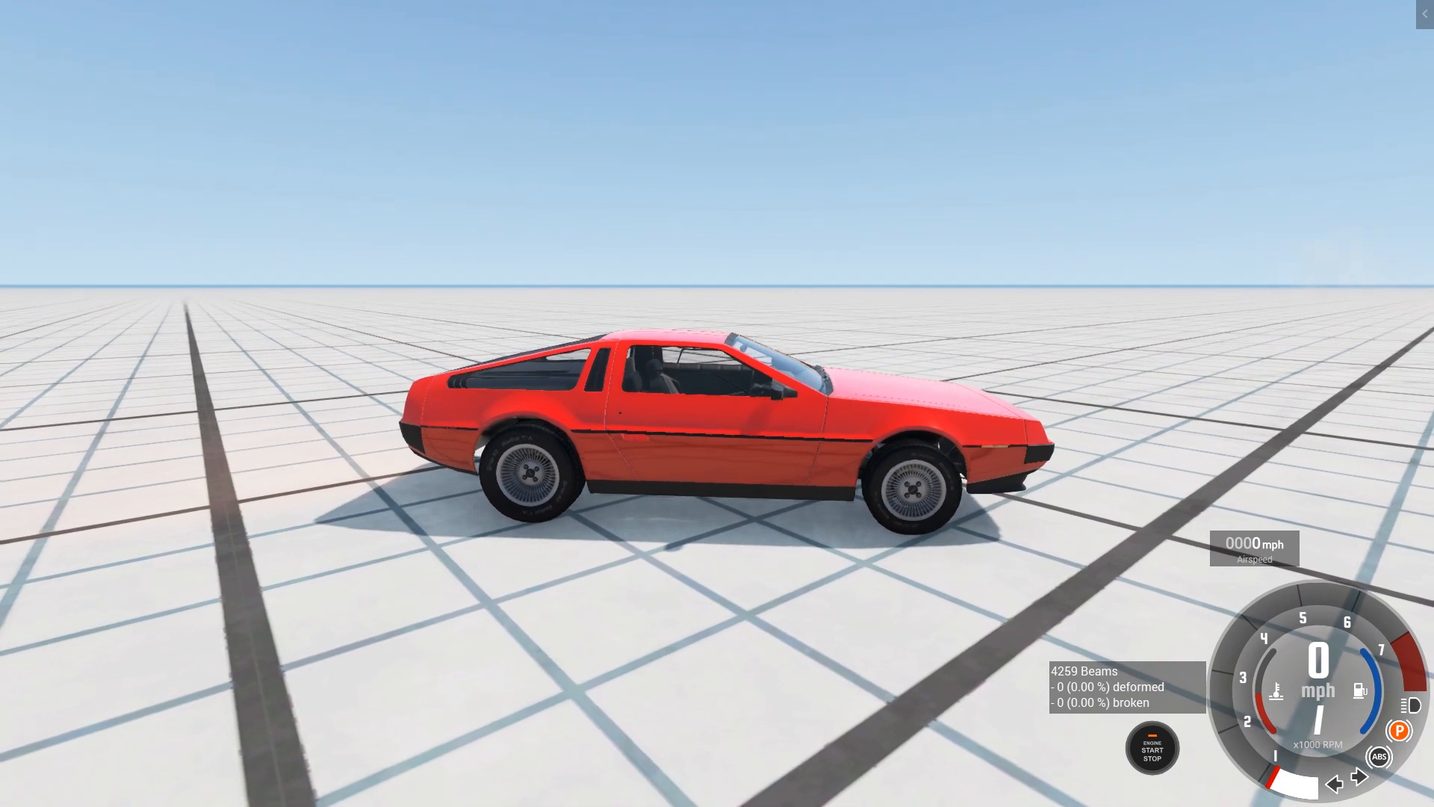
pyautogui.press('Escape')
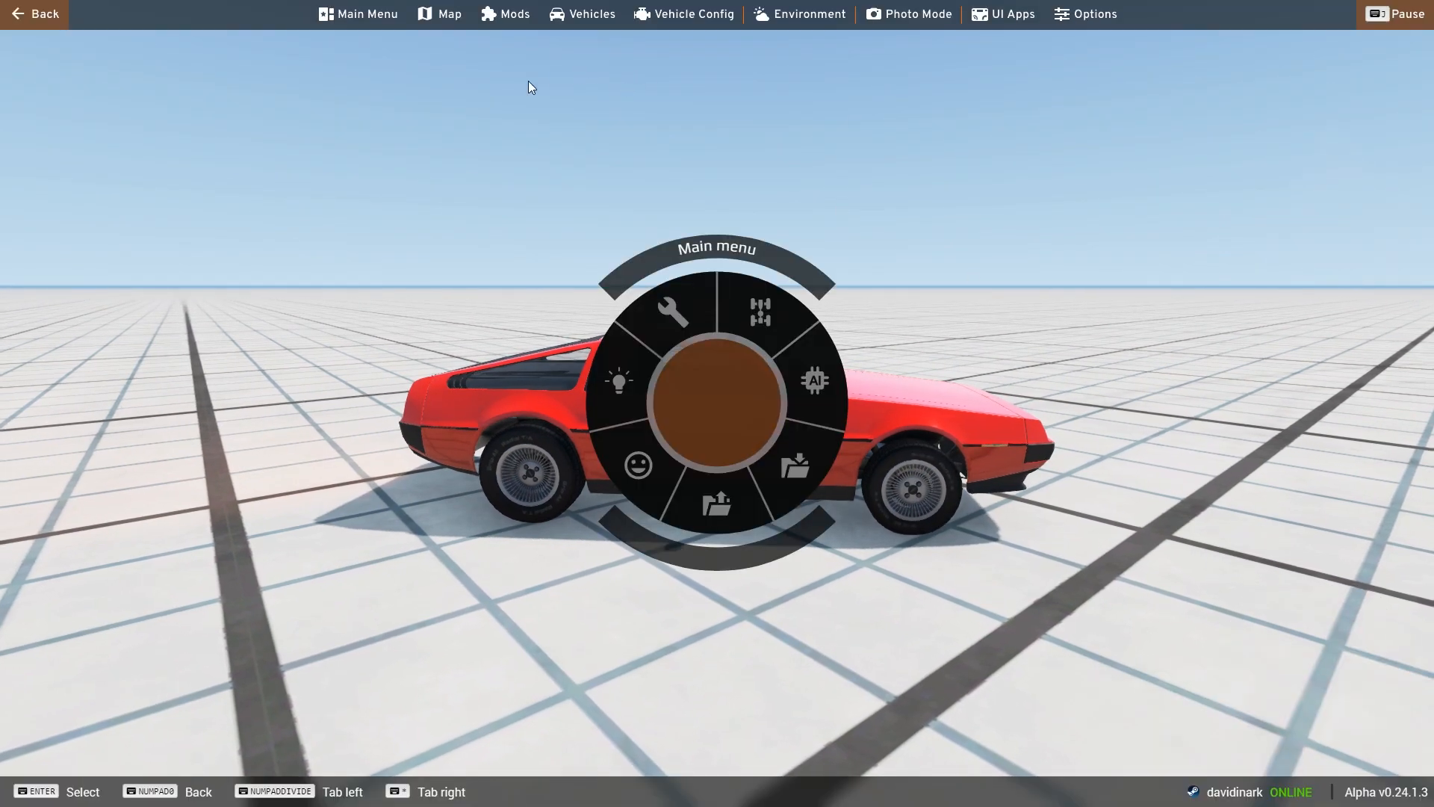
pyautogui.click(357, 13)
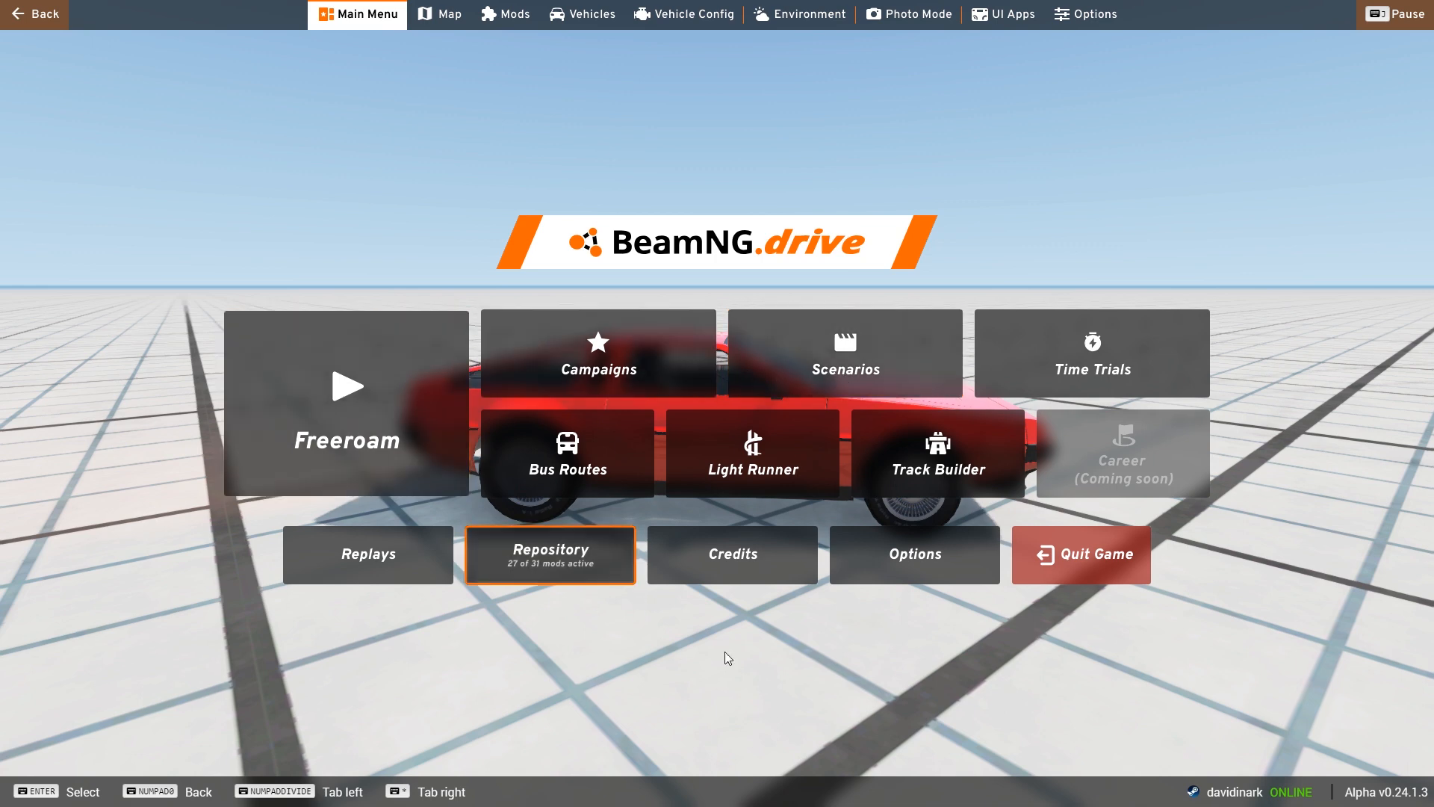
pyautogui.moveTo(752, 455)
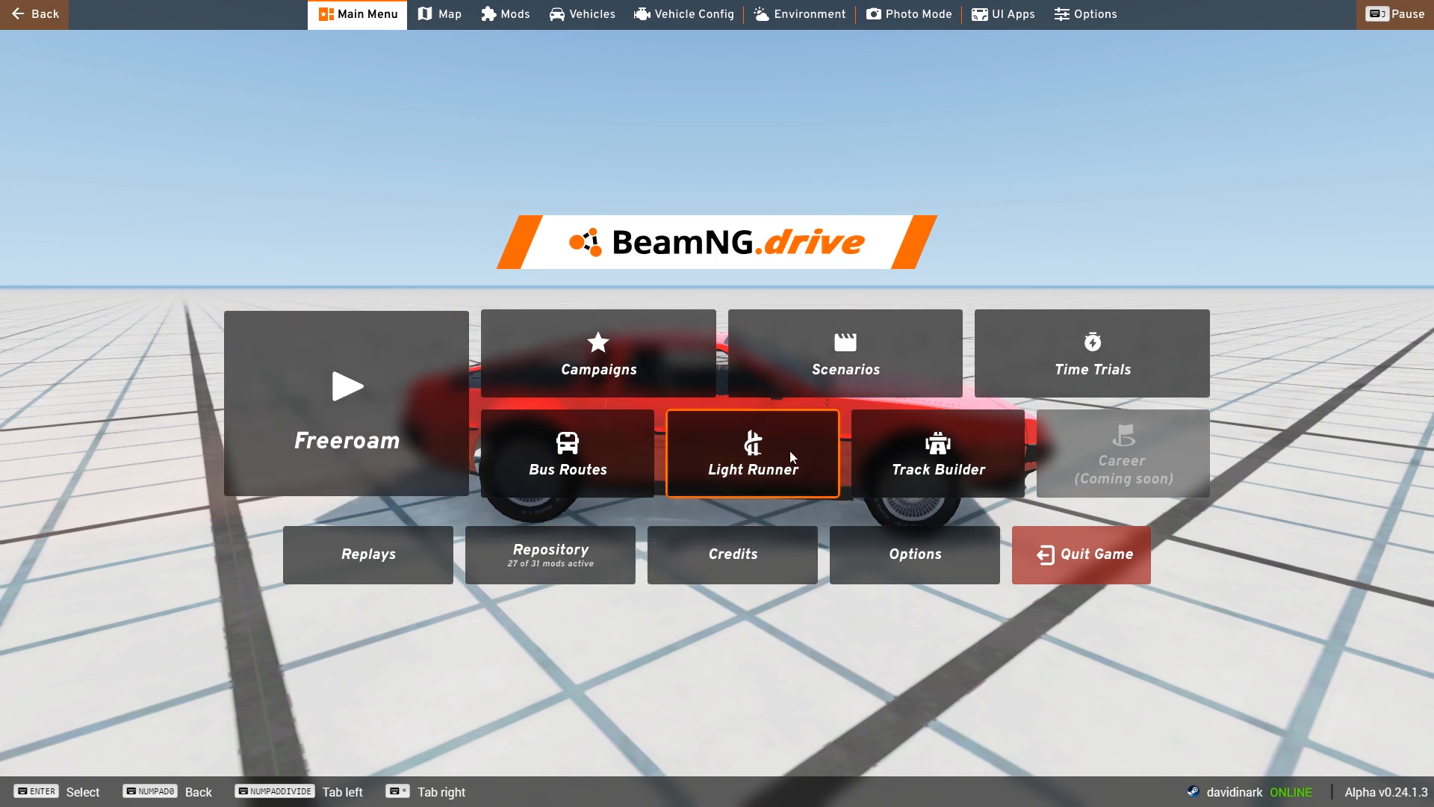
pyautogui.moveTo(843, 354)
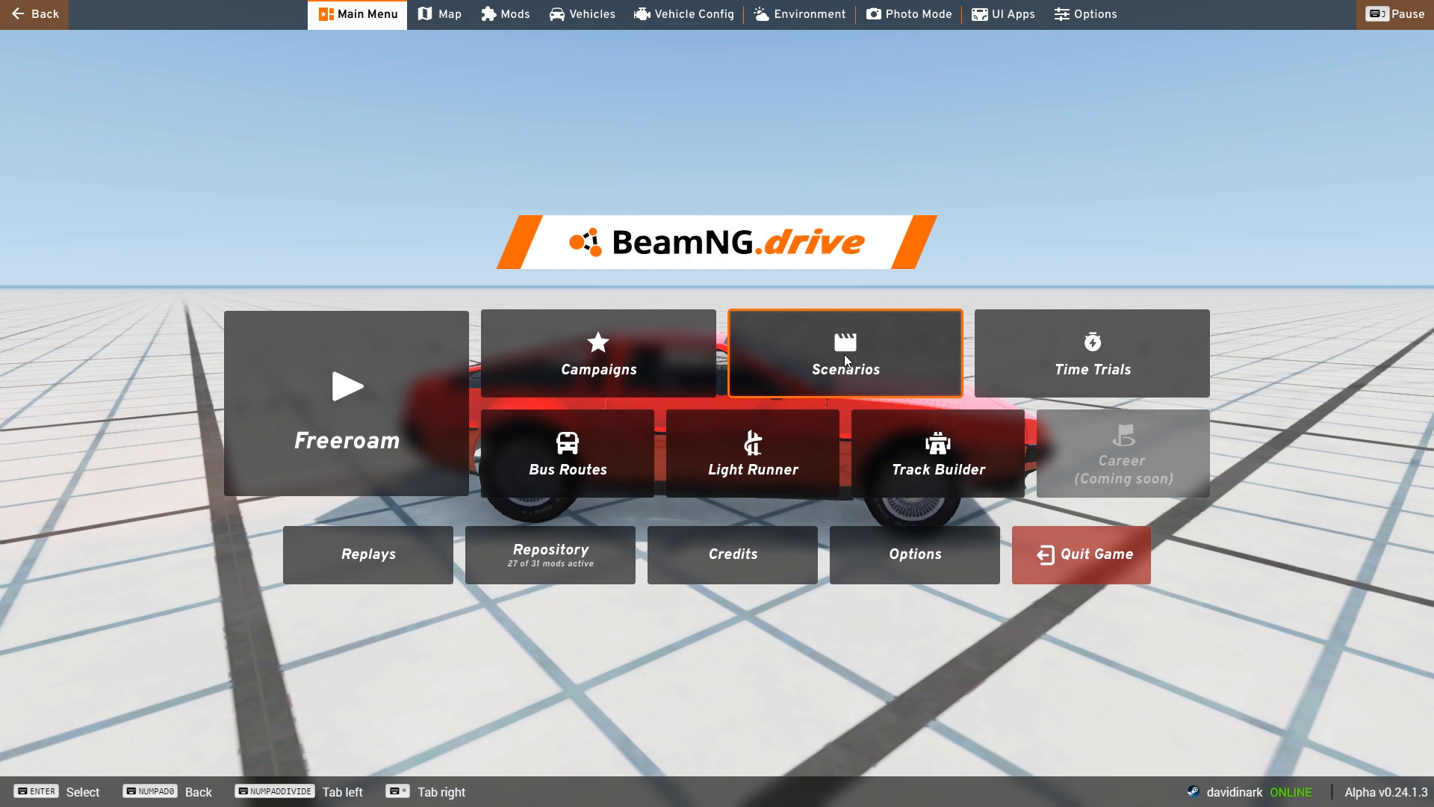
pyautogui.click(844, 354)
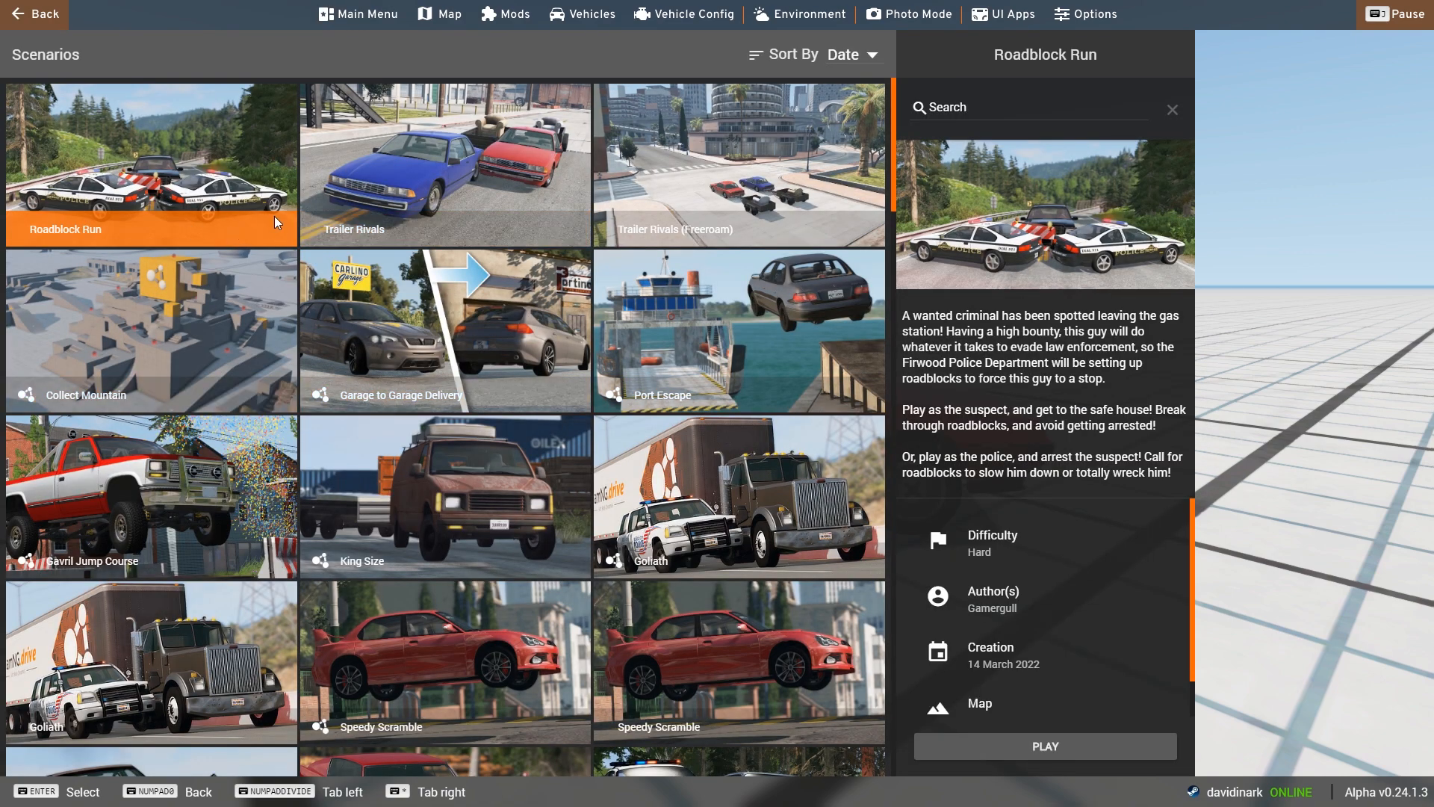
pyautogui.moveTo(476, 224)
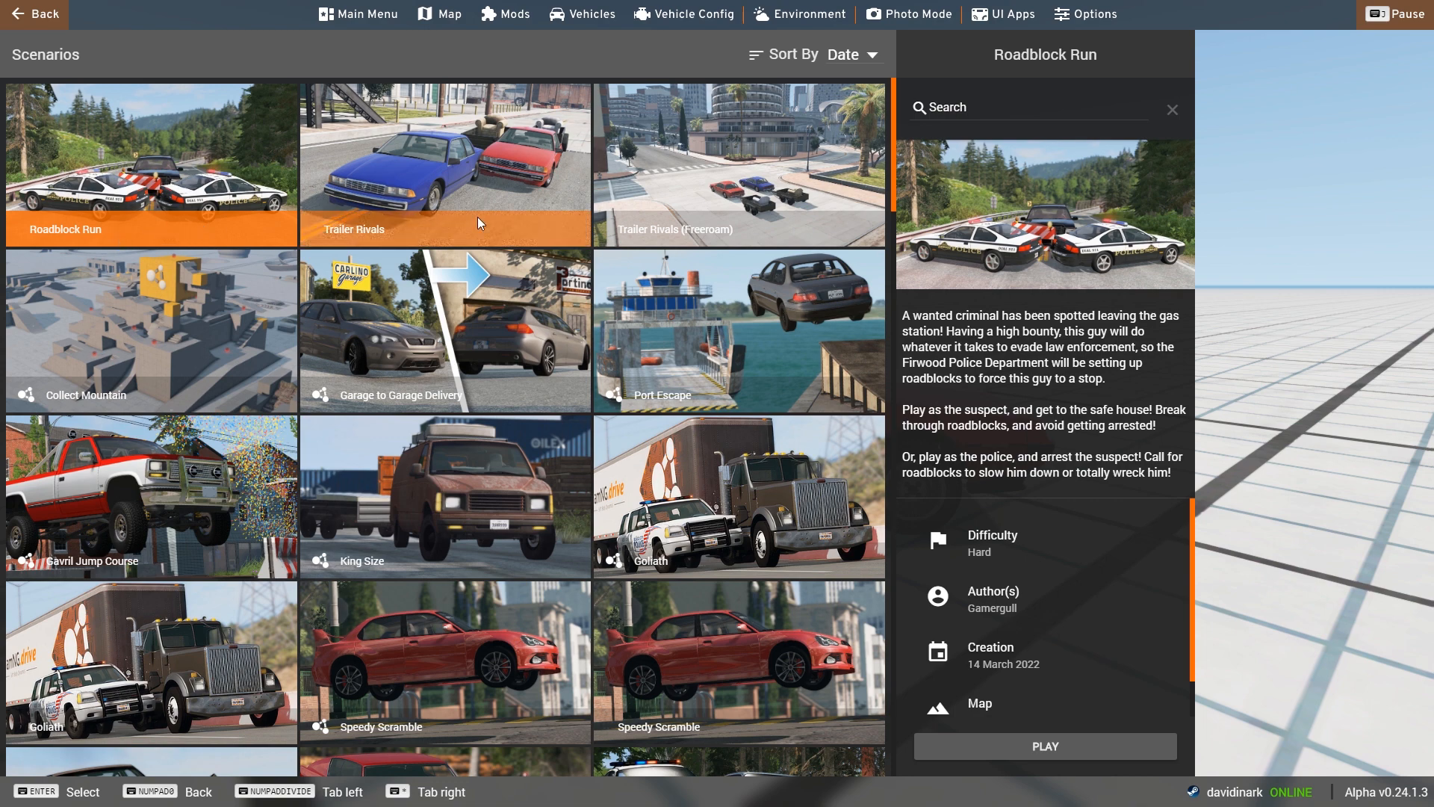
pyautogui.moveTo(508, 222)
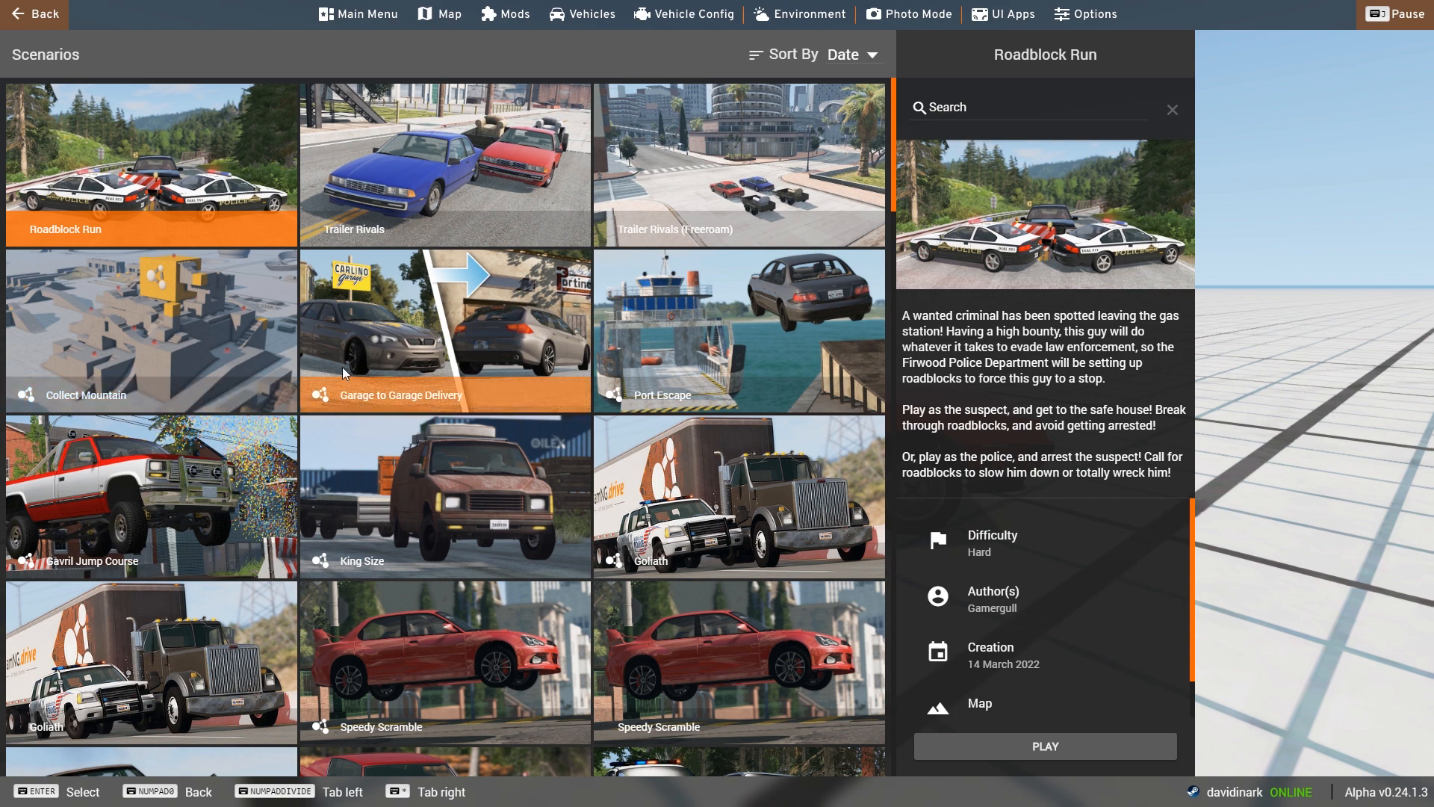
pyautogui.moveTo(613, 576)
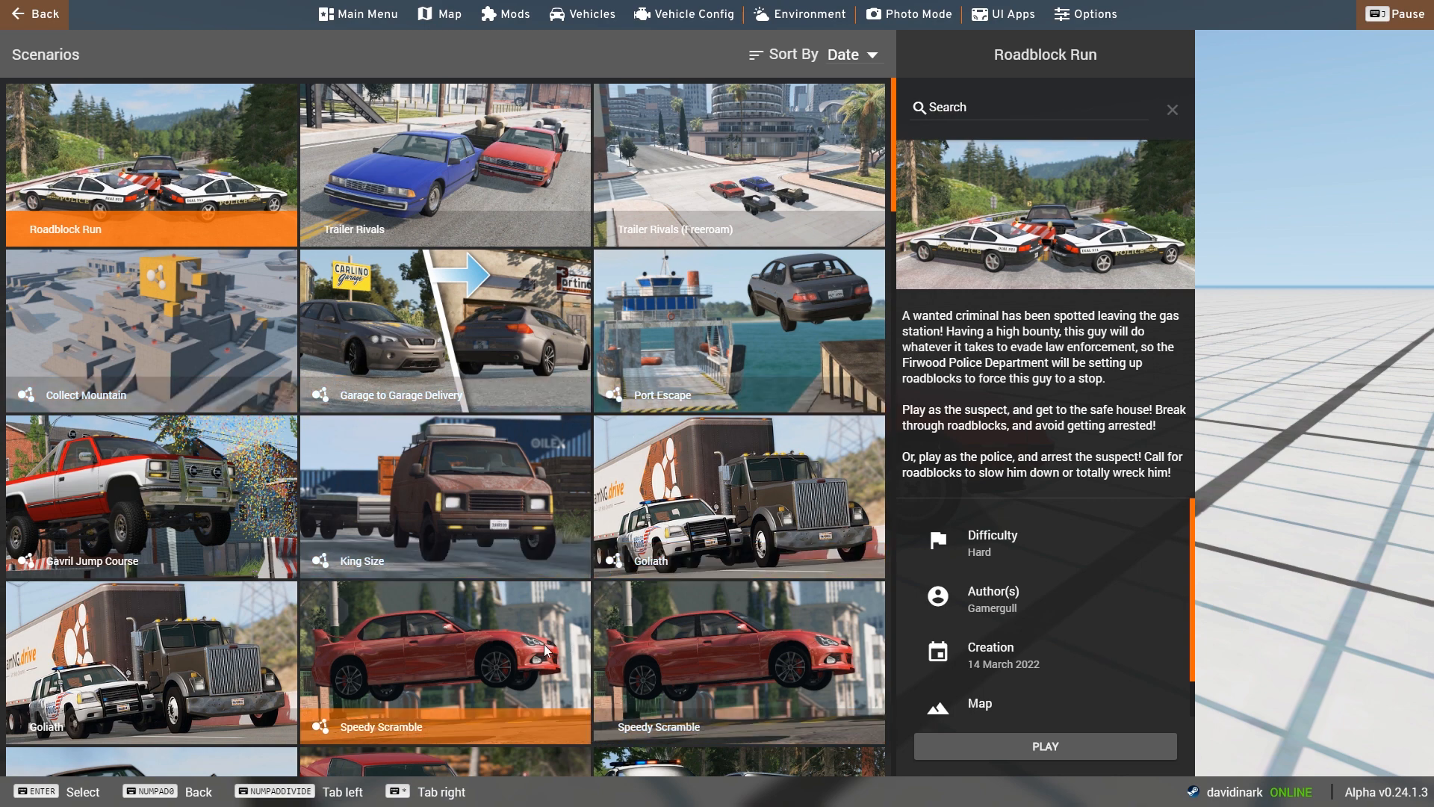
pyautogui.moveTo(351, 212)
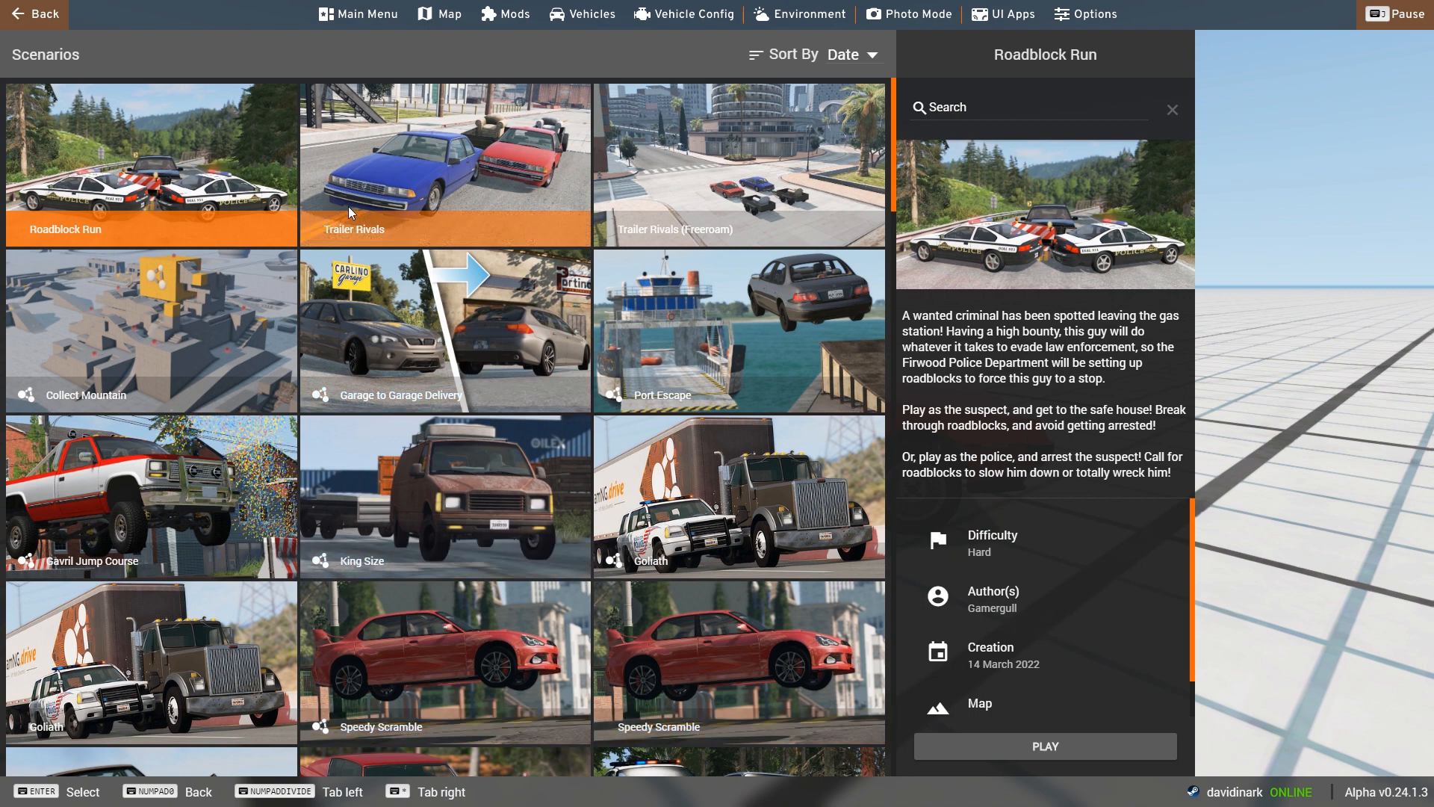
# Scroll the Scenarios grid past Port Escape and Speedy Scramble
pyautogui.scroll(-3)
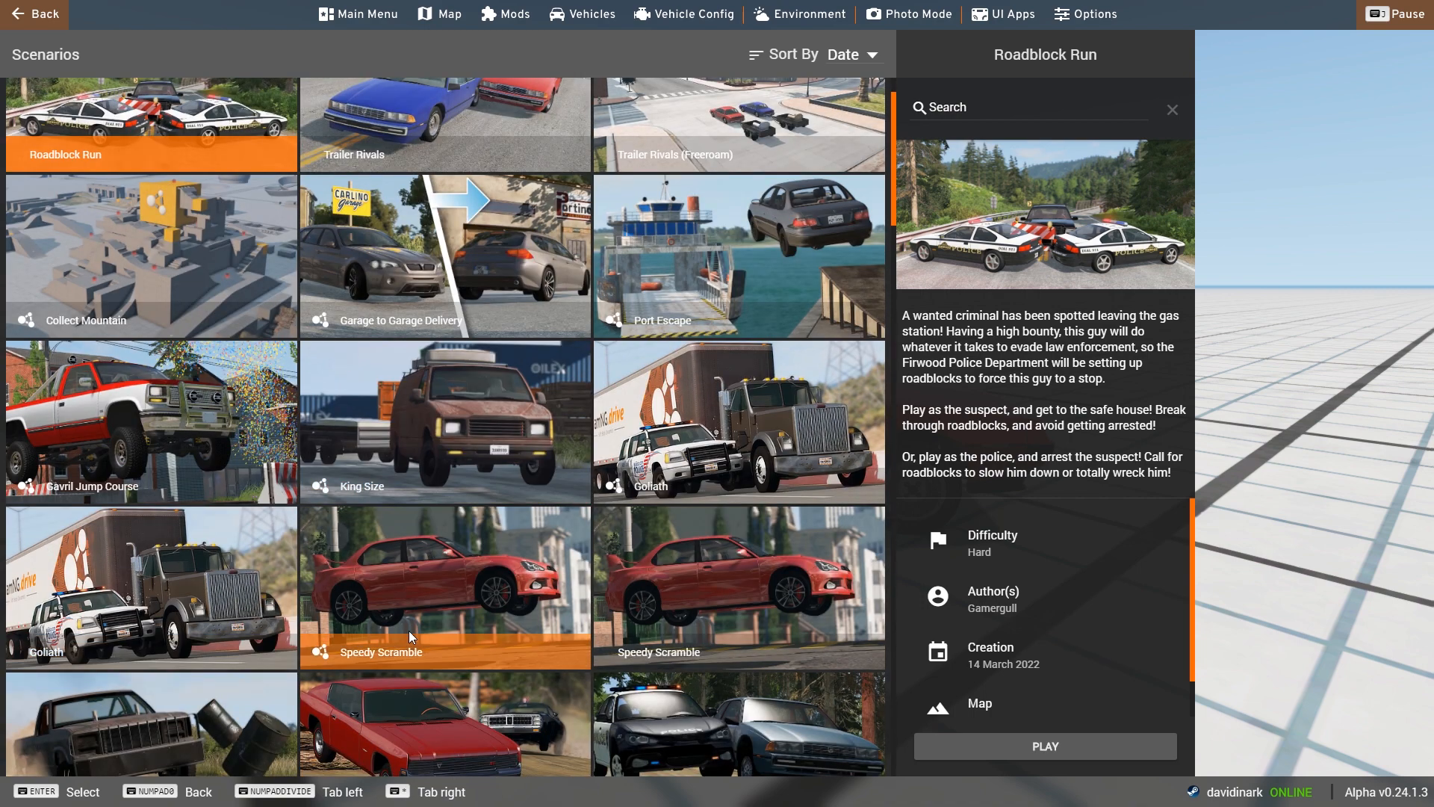
pyautogui.scroll(-3)
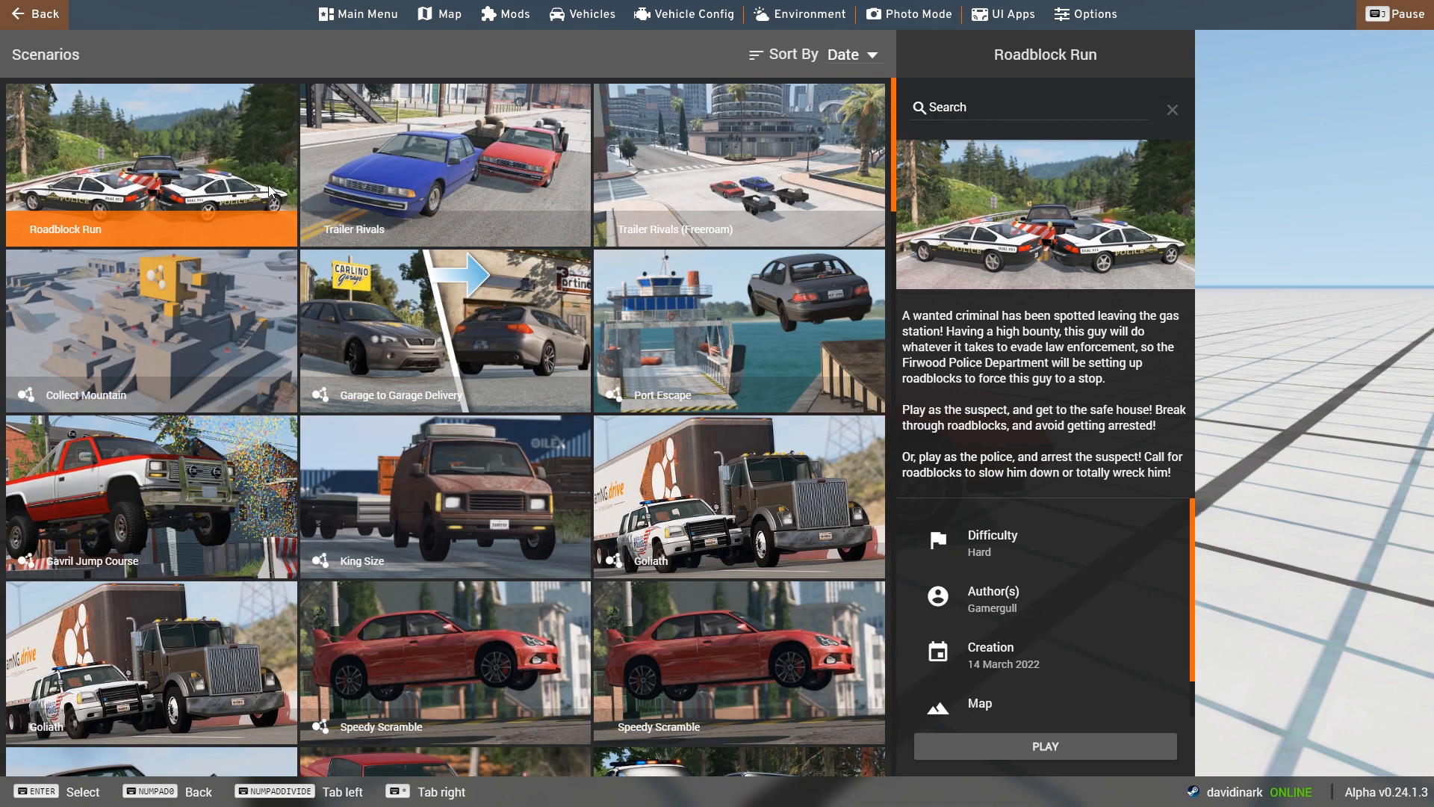
pyautogui.moveTo(20, 214)
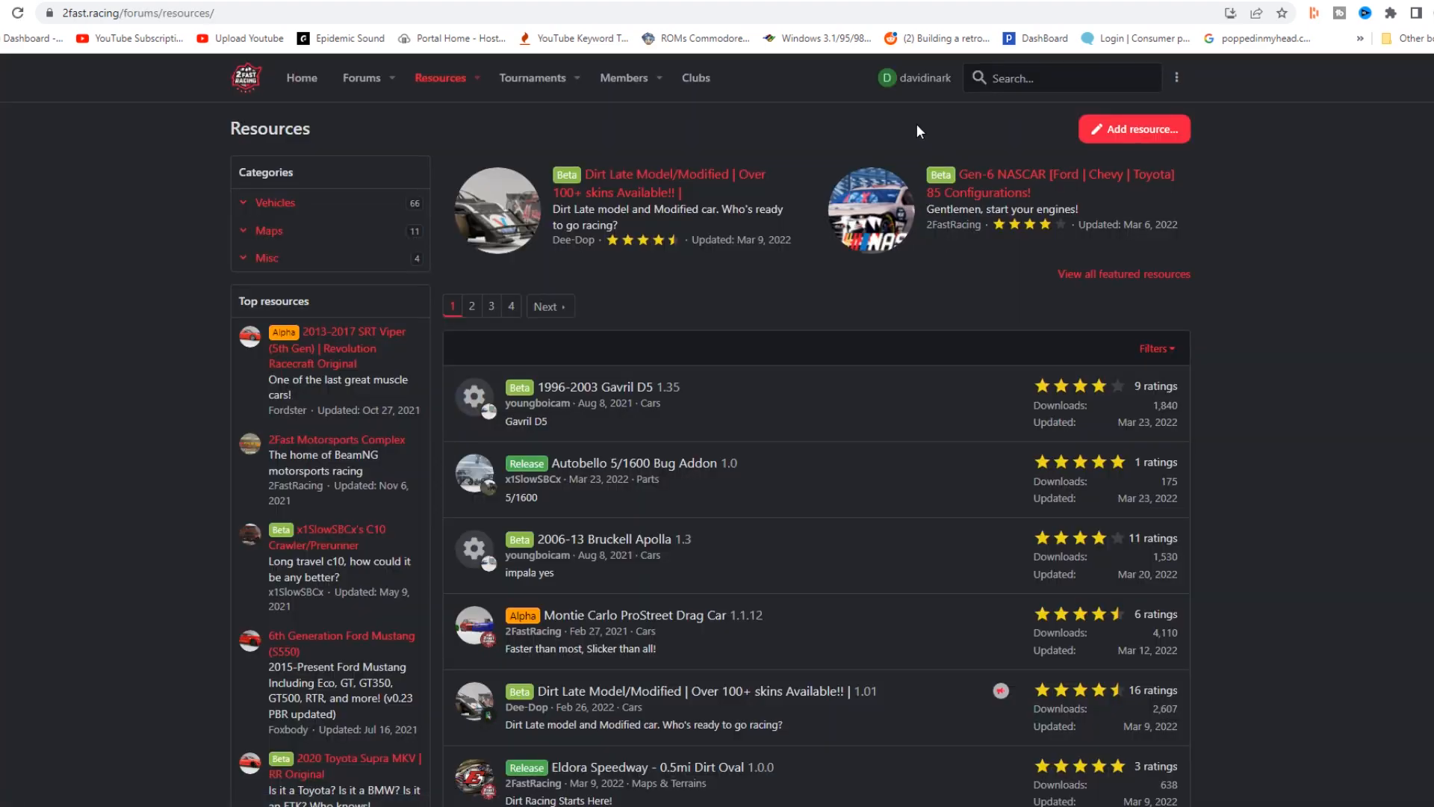
pyautogui.moveTo(926, 128)
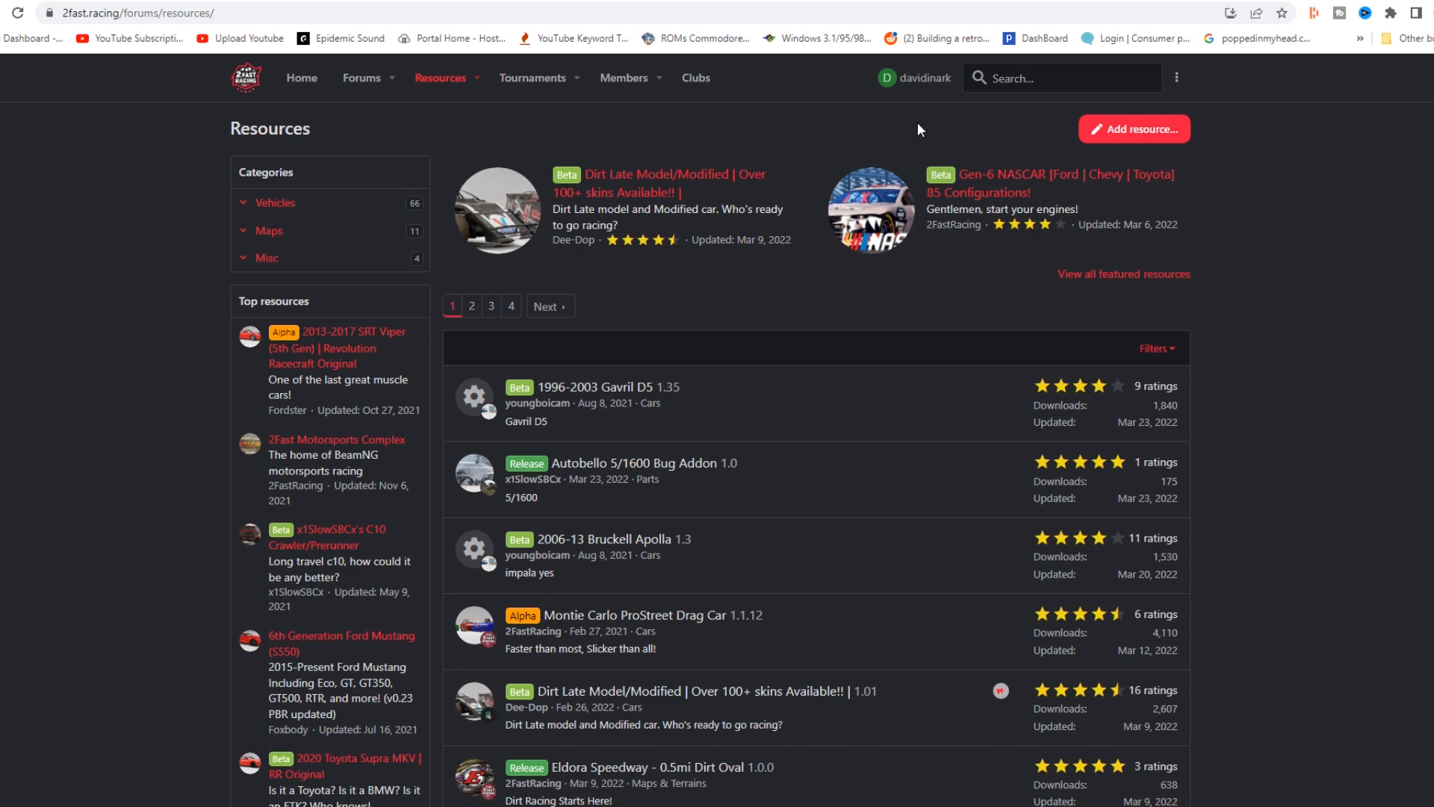
pyautogui.moveTo(840, 146)
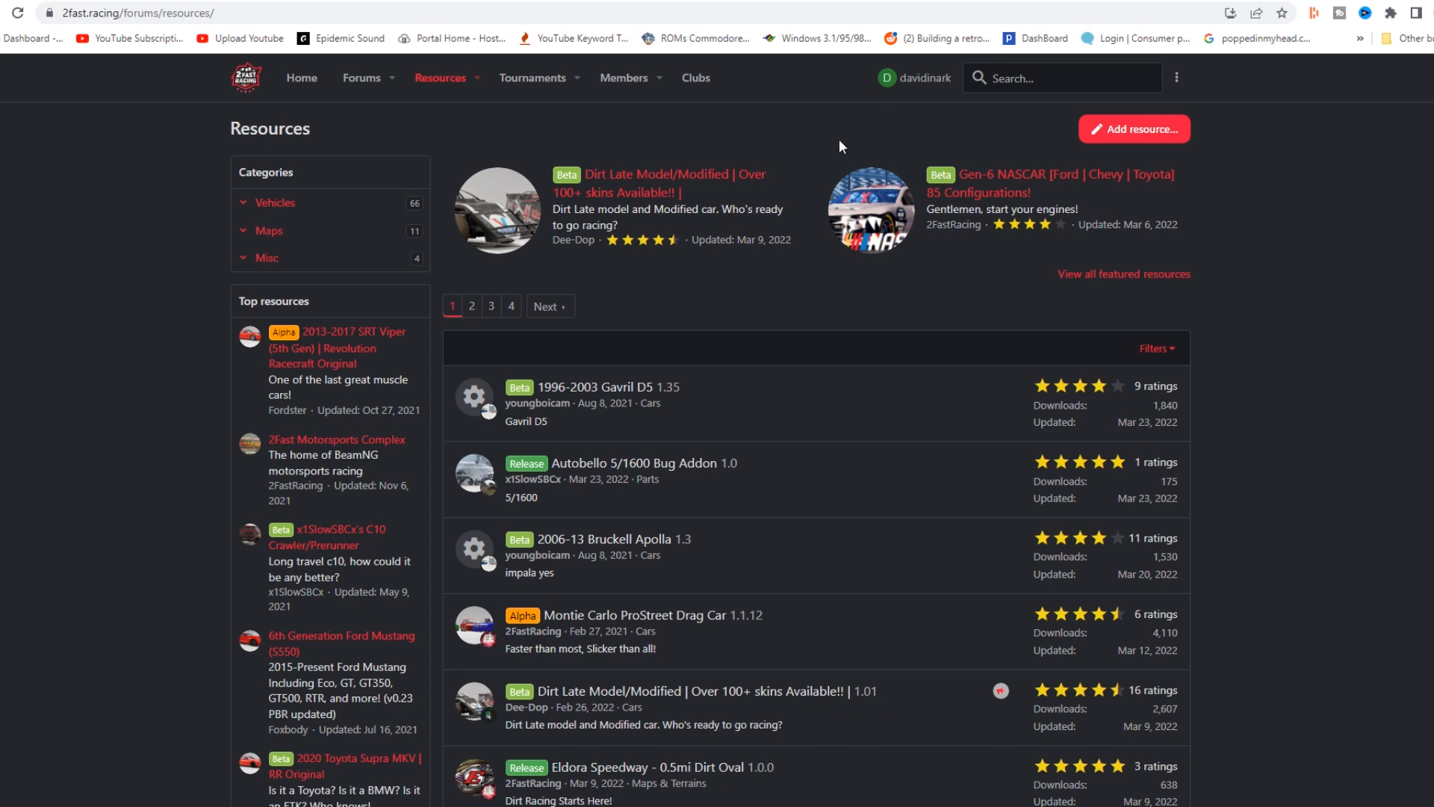
# Scroll down the 2Fast Racing resource list to reach the 2013-2017 SRT Viper (5th Gen) mod
pyautogui.scroll(-3)
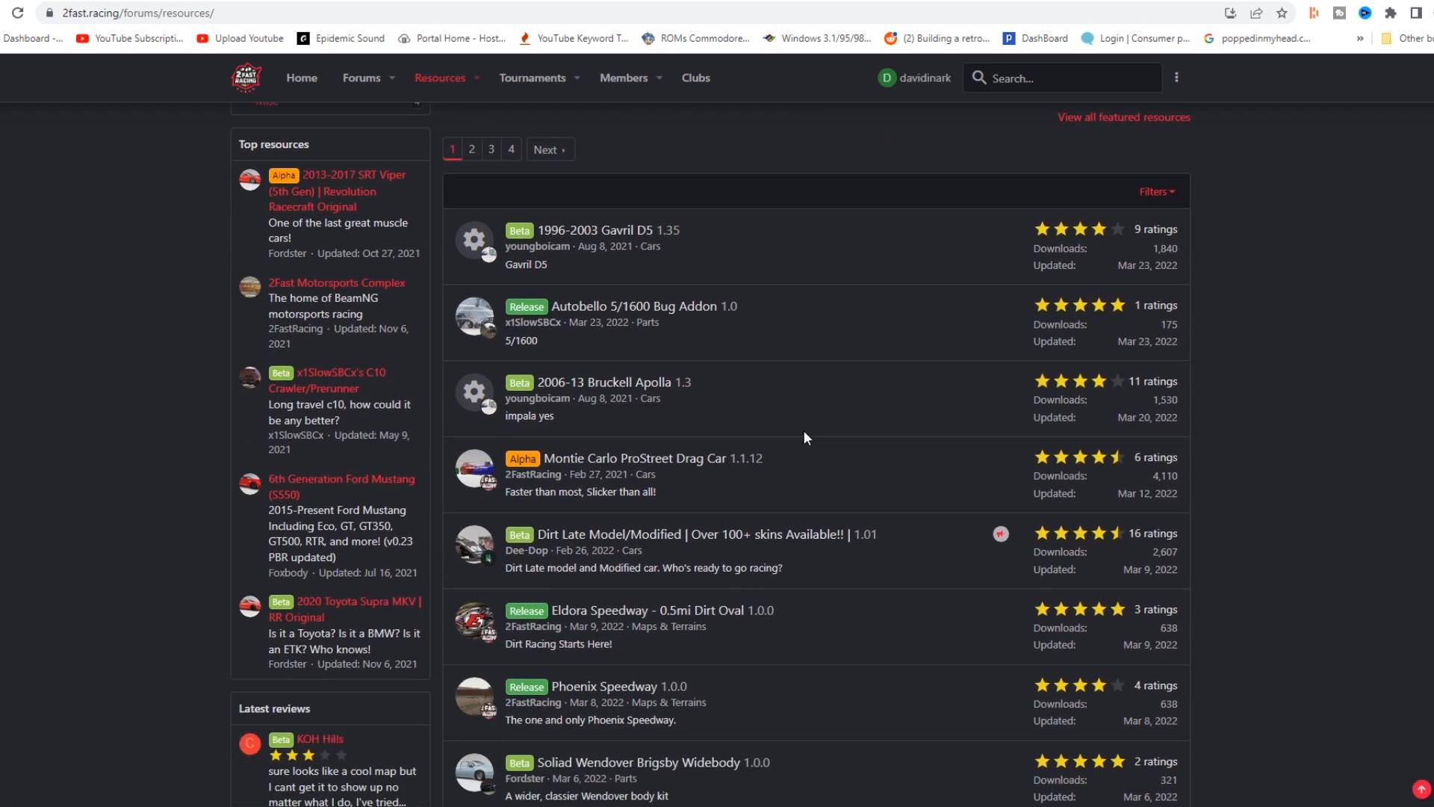
pyautogui.scroll(-3)
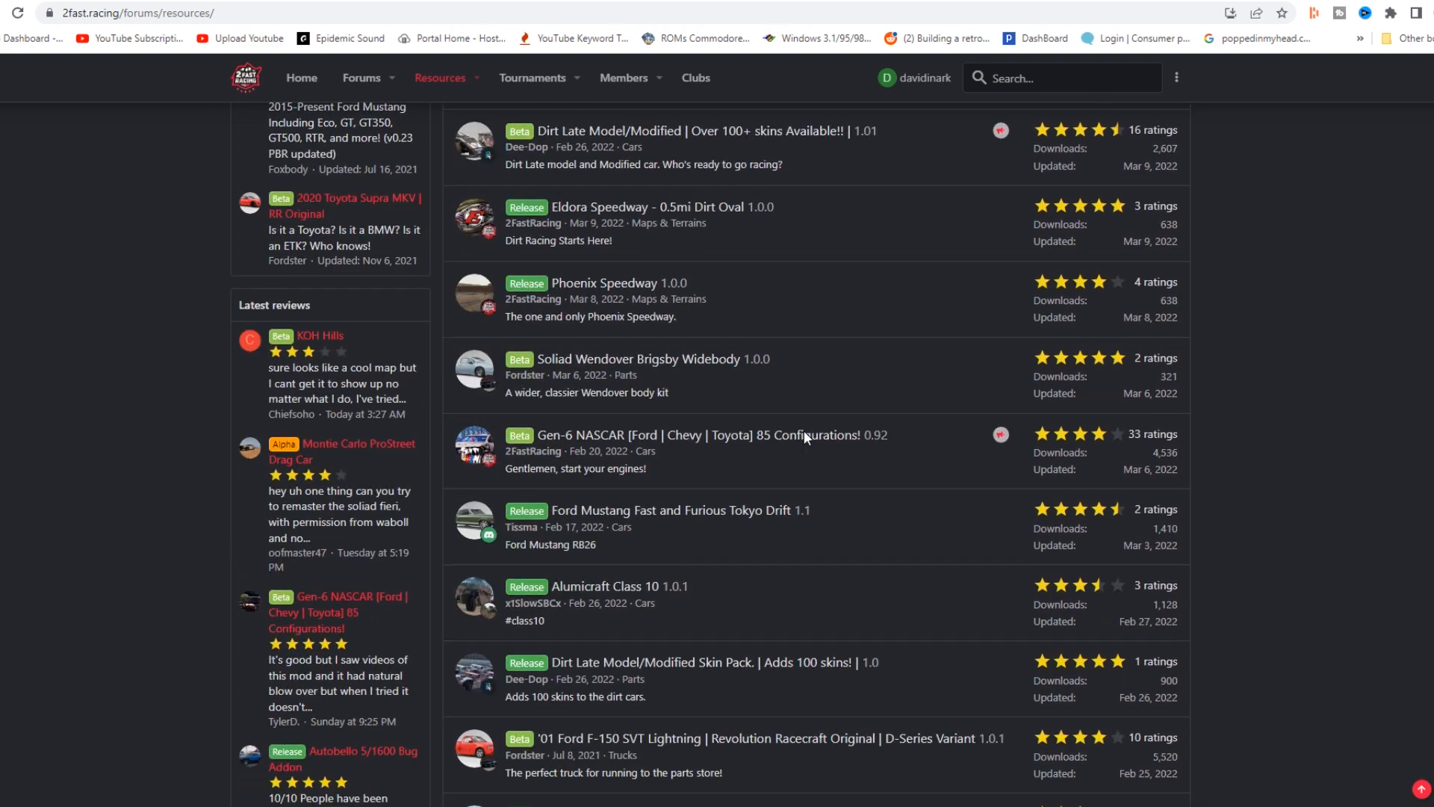
pyautogui.scroll(-3)
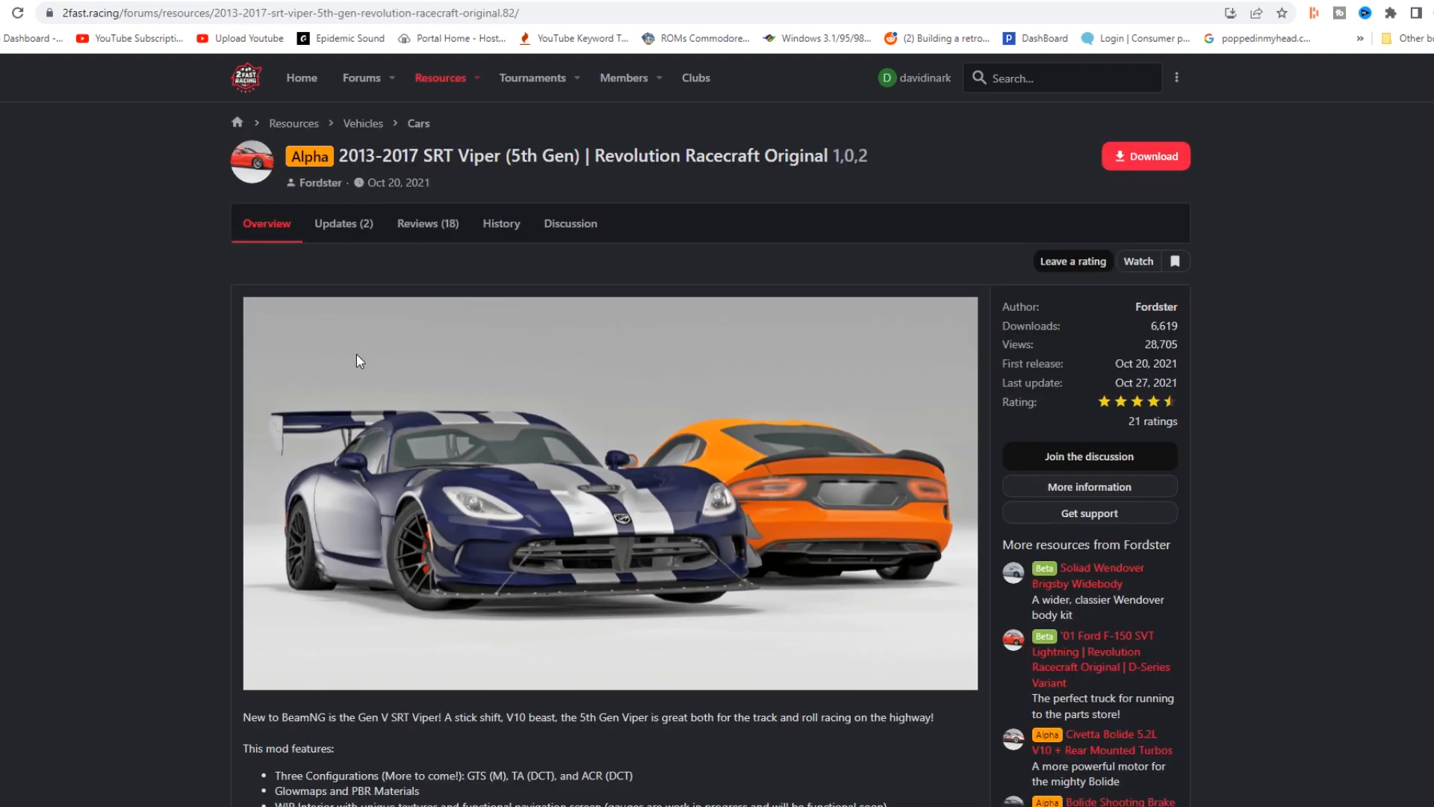
# Download the SRT Viper mod and save srtviper.zip into Downloads
pyautogui.scroll(-3)
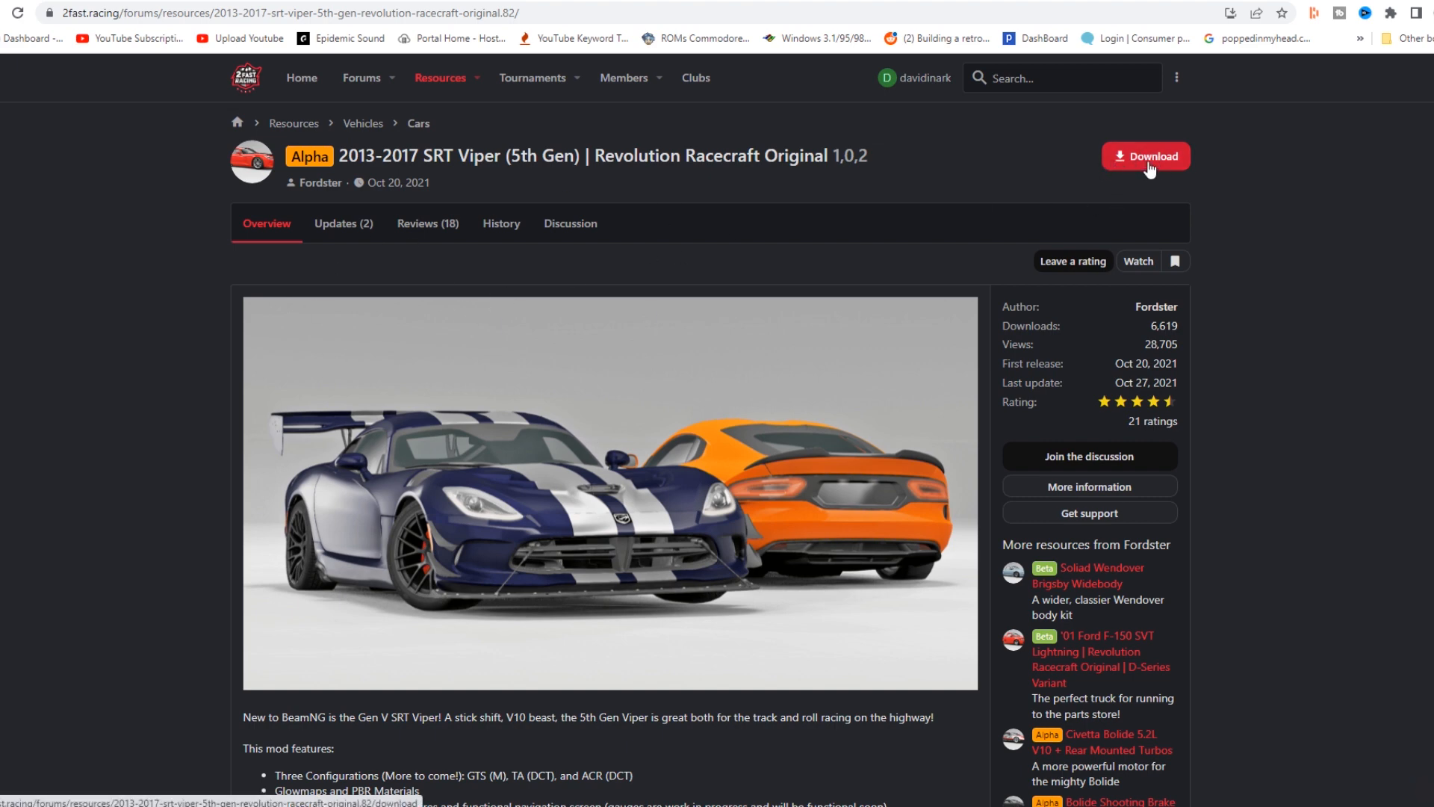
pyautogui.click(1145, 156)
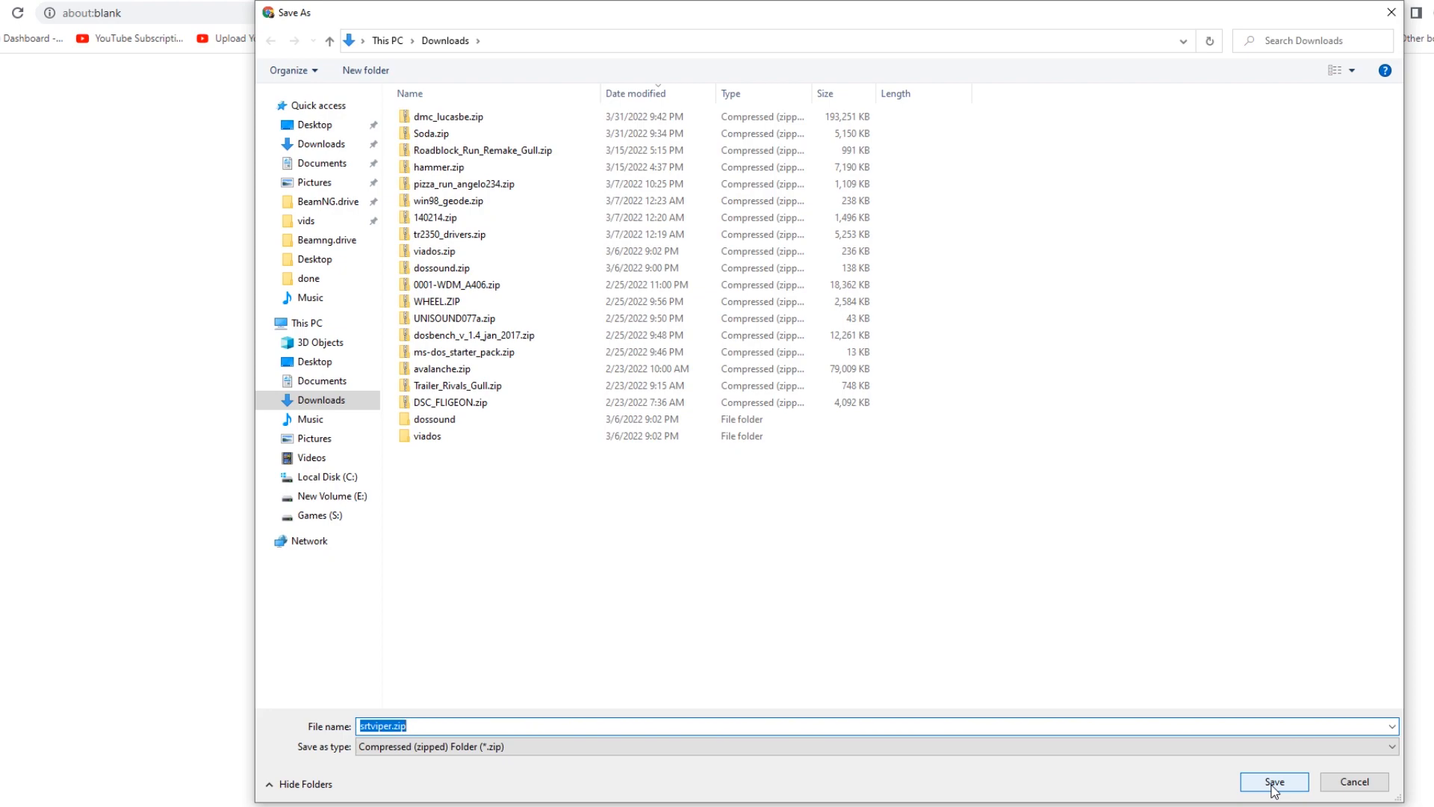
pyautogui.click(1272, 782)
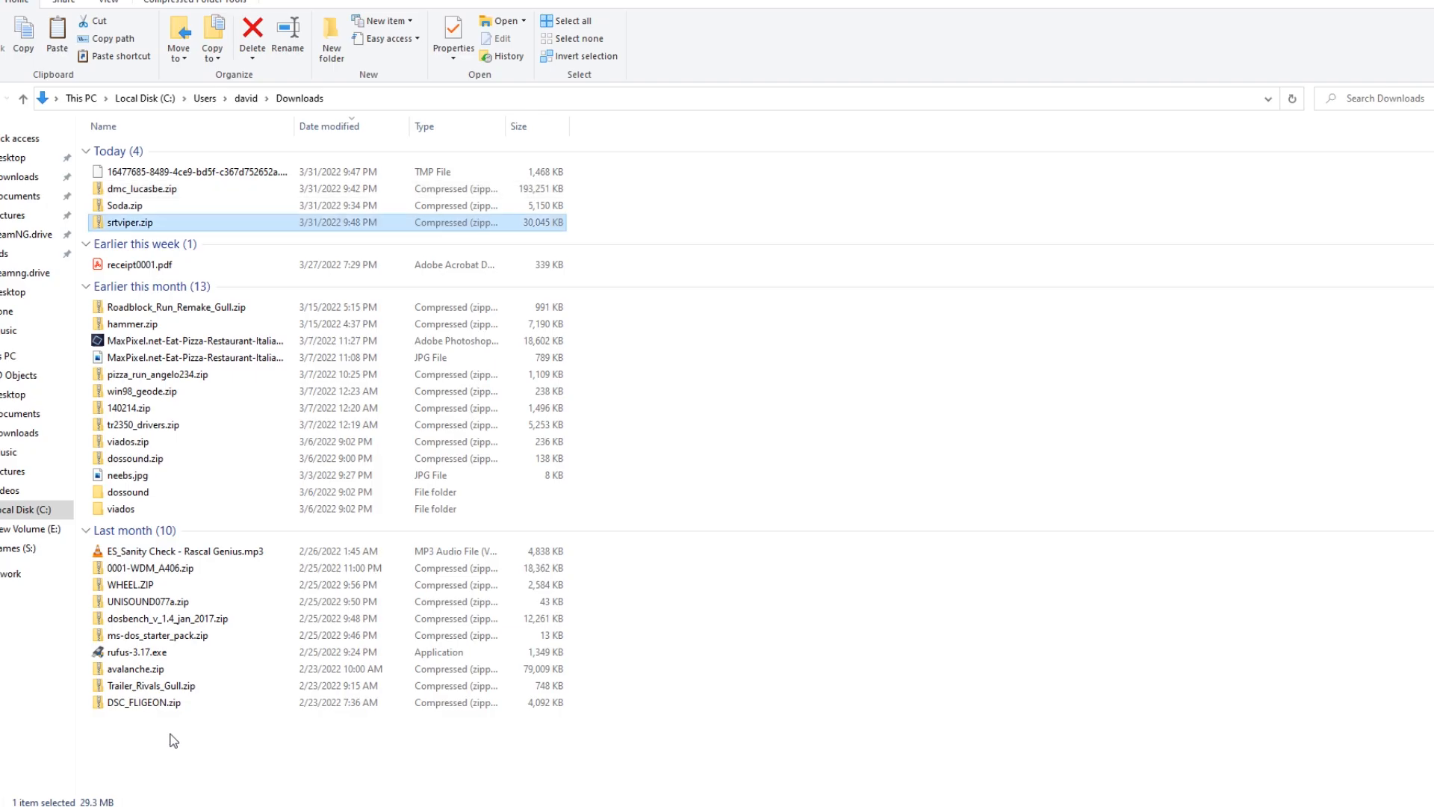
pyautogui.moveTo(163, 226)
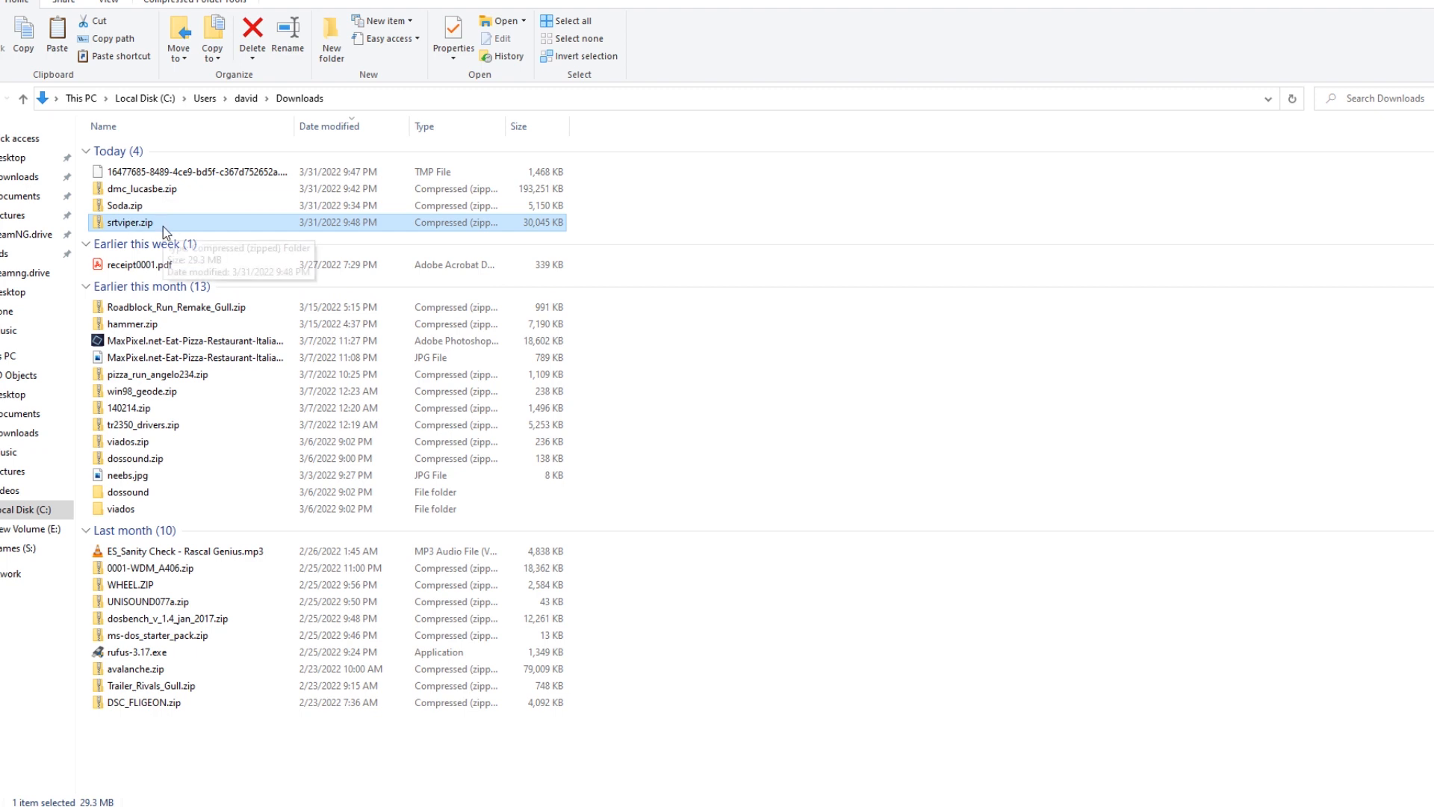
pyautogui.moveTo(131, 222)
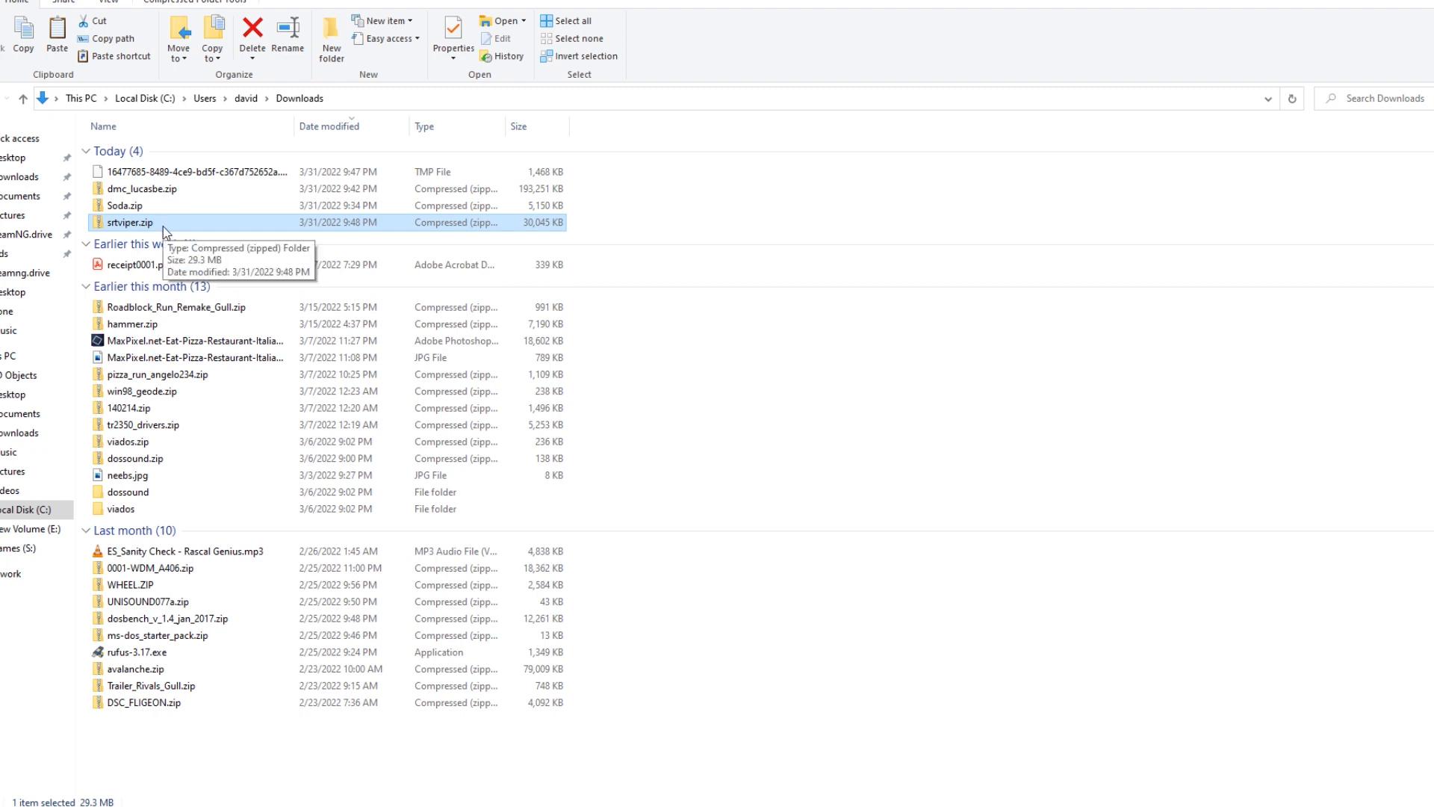
# Cut srtviper.zip from Downloads to move it into the BeamNG.drive 0.24 mods folder
pyautogui.rightClick(131, 223)
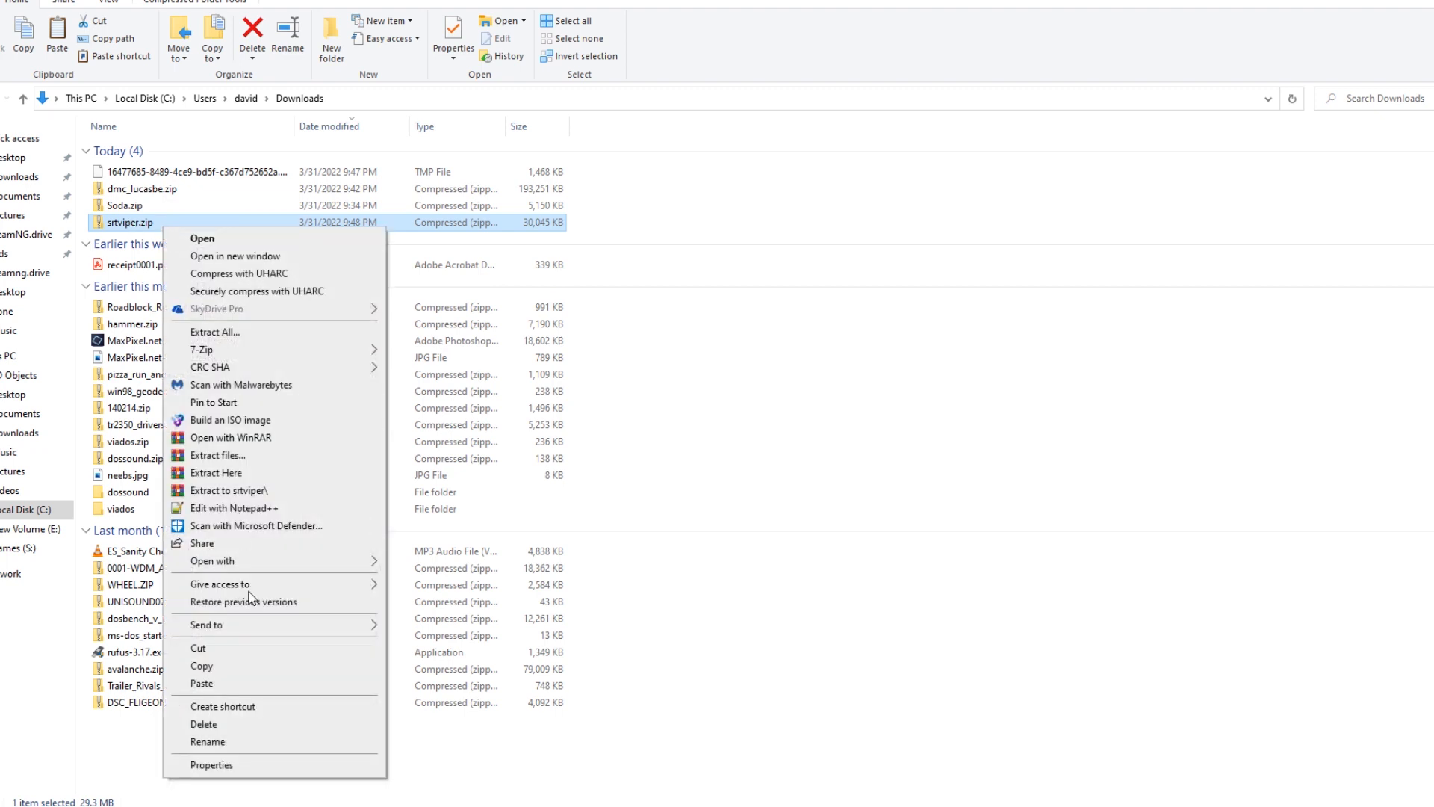
pyautogui.click(249, 784)
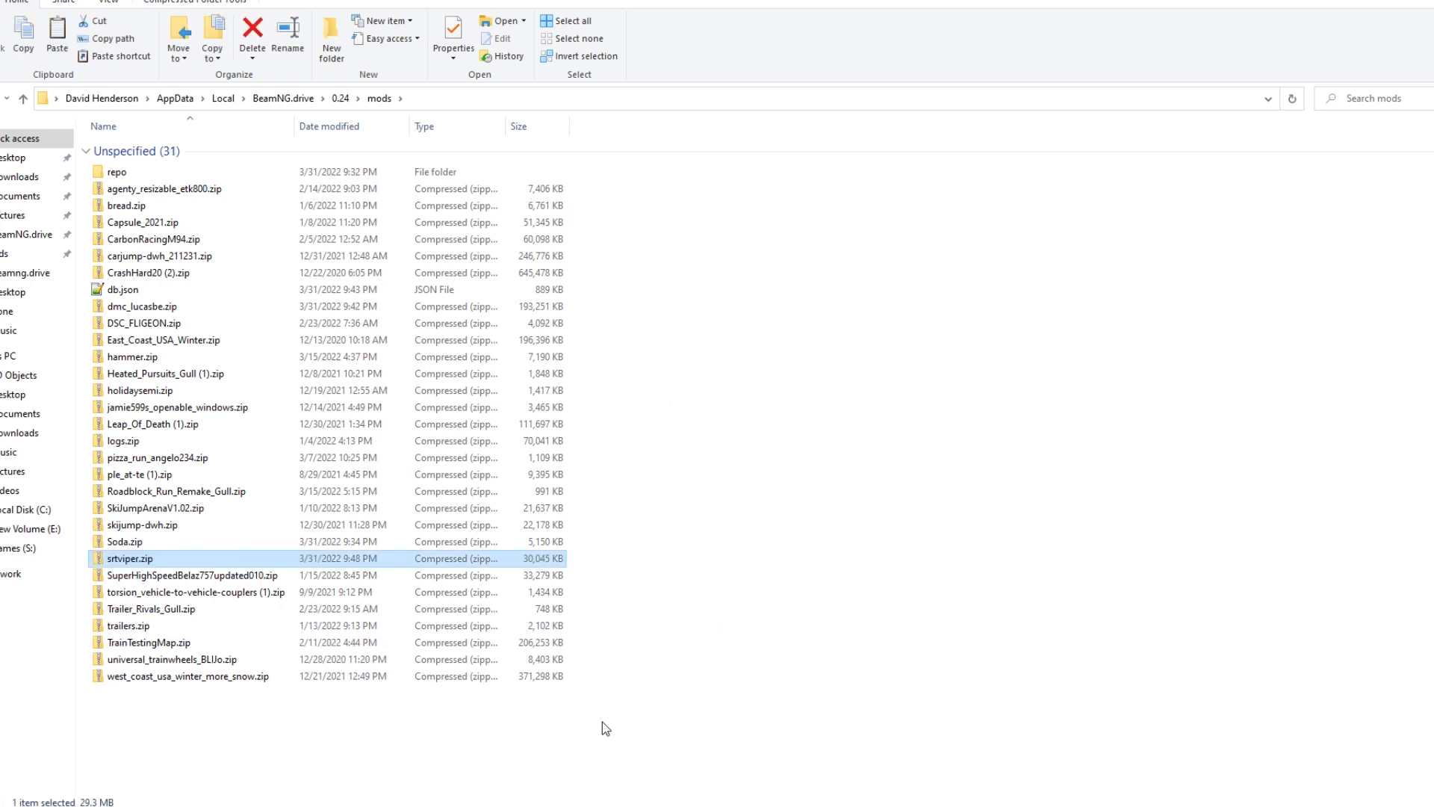
pyautogui.moveTo(1309, 801)
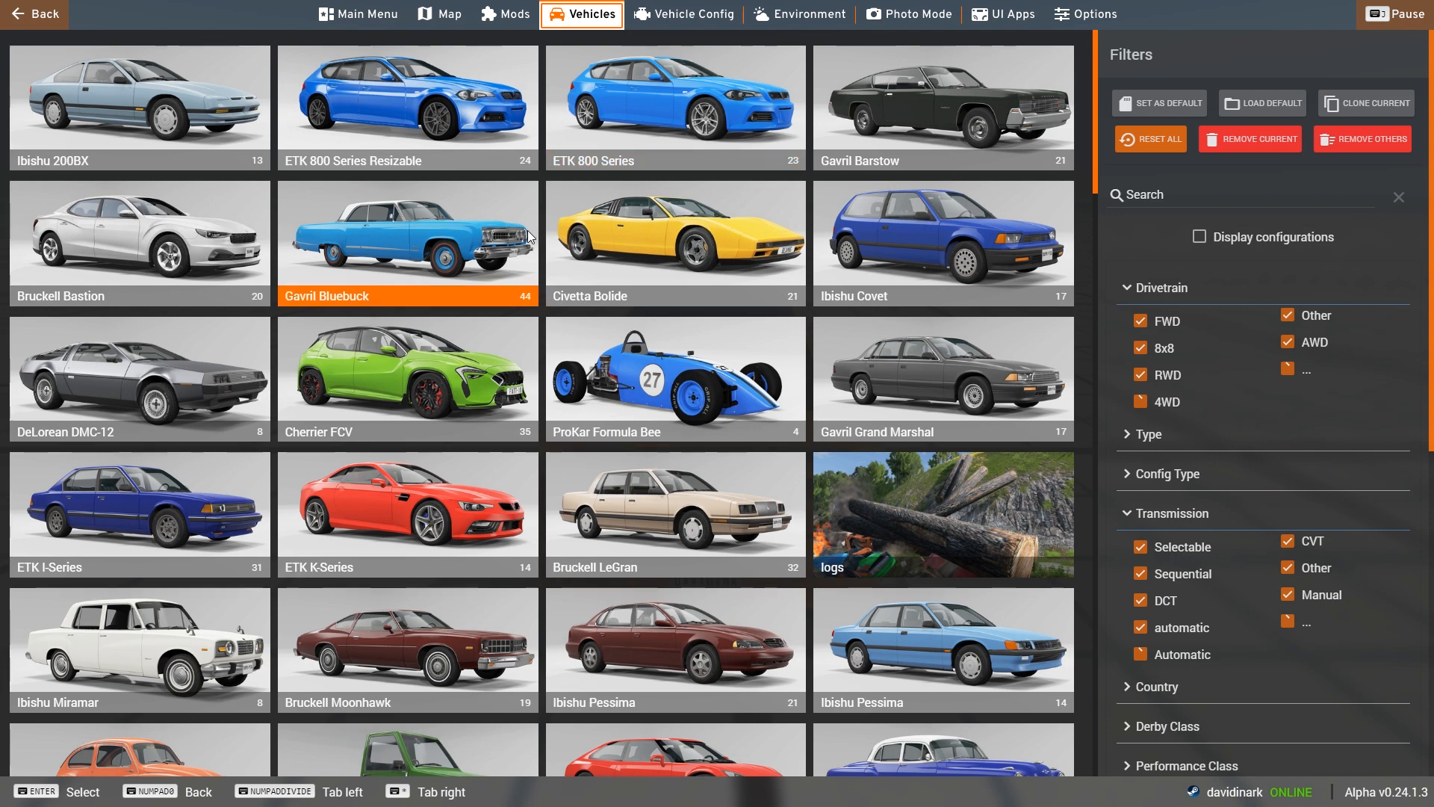
# Scroll the vehicle list to the SRT Viper and select its ACR (M) configuration
pyautogui.scroll(-3)
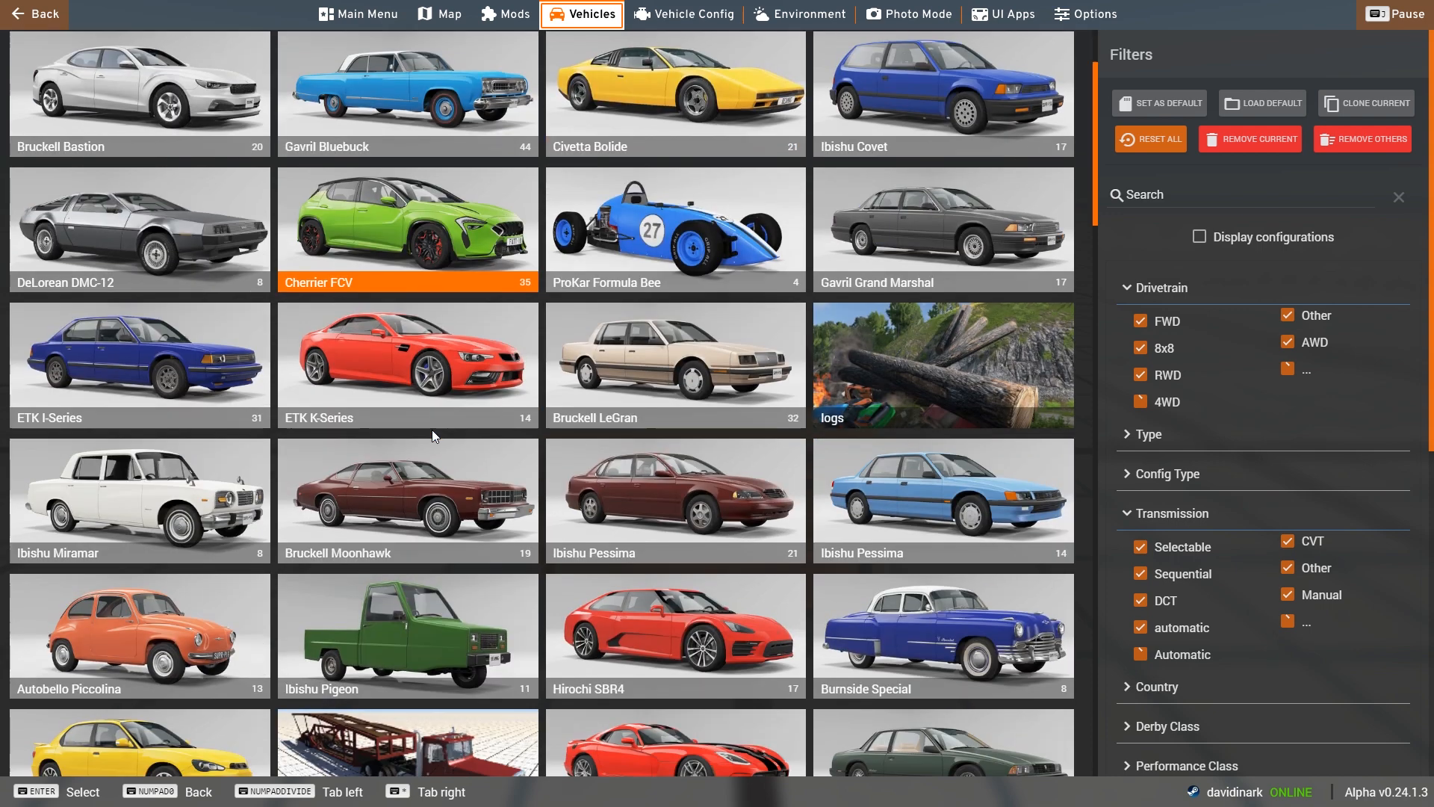
pyautogui.scroll(-3)
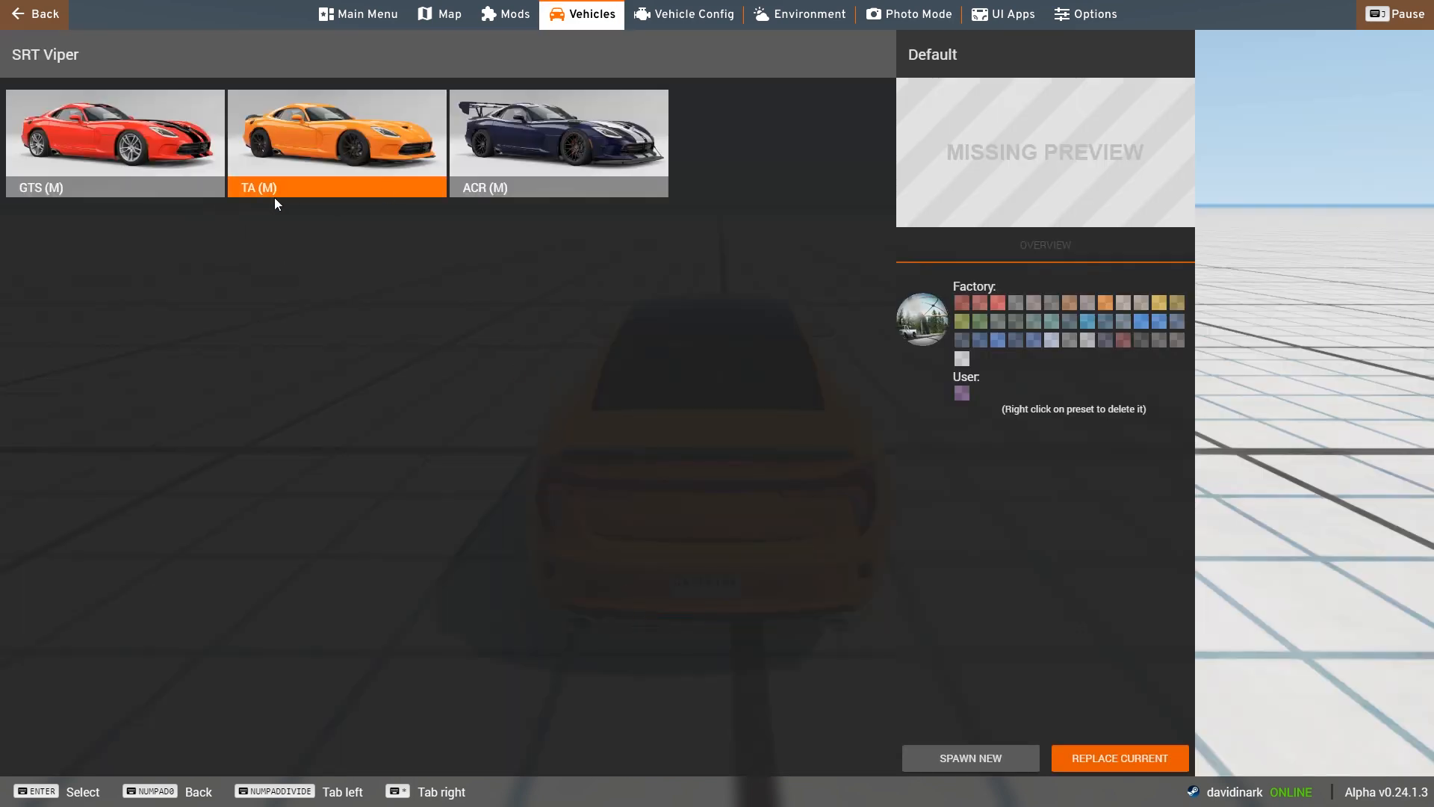
pyautogui.click(558, 143)
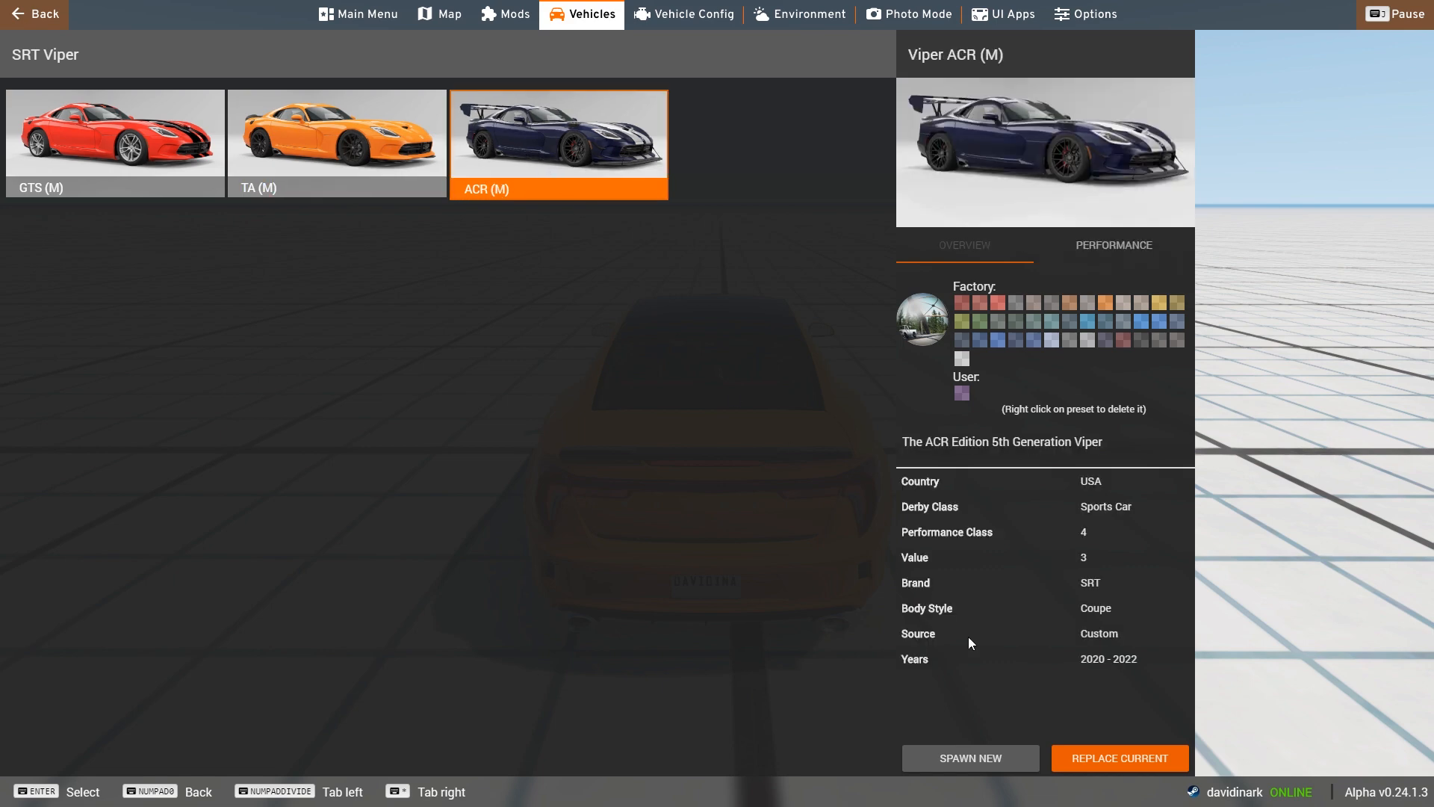
# Spawn the Viper ACR (M) onto the grid map
pyautogui.click(1117, 758)
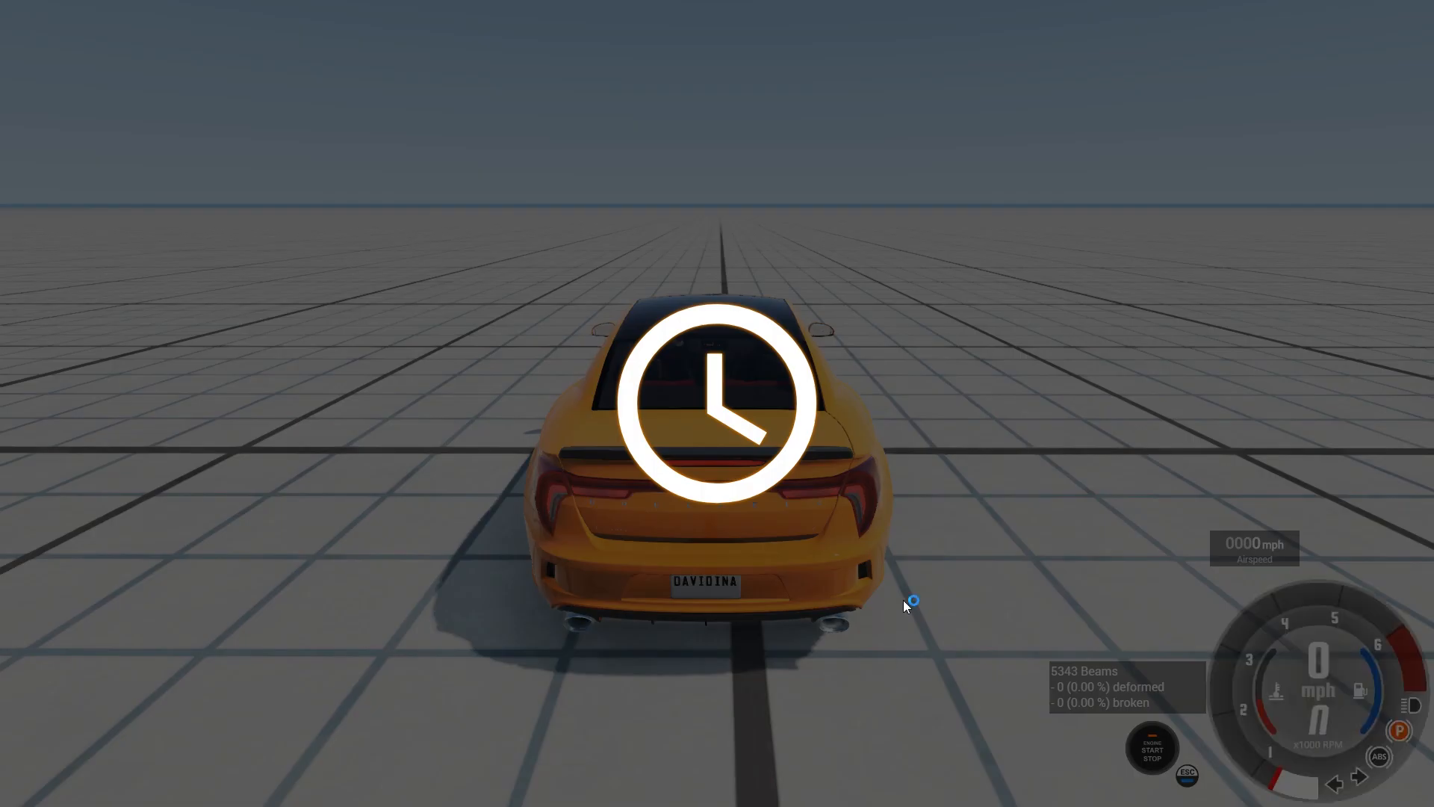
pyautogui.moveTo(1049, 466)
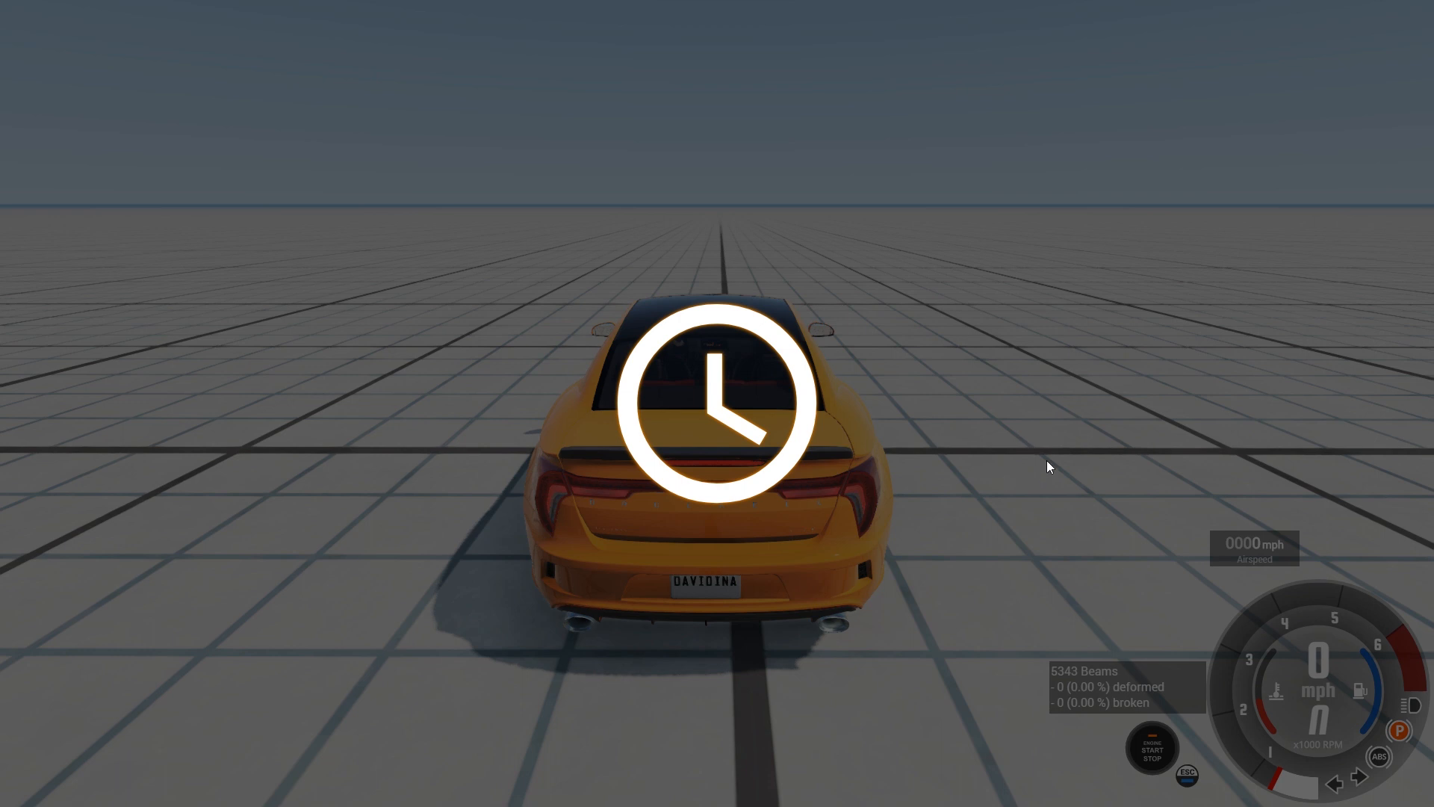
pyautogui.moveTo(1065, 430)
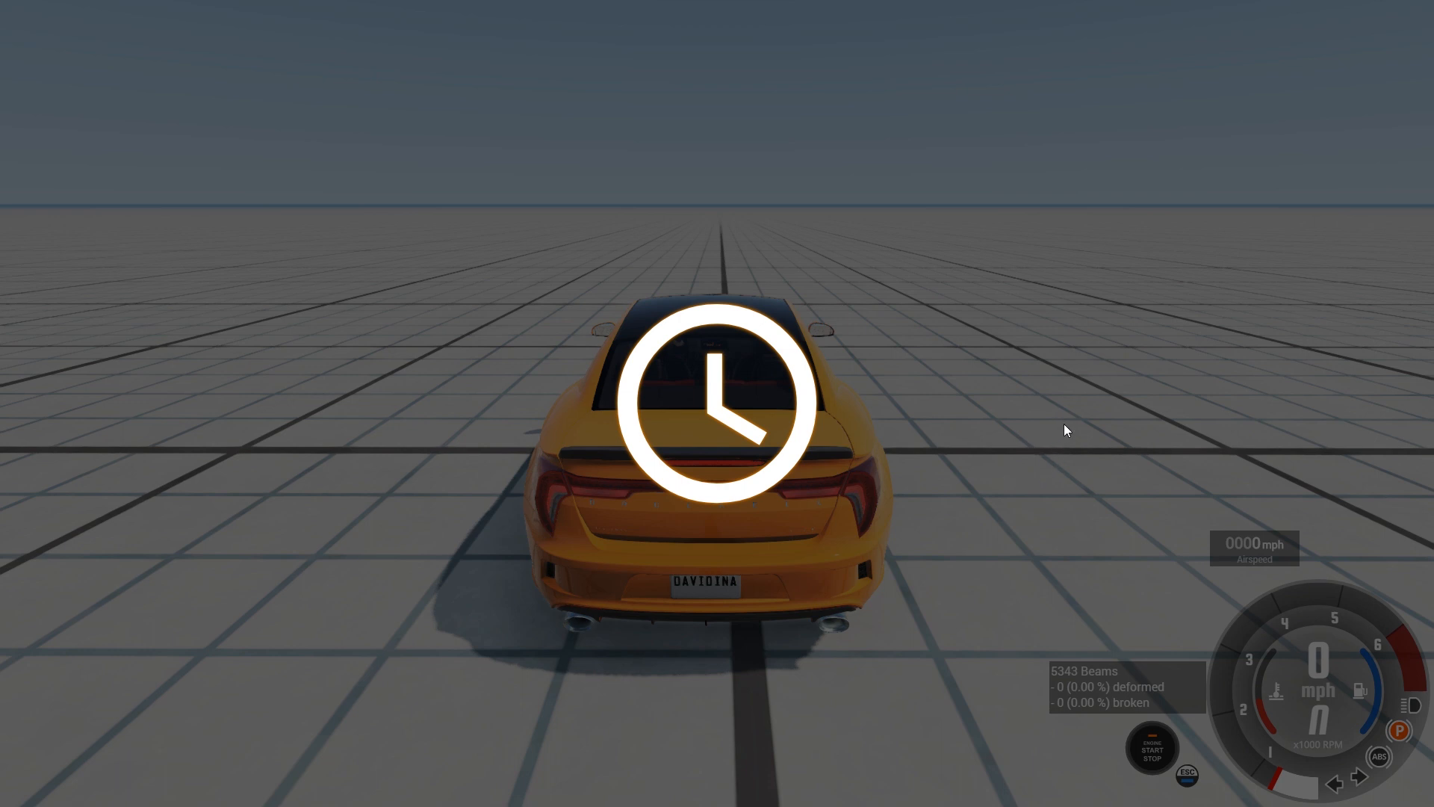